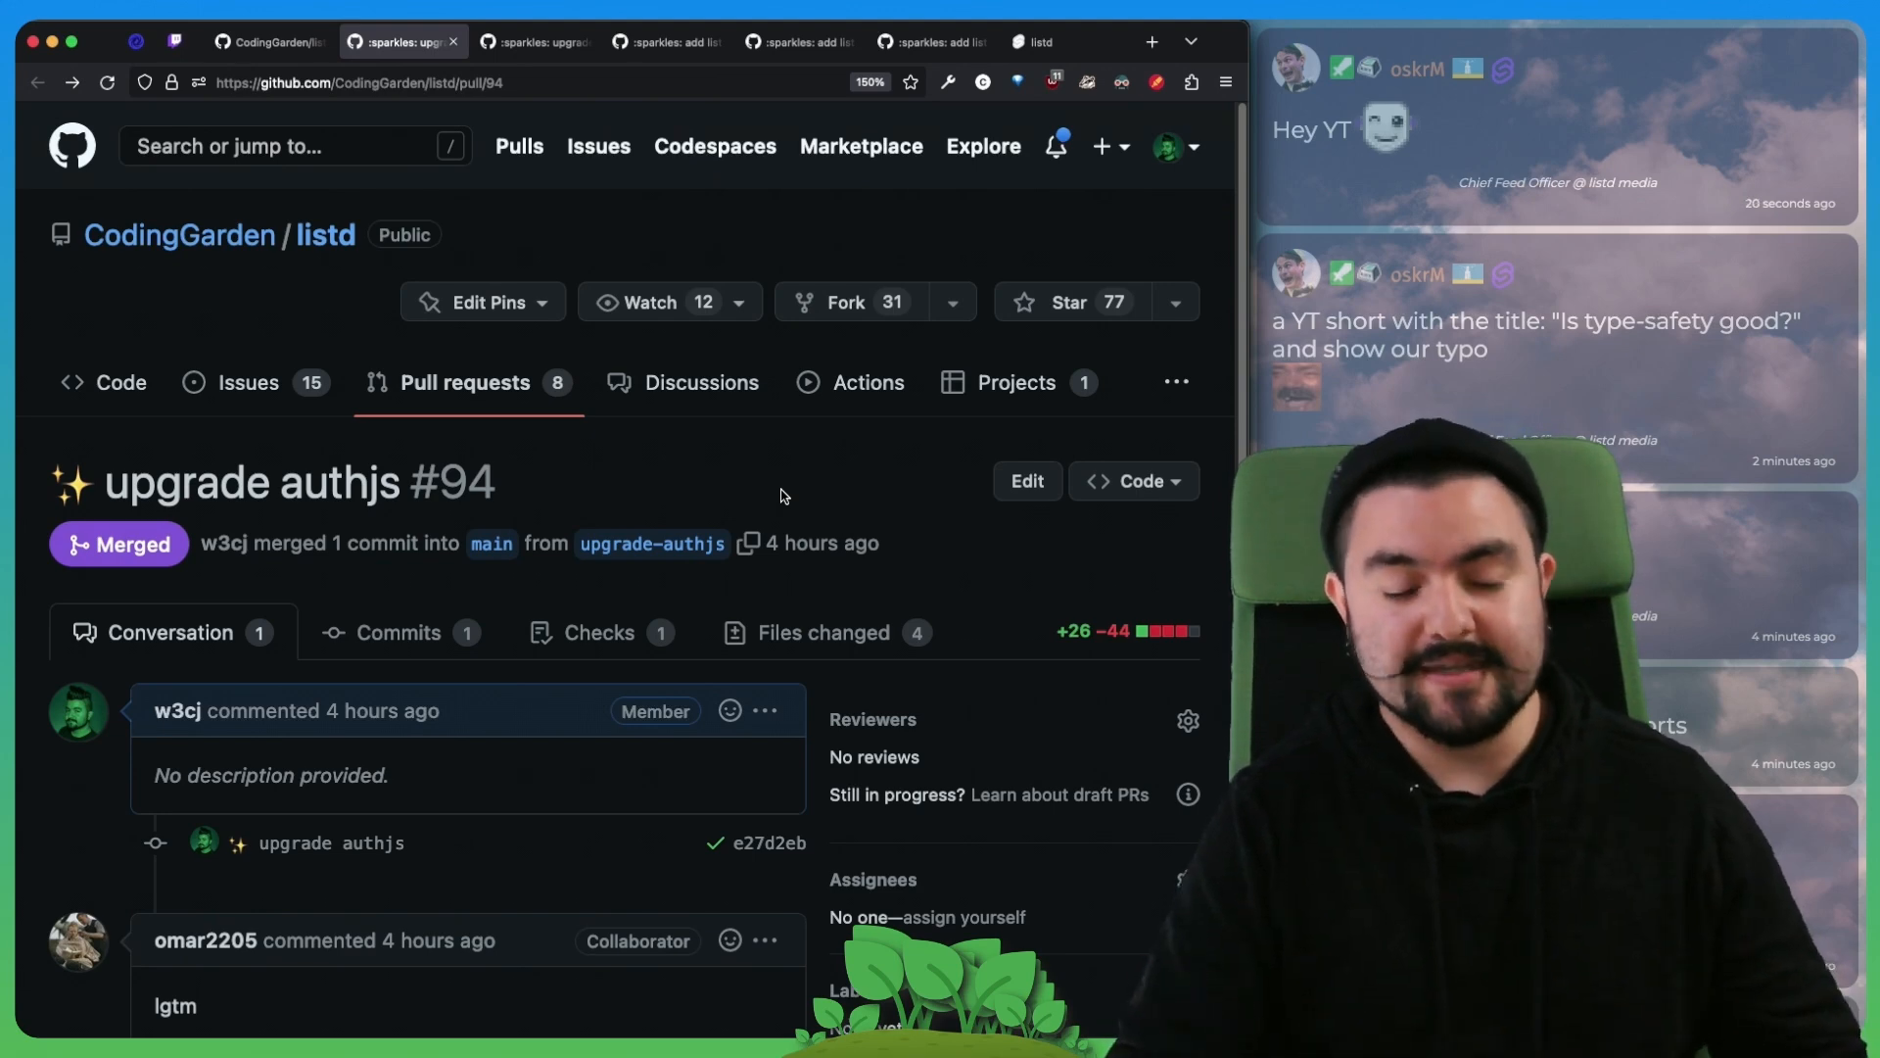
Step: Review the files changed in the merged 'upgrade authjs' pull request diff
scroll("down", 3)
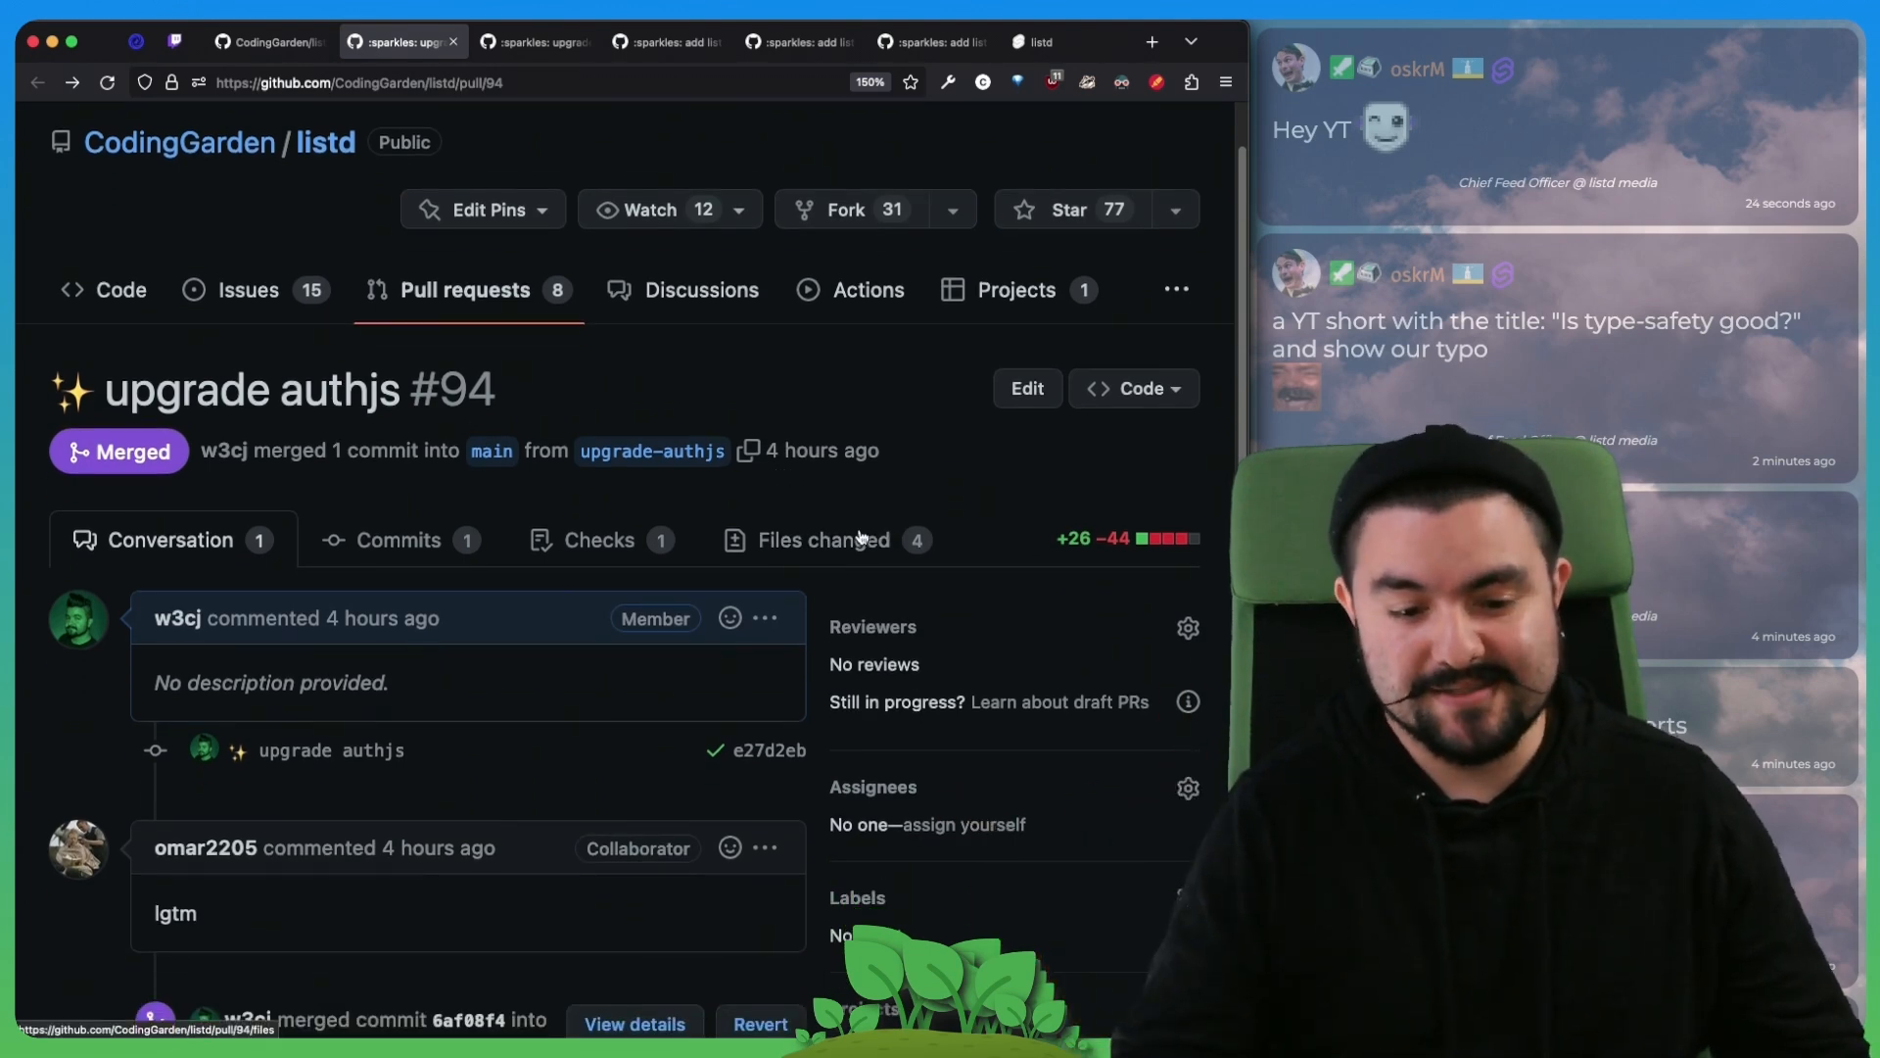
left_click(825, 541)
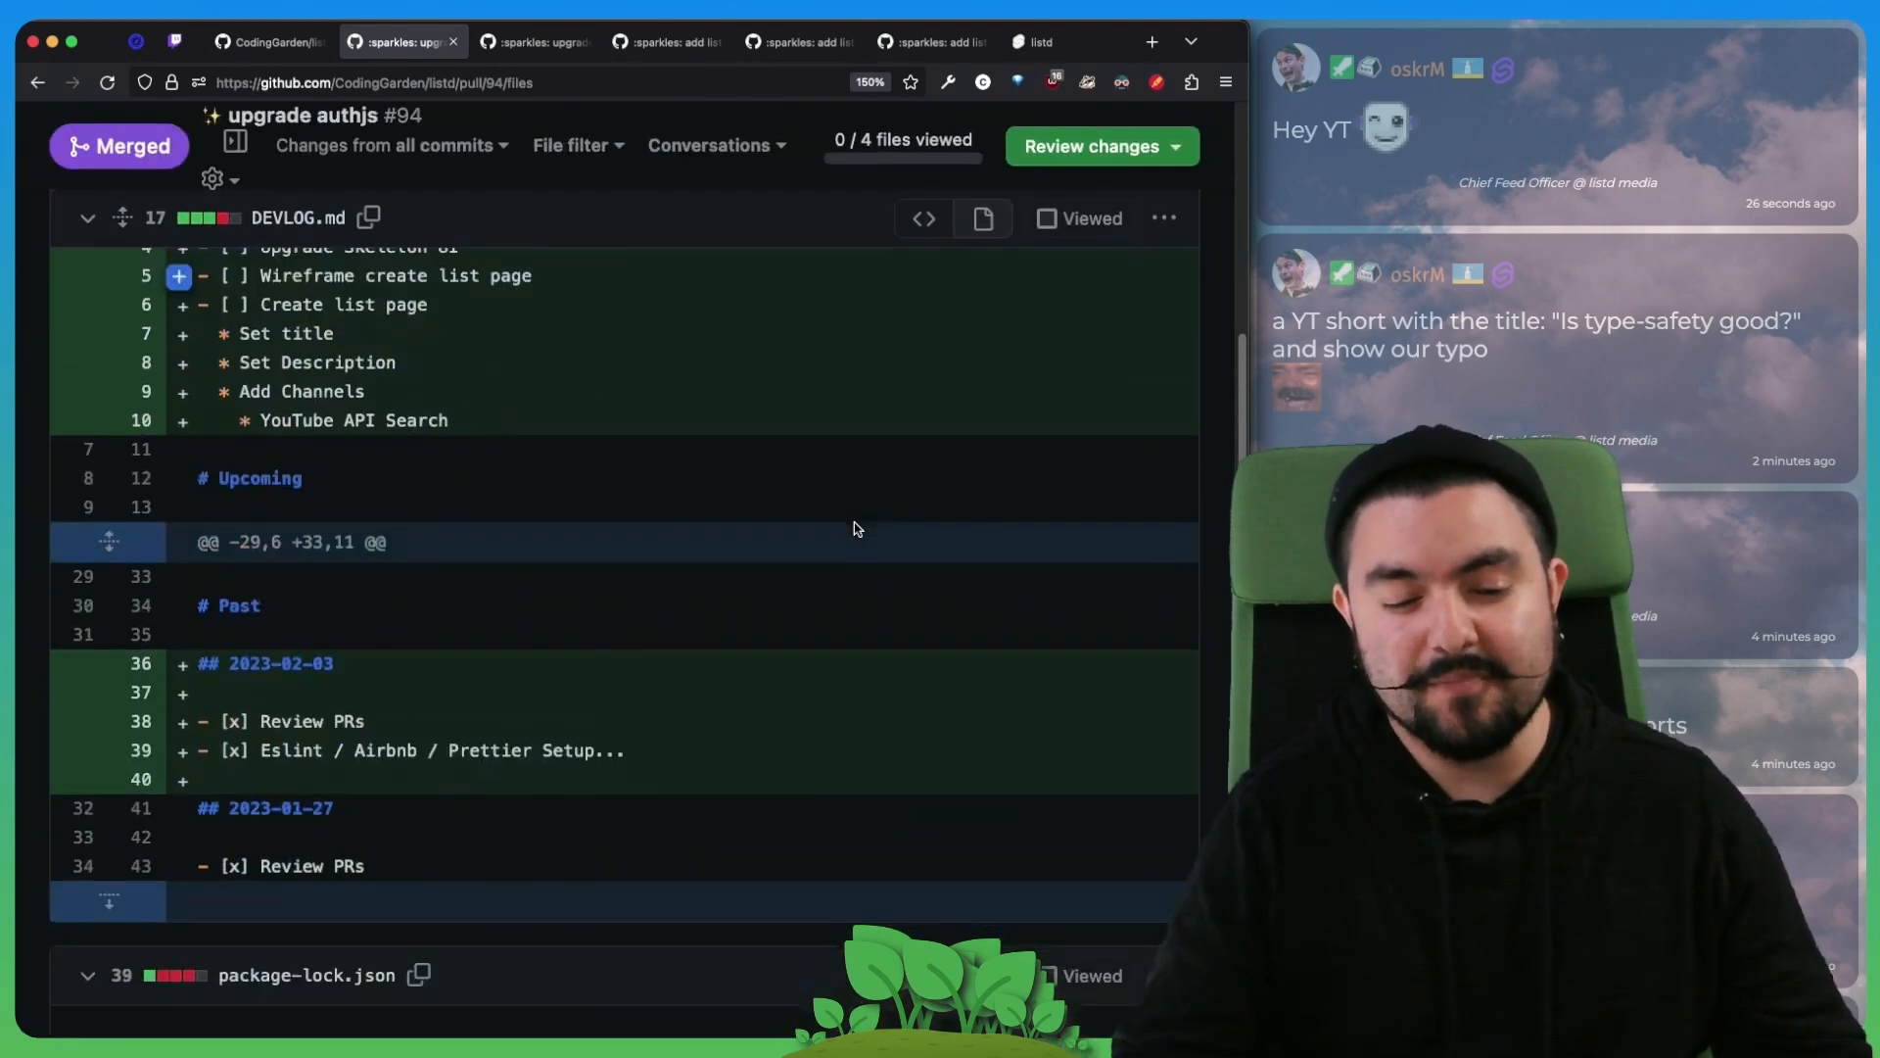
scroll("down", 3)
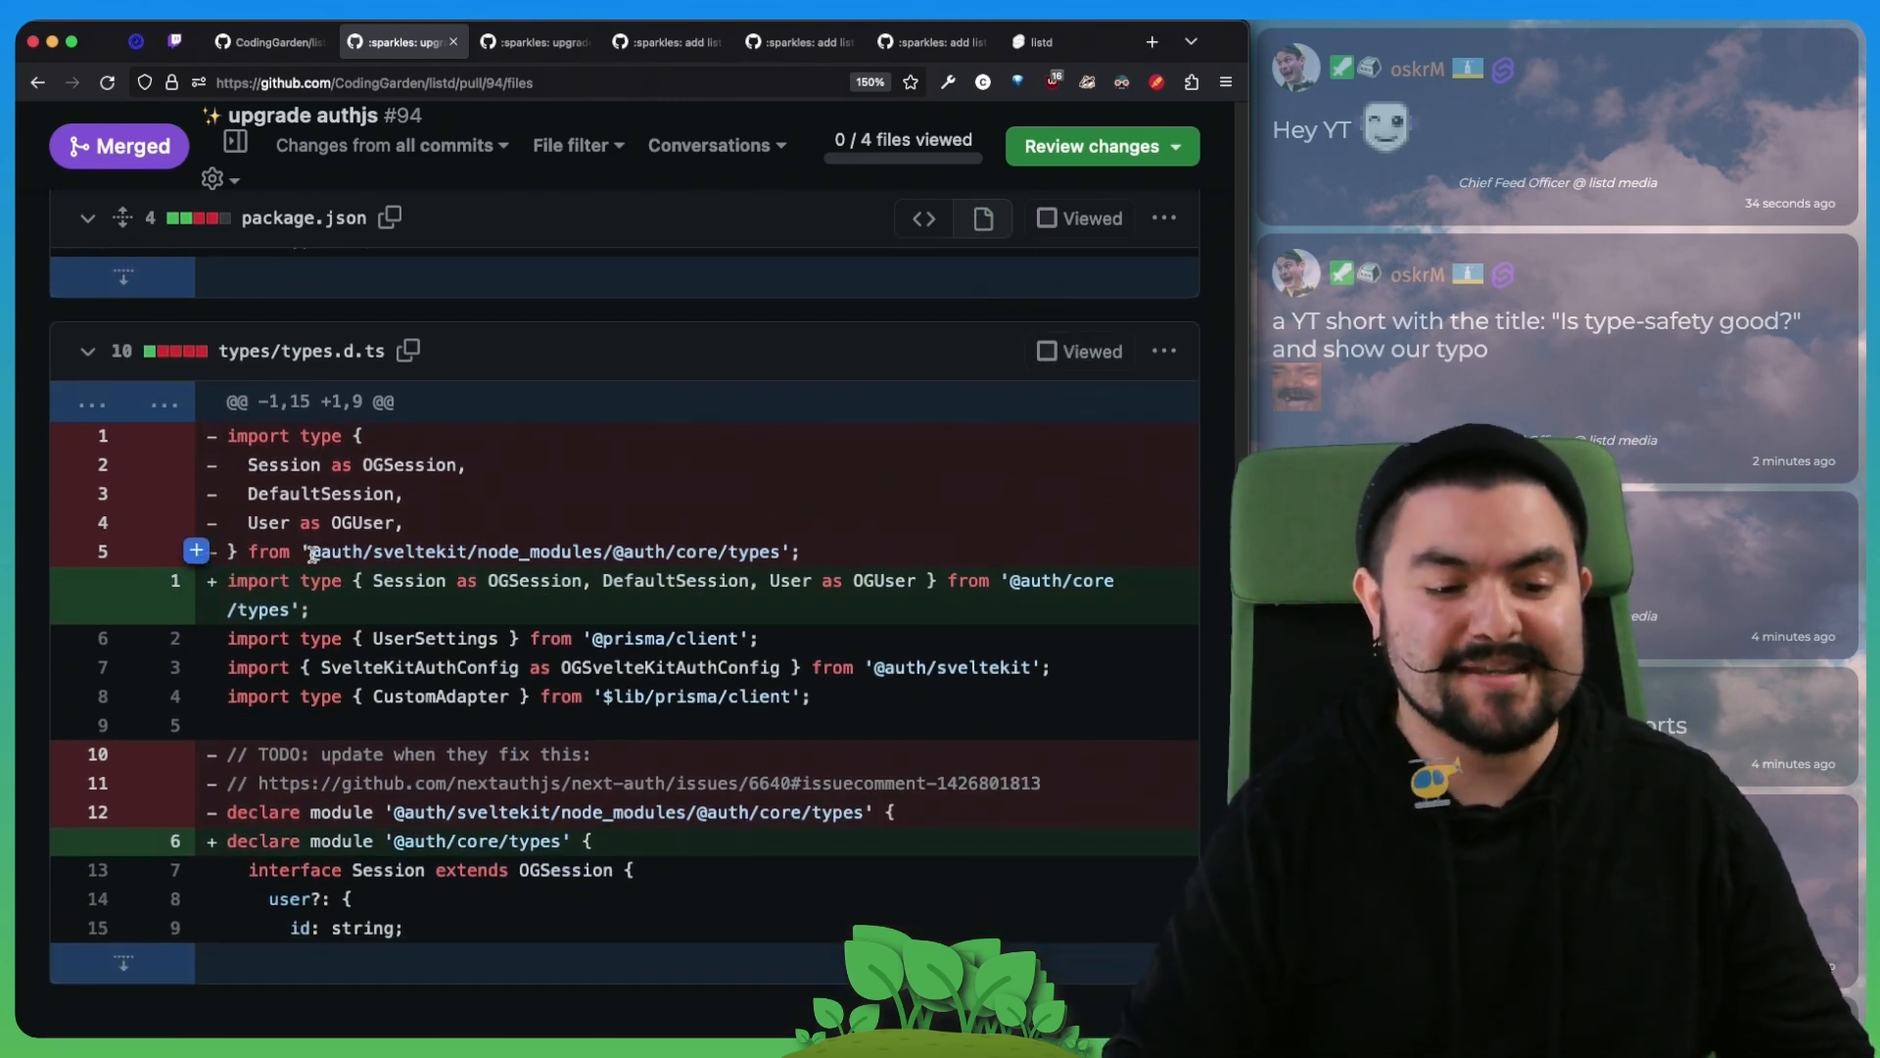
left_click_drag(322, 552, 779, 552)
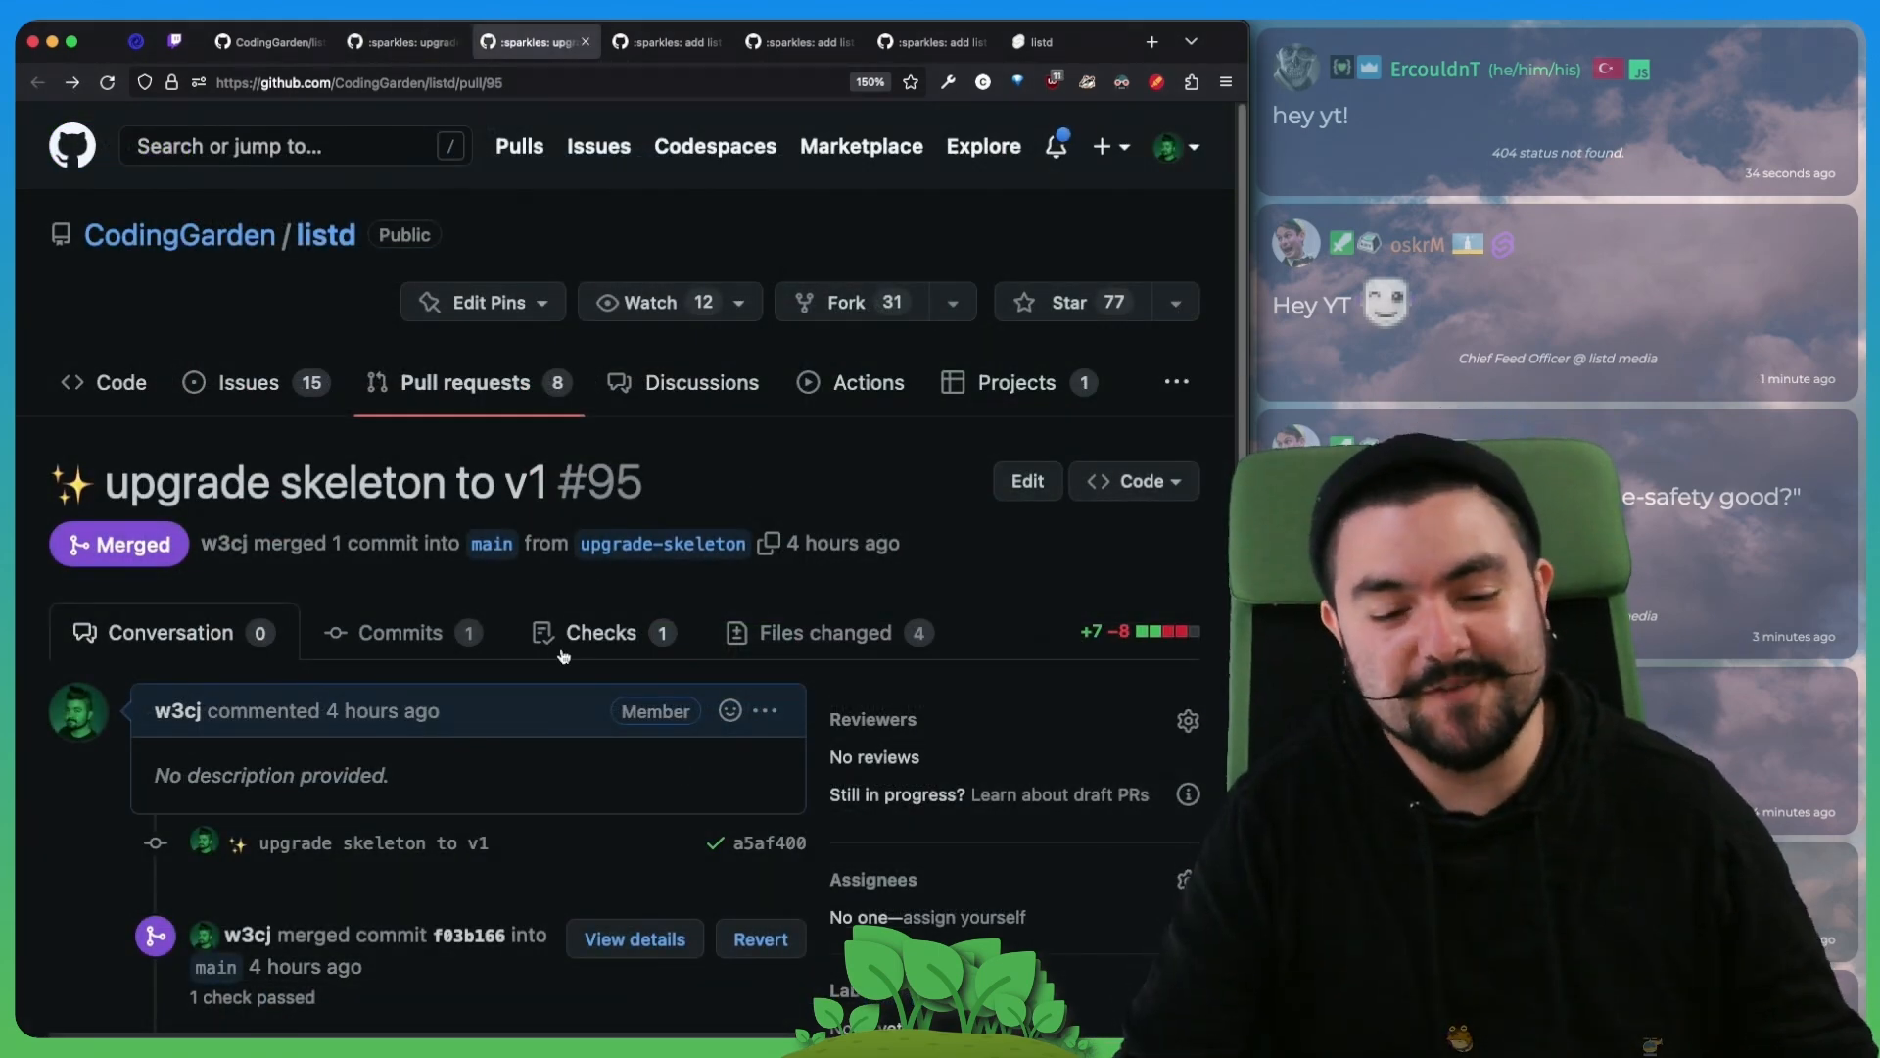
Step: Review PR #95's package.json, +layout.svelte and NavTrail.svelte diffs, highlighting the skeleton version and removed height attribute
left_click(824, 632)
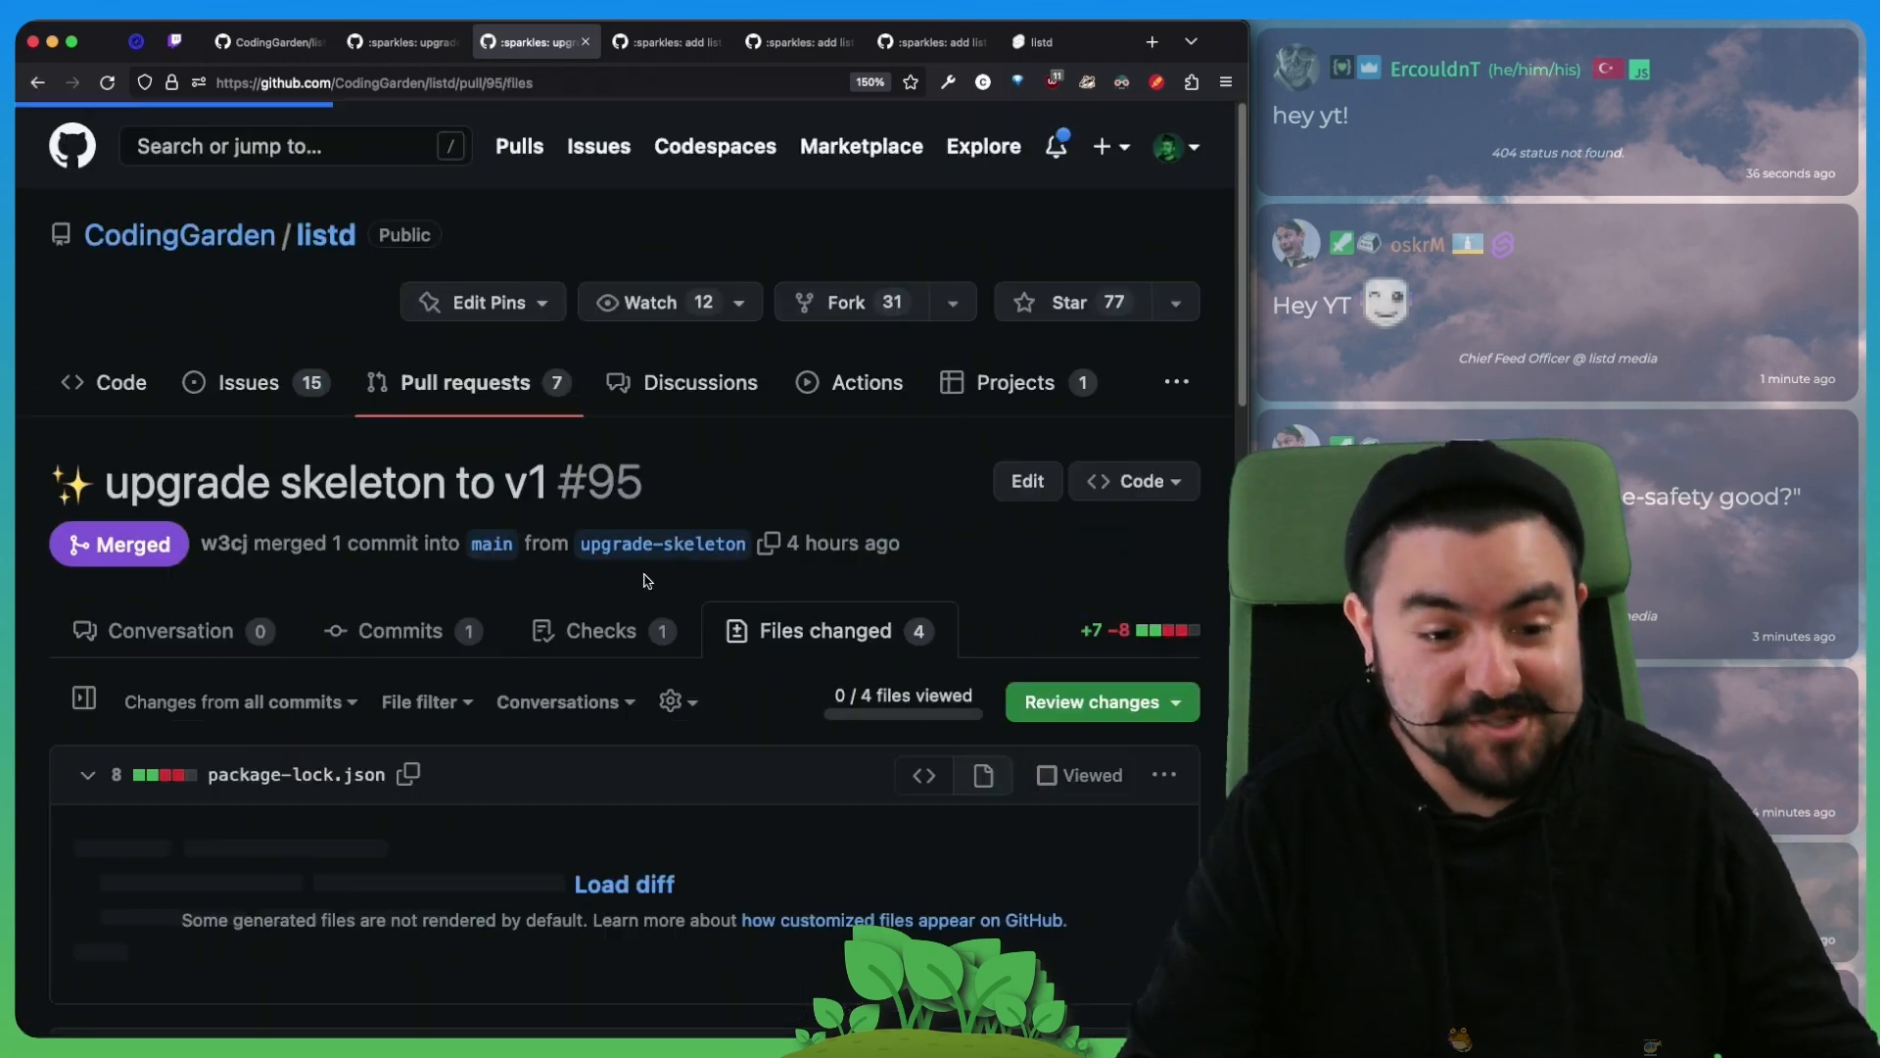
scroll("down", 3)
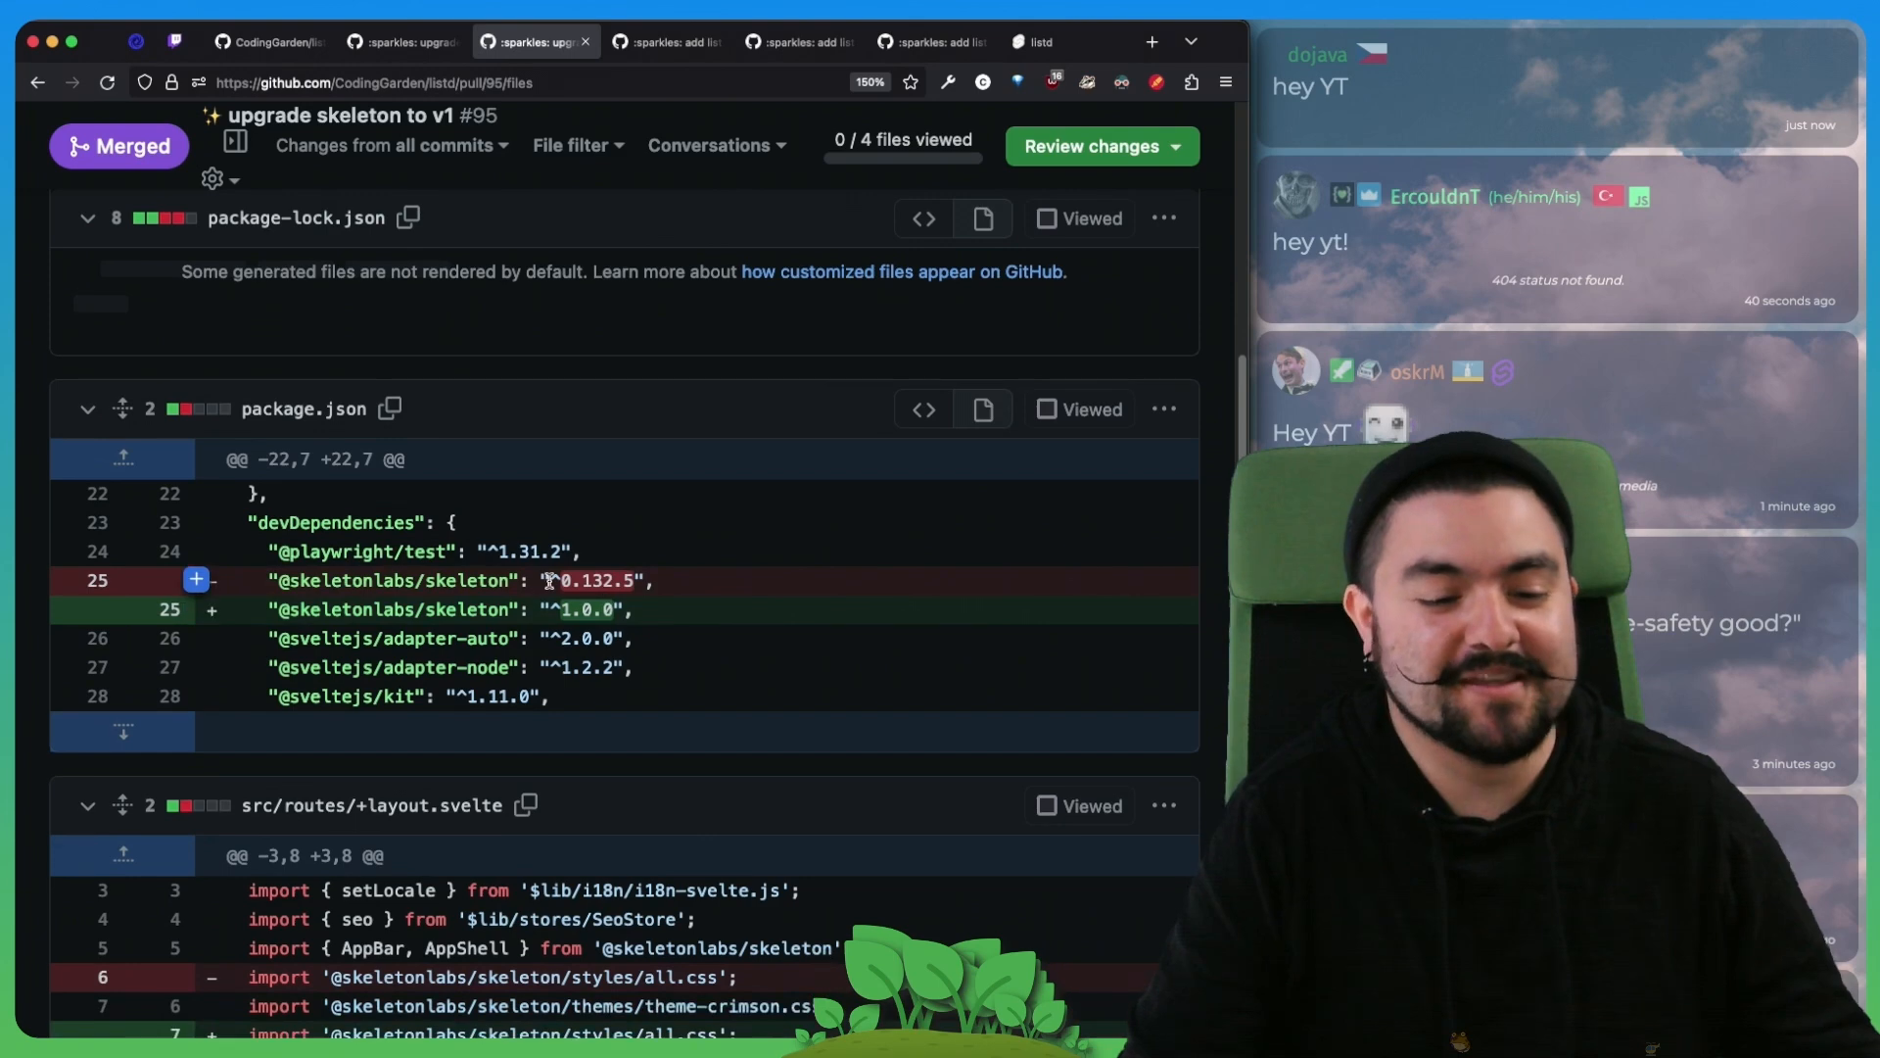
double_click(587, 580)
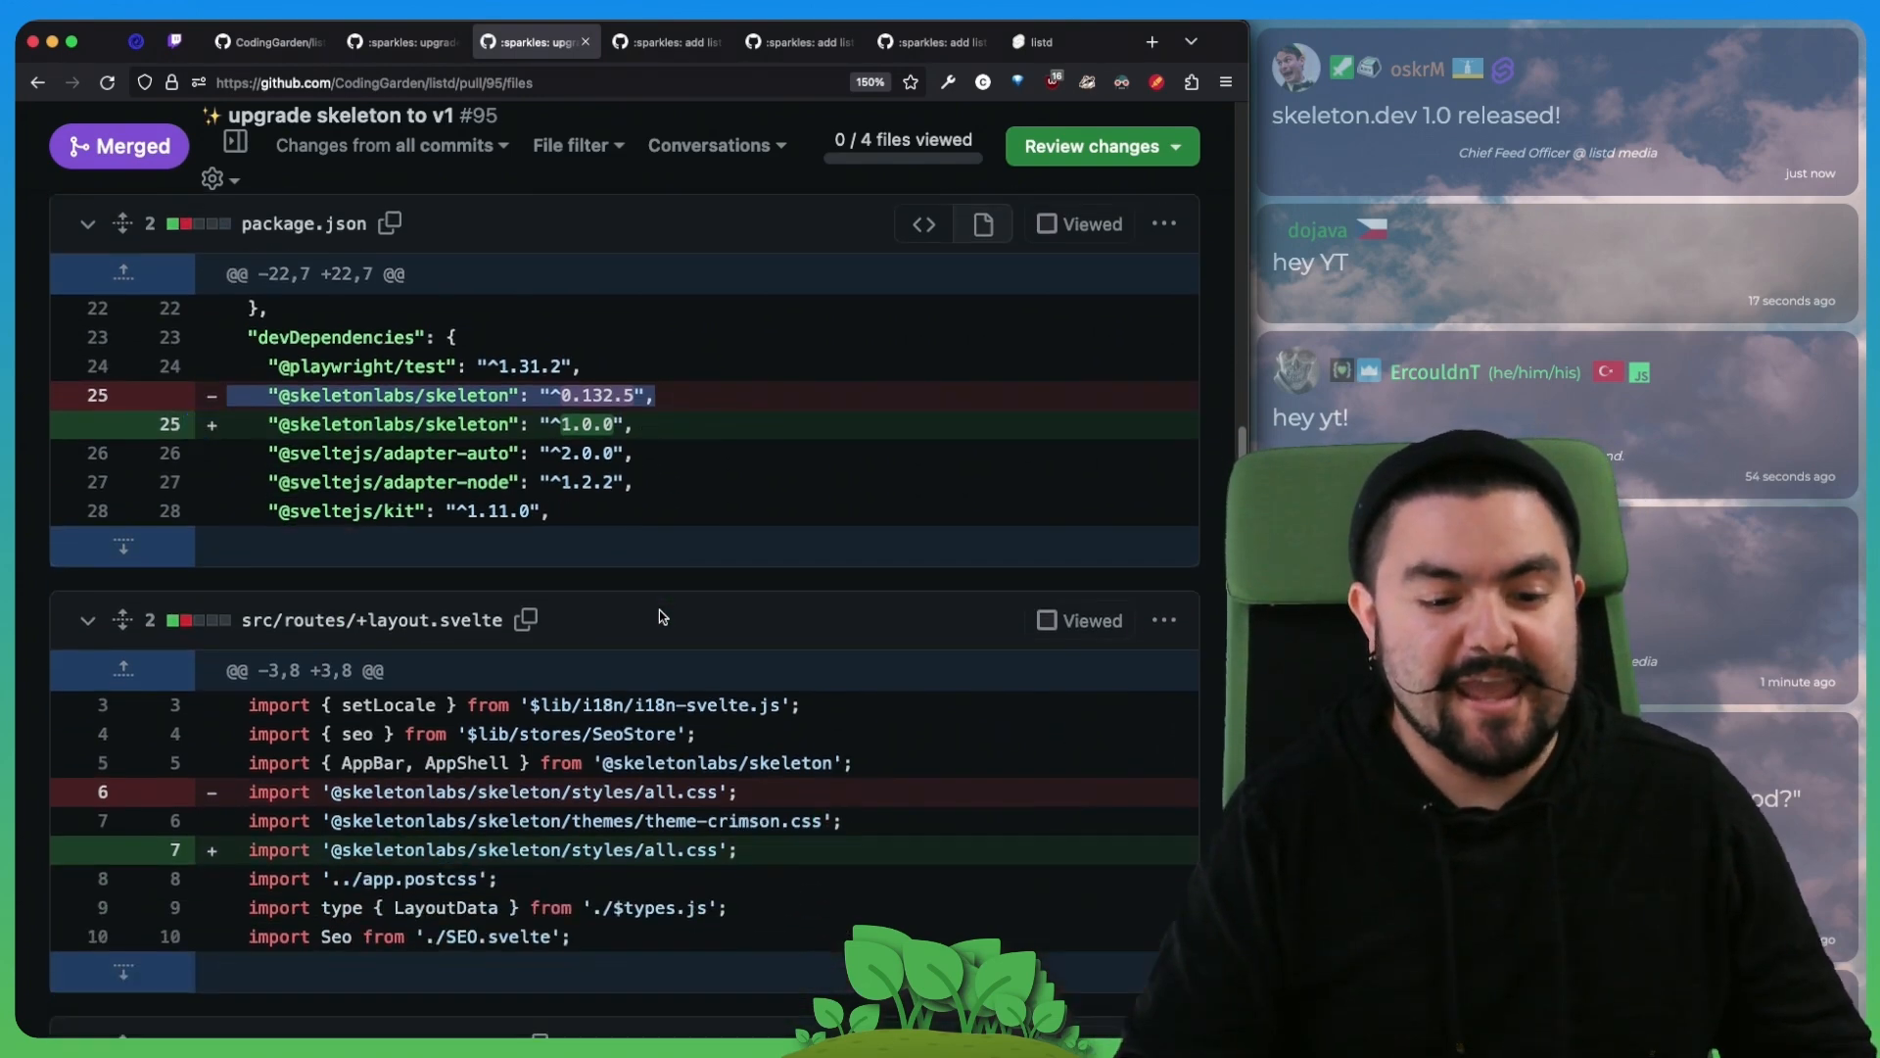
scroll("down", 3)
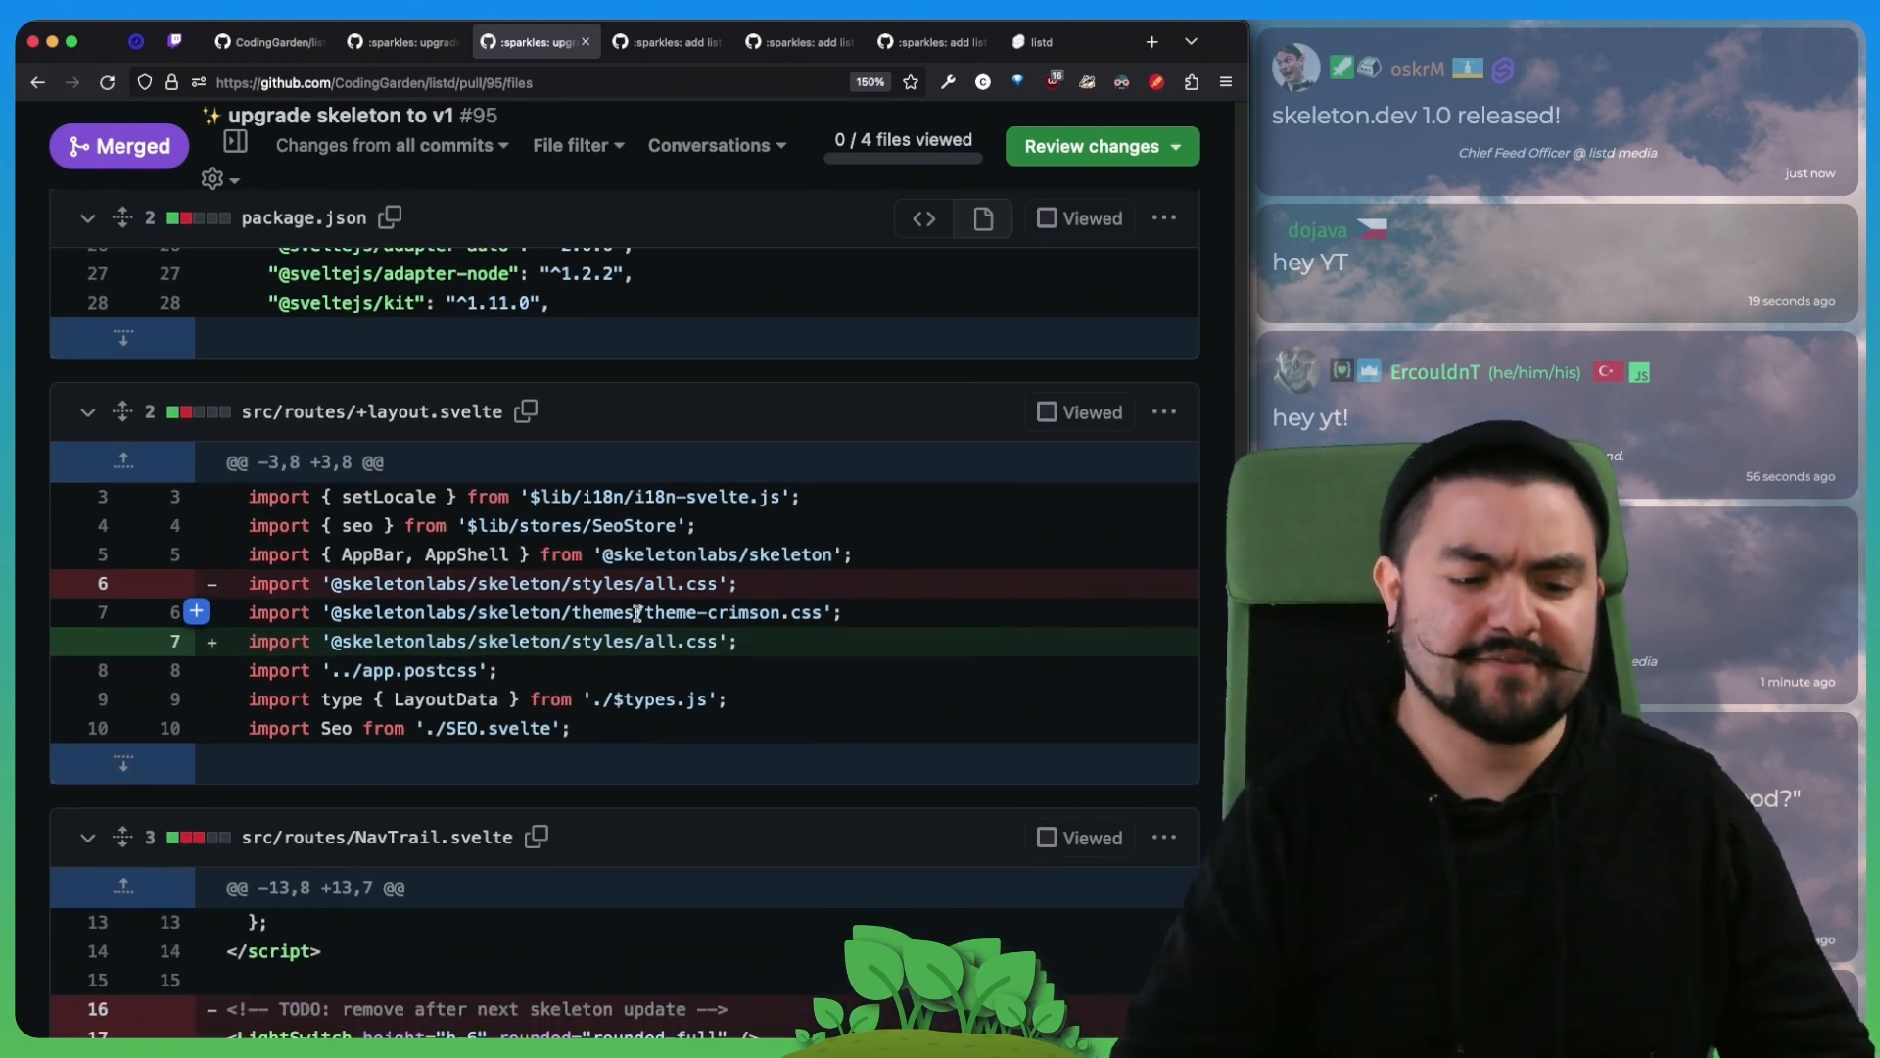
scroll("down", 3)
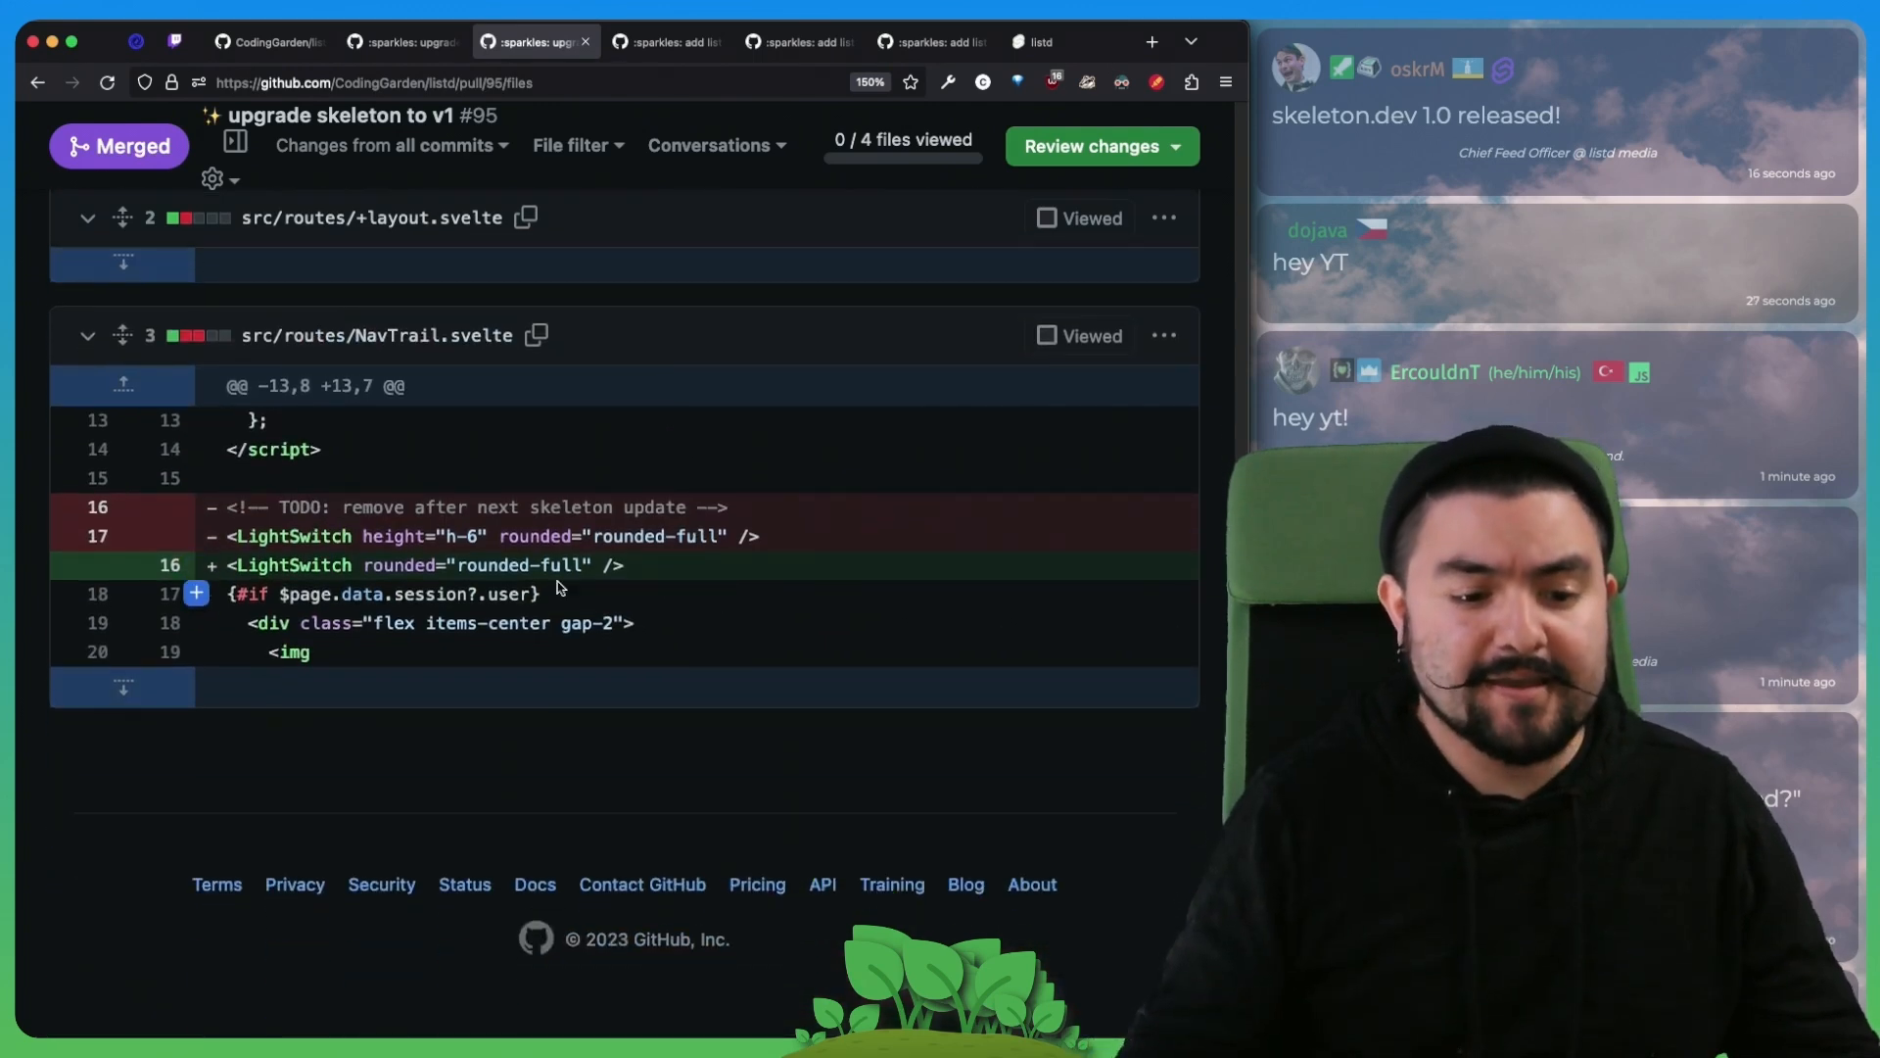
double_click(425, 537)
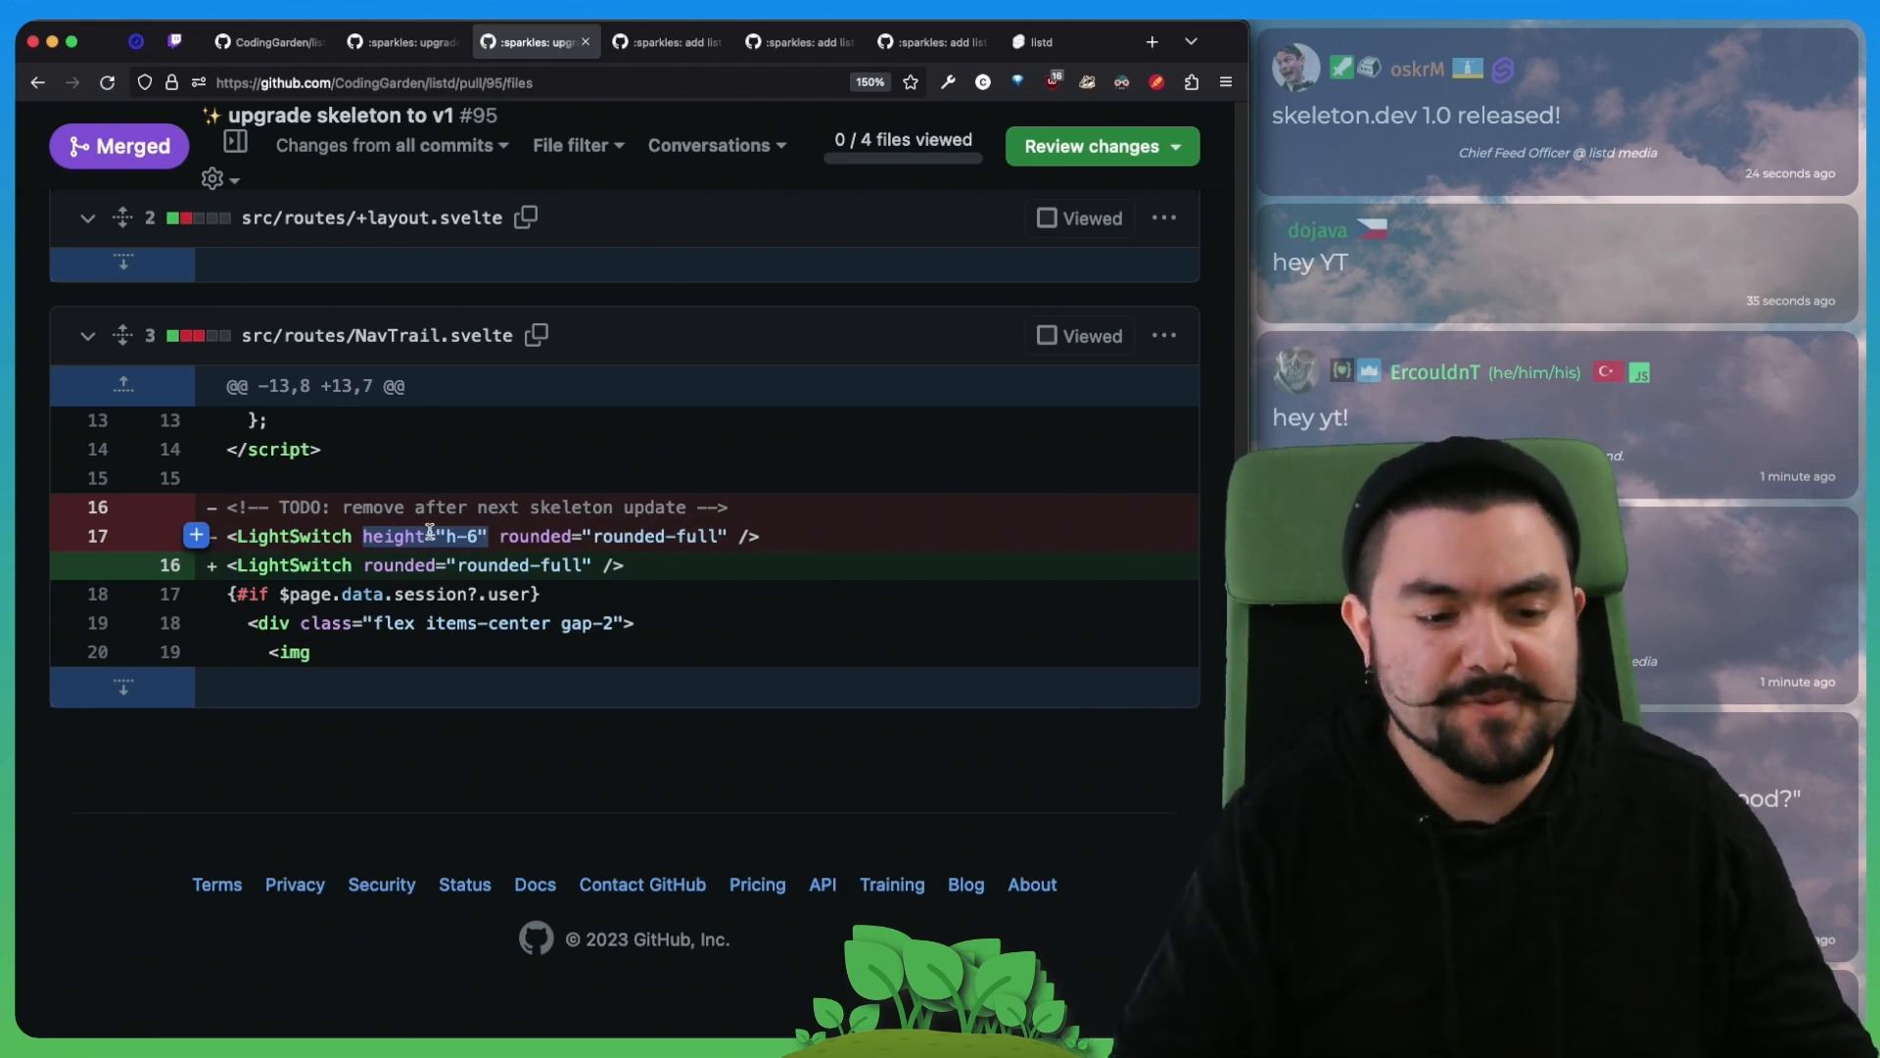
key("cmd+tab")
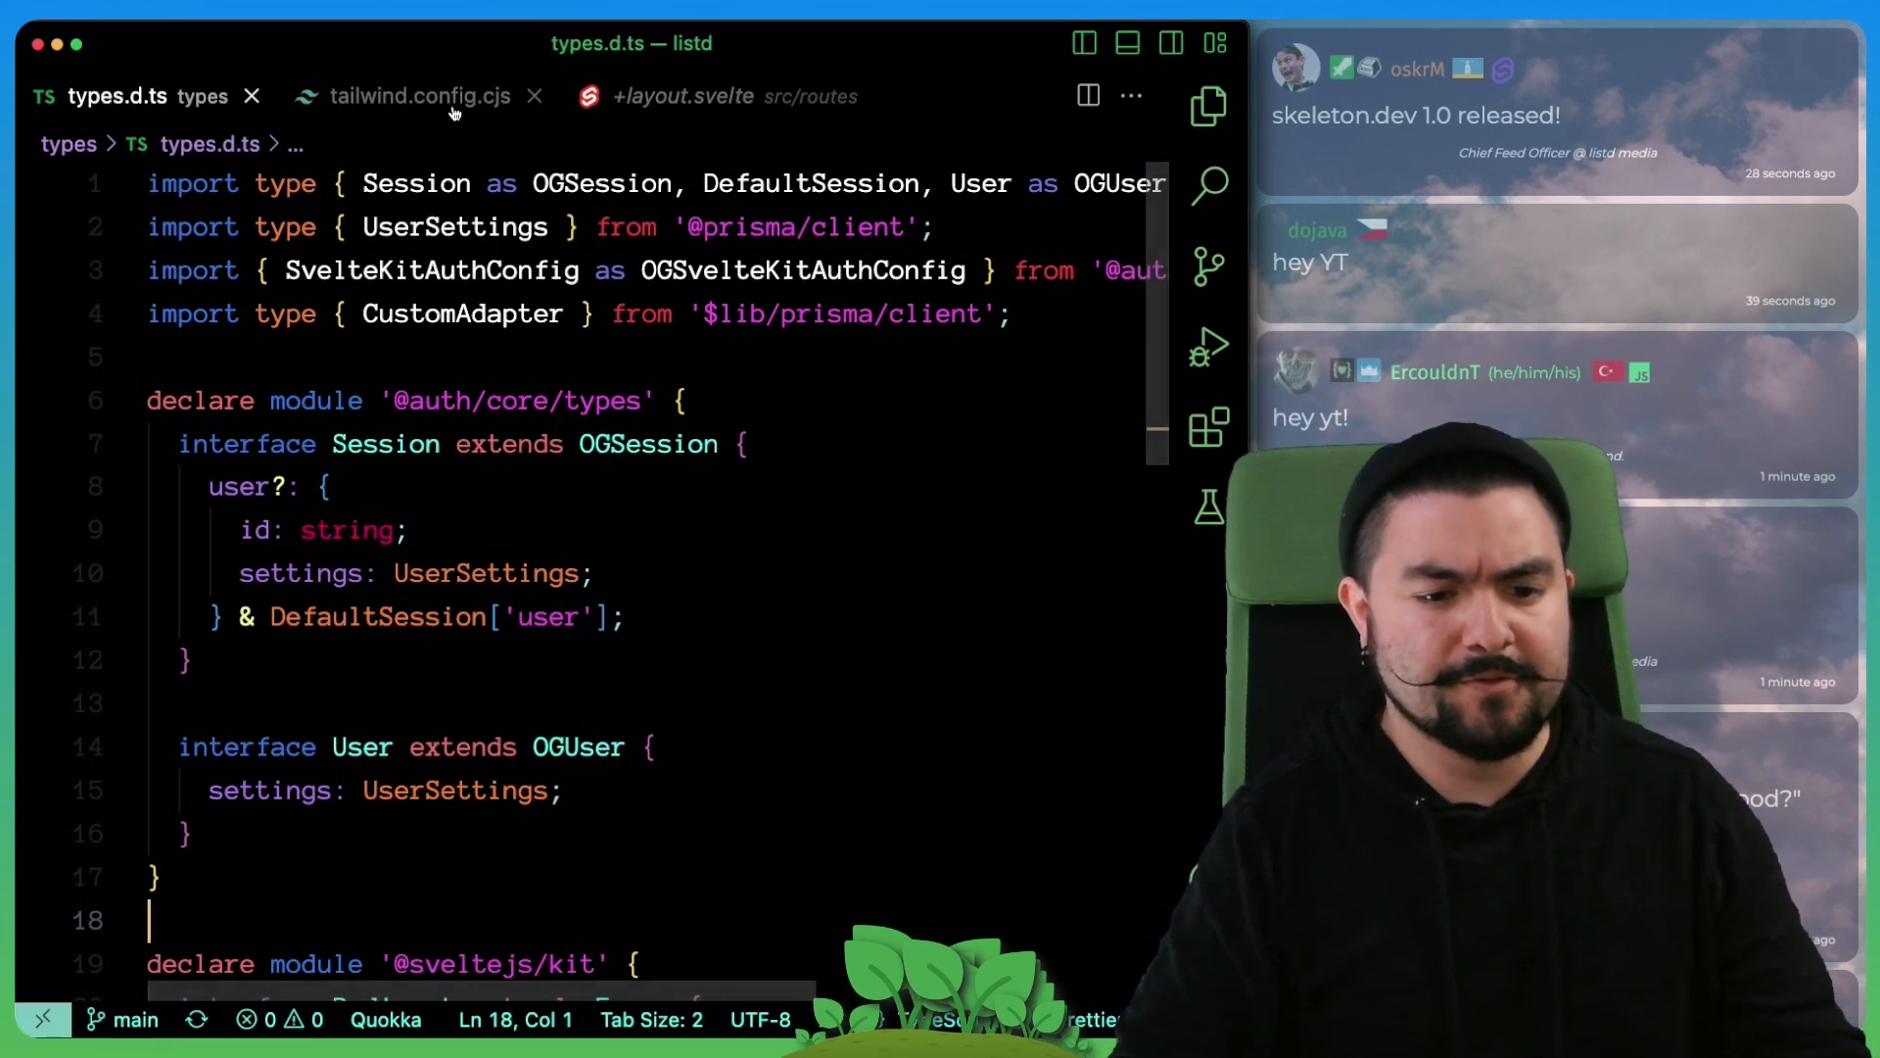
left_click(418, 95)
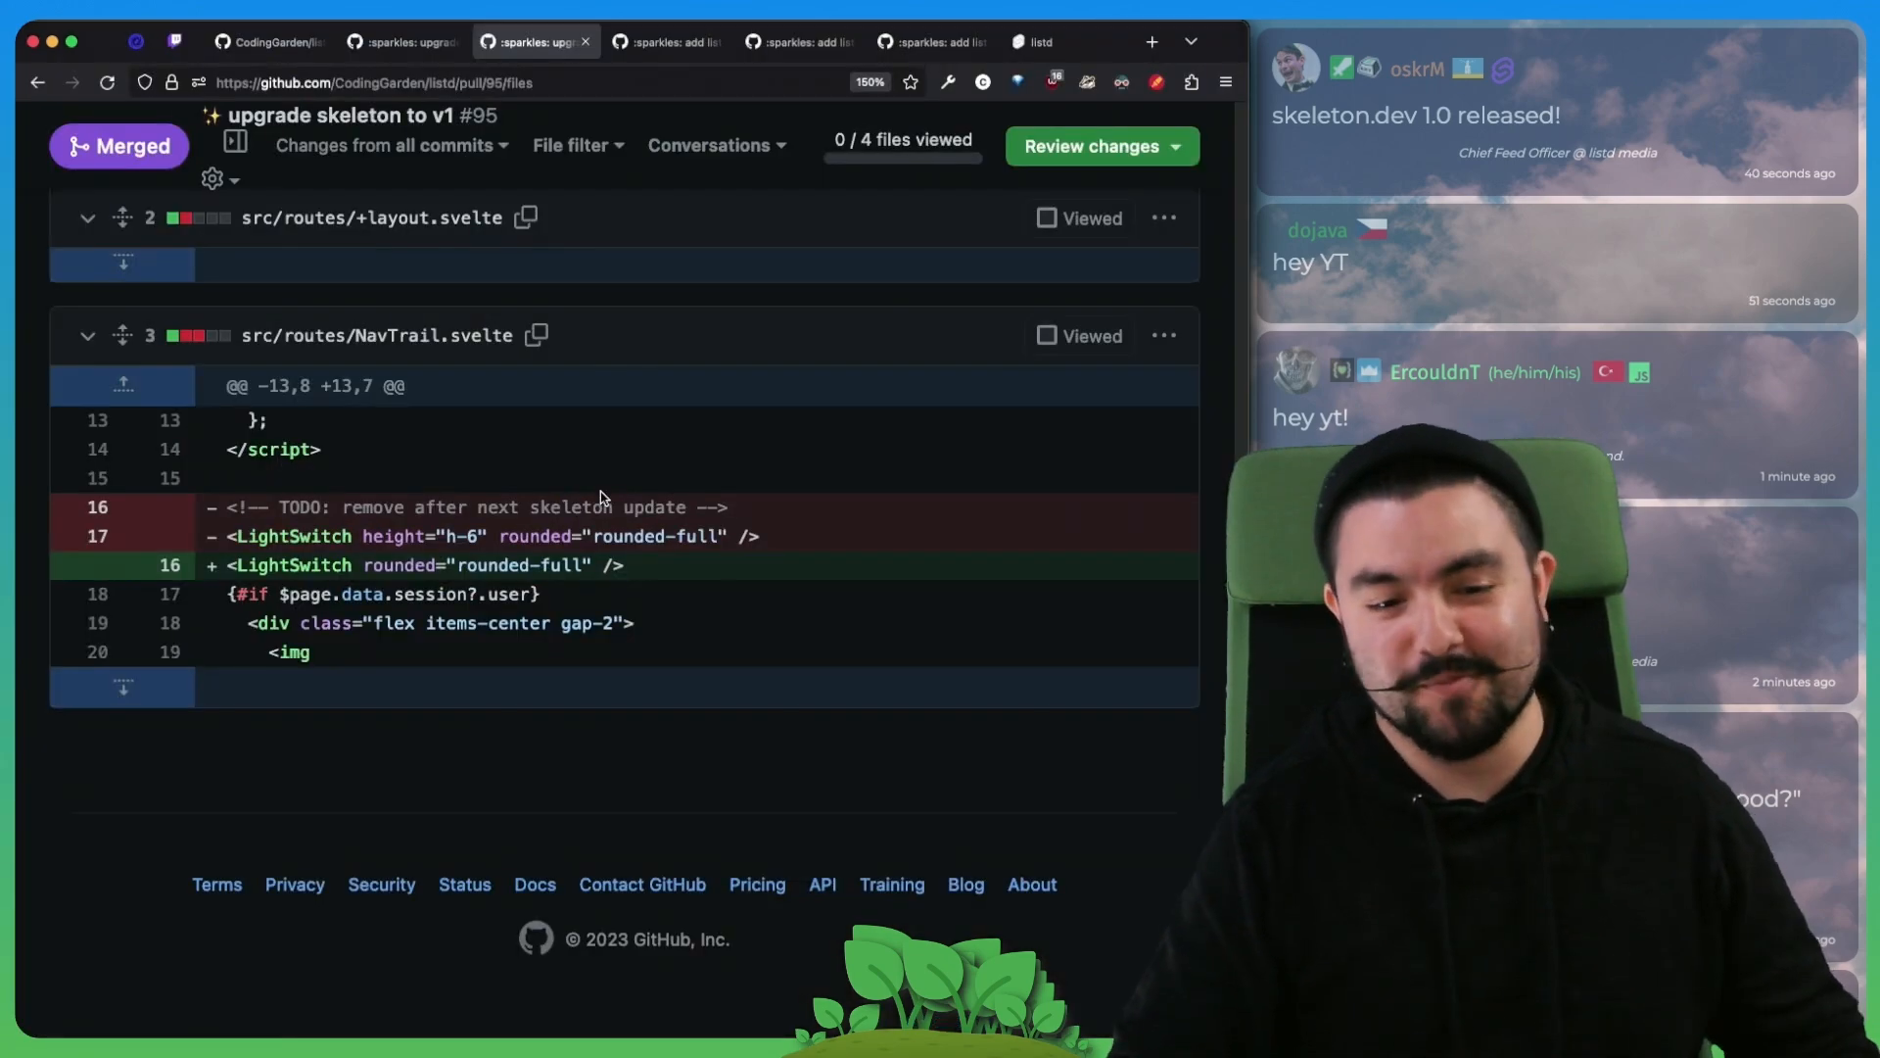
Step: Switch to the 'add list create page' pull request #98 and view its changed files
left_click(666, 41)
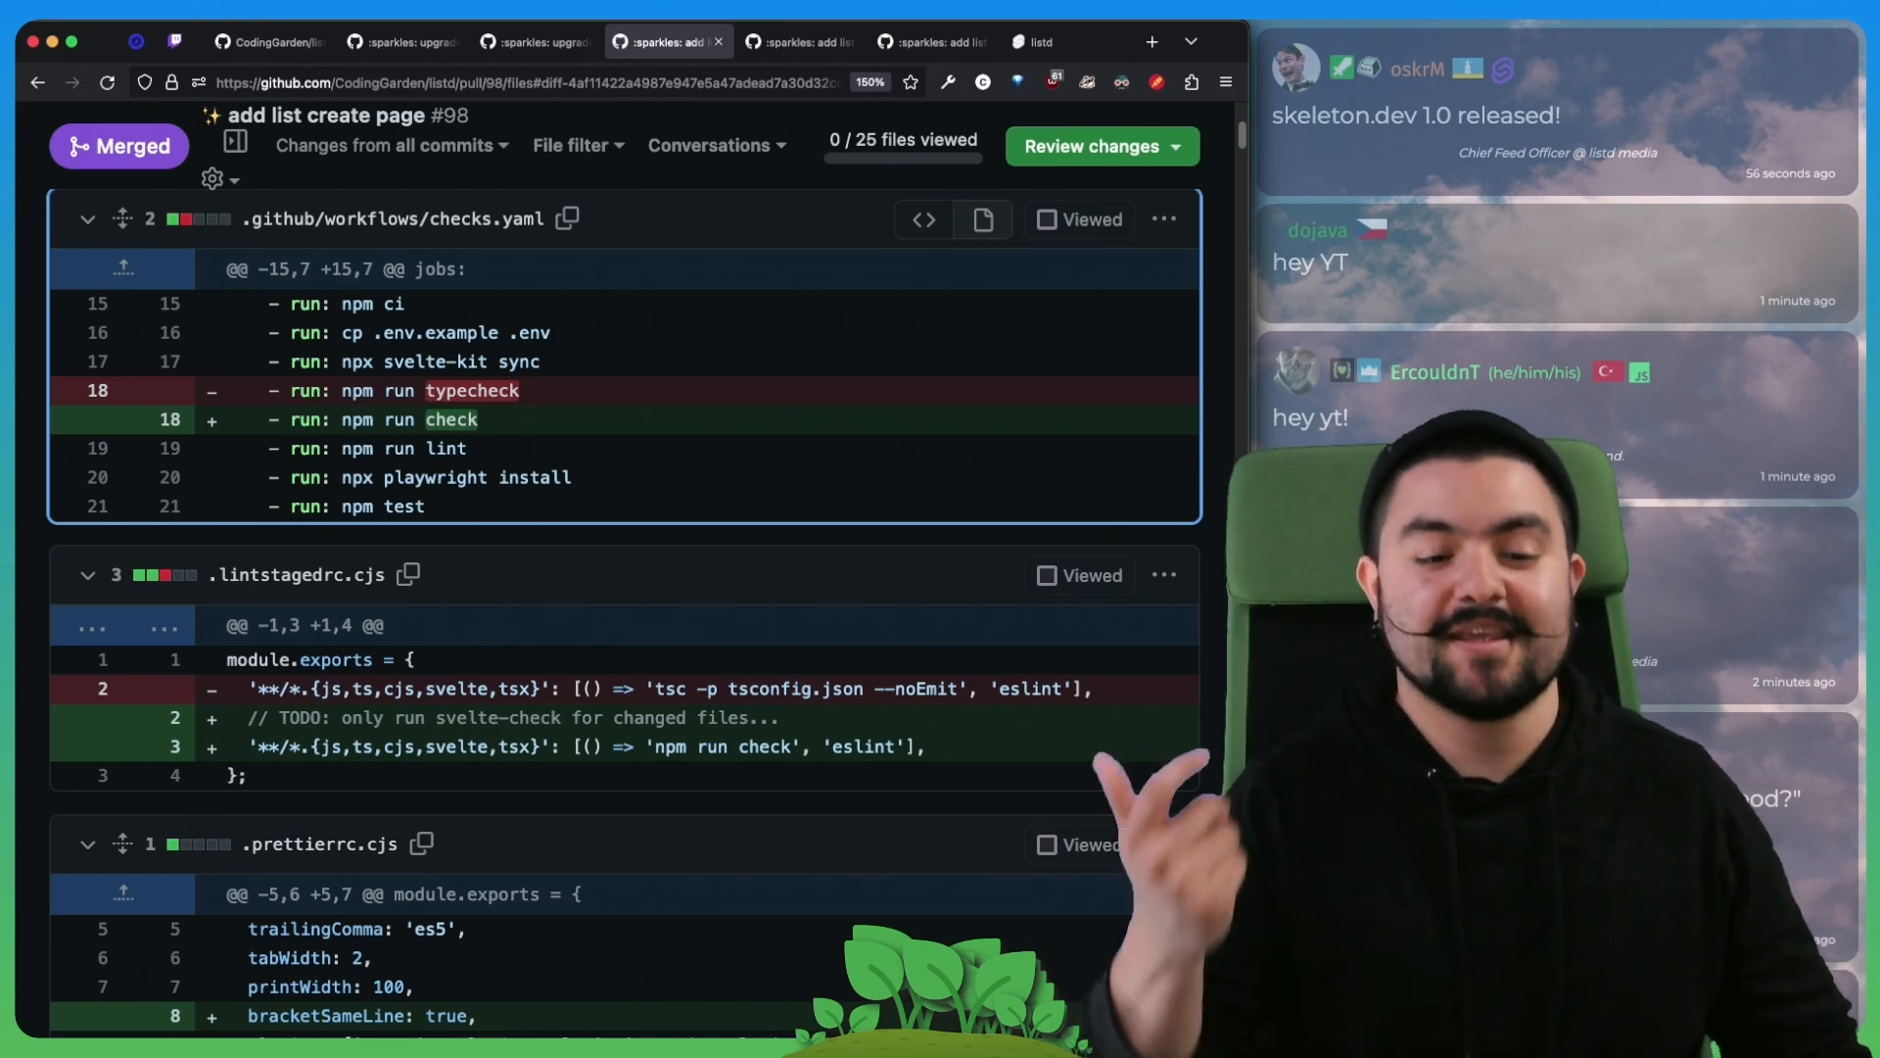
mouse_move(799, 735)
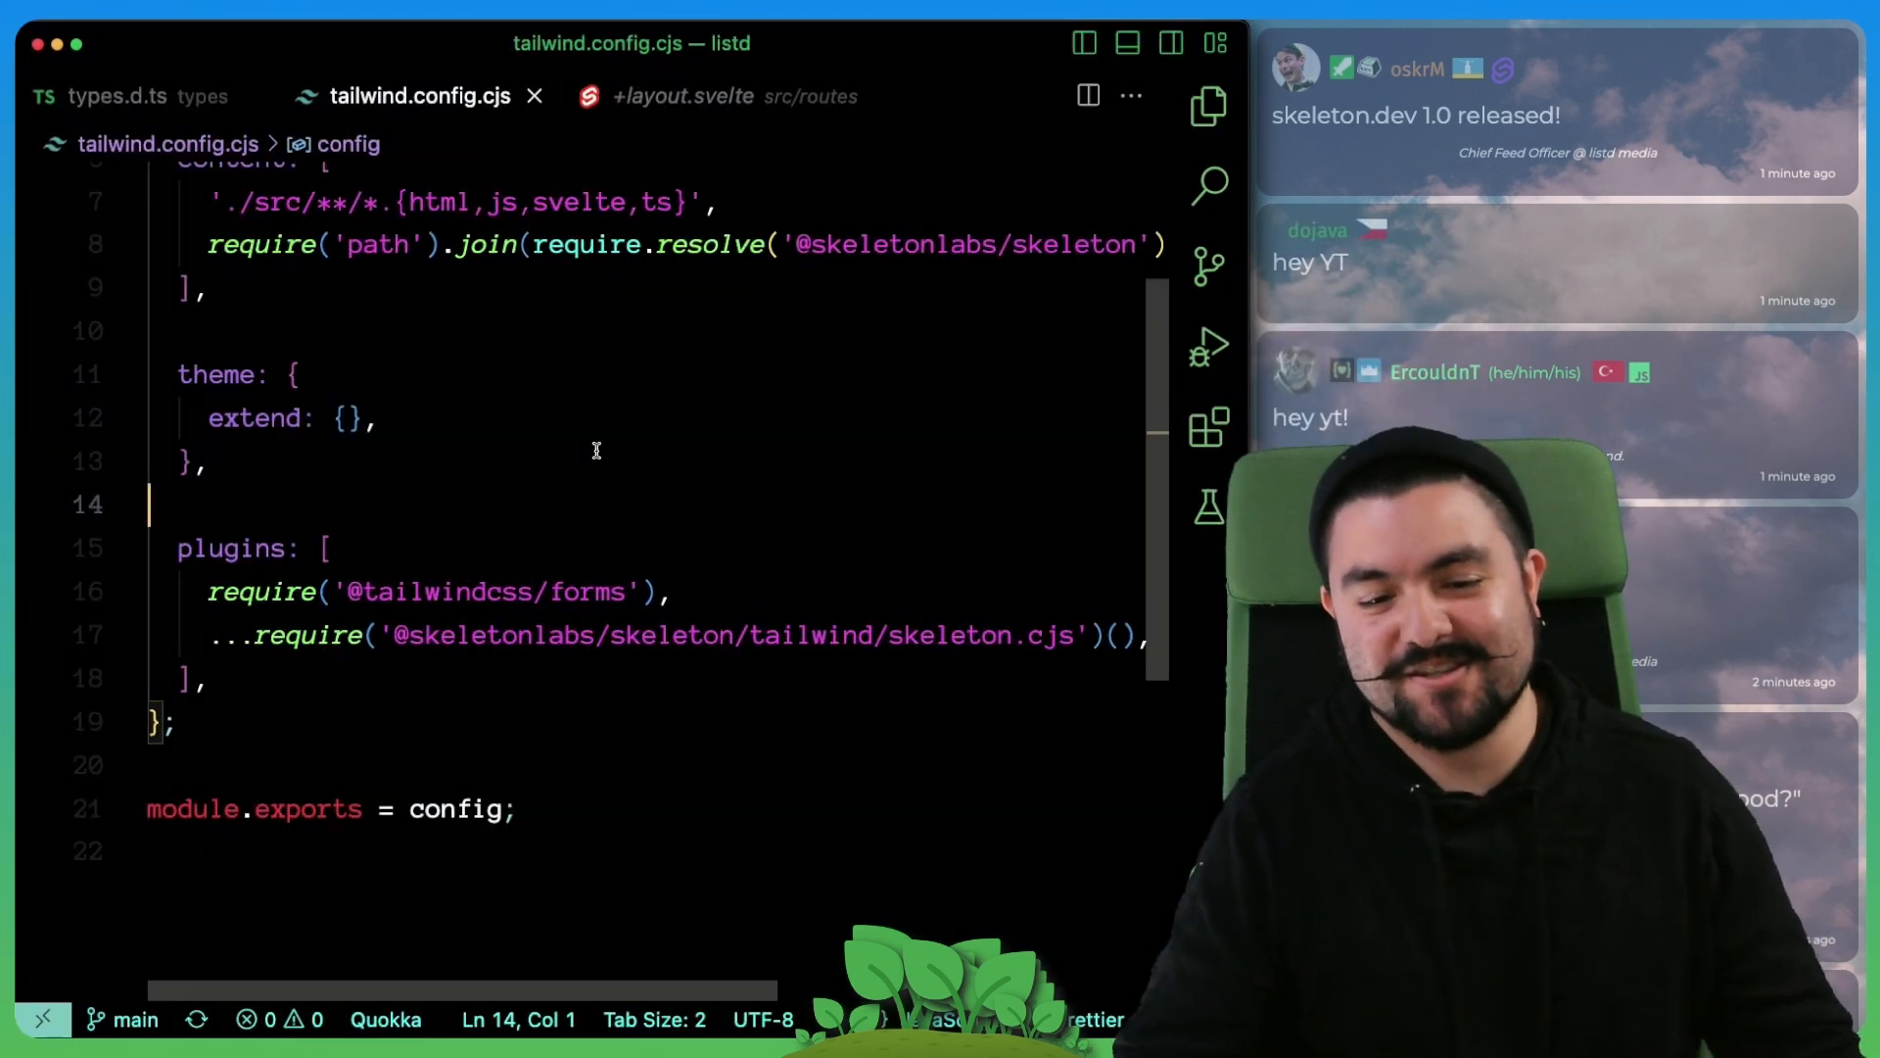
Step: View package.json's scripts from the Explorer, then hide the file list again
left_click(1209, 106)
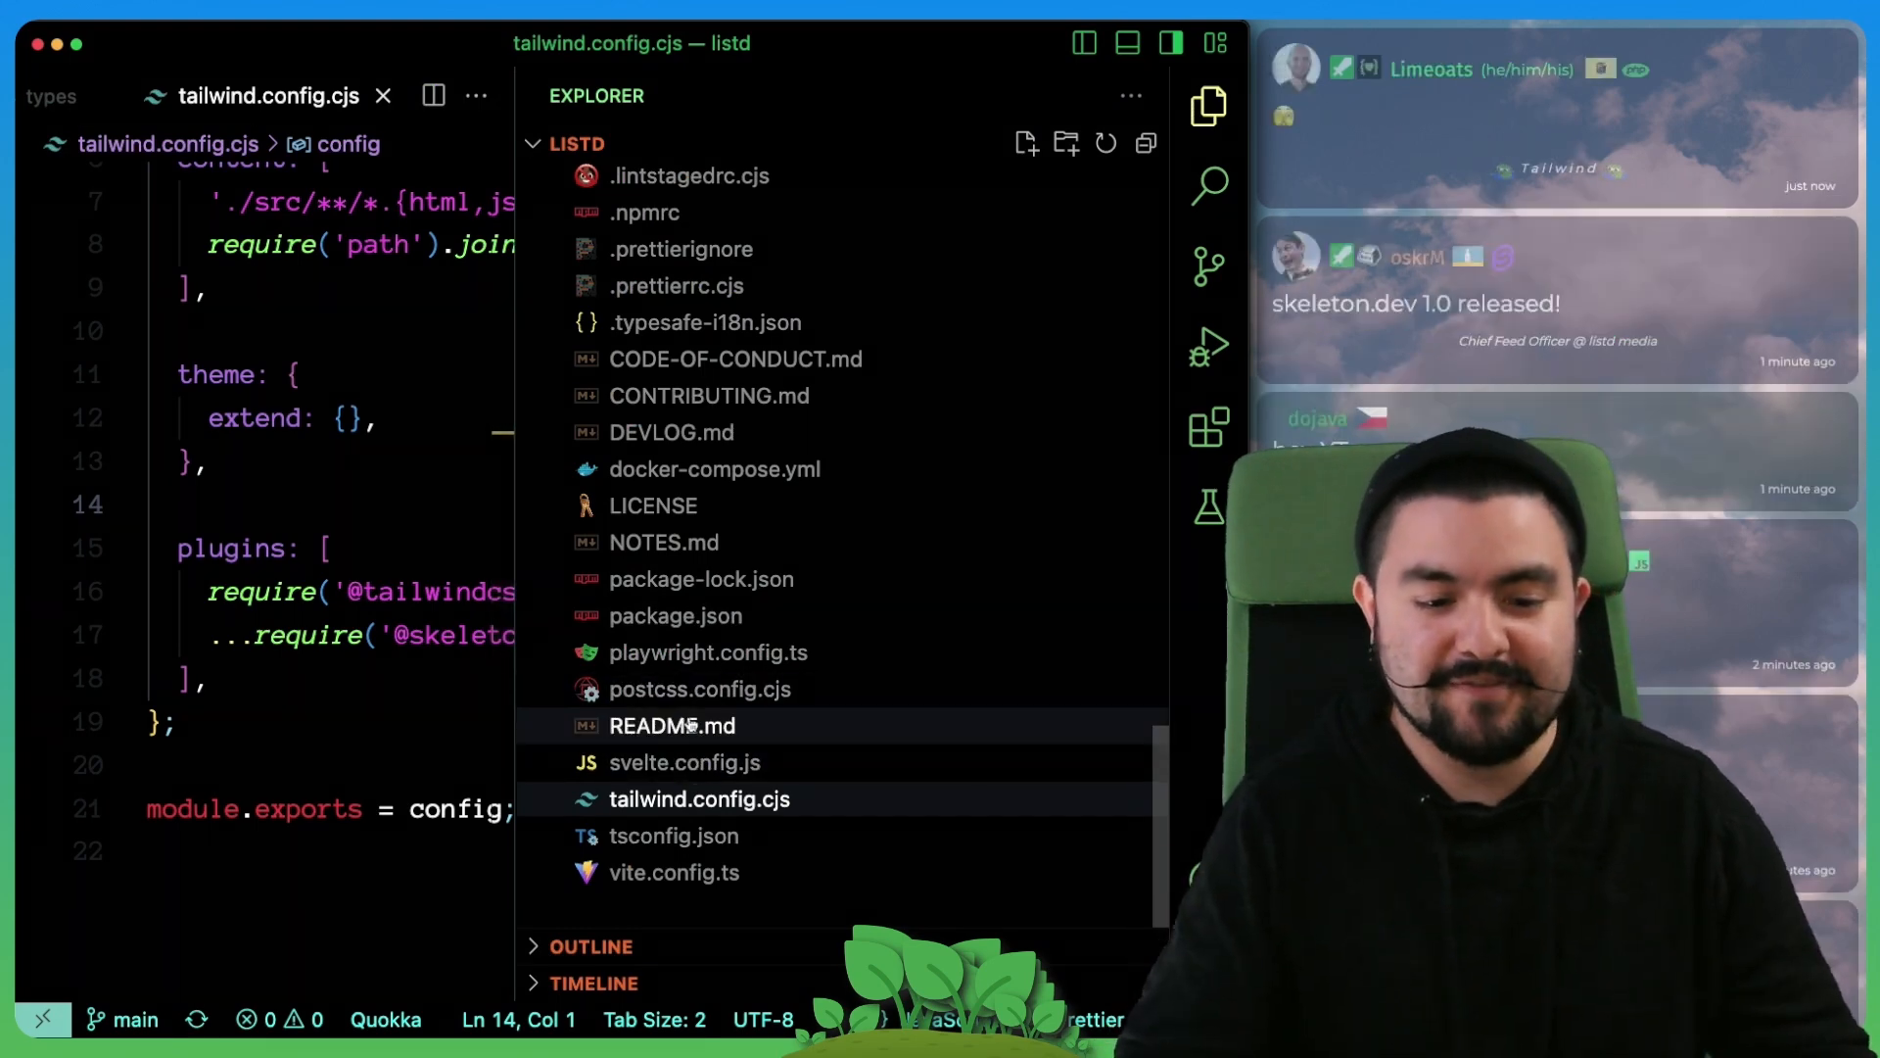
left_click(675, 615)
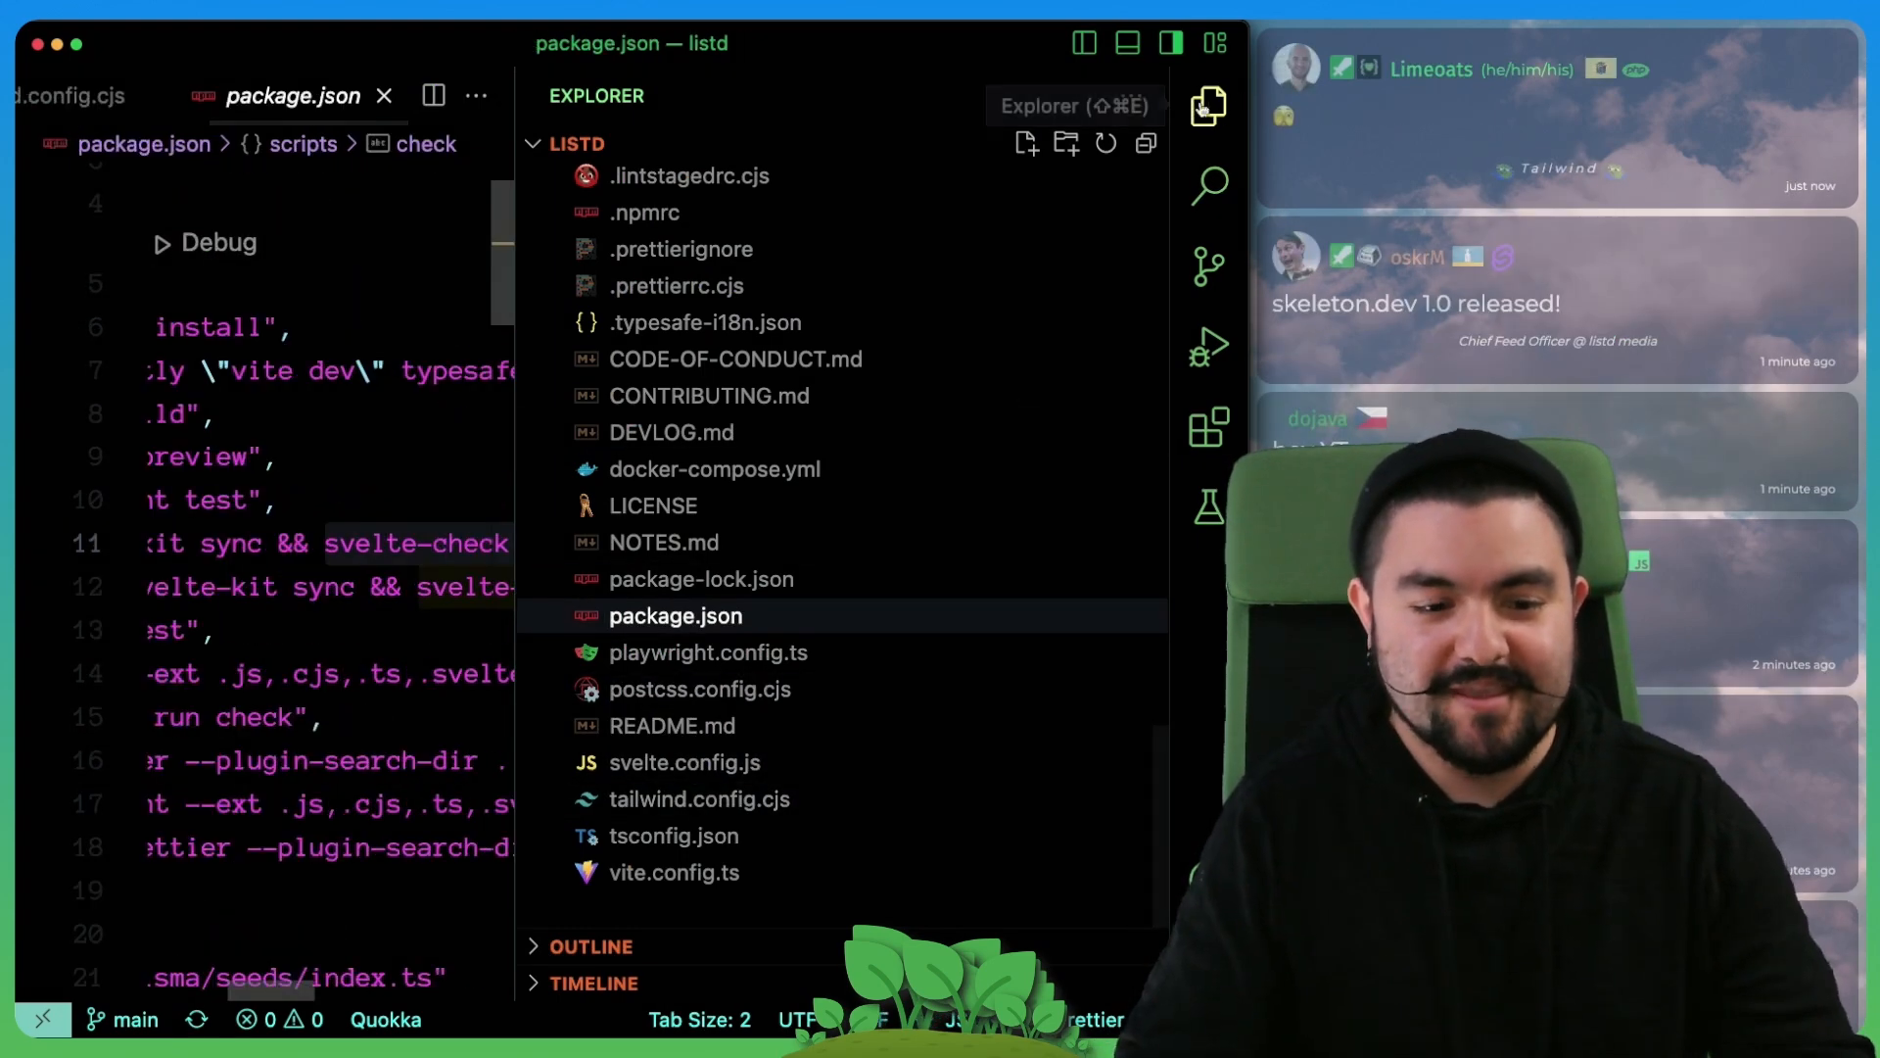
left_click(1211, 106)
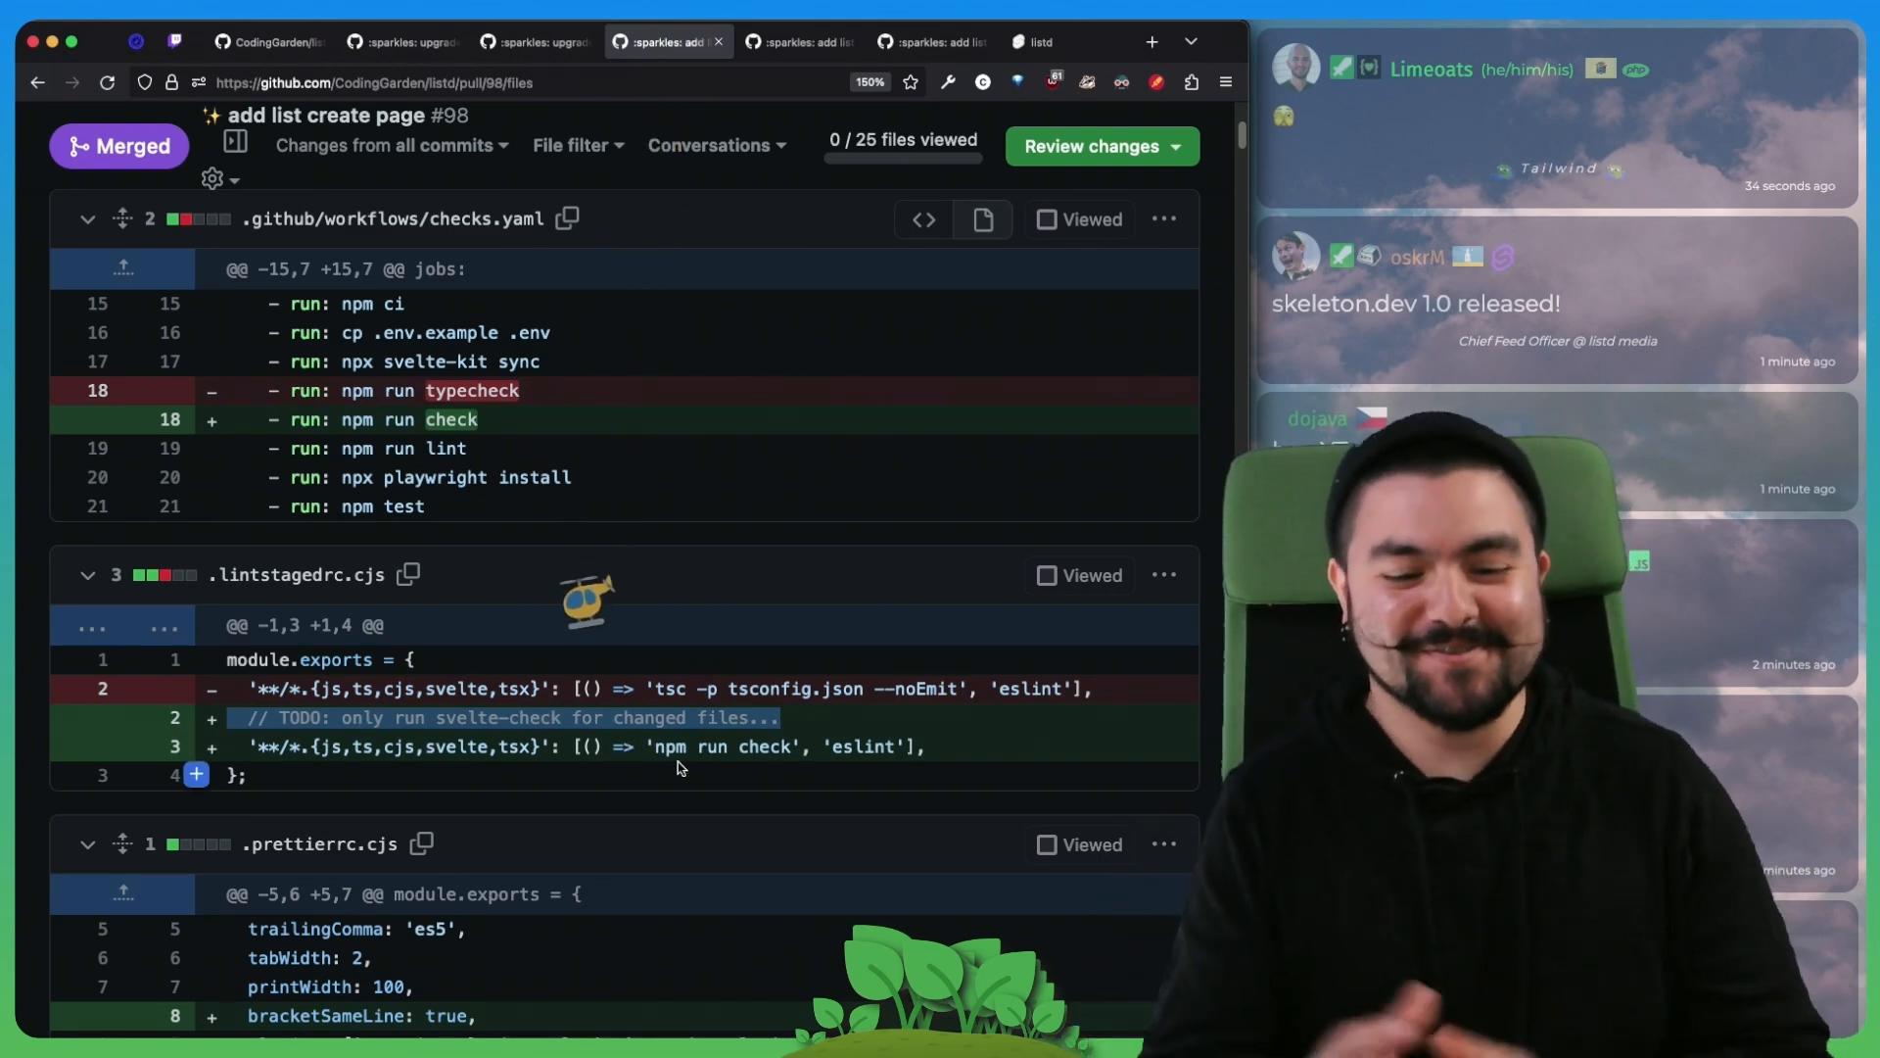
Step: Review PR #98's schema.prisma and i18n diffs, then switch to the running listd app
scroll("down", 3)
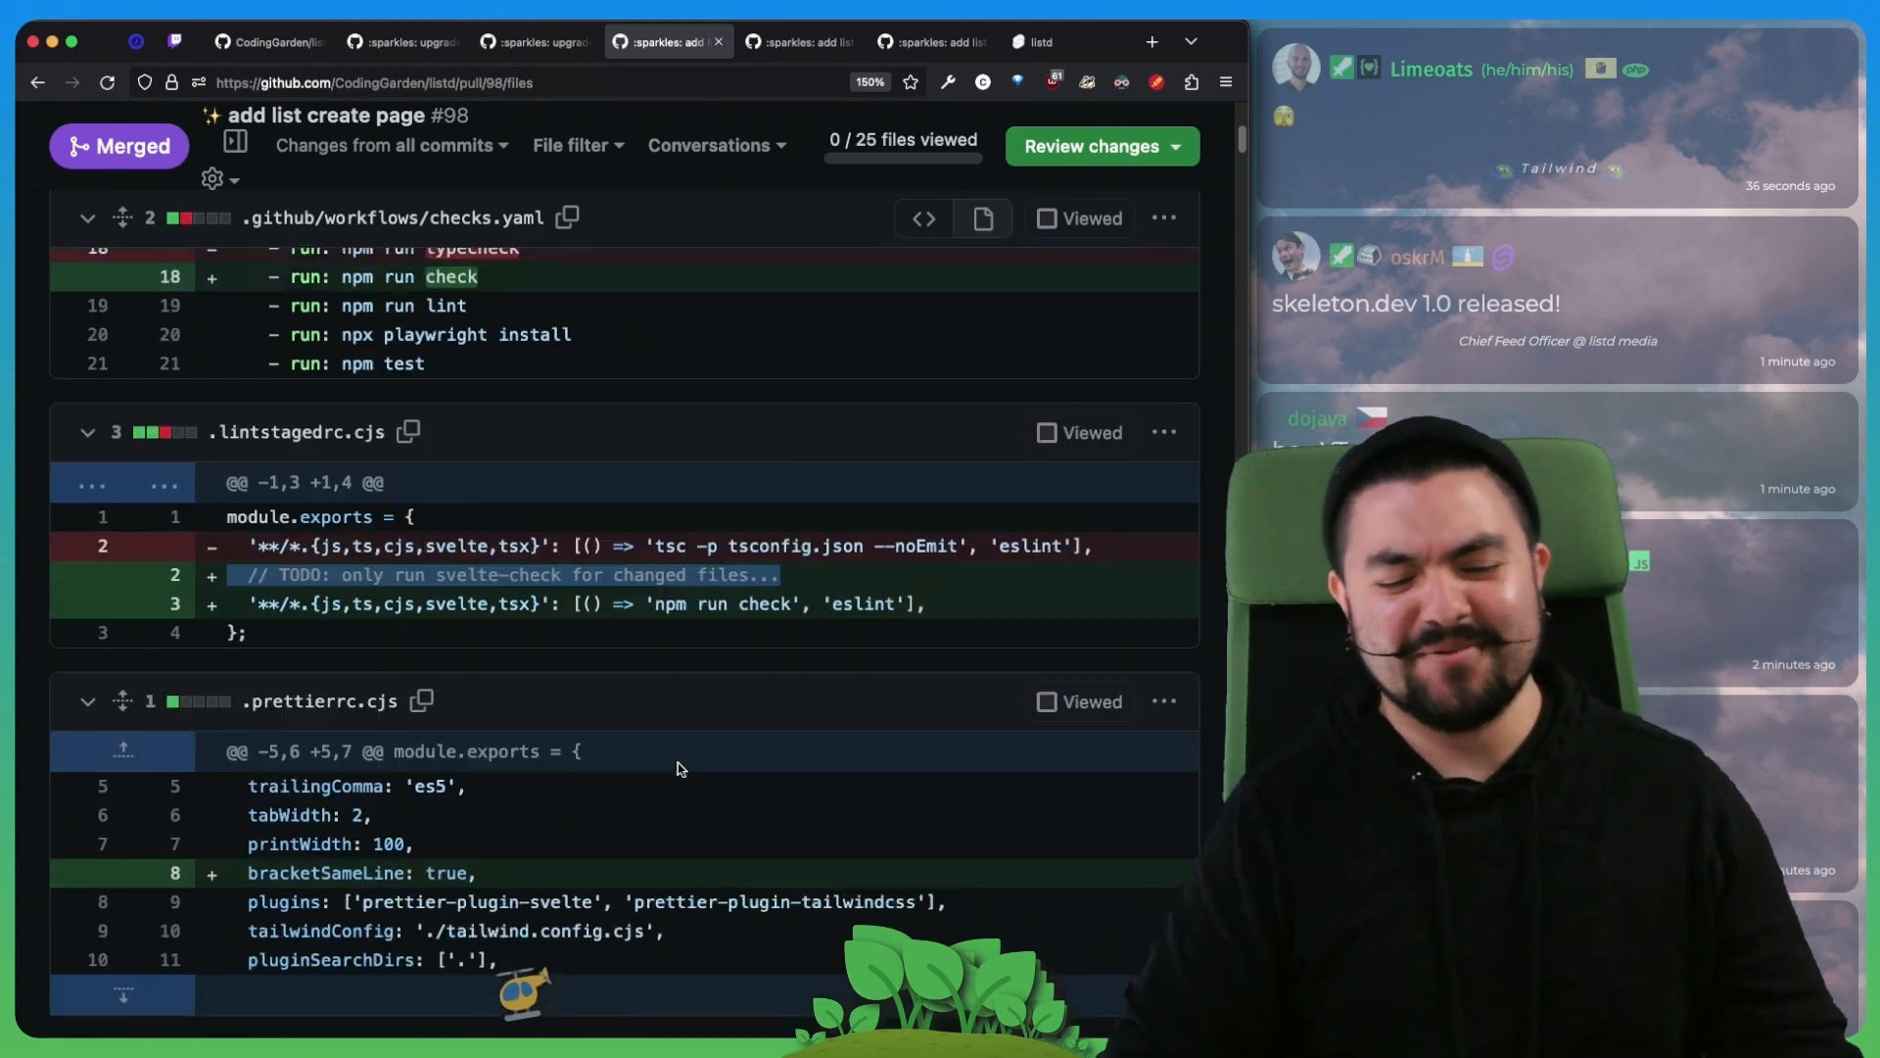
scroll("down", 3)
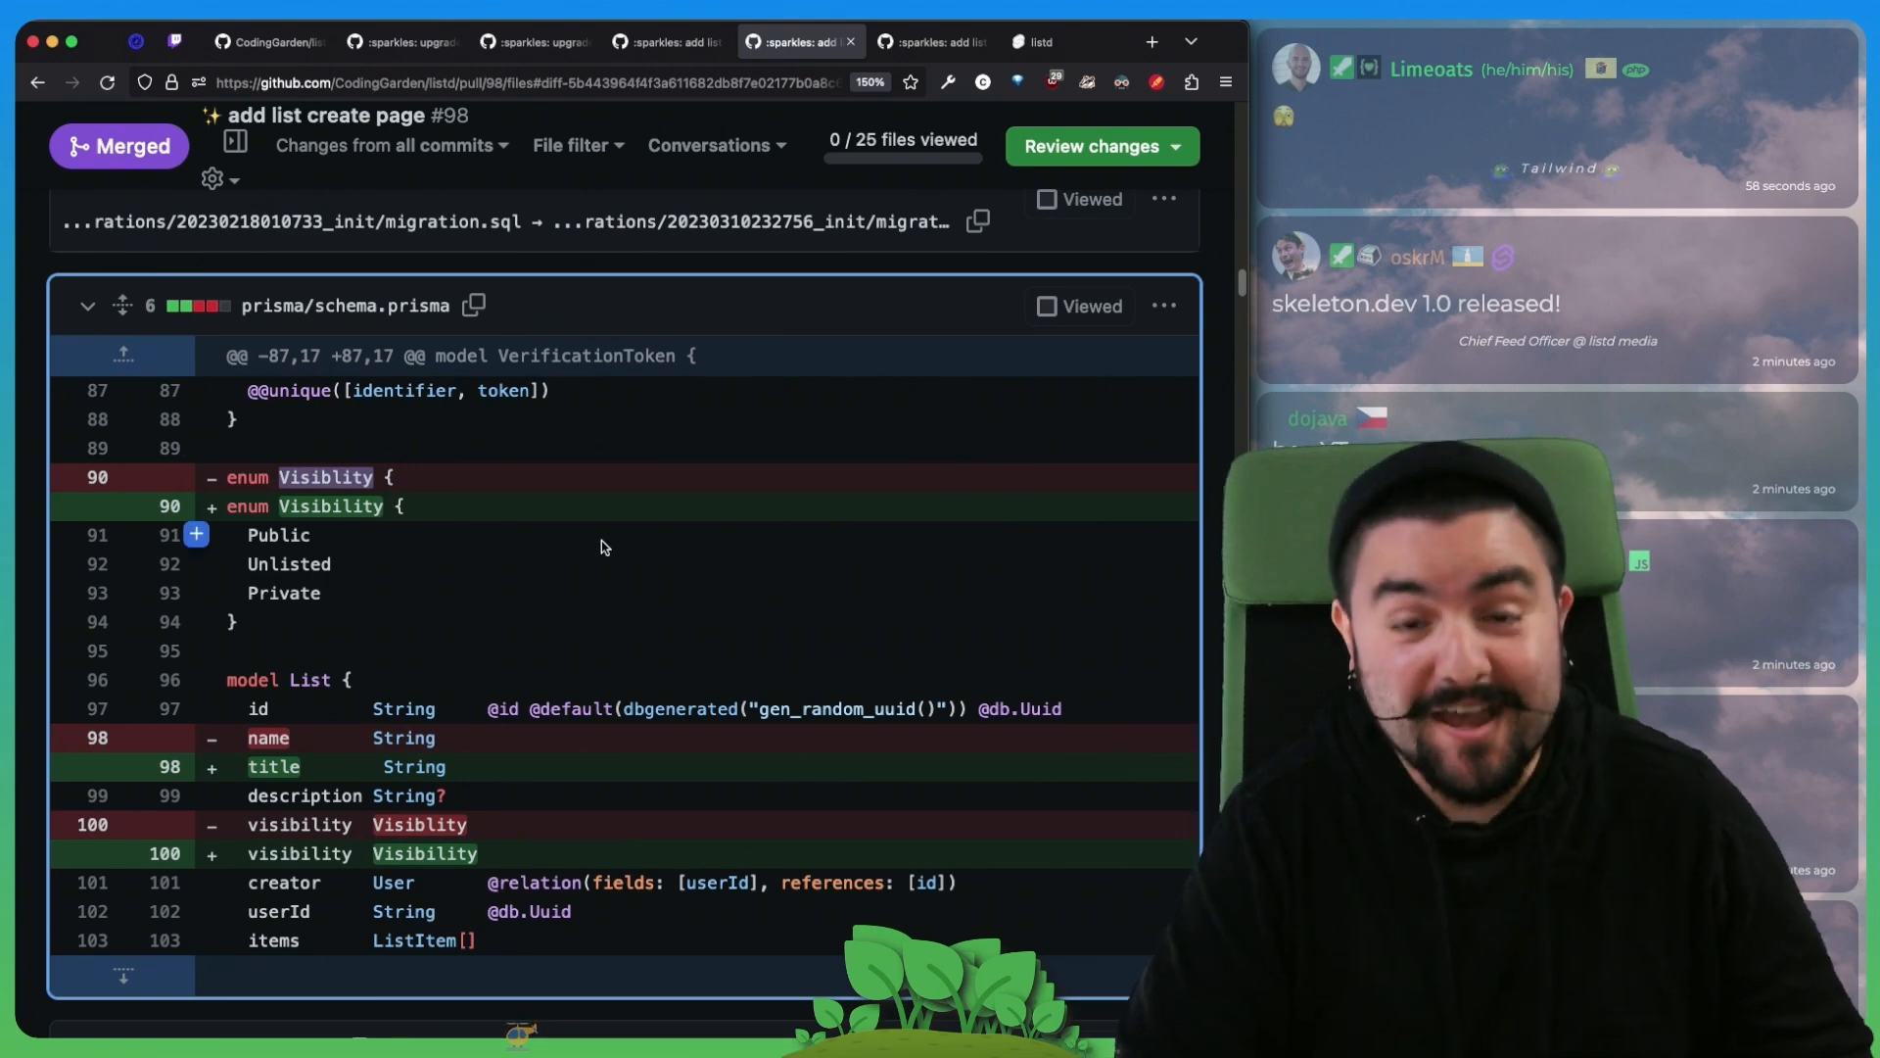
mouse_move(419, 523)
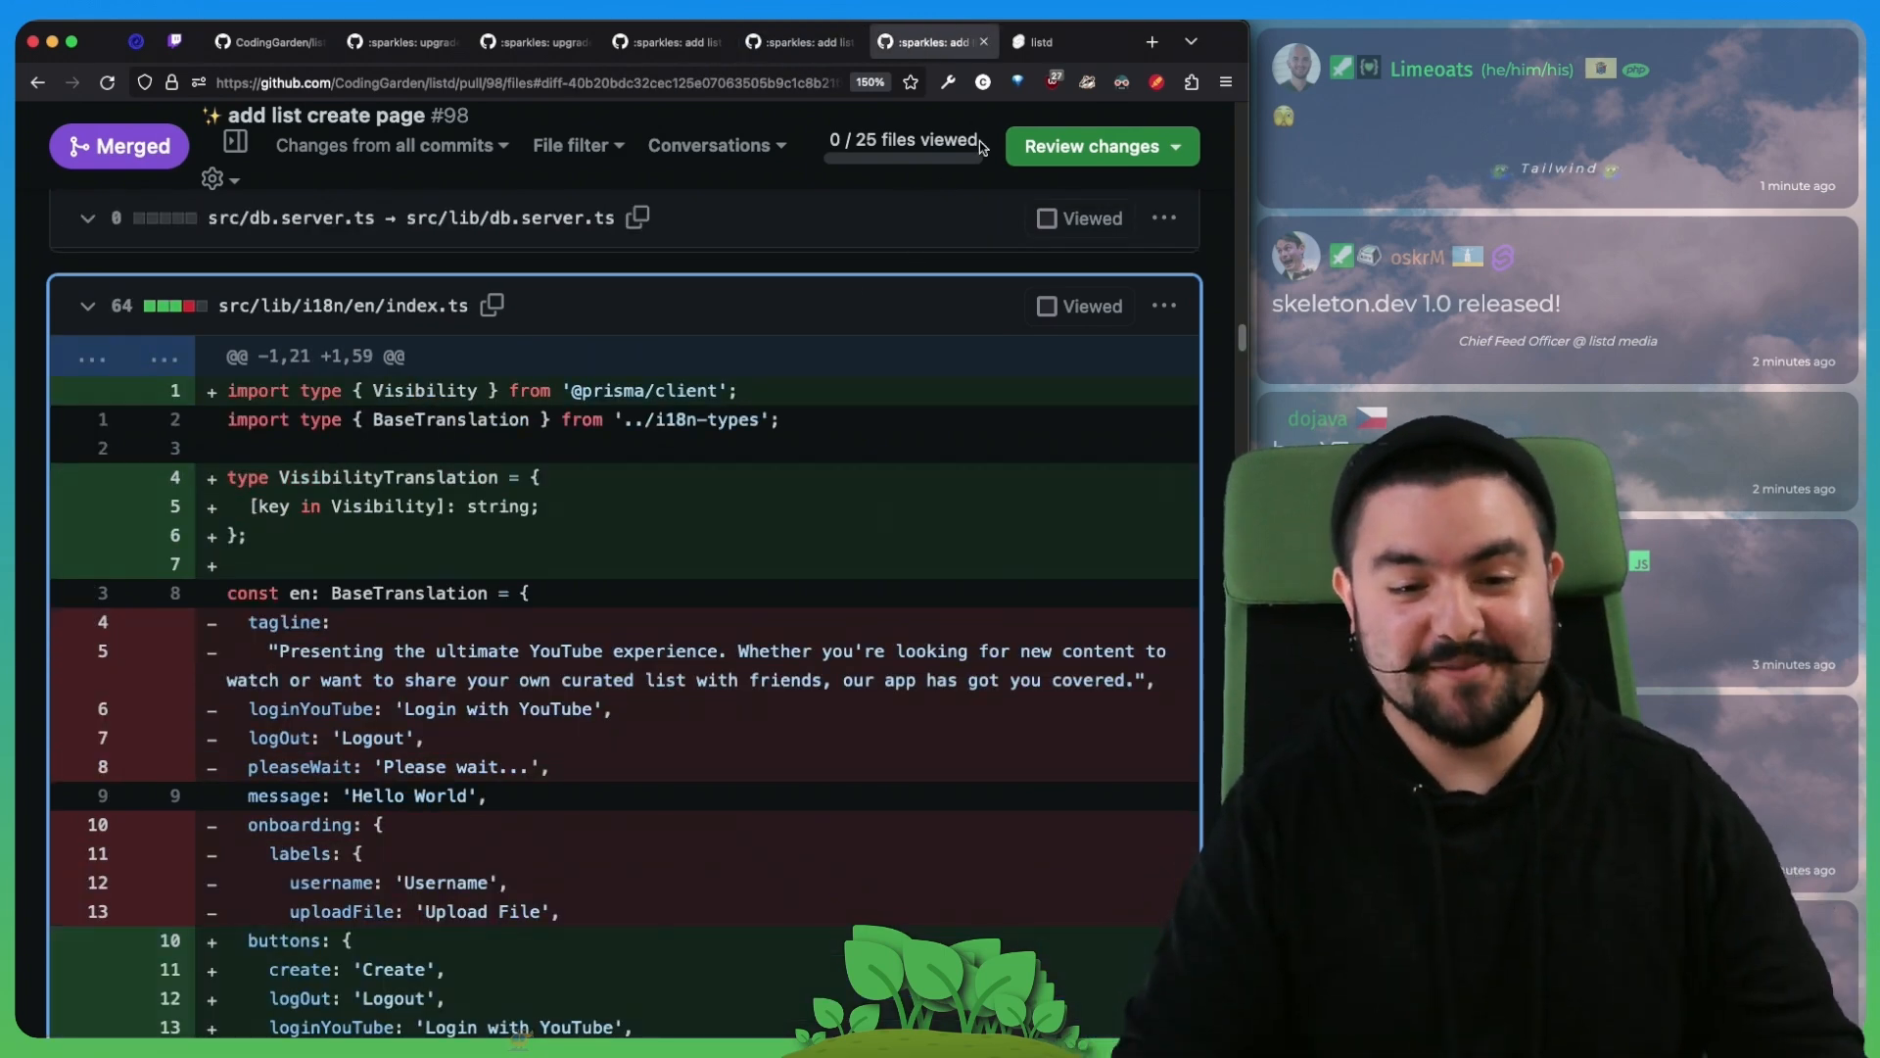
left_click(1044, 42)
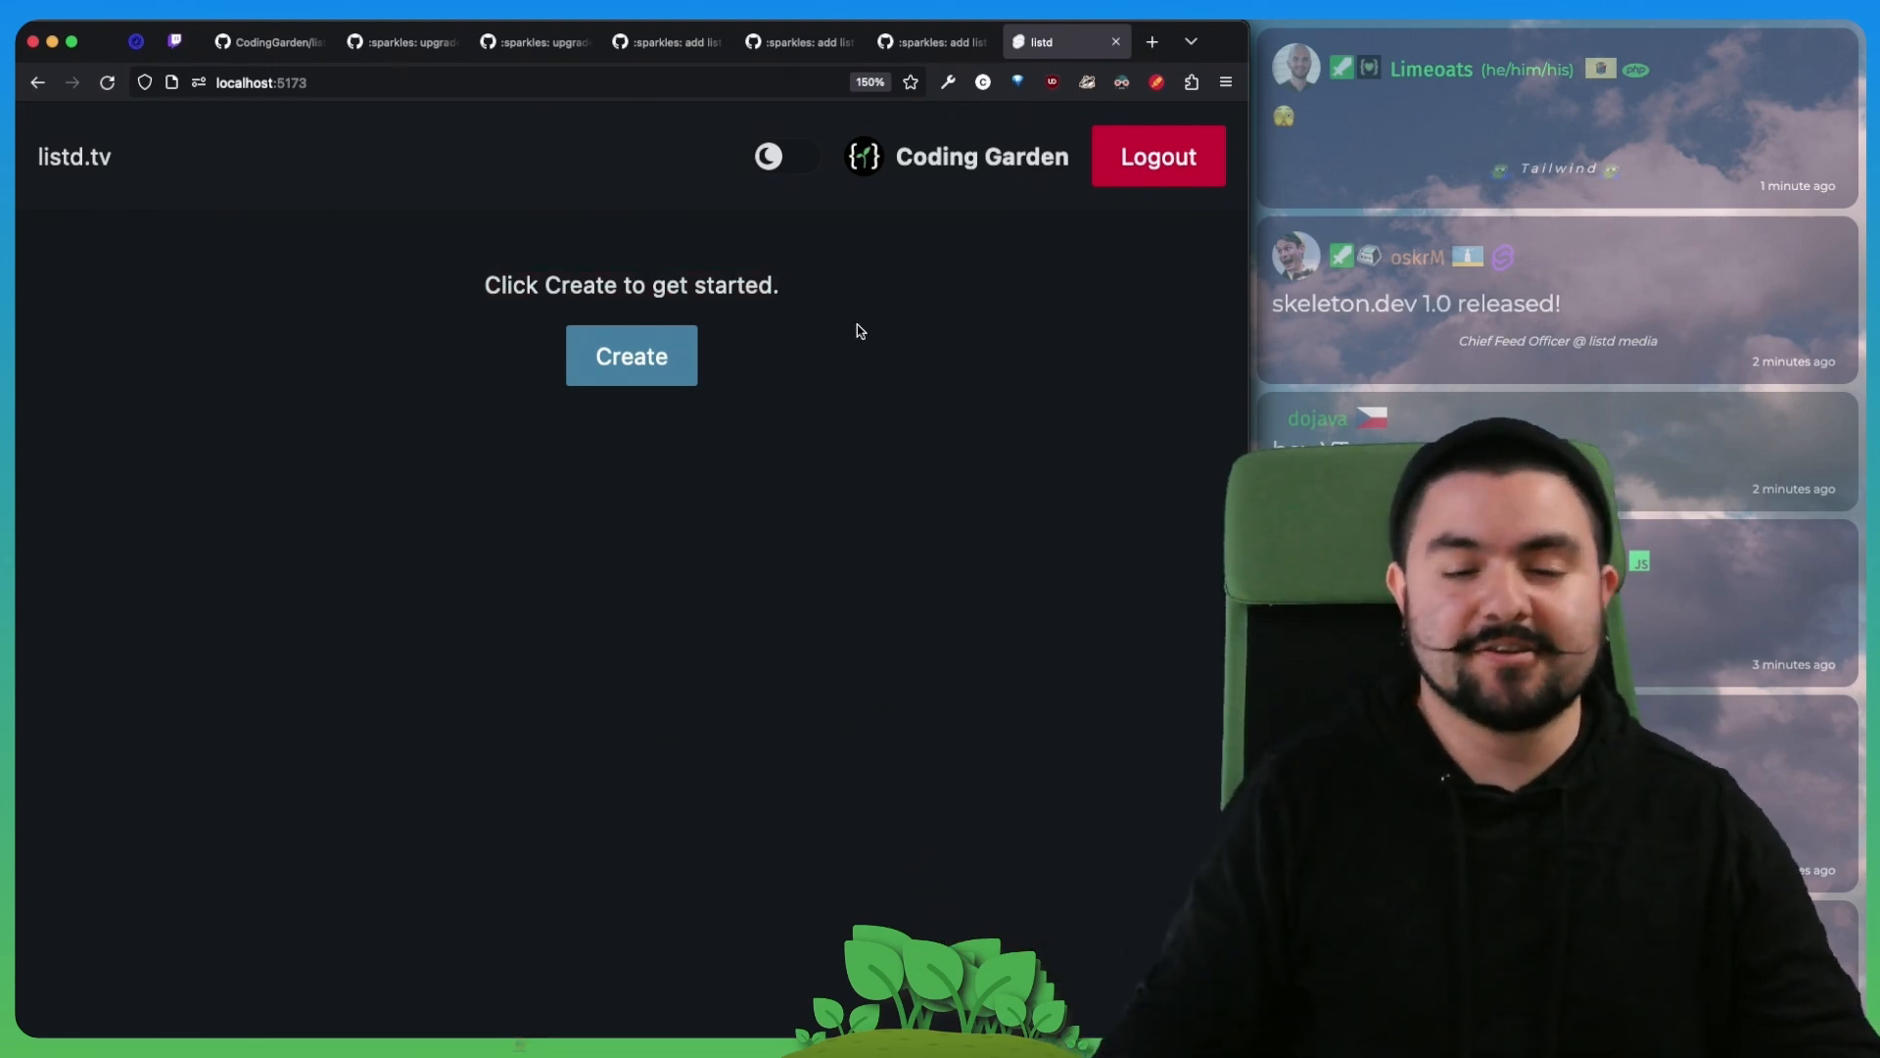
Step: Start a new list with title 'Co' and description 'All my f', then return to an empty form
left_click(630, 354)
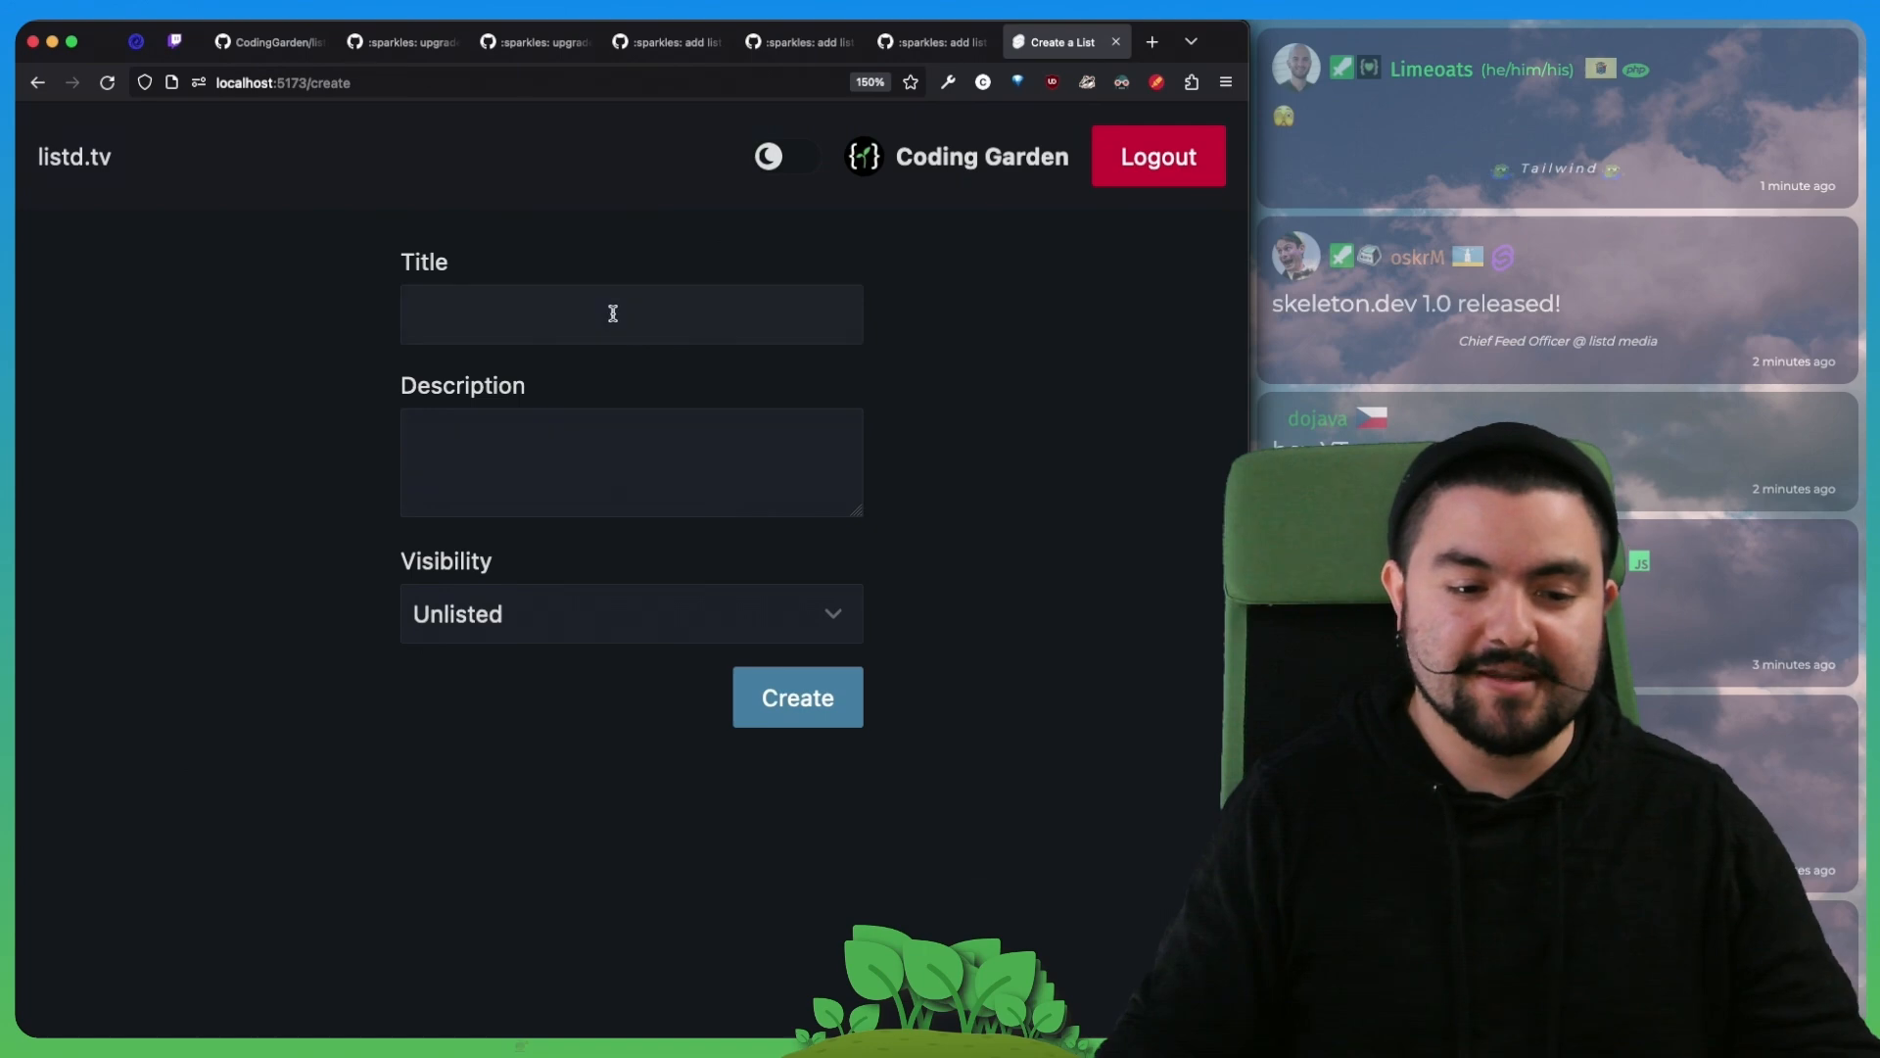
type("Cooking")
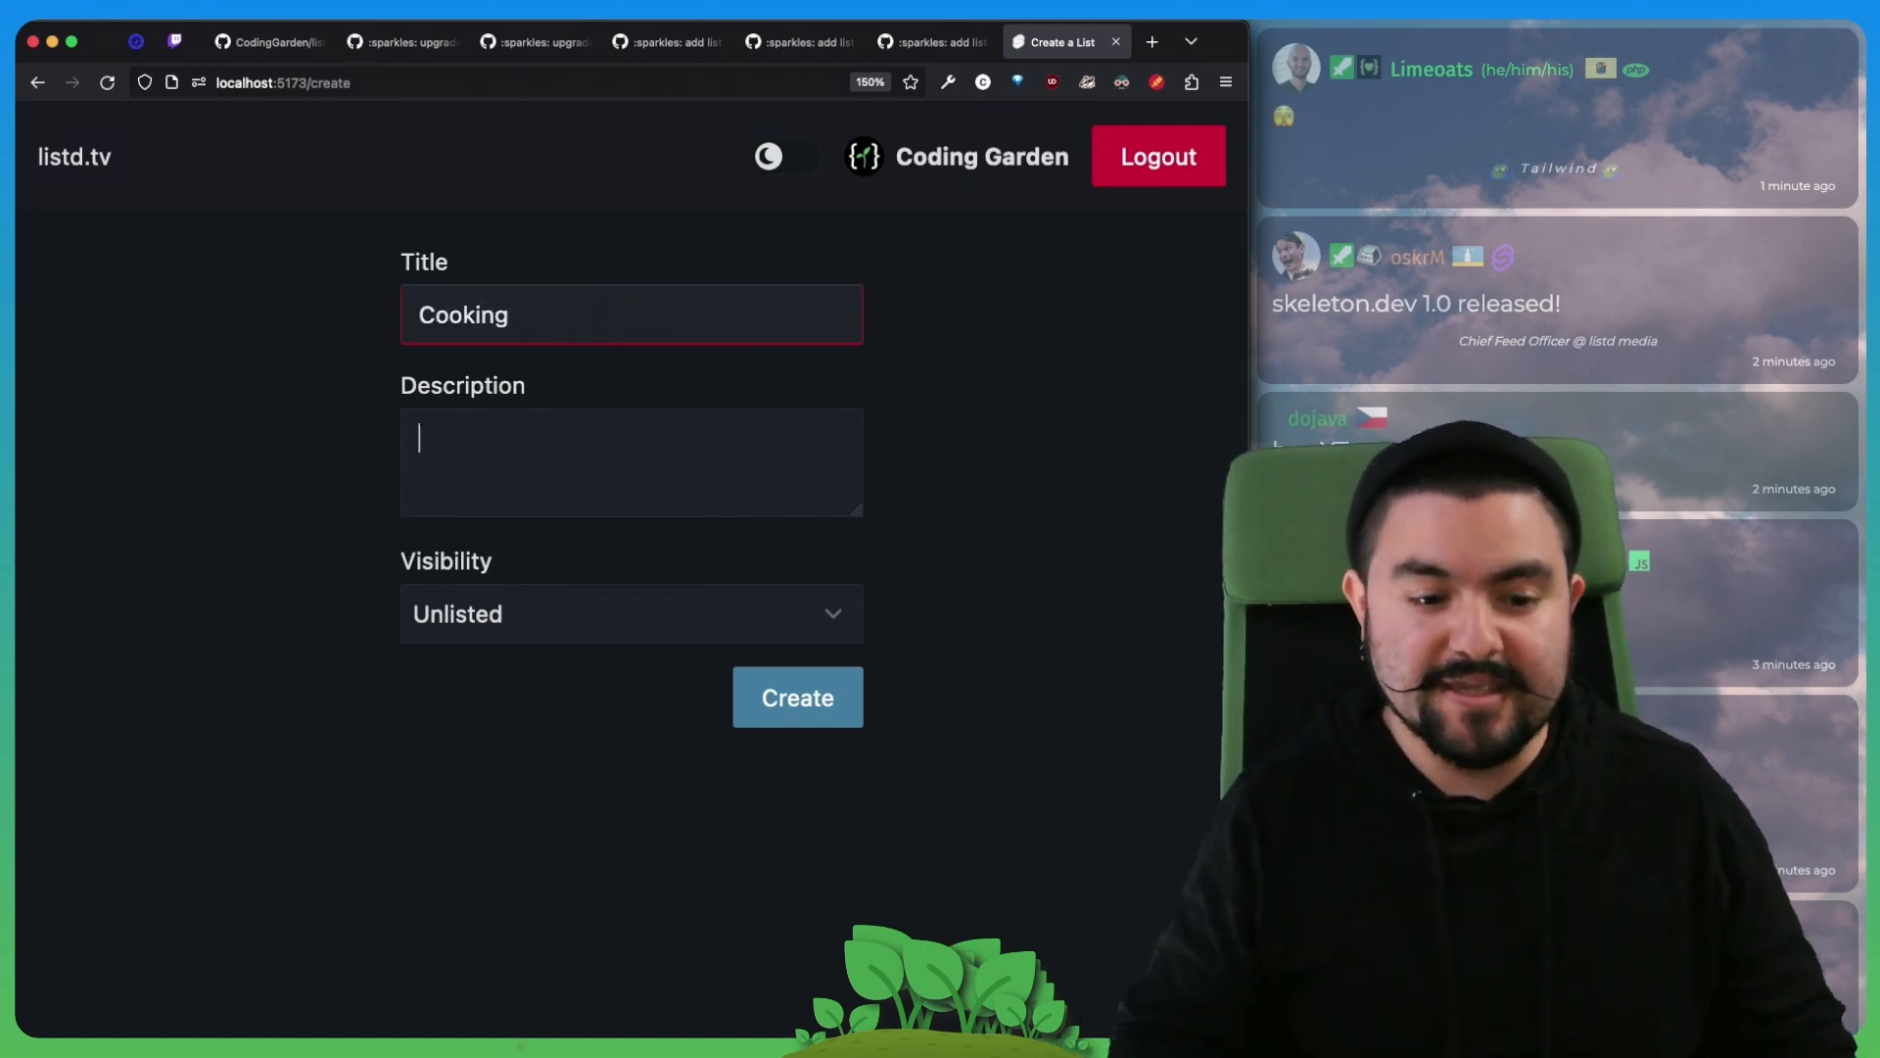
type("All my favorite cooking channels.")
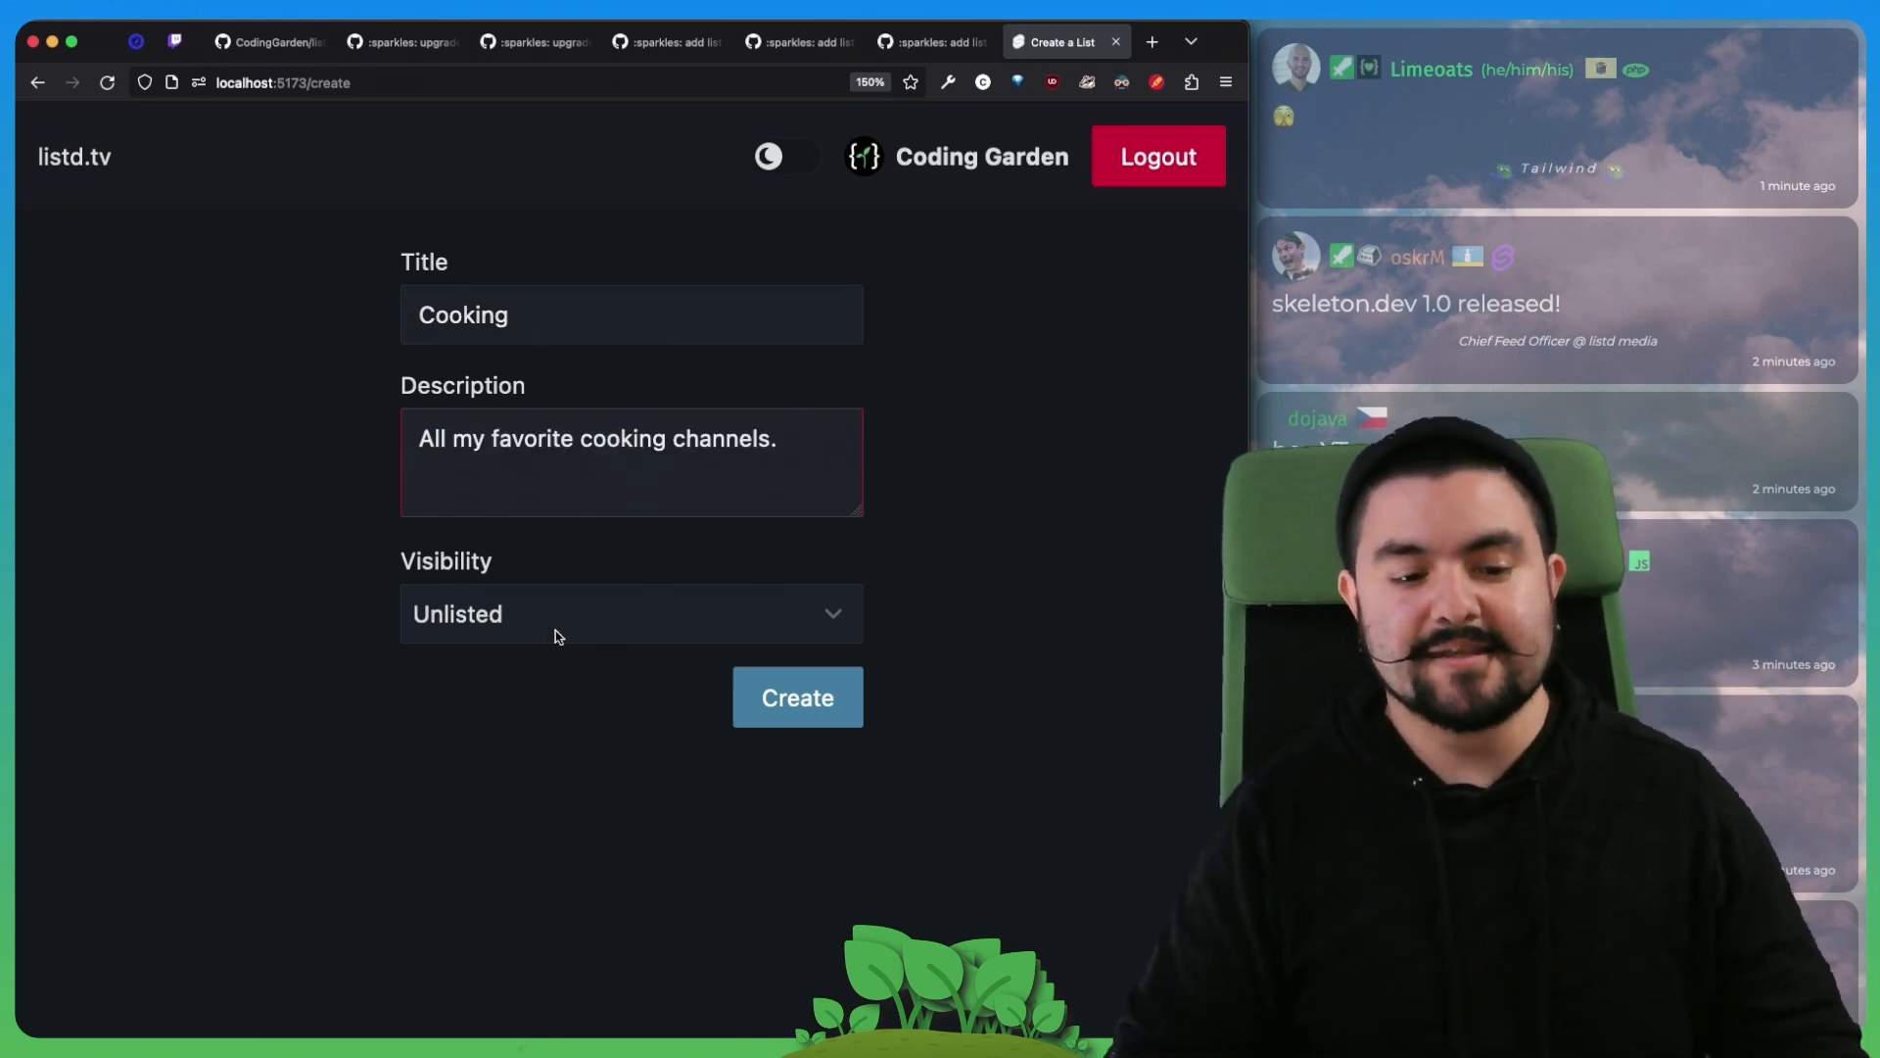
left_click(773, 436)
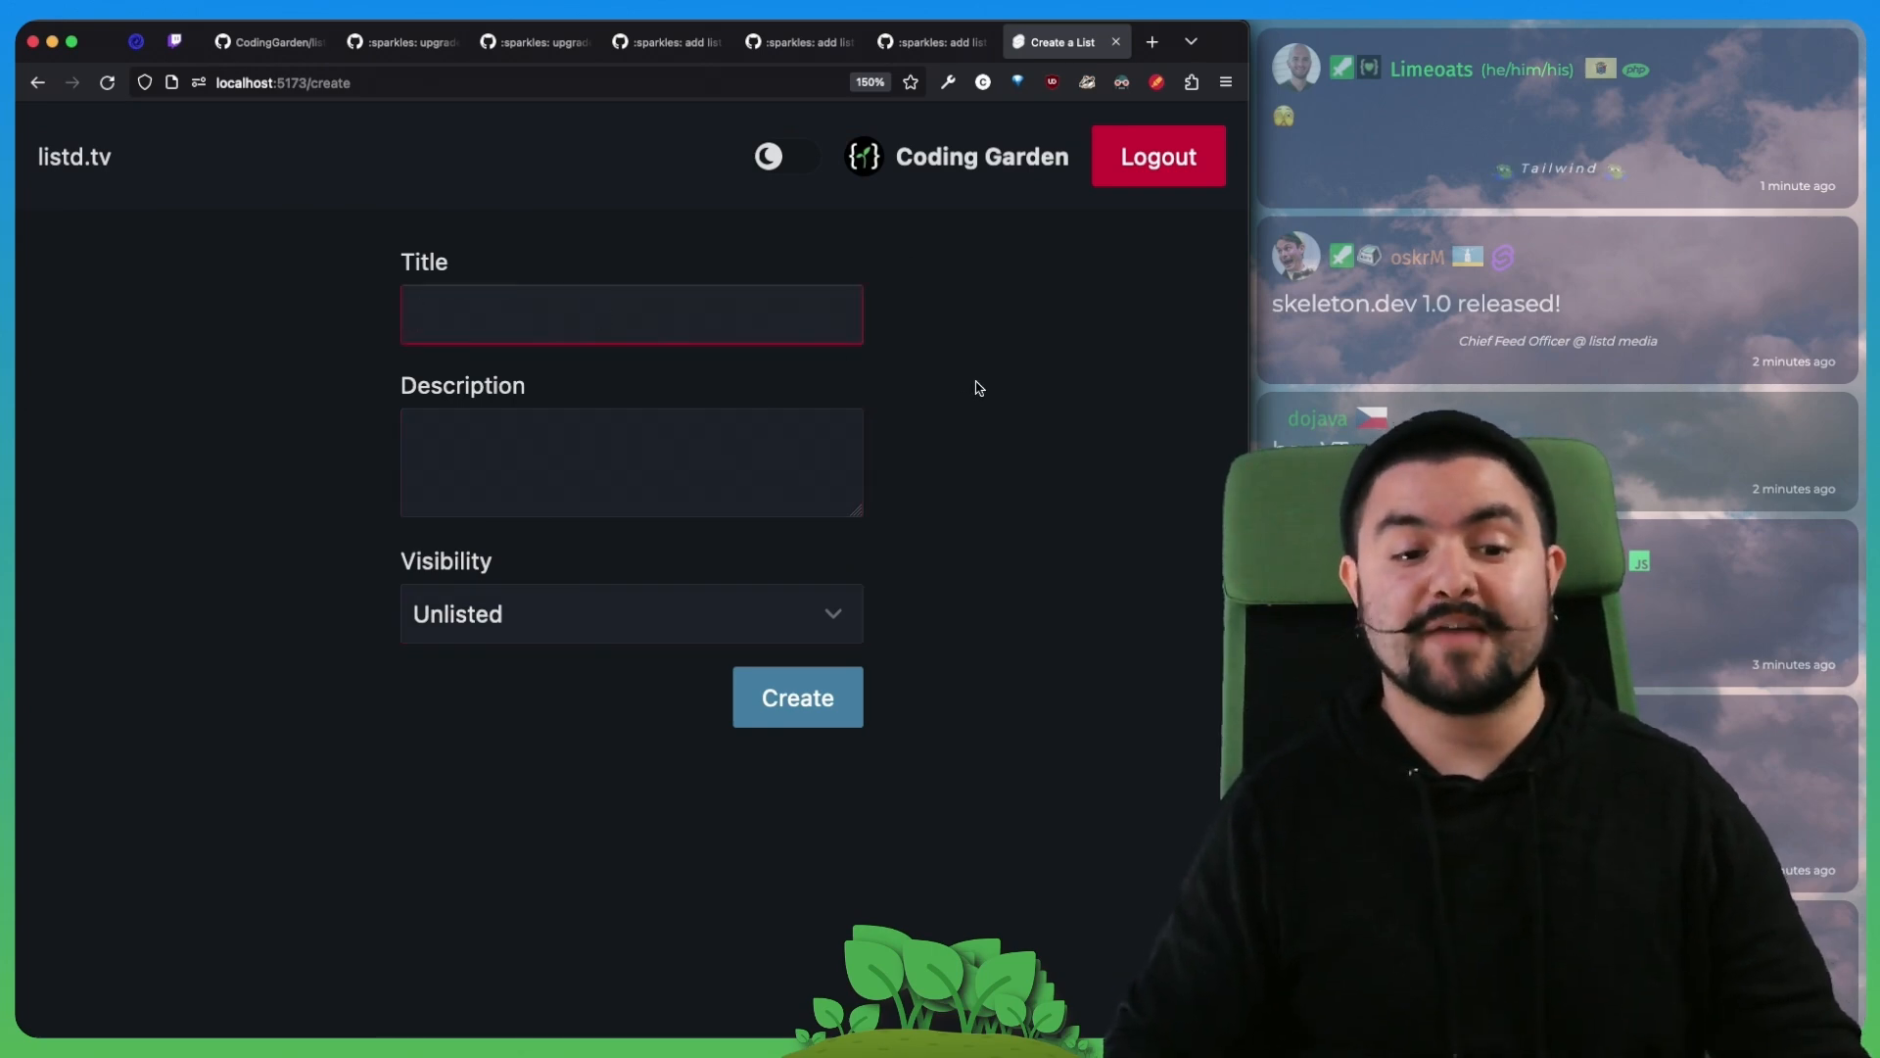
left_click(797, 697)
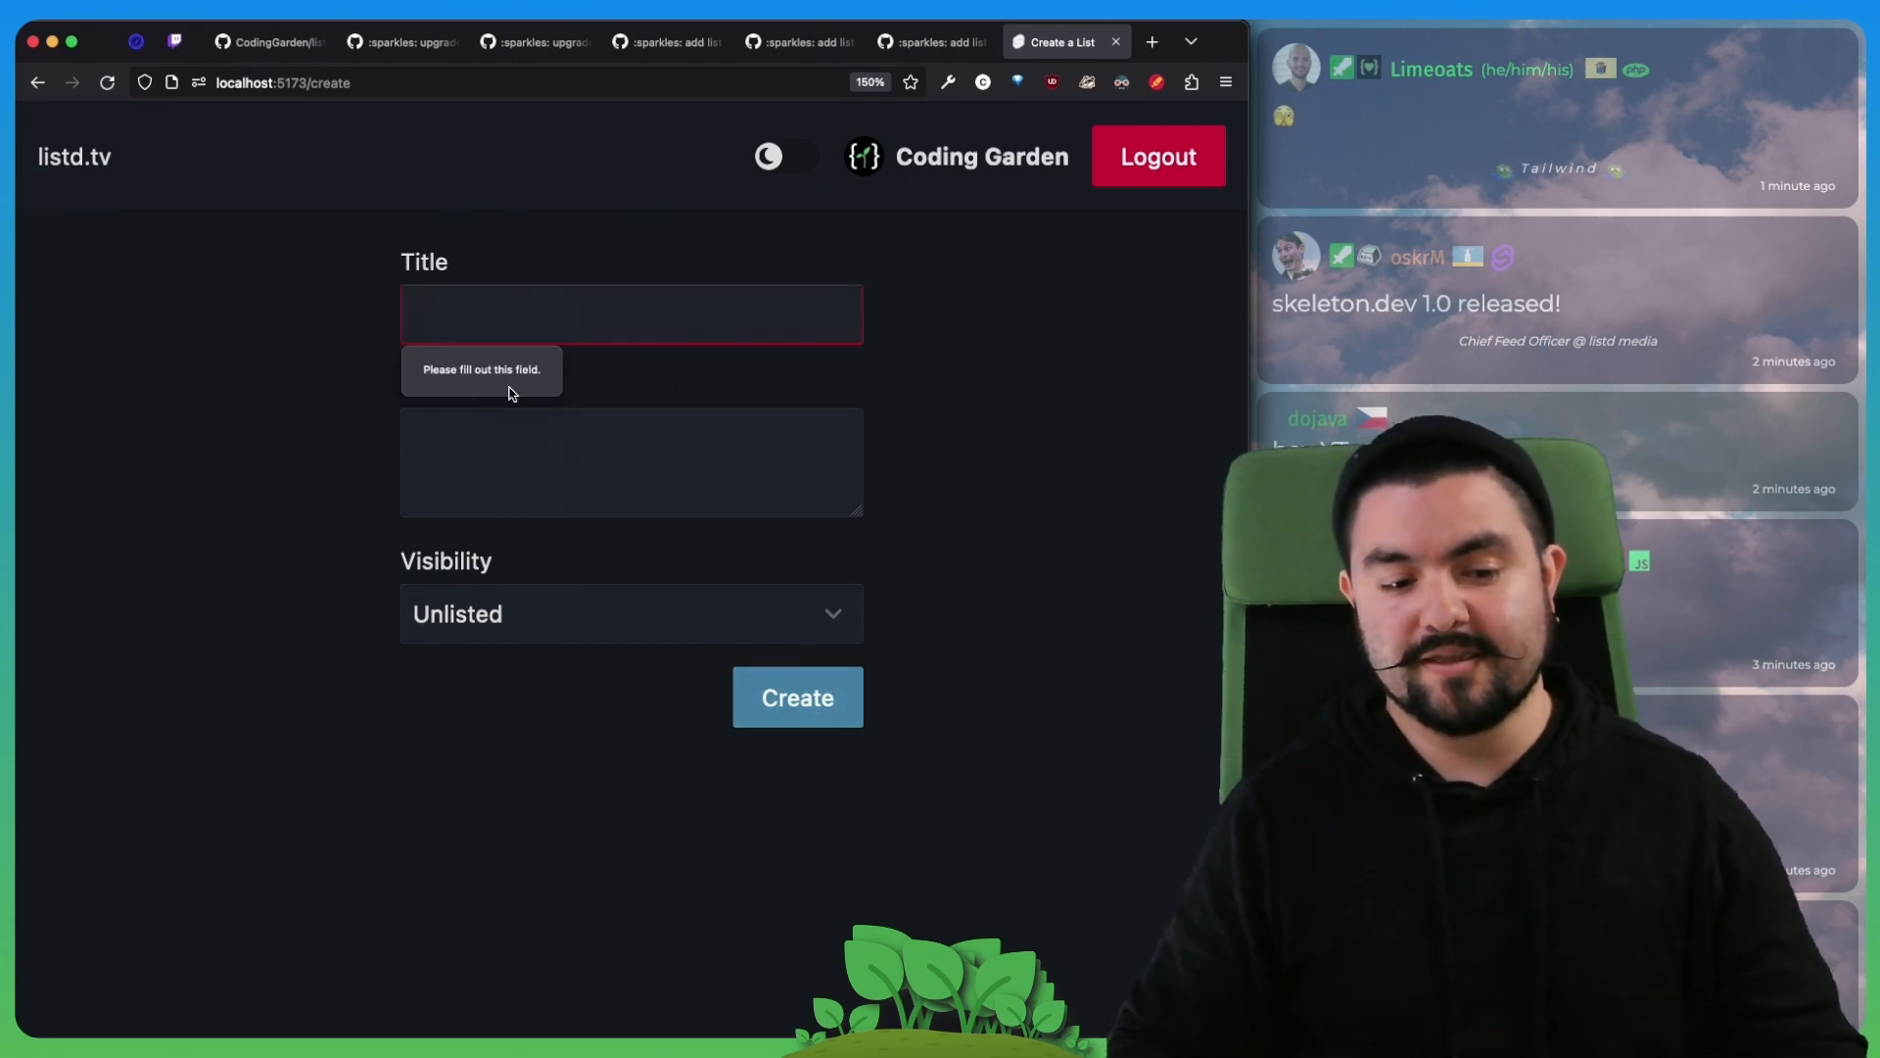
left_click(628, 314)
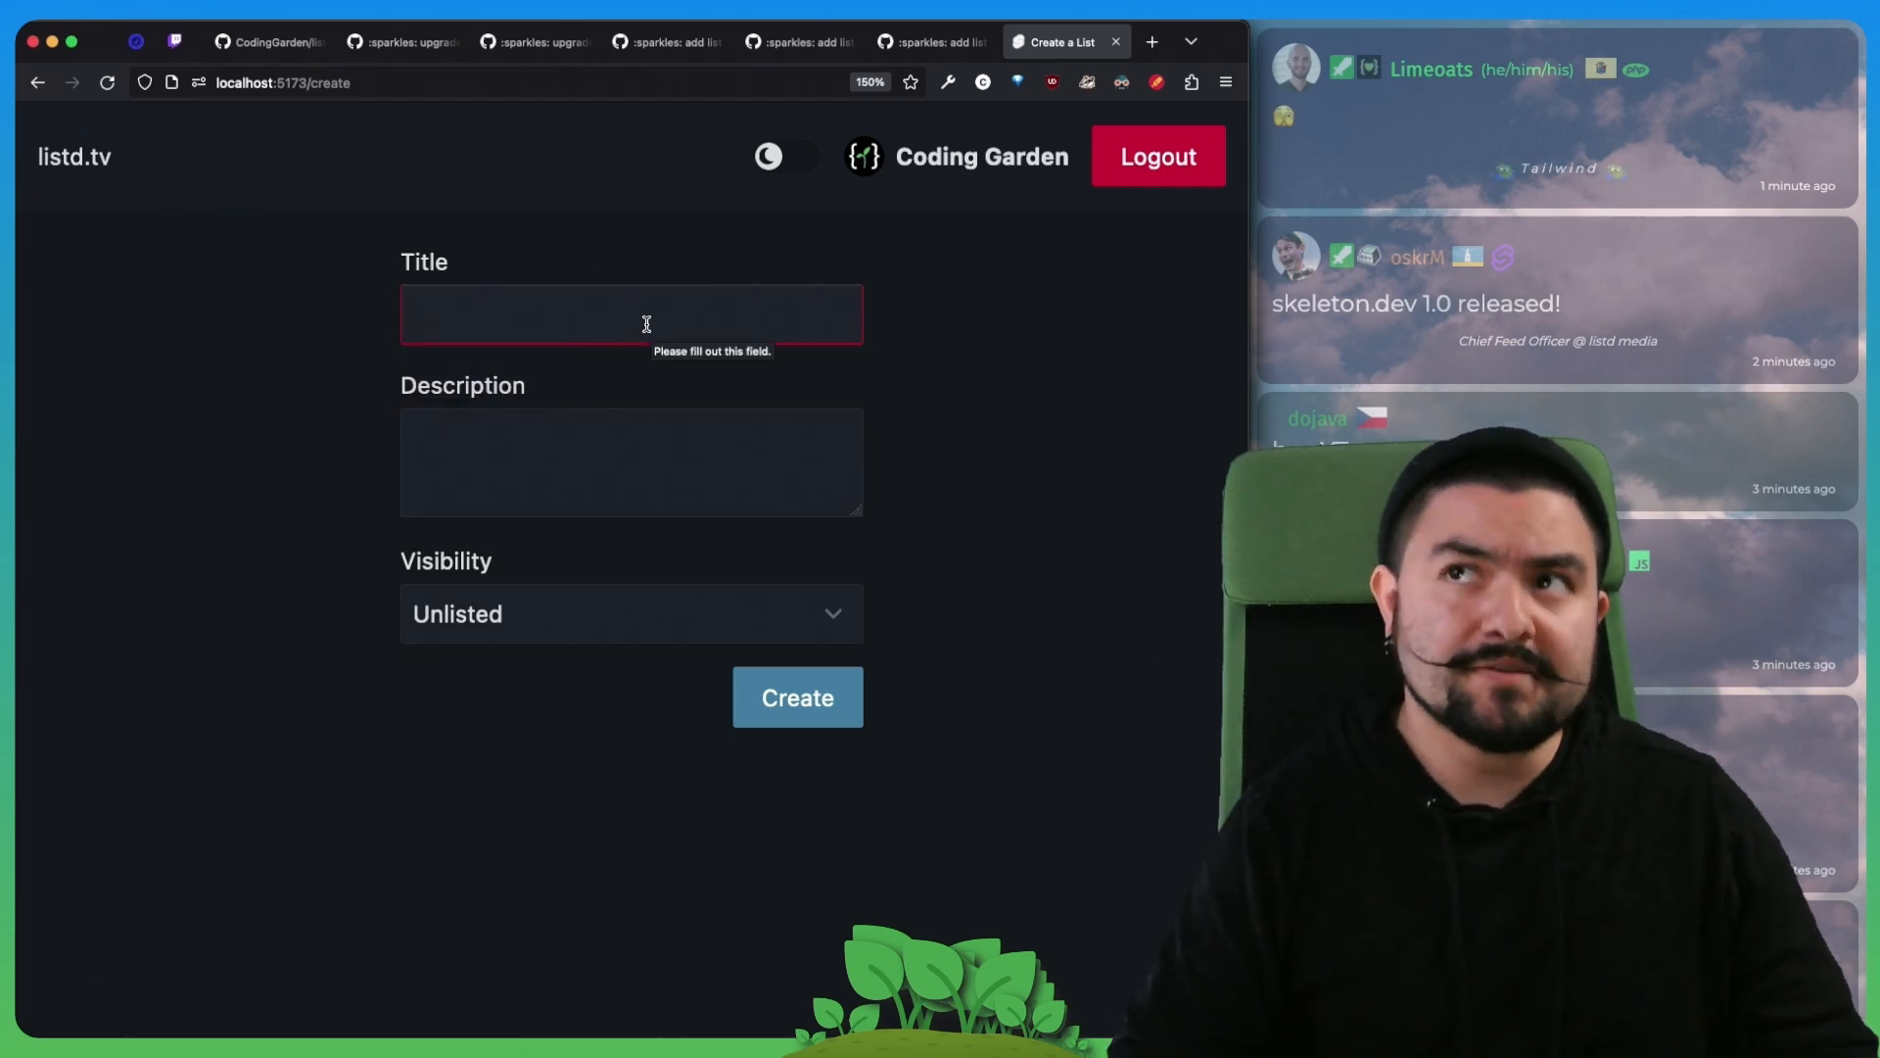
Step: Submit the empty create-list form to show the Title and Description cannot be empty errors
left_click(630, 462)
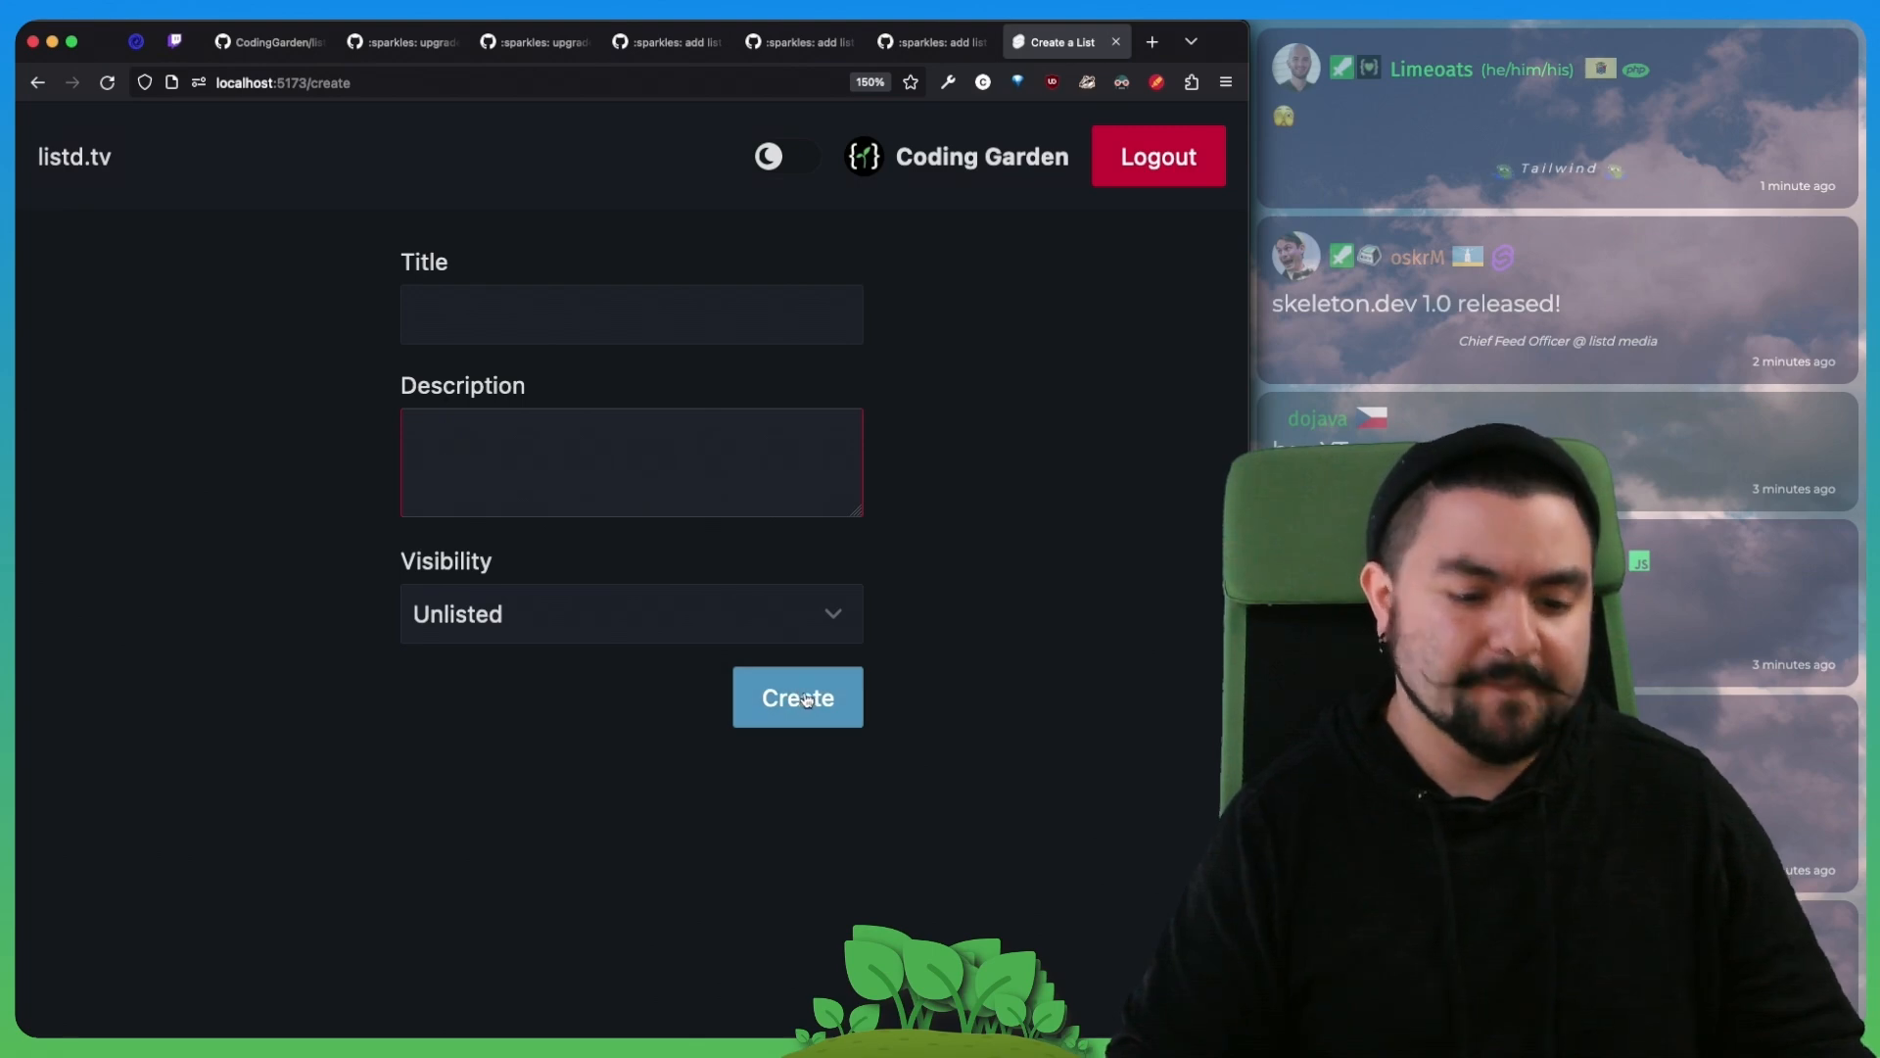
left_click(797, 697)
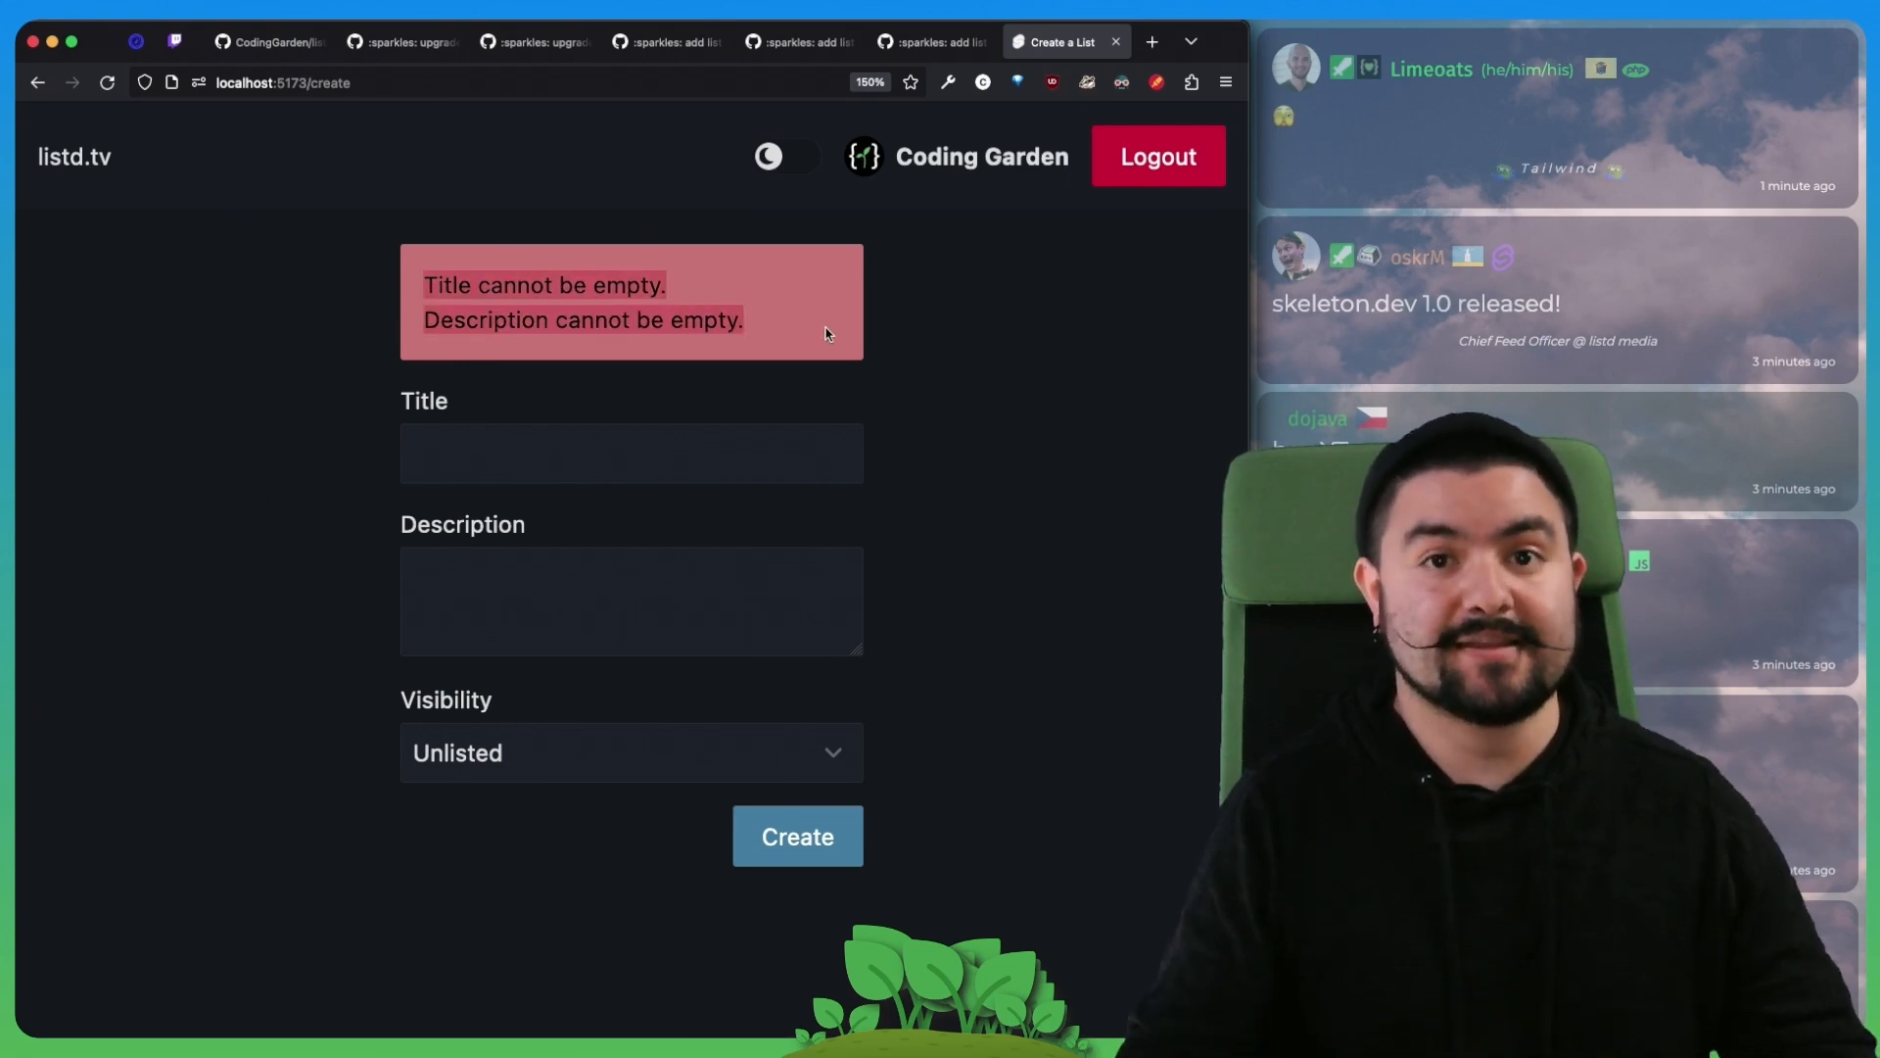
Step: Inspect the Visibility dropdown's Public, Unlisted and Private options, keeping Unlisted
left_click(629, 453)
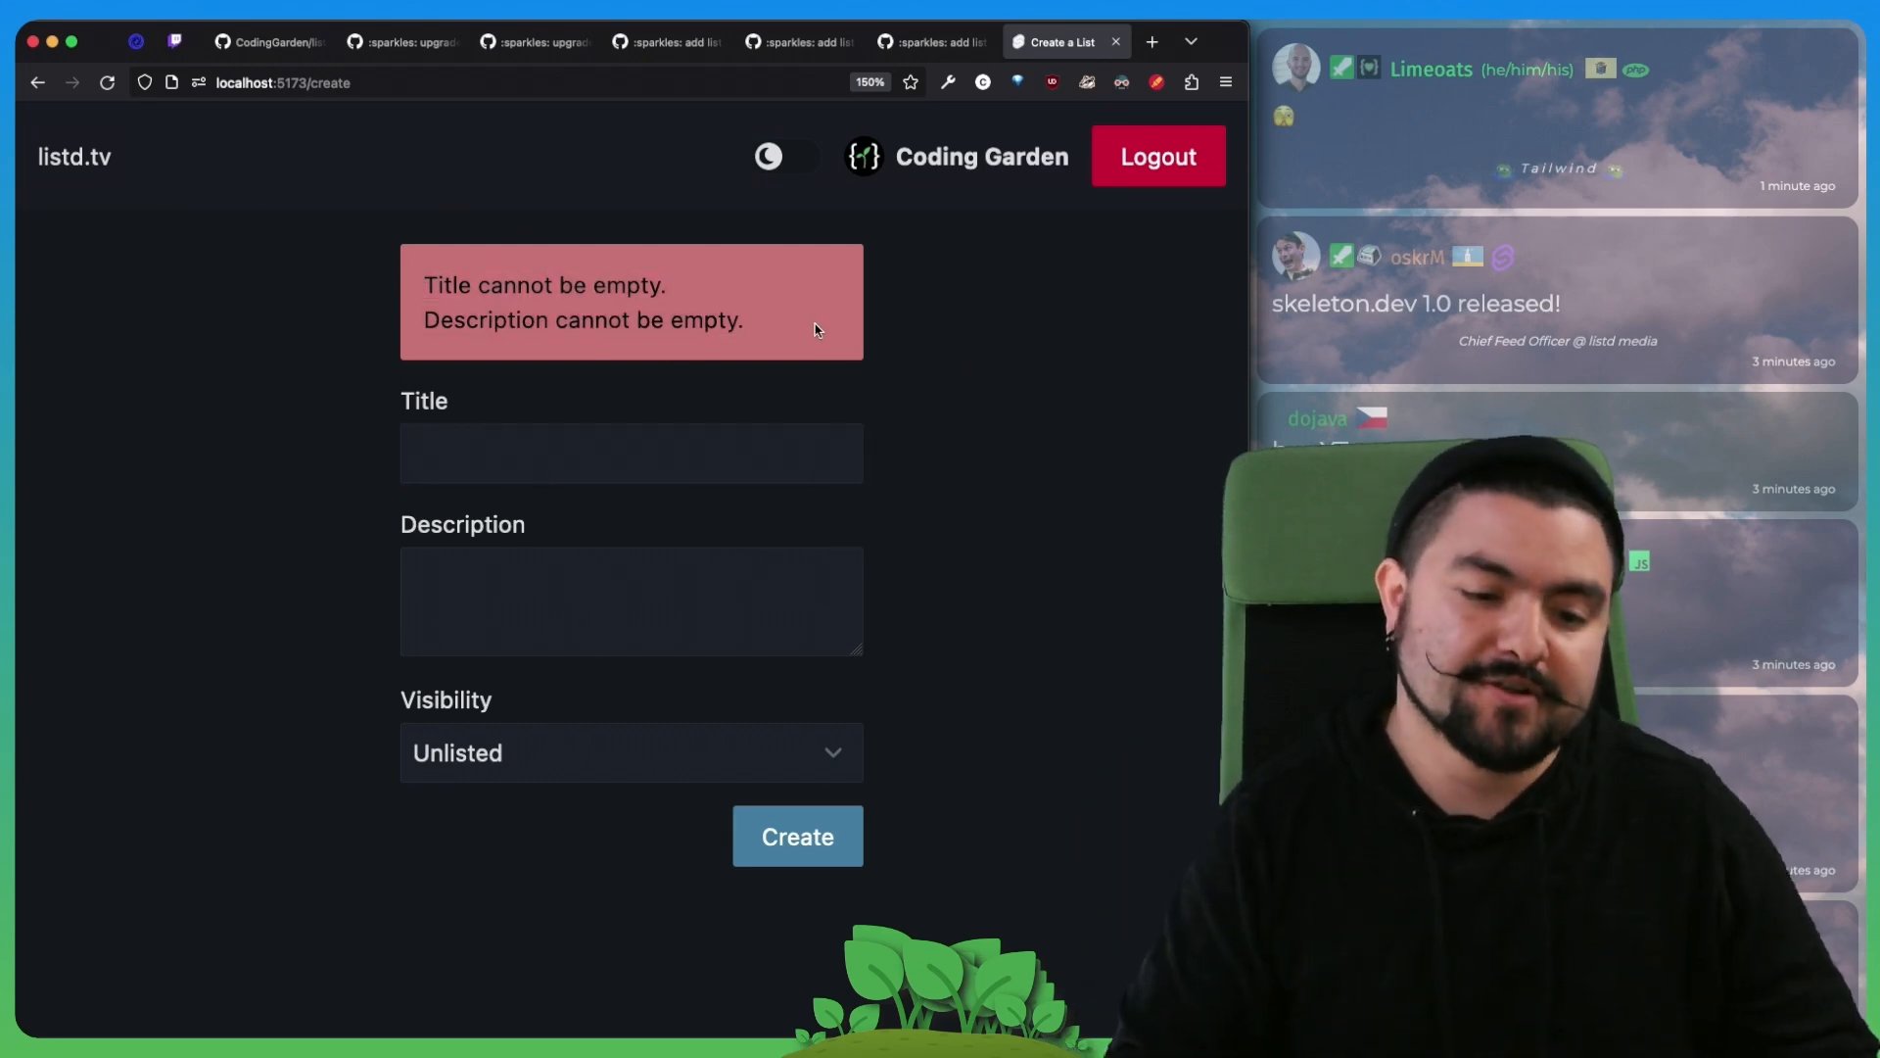
mouse_move(534, 818)
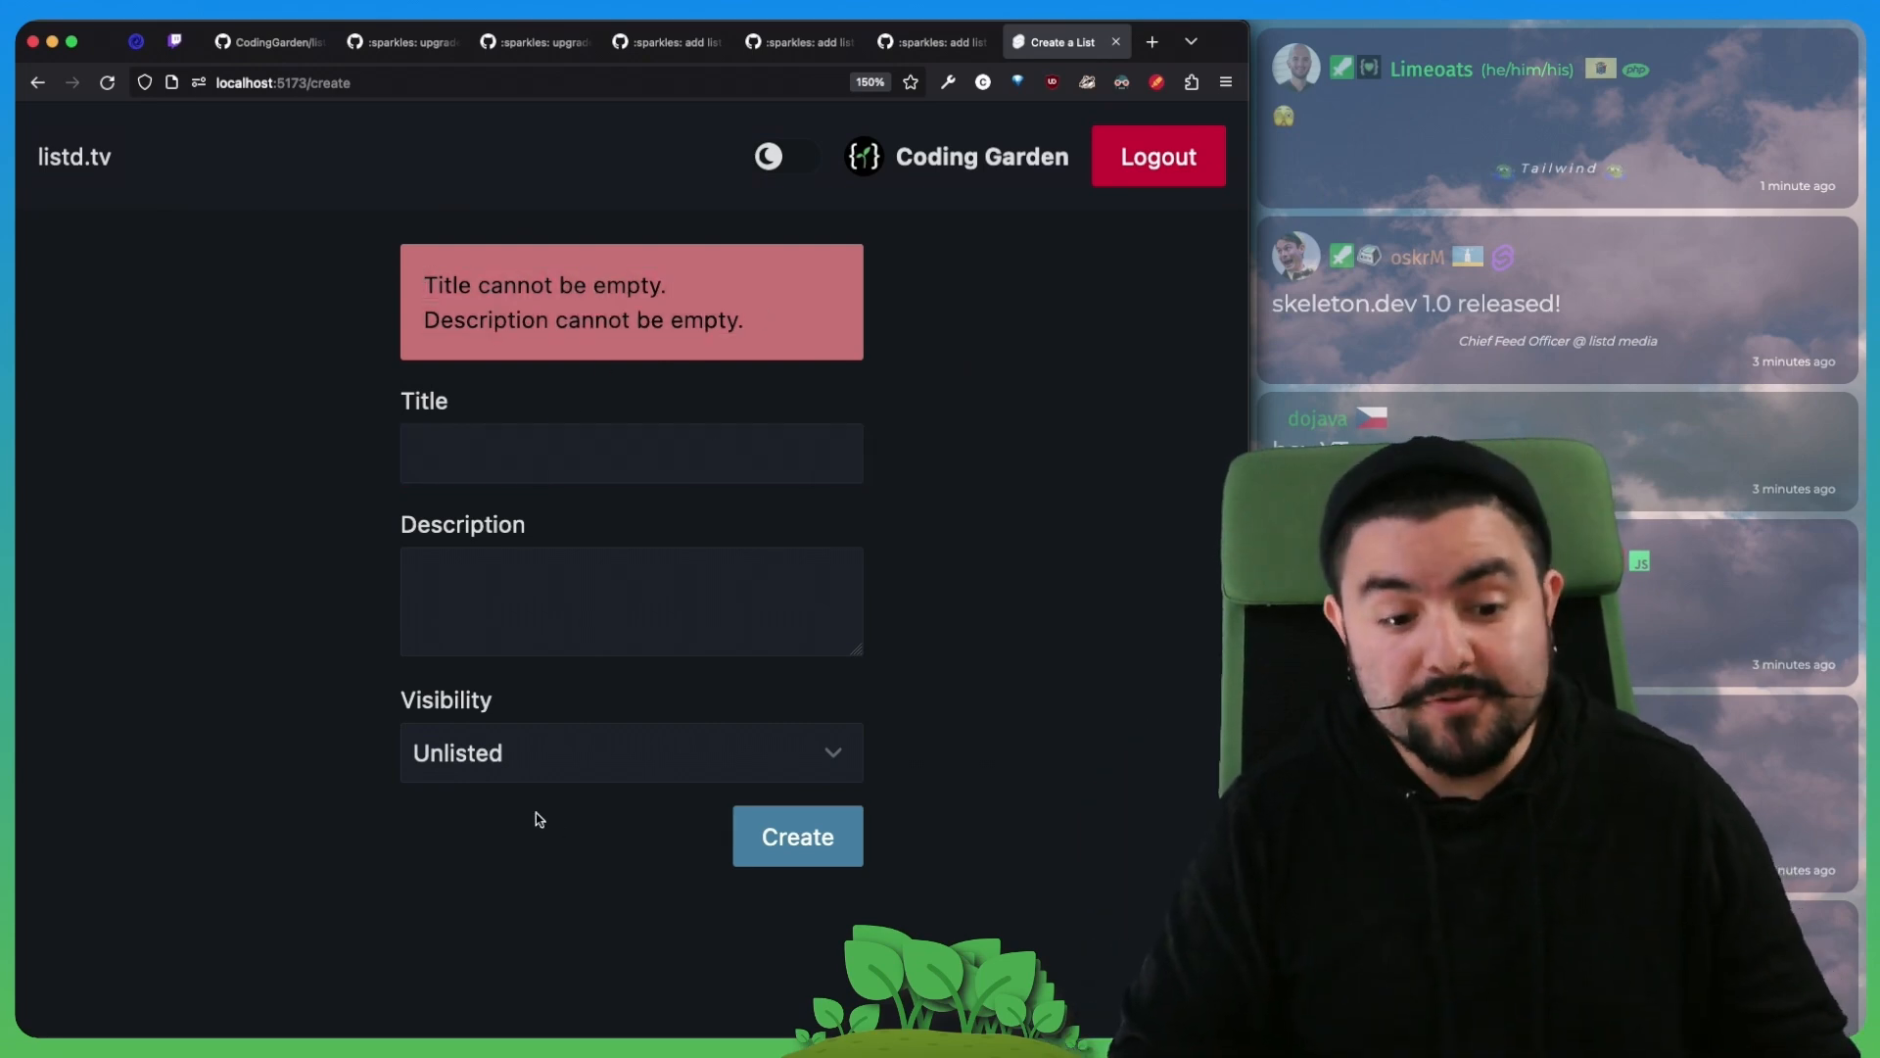
left_click(629, 752)
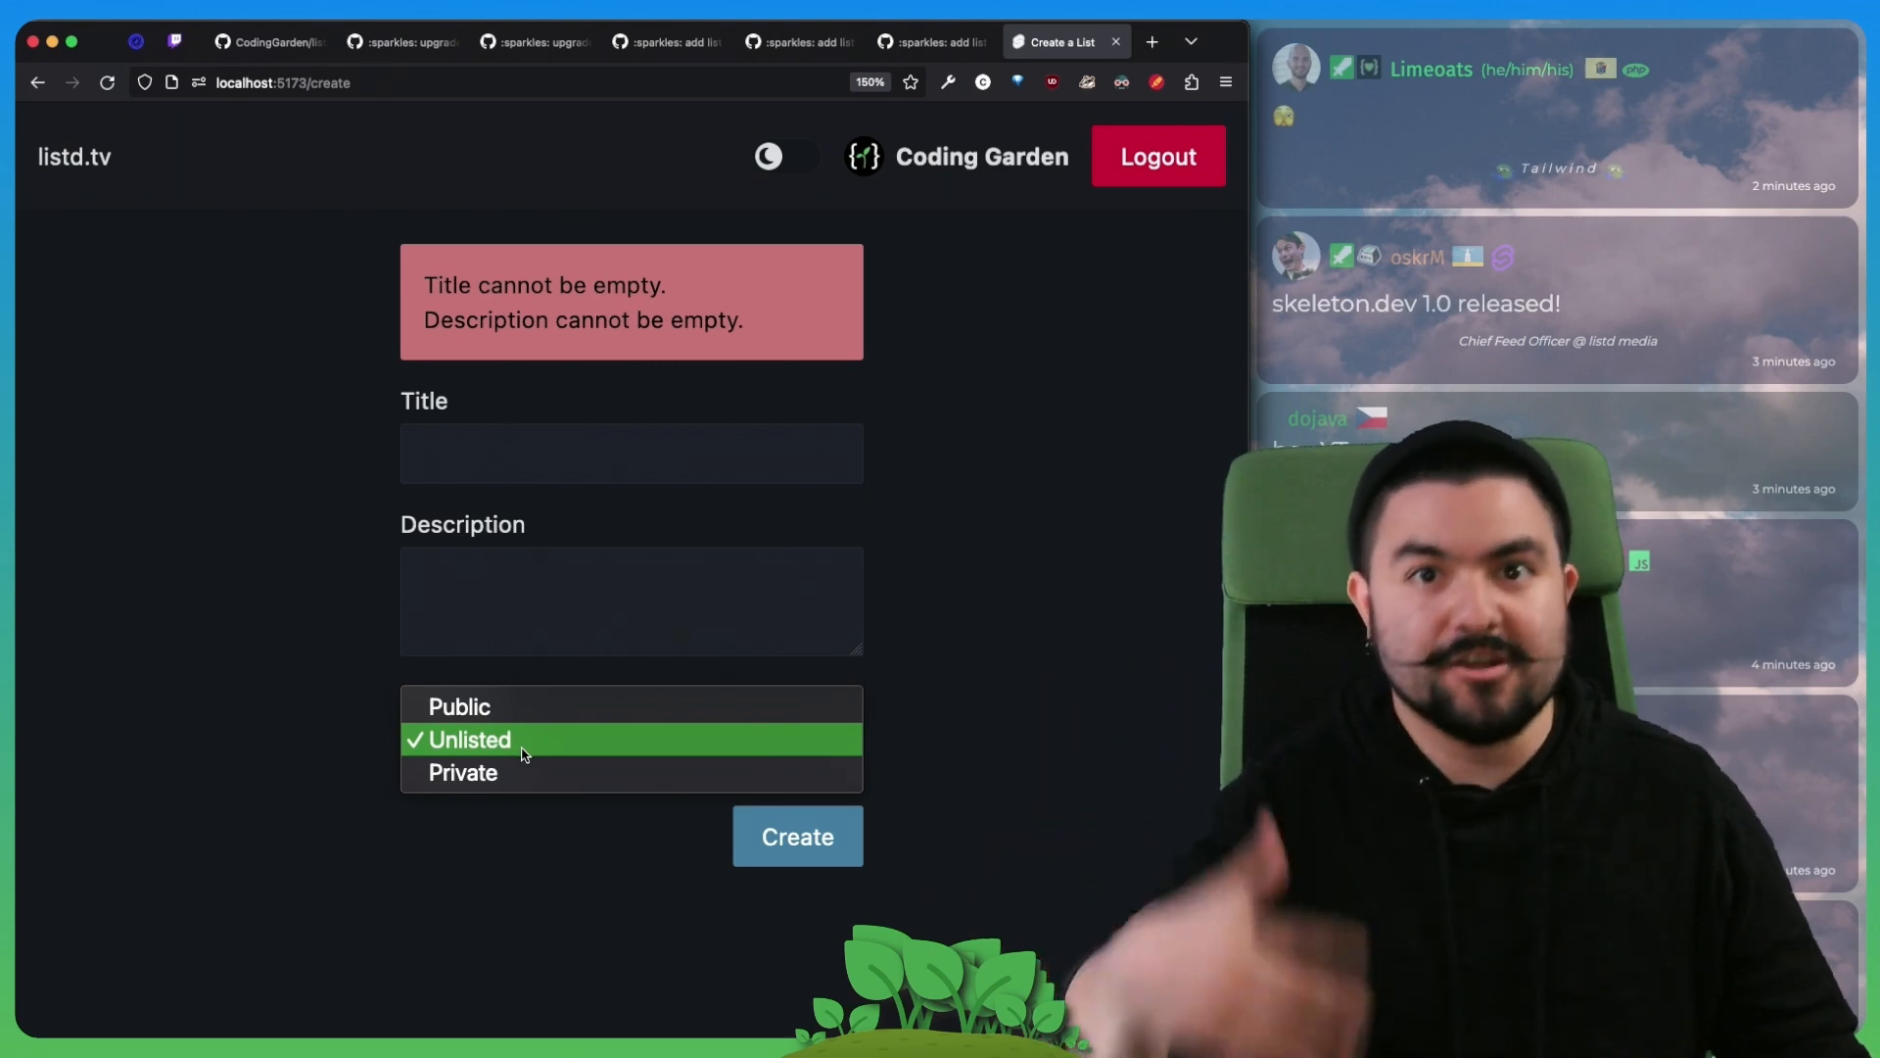
mouse_move(459, 706)
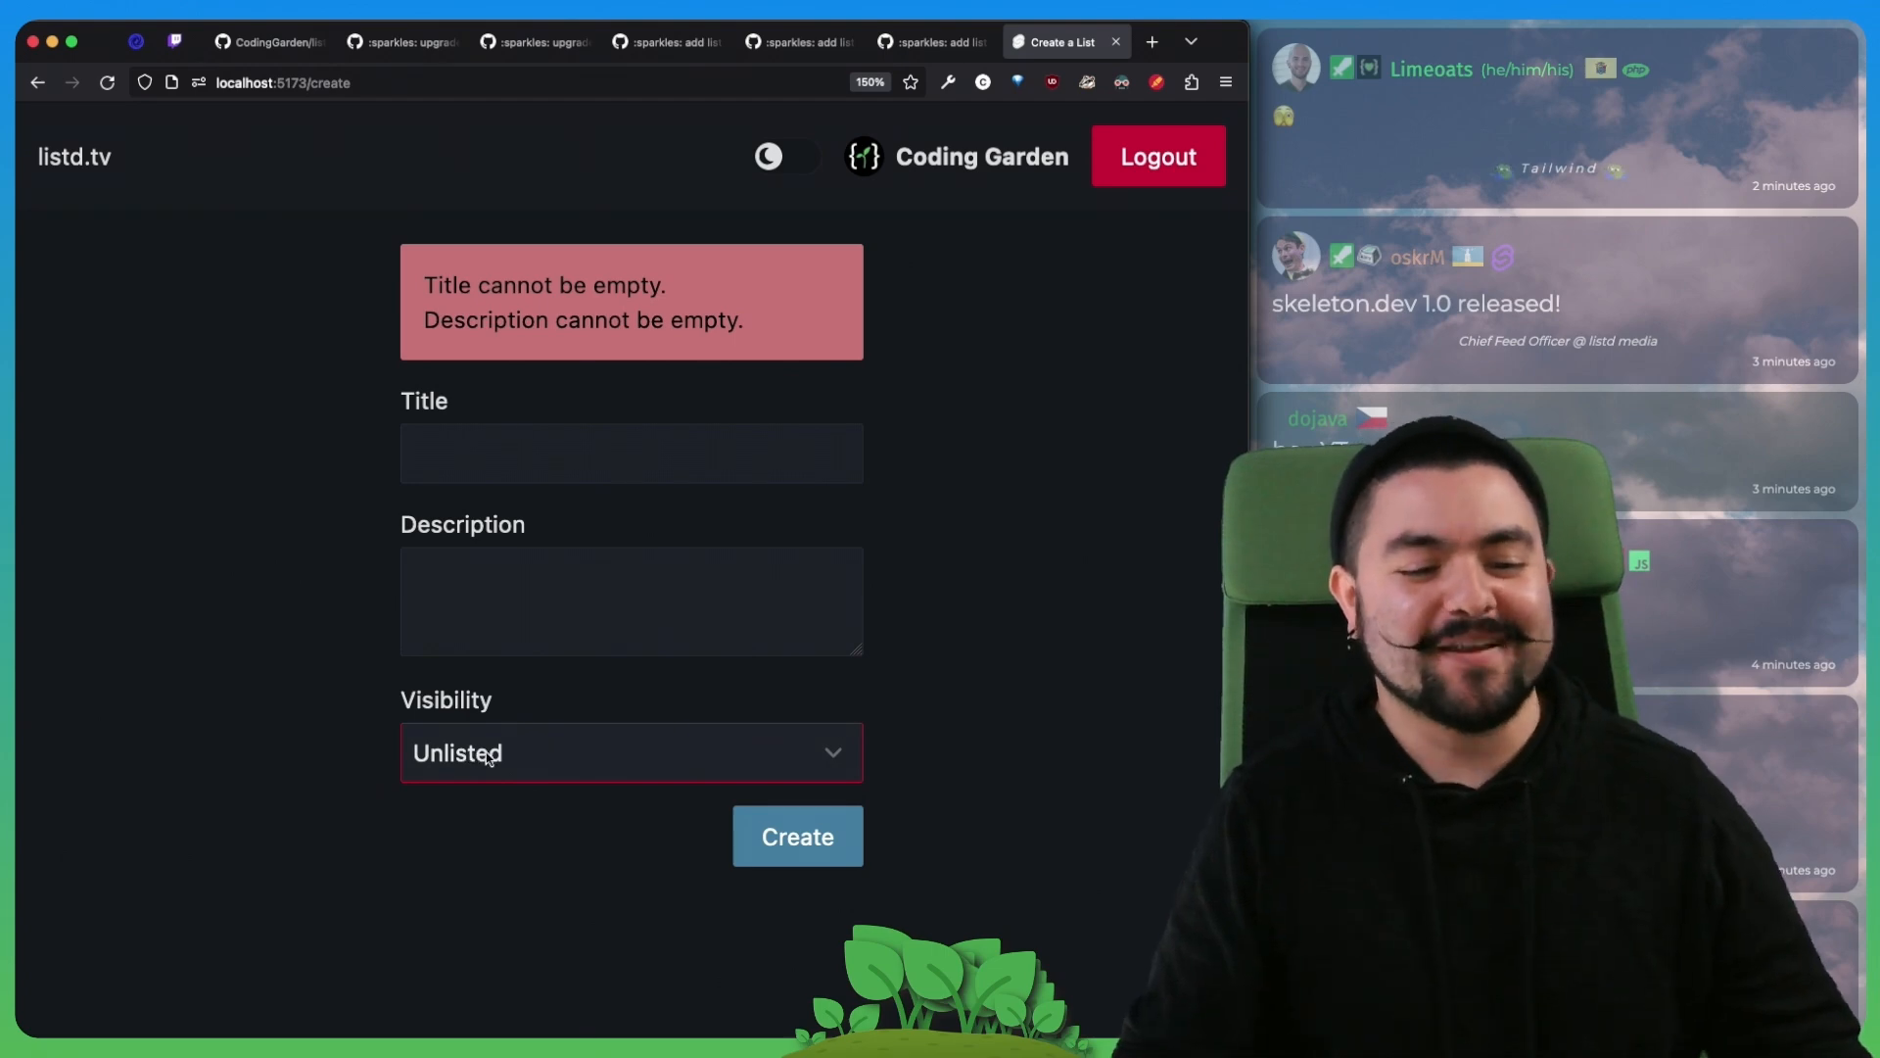
left_click(630, 752)
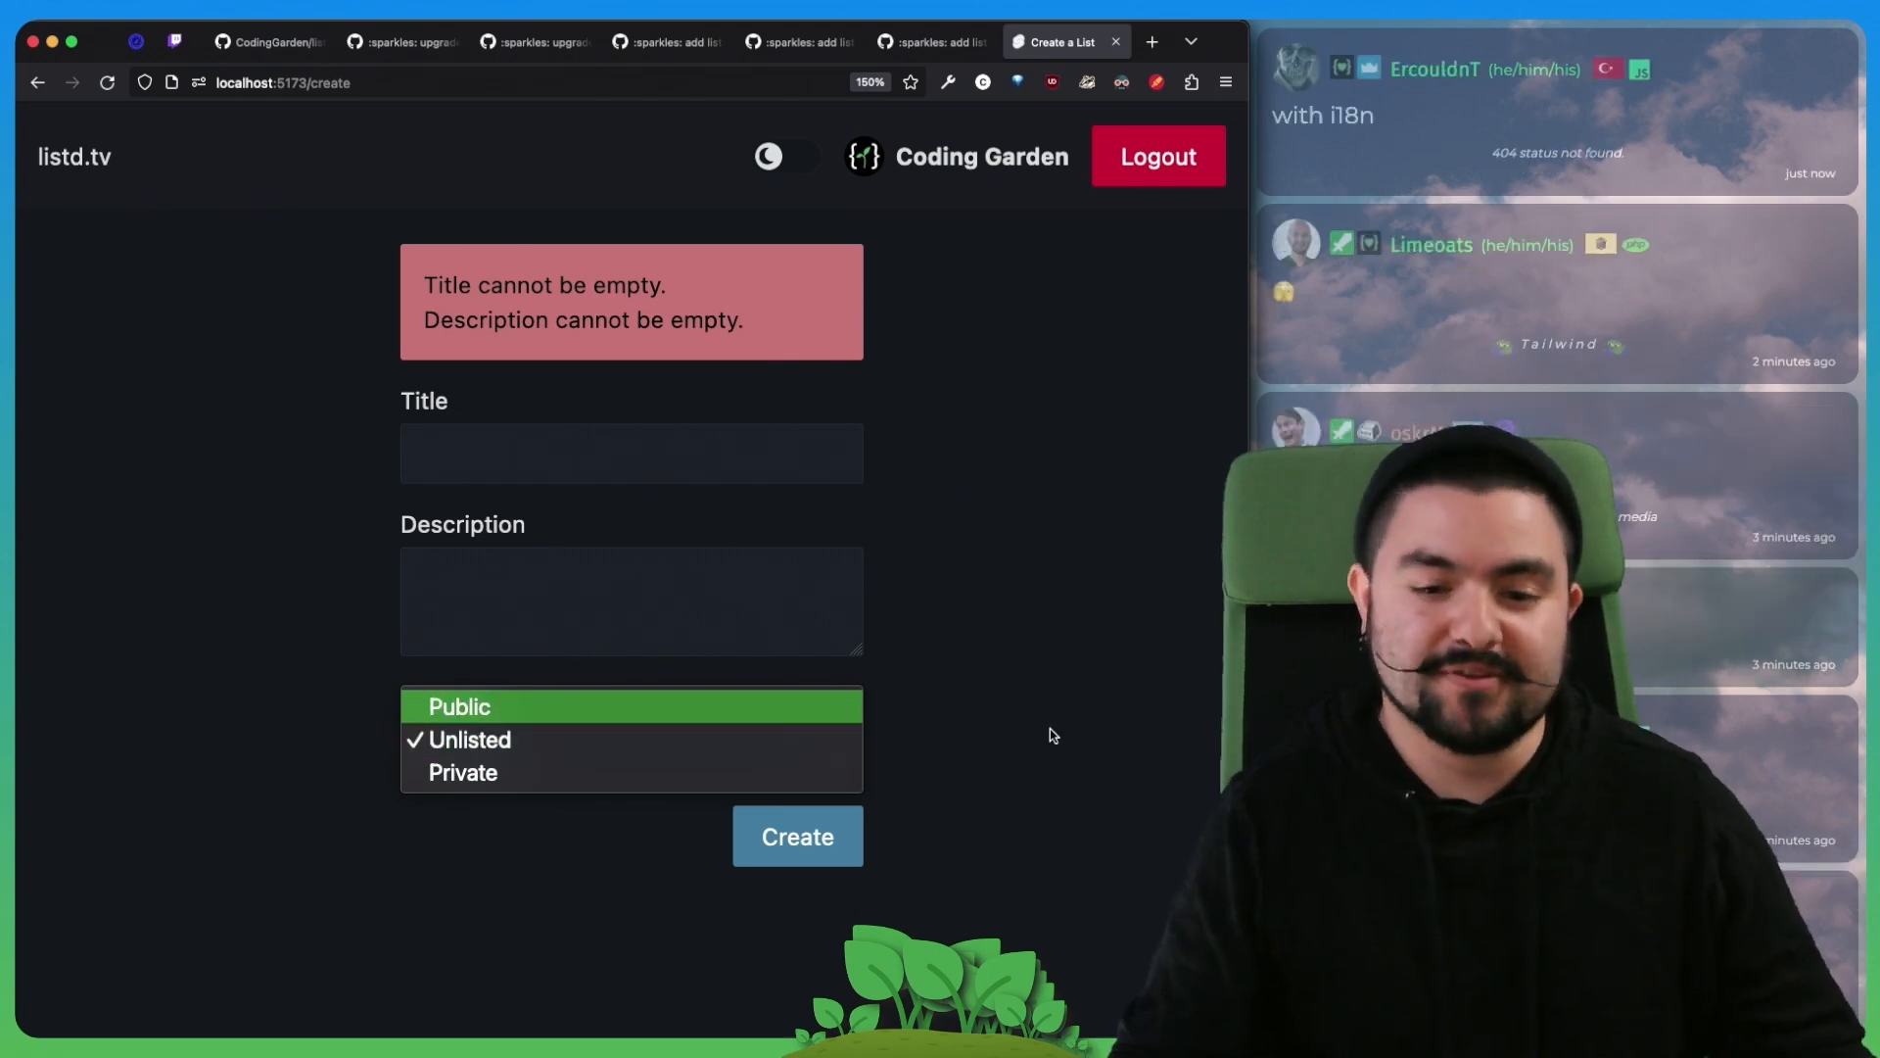
left_click(466, 738)
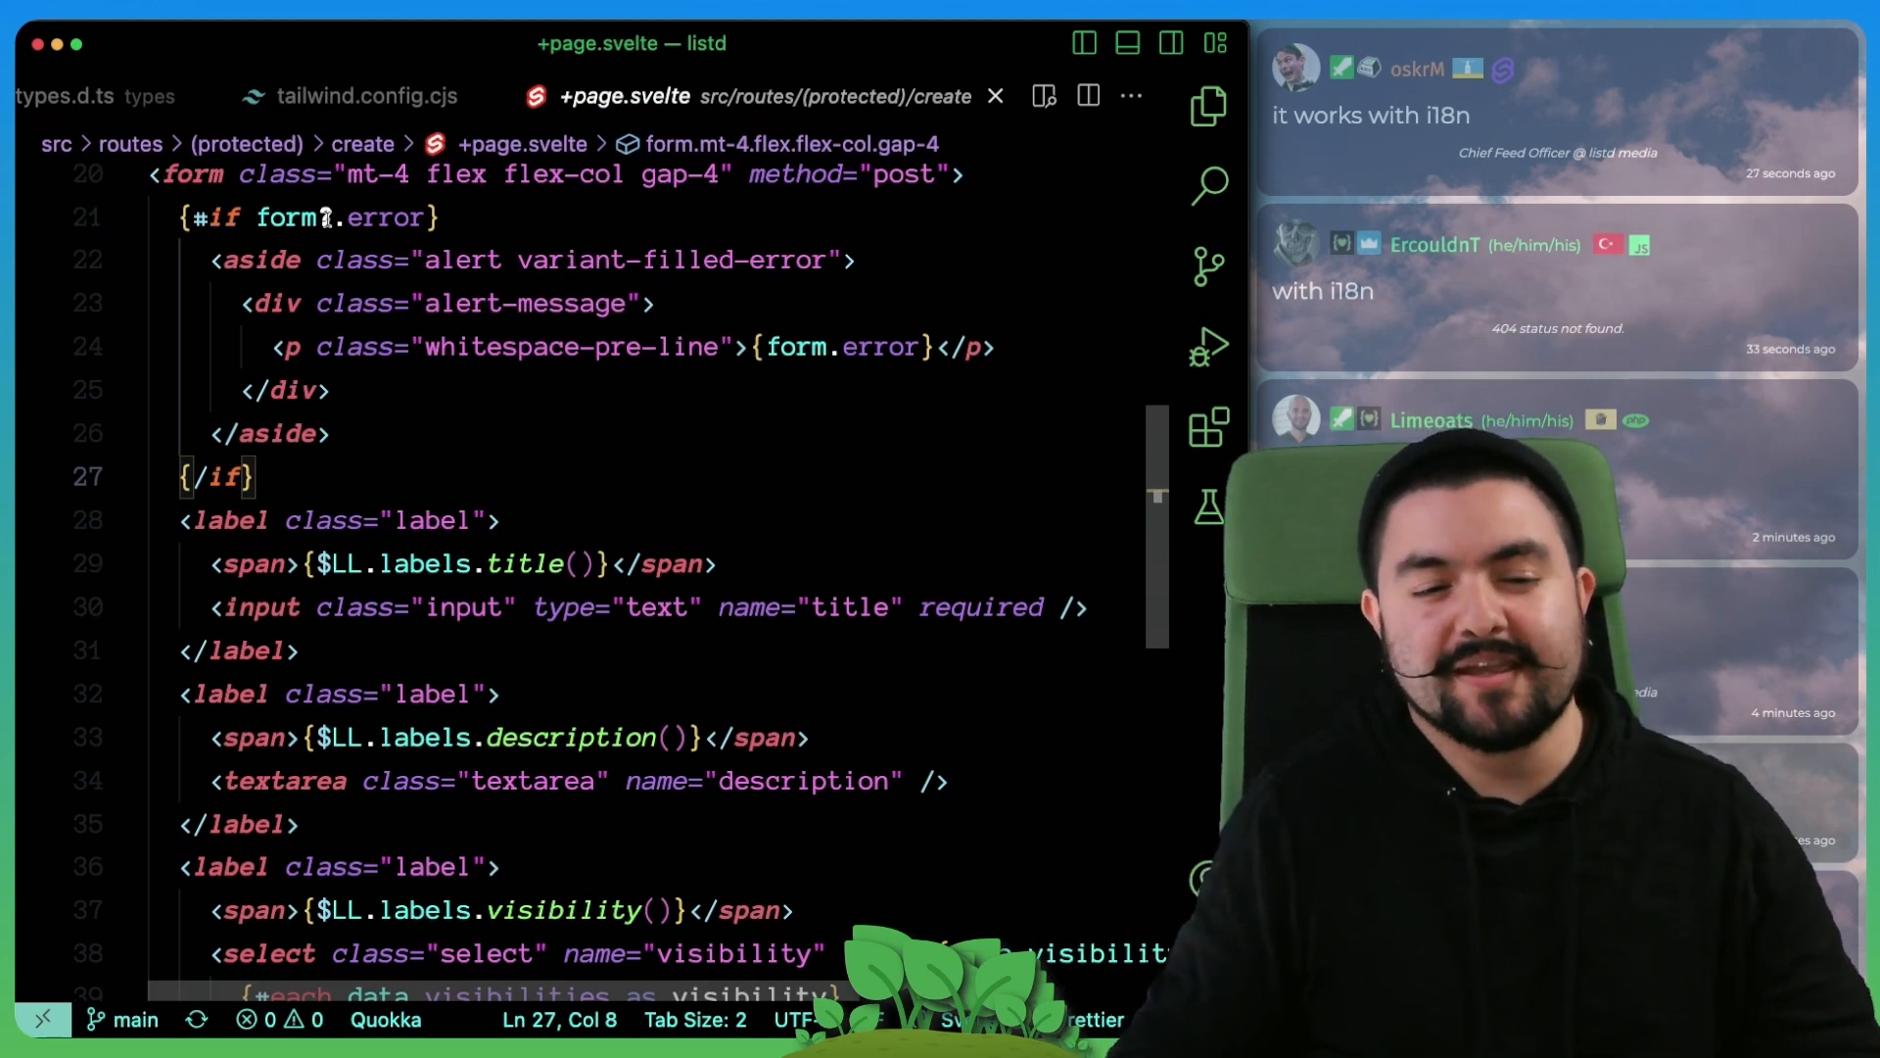
Step: Inspect the form error check and field markup in +page.svelte
double_click(386, 218)
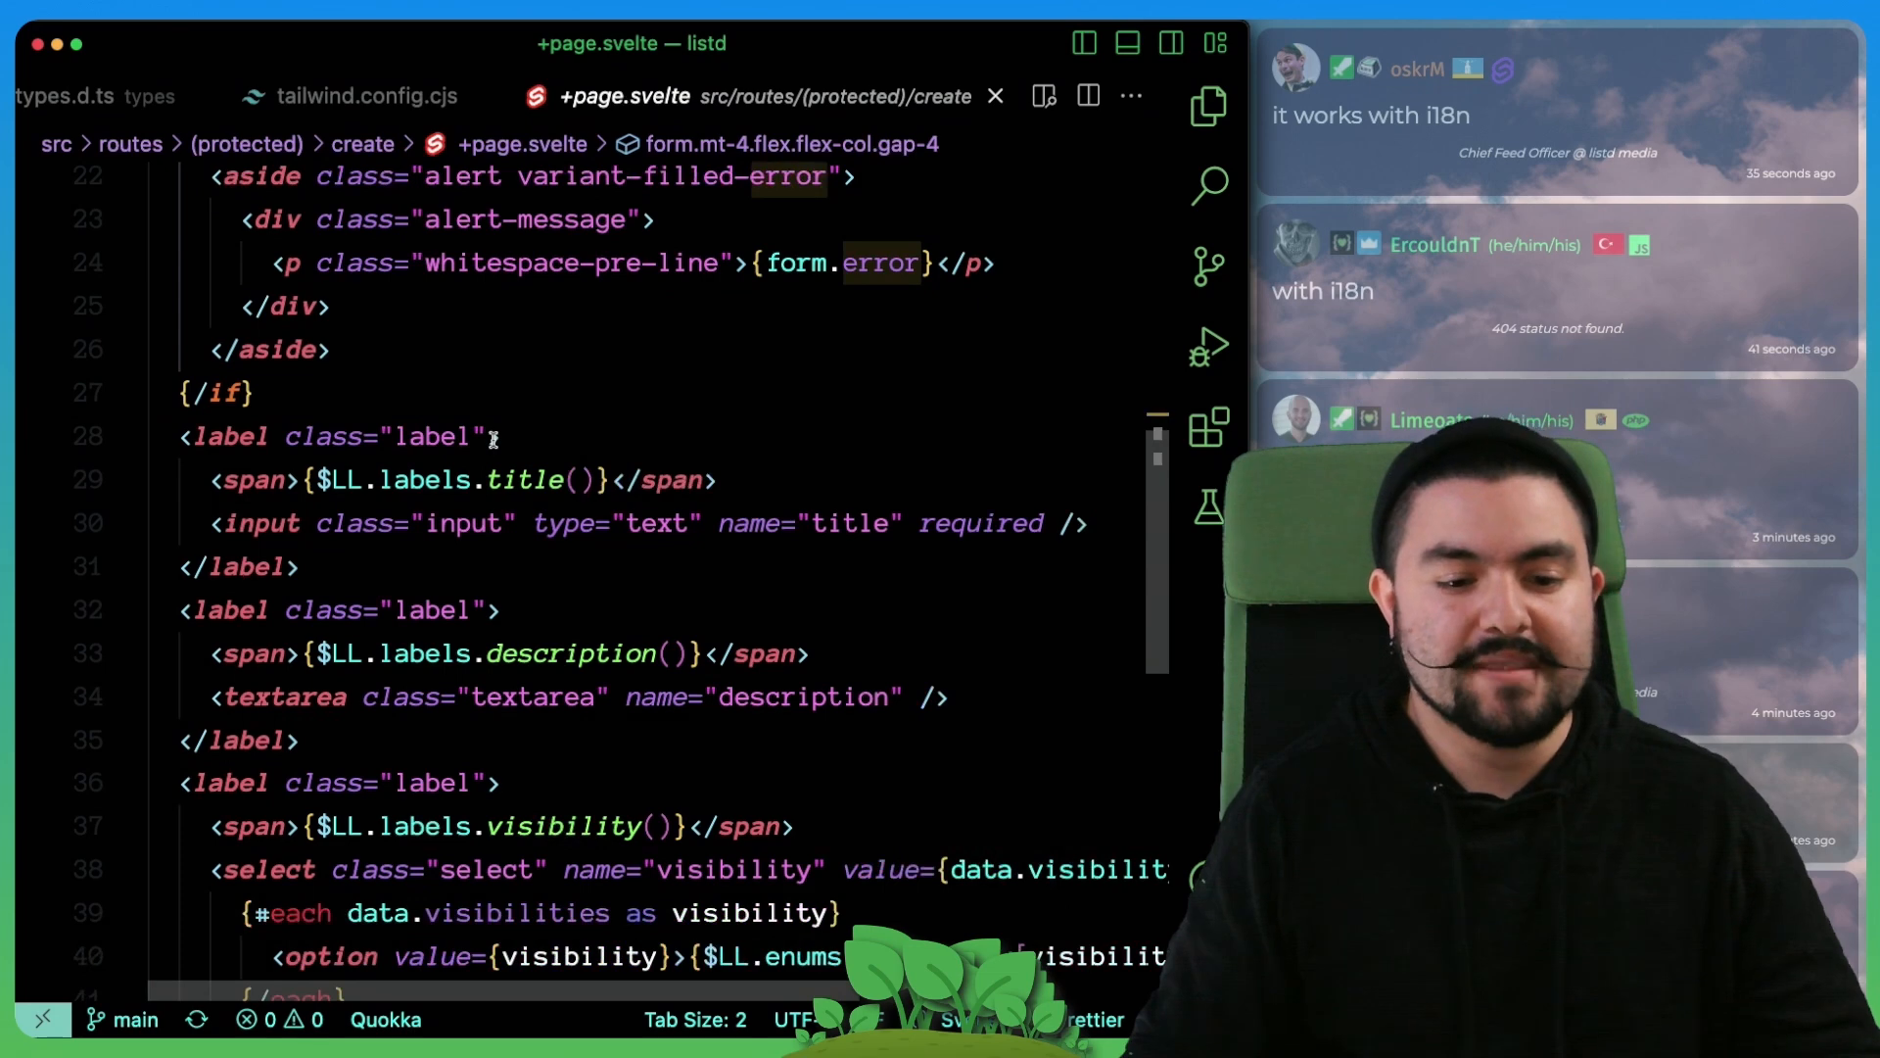
scroll("down", 3)
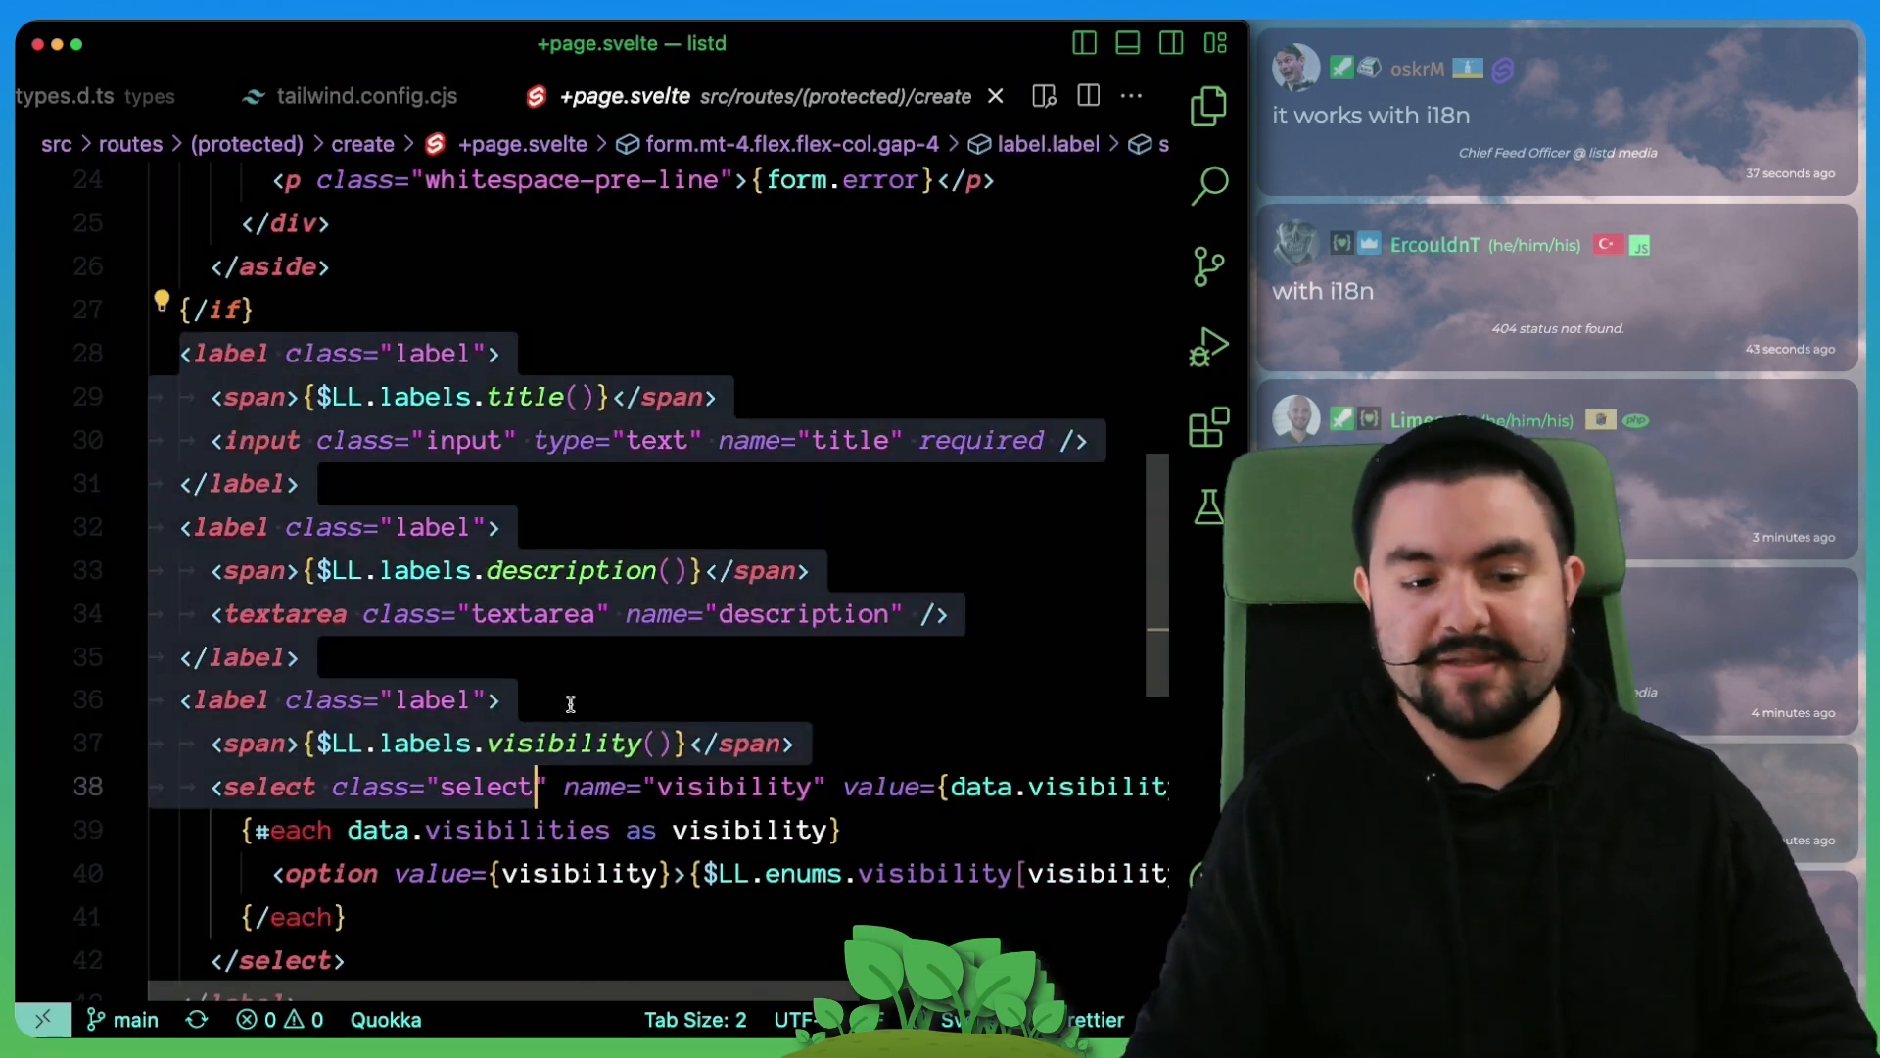
left_click(523, 397)
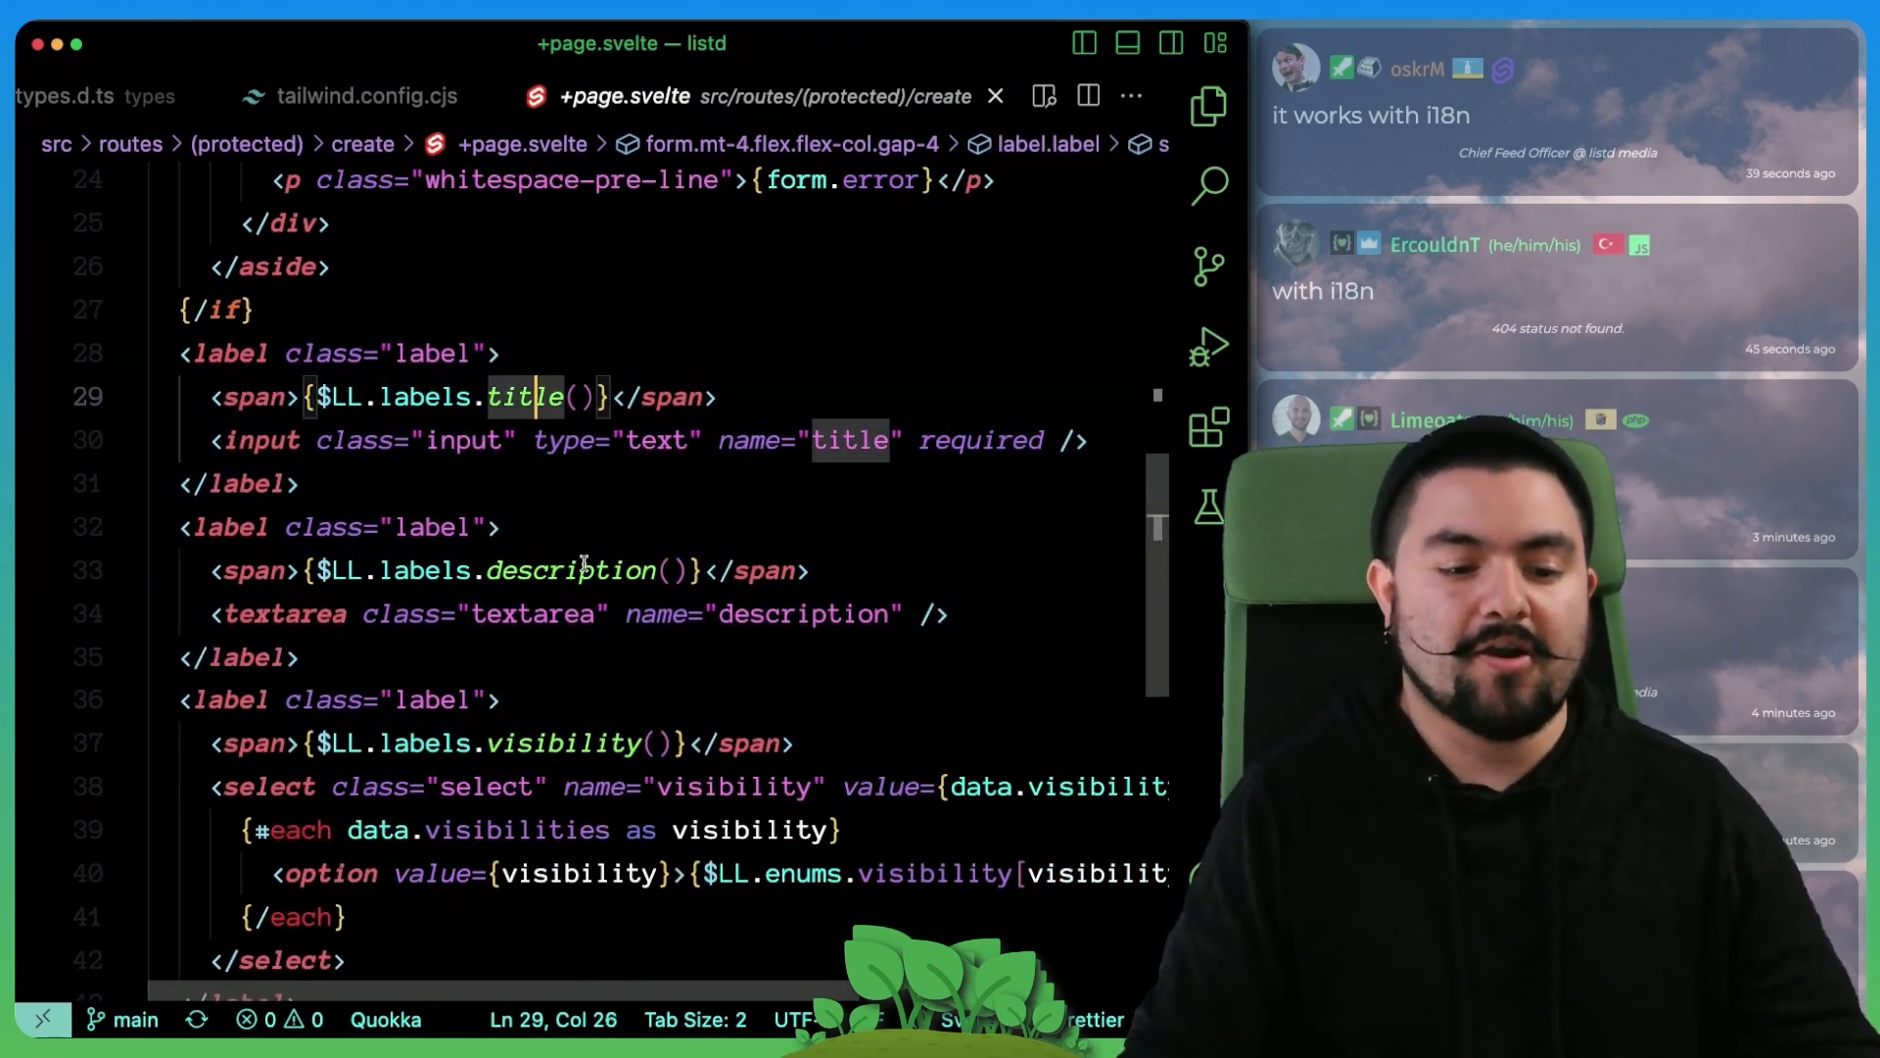
left_click(550, 744)
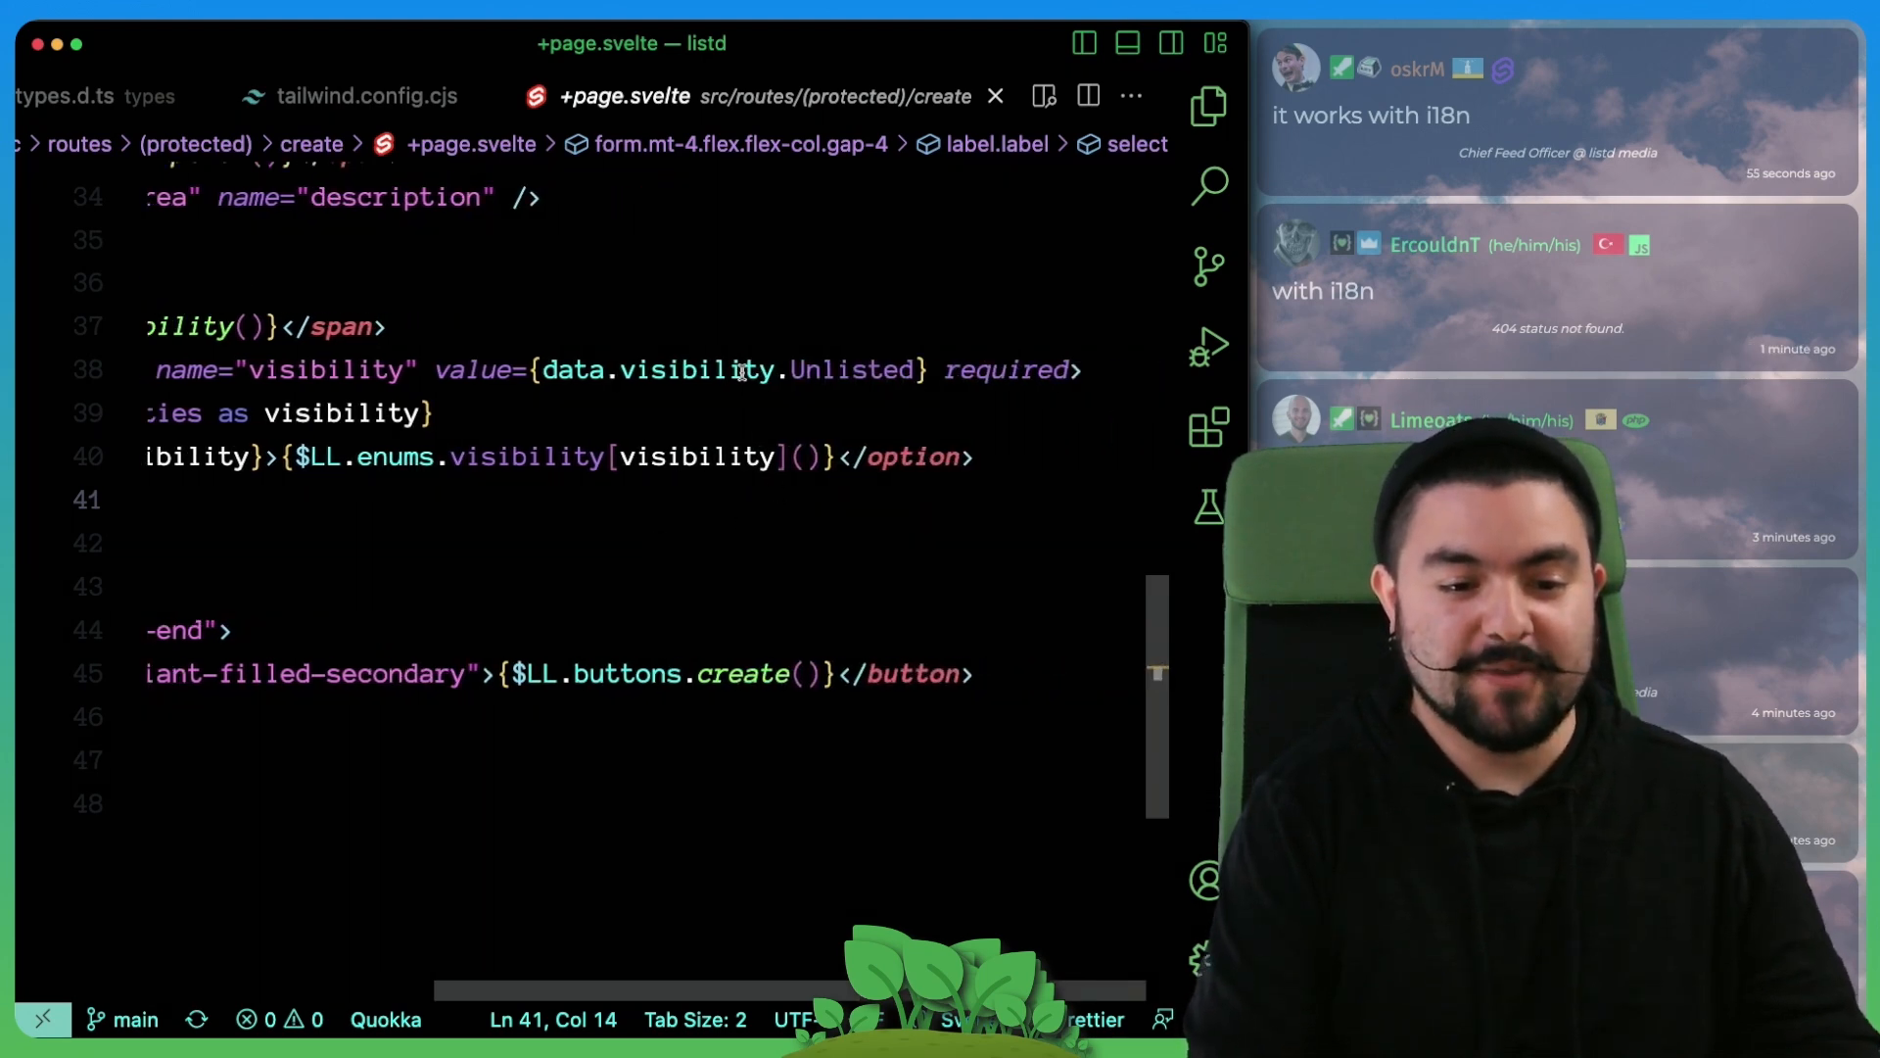
Step: Examine the visibility select's default value, data.visibilities loop and enum lookup, then open project search
double_click(852, 370)
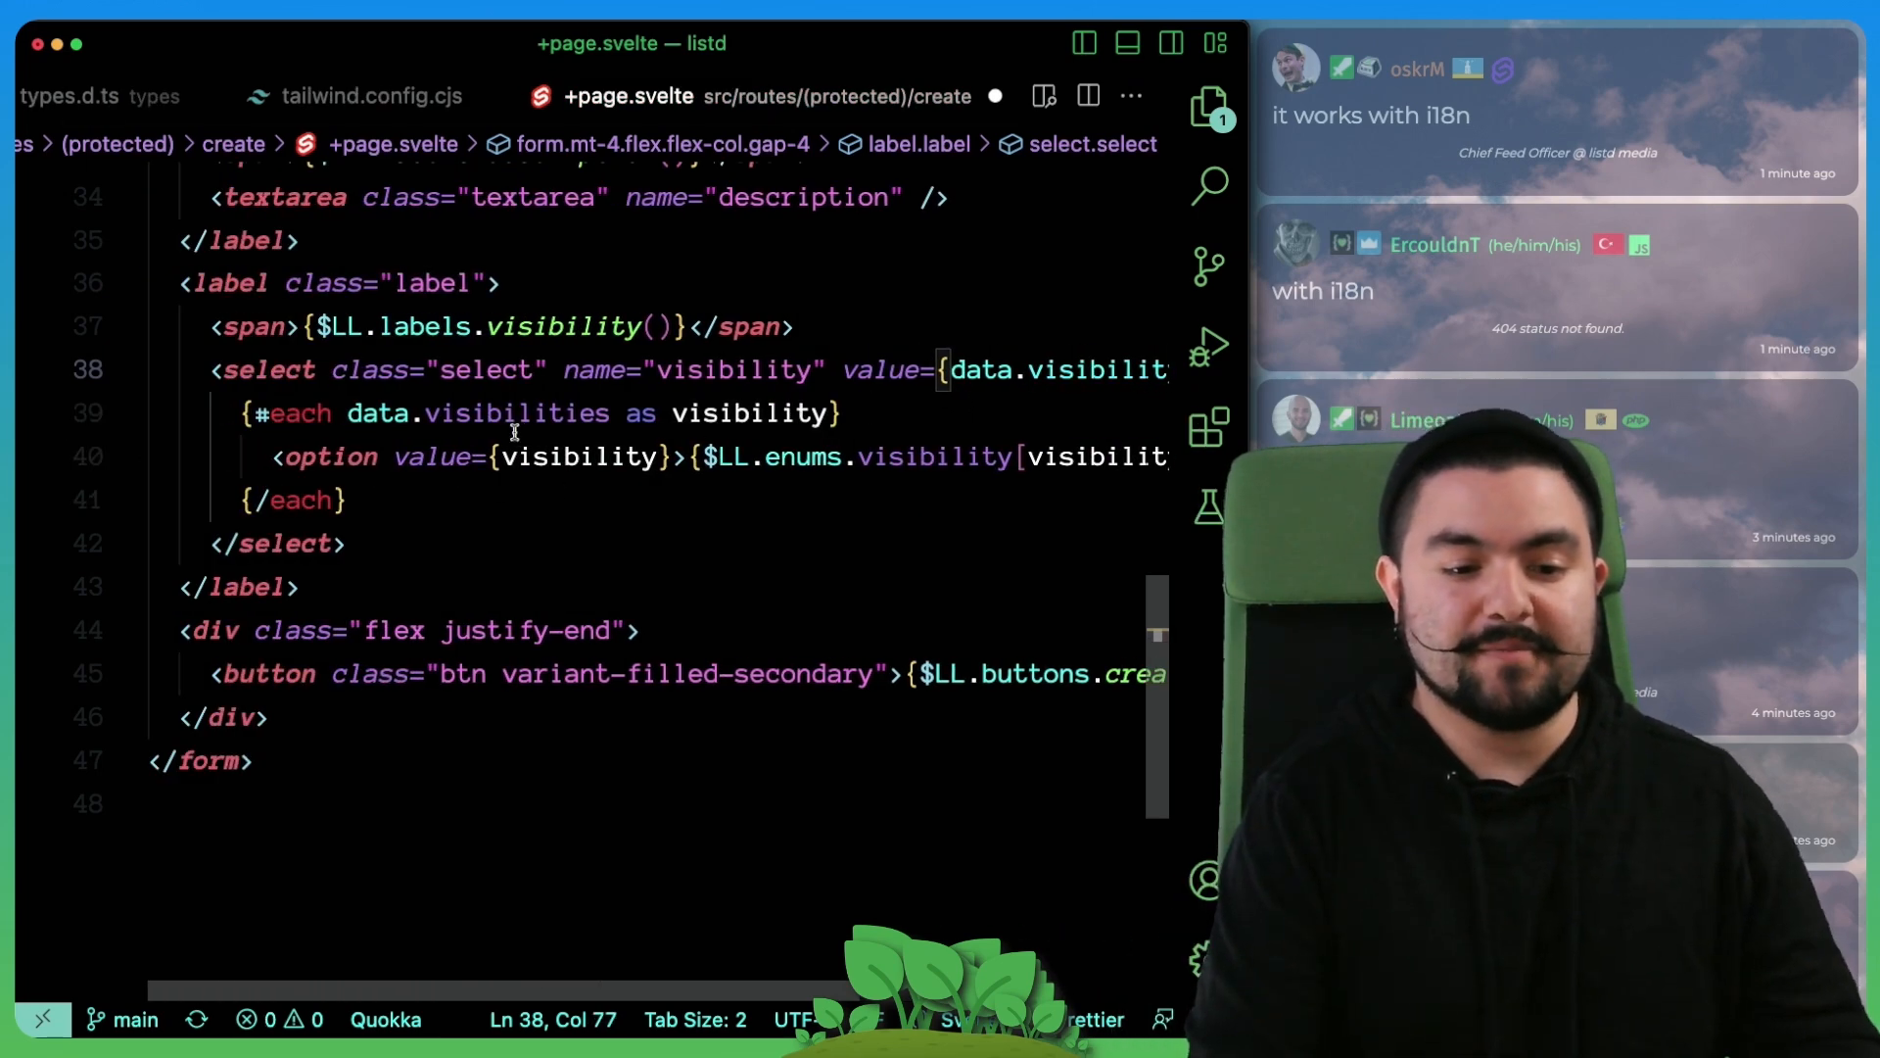
double_click(515, 413)
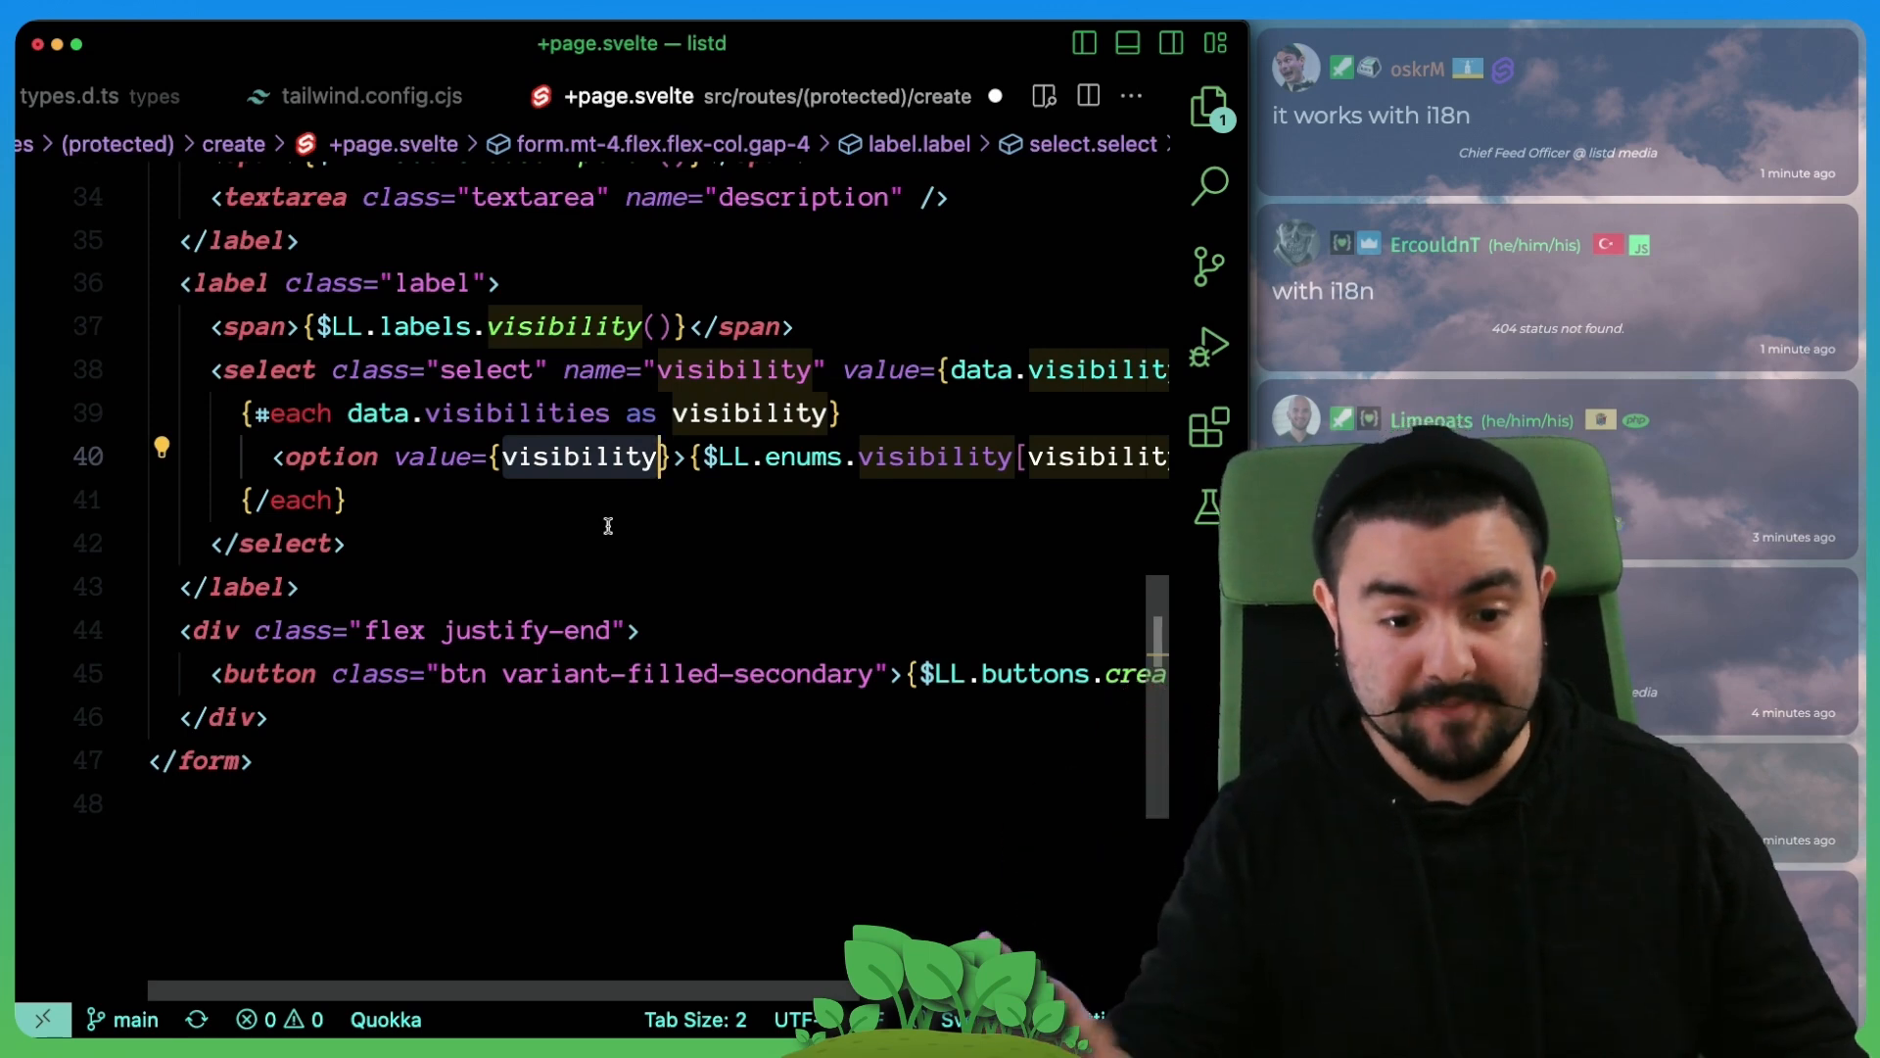
mouse_move(504, 413)
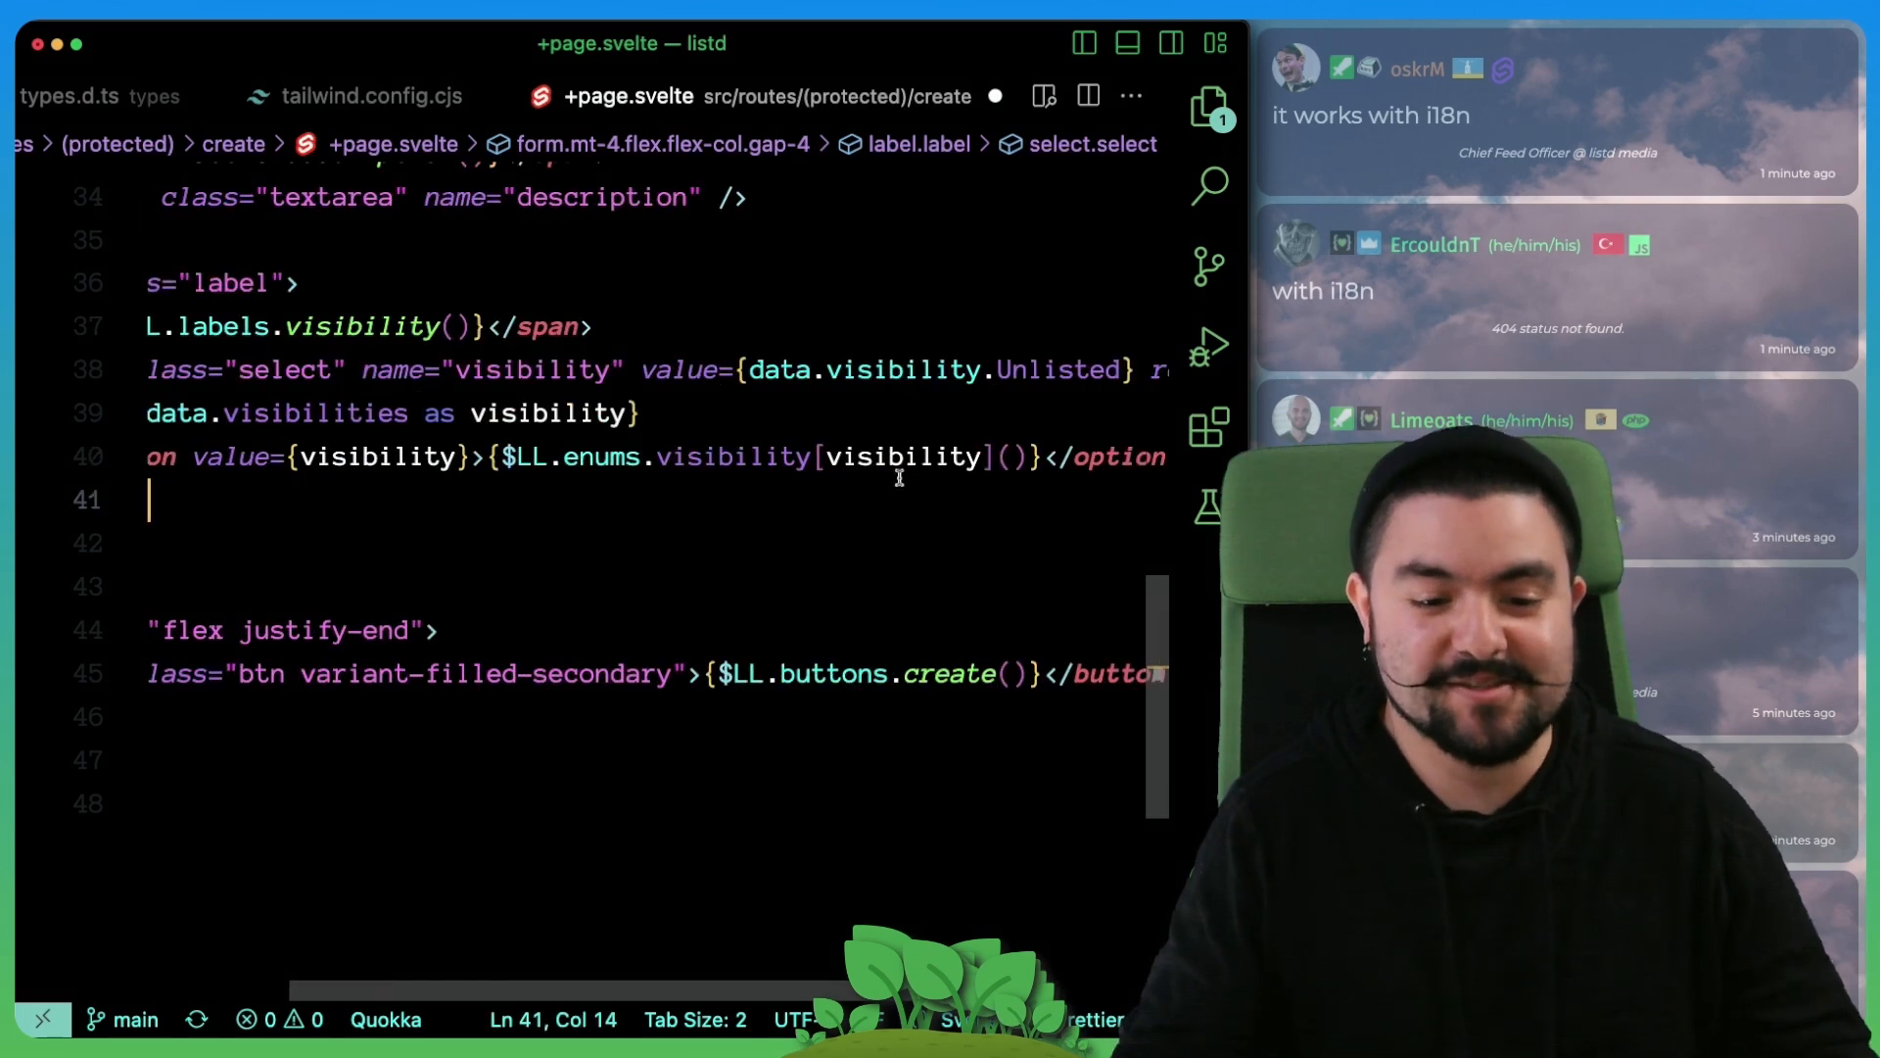
double_click(734, 456)
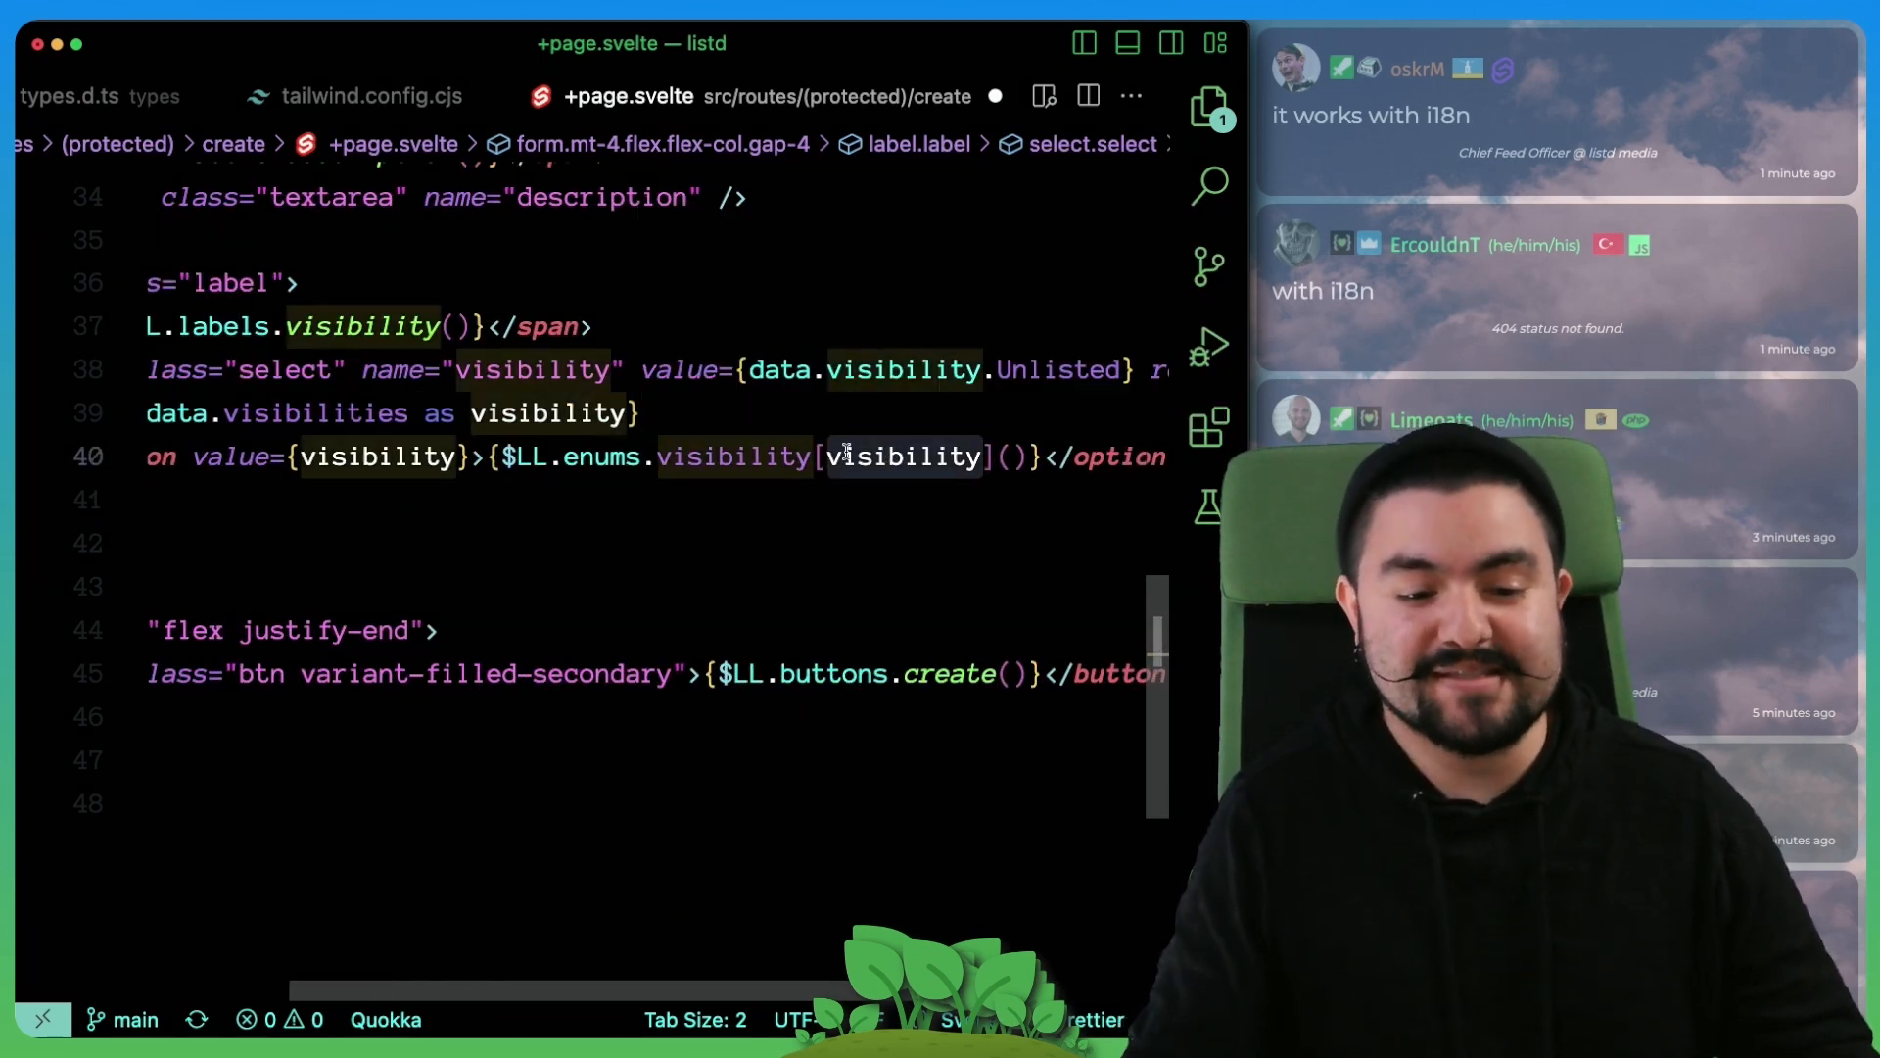
left_click(1208, 186)
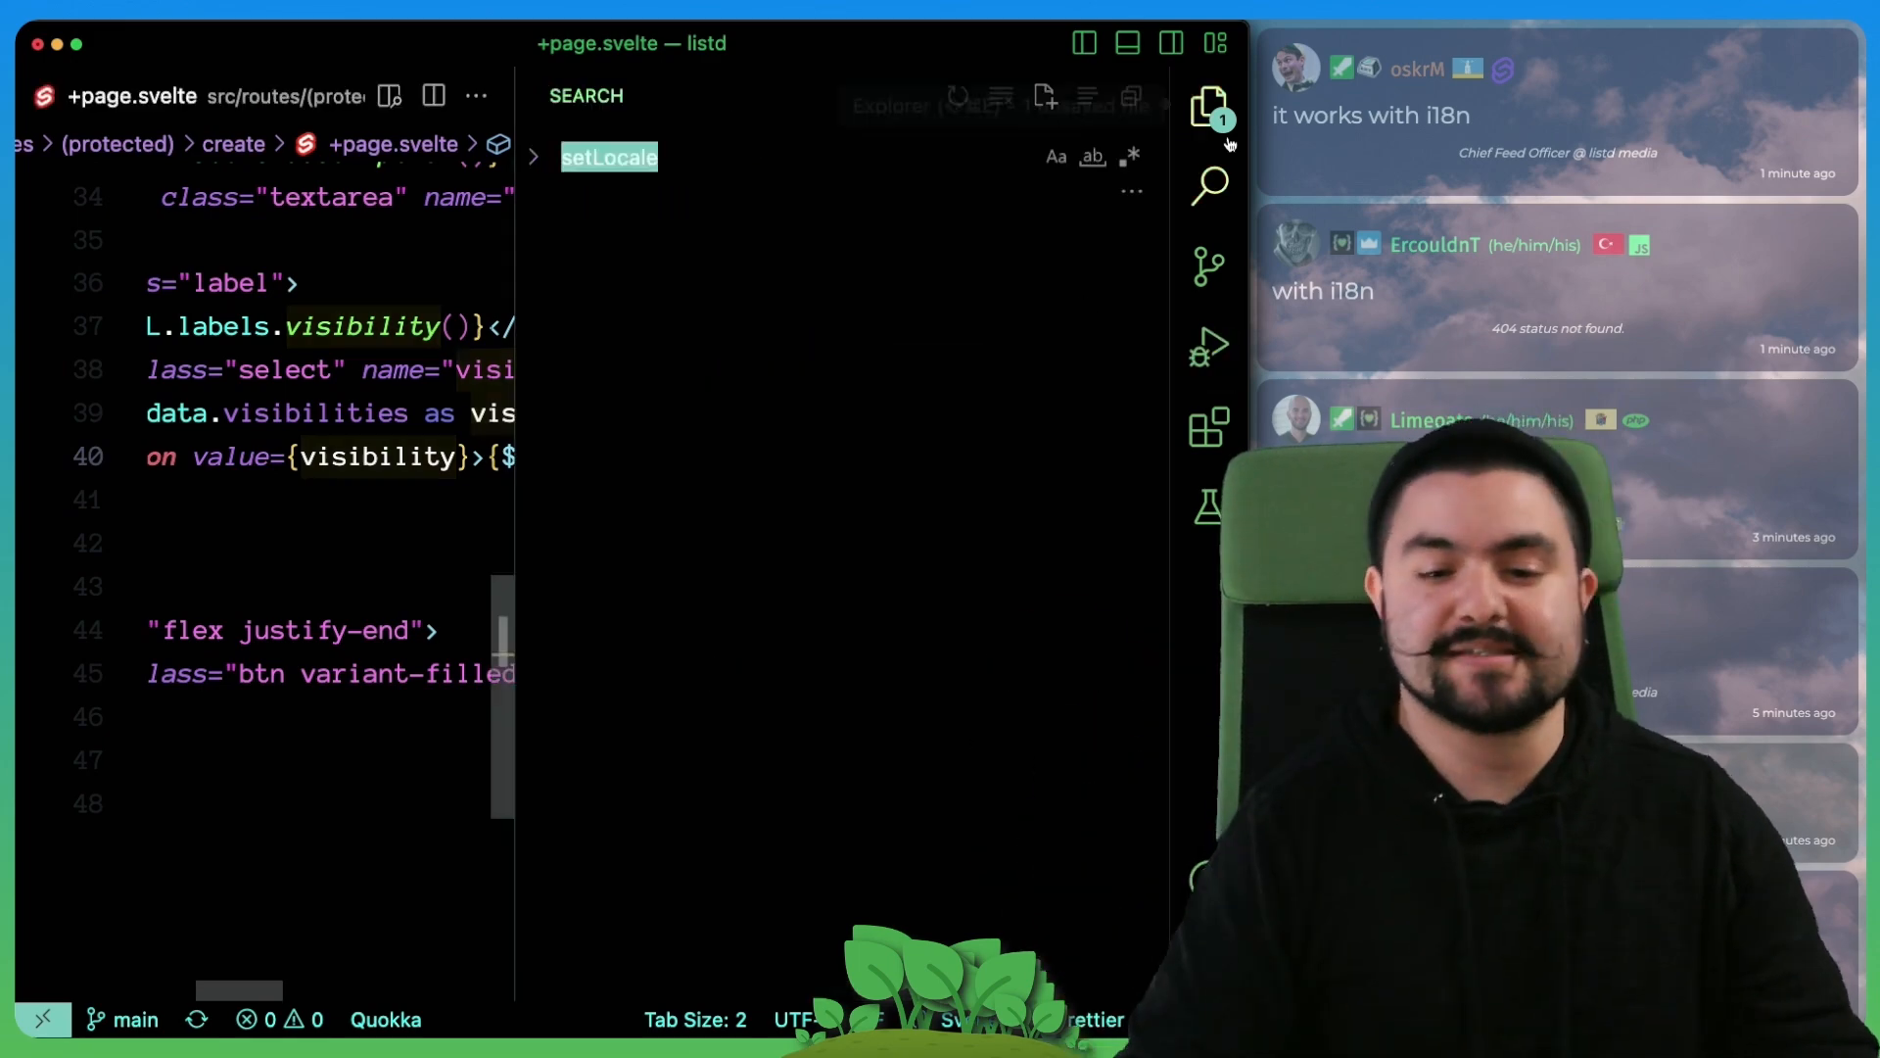
Step: Browse the en i18n translations file and prisma/schema.prisma, checking the Visibility enum labels
left_click(1210, 105)
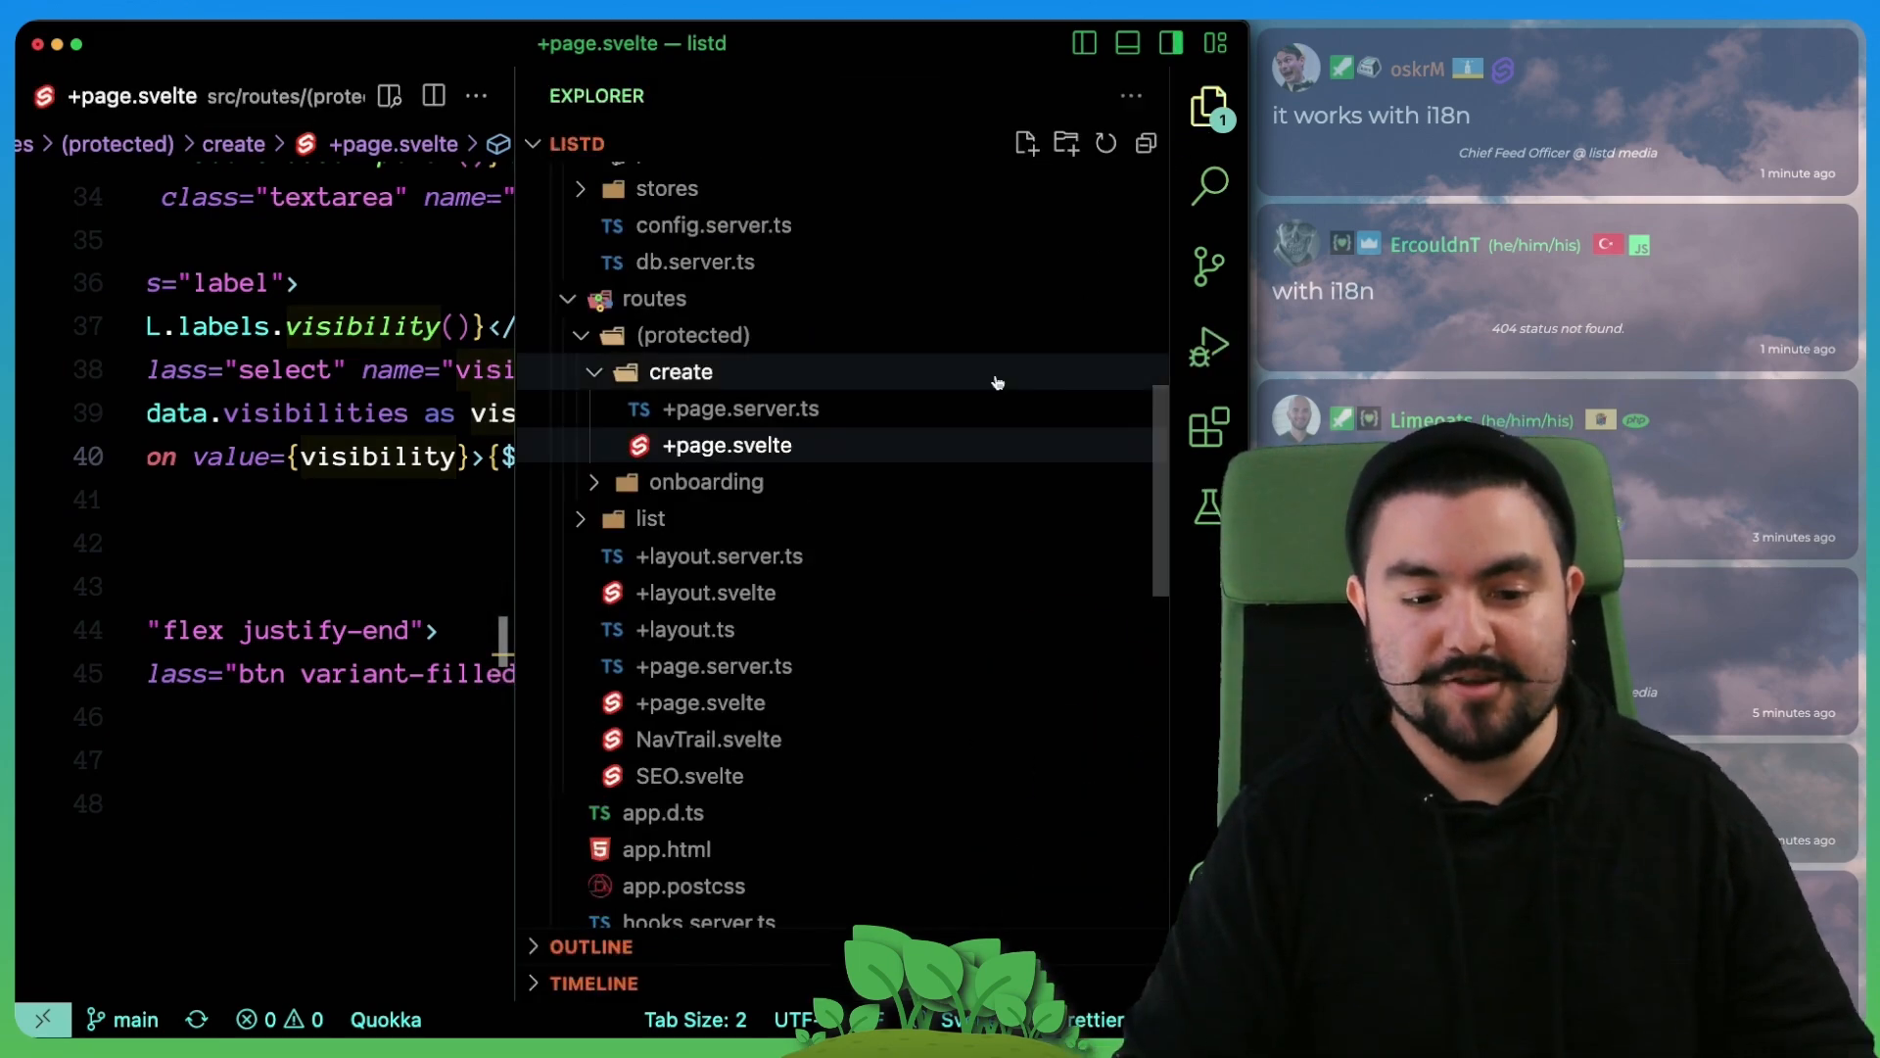
left_click(1066, 476)
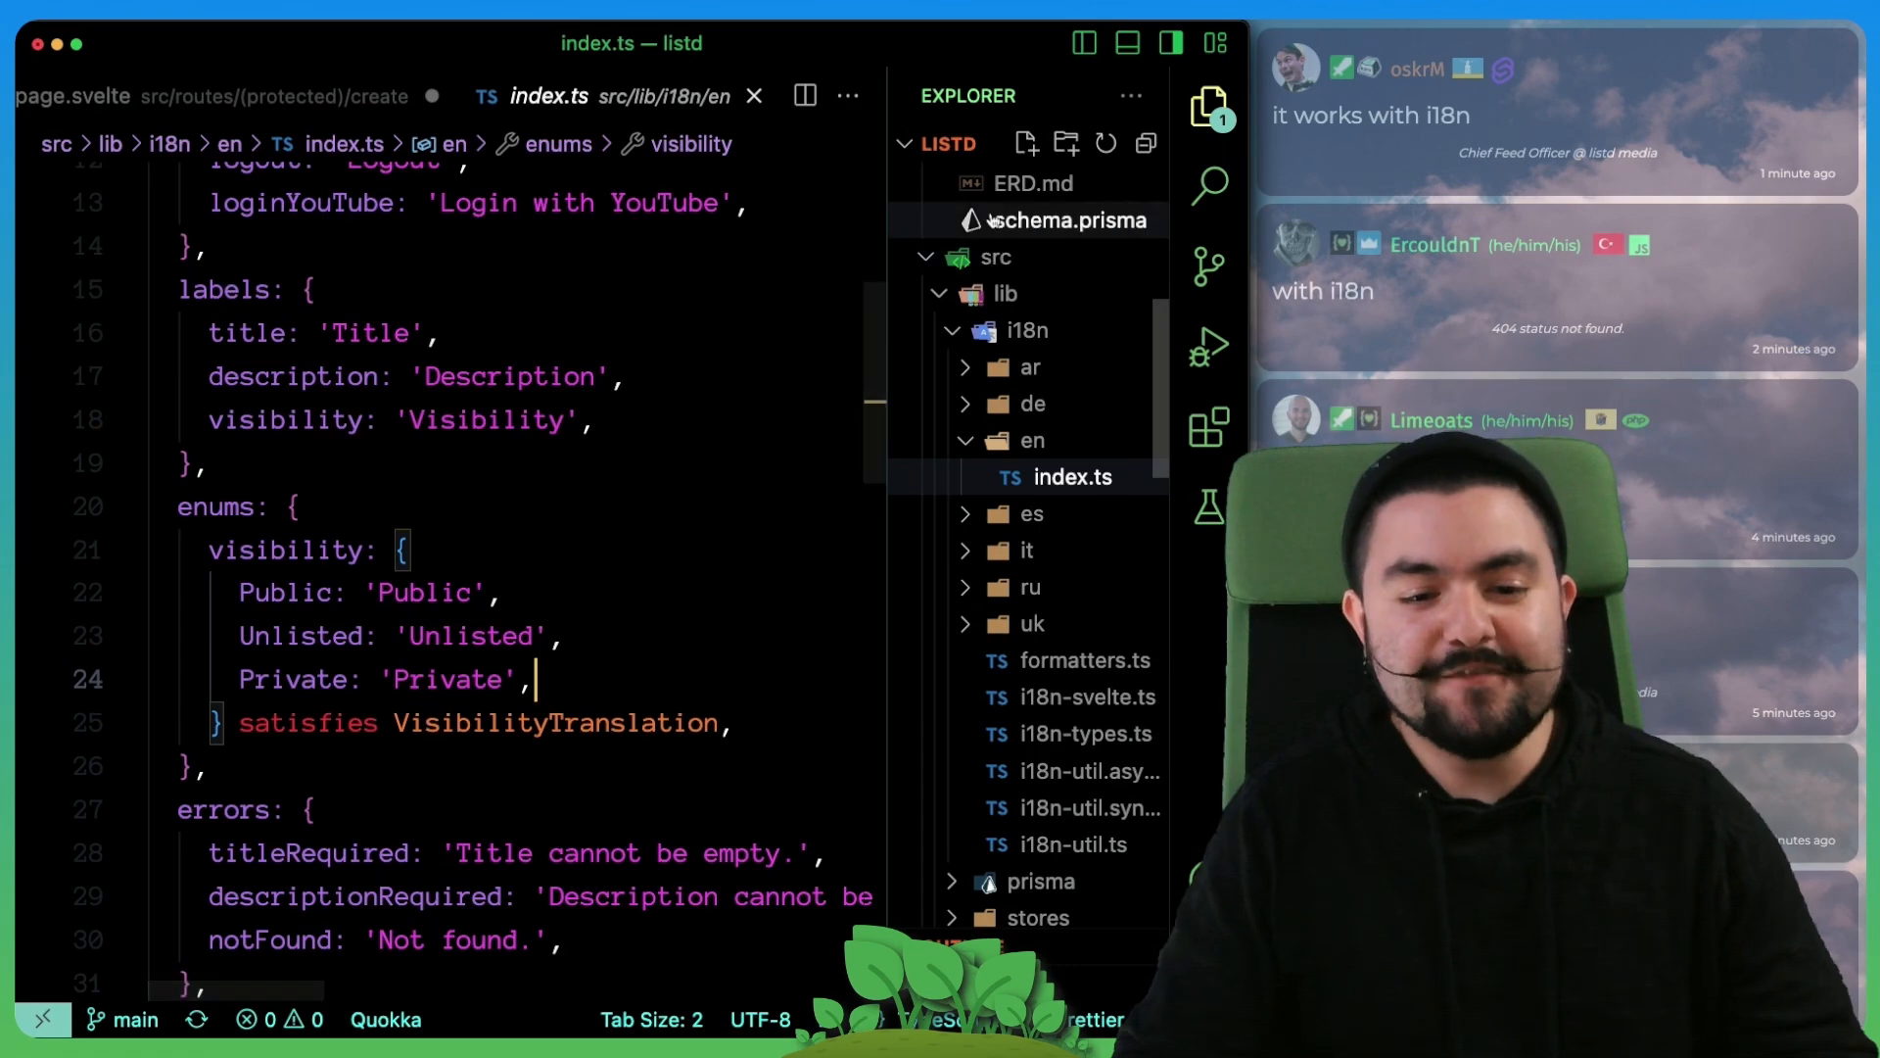
left_click(1063, 219)
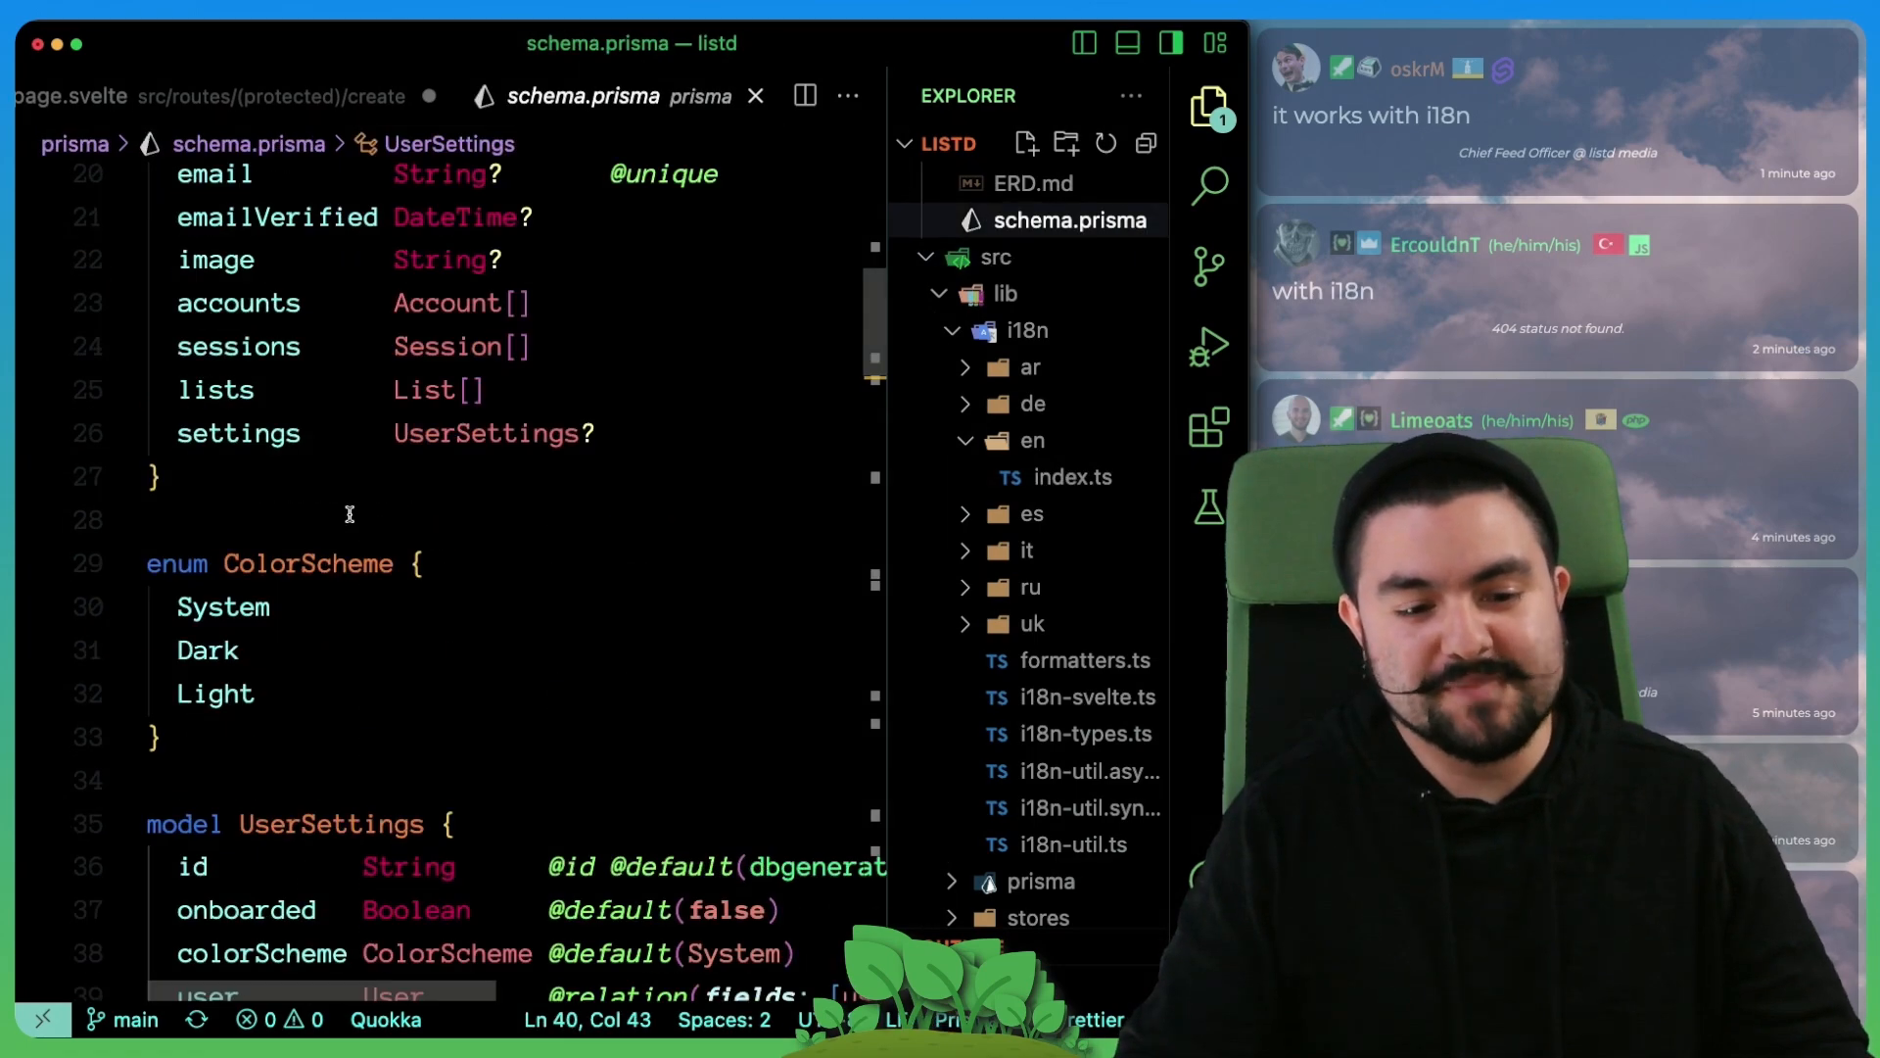
scroll("down", 3)
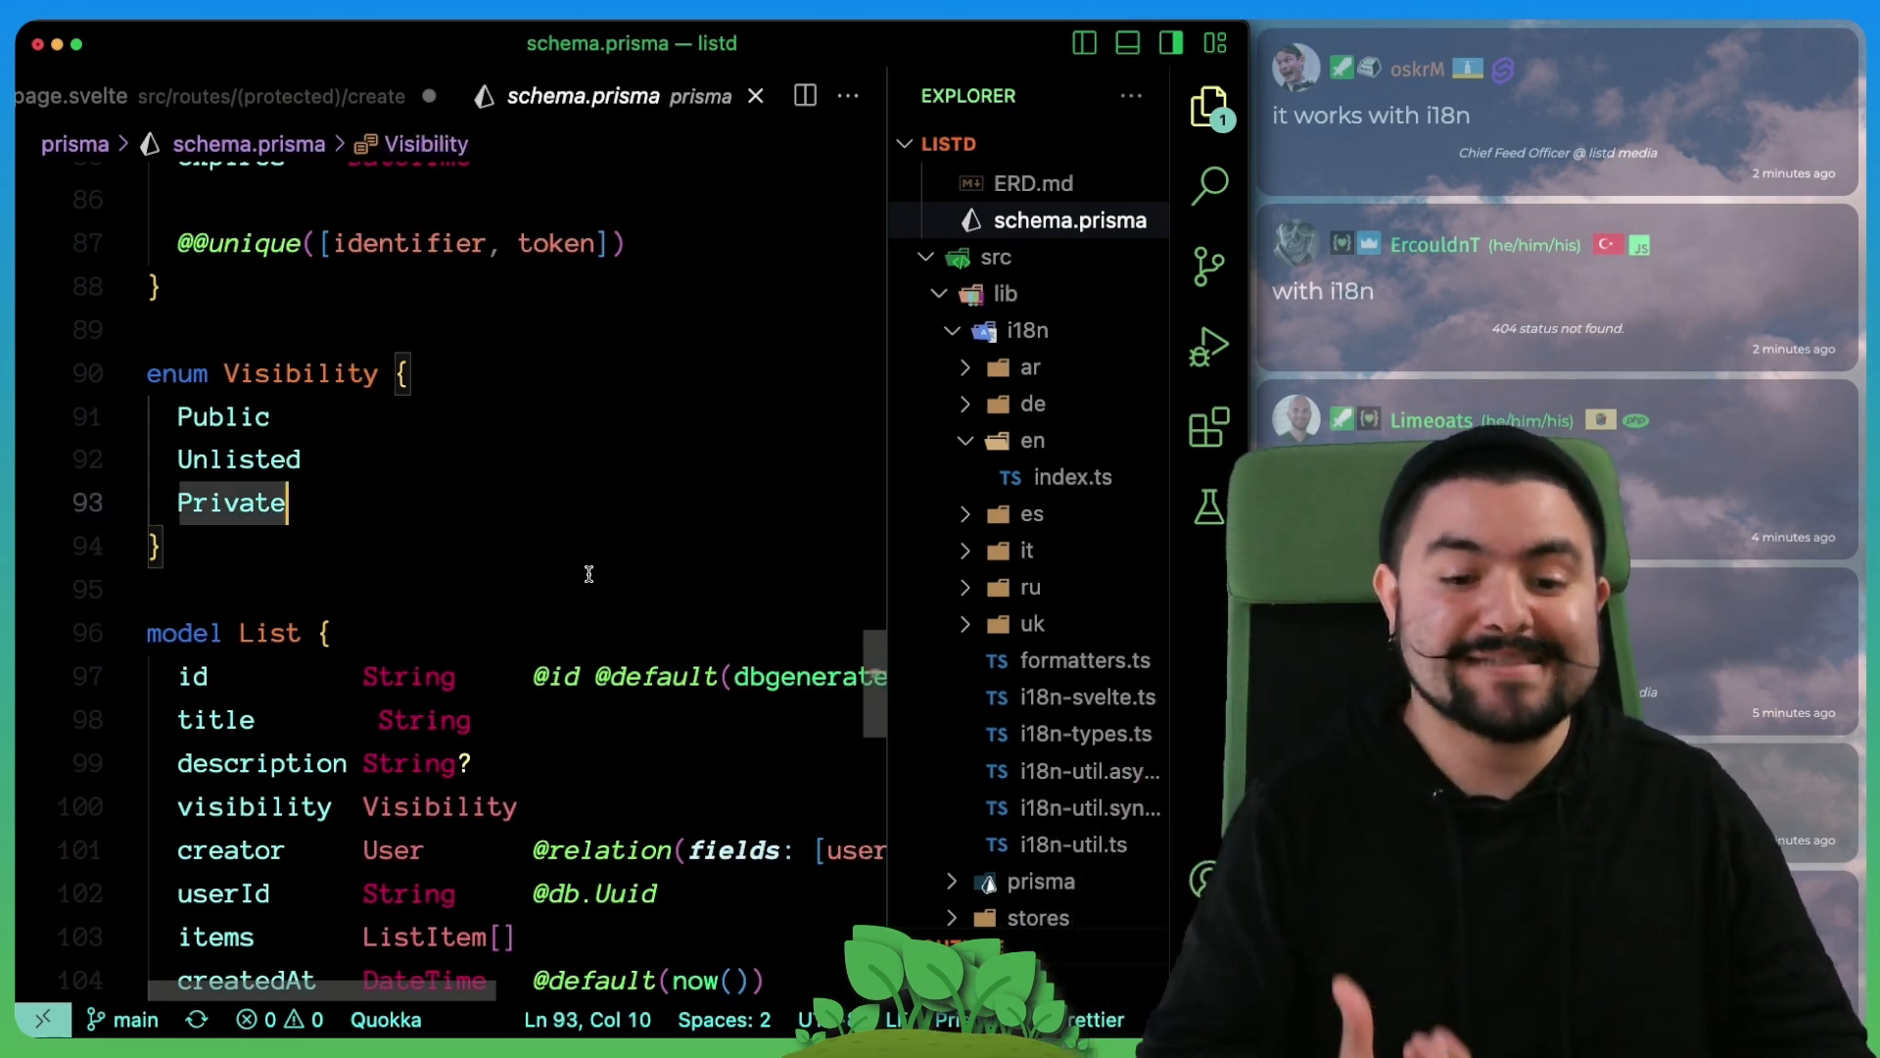
left_click(1071, 476)
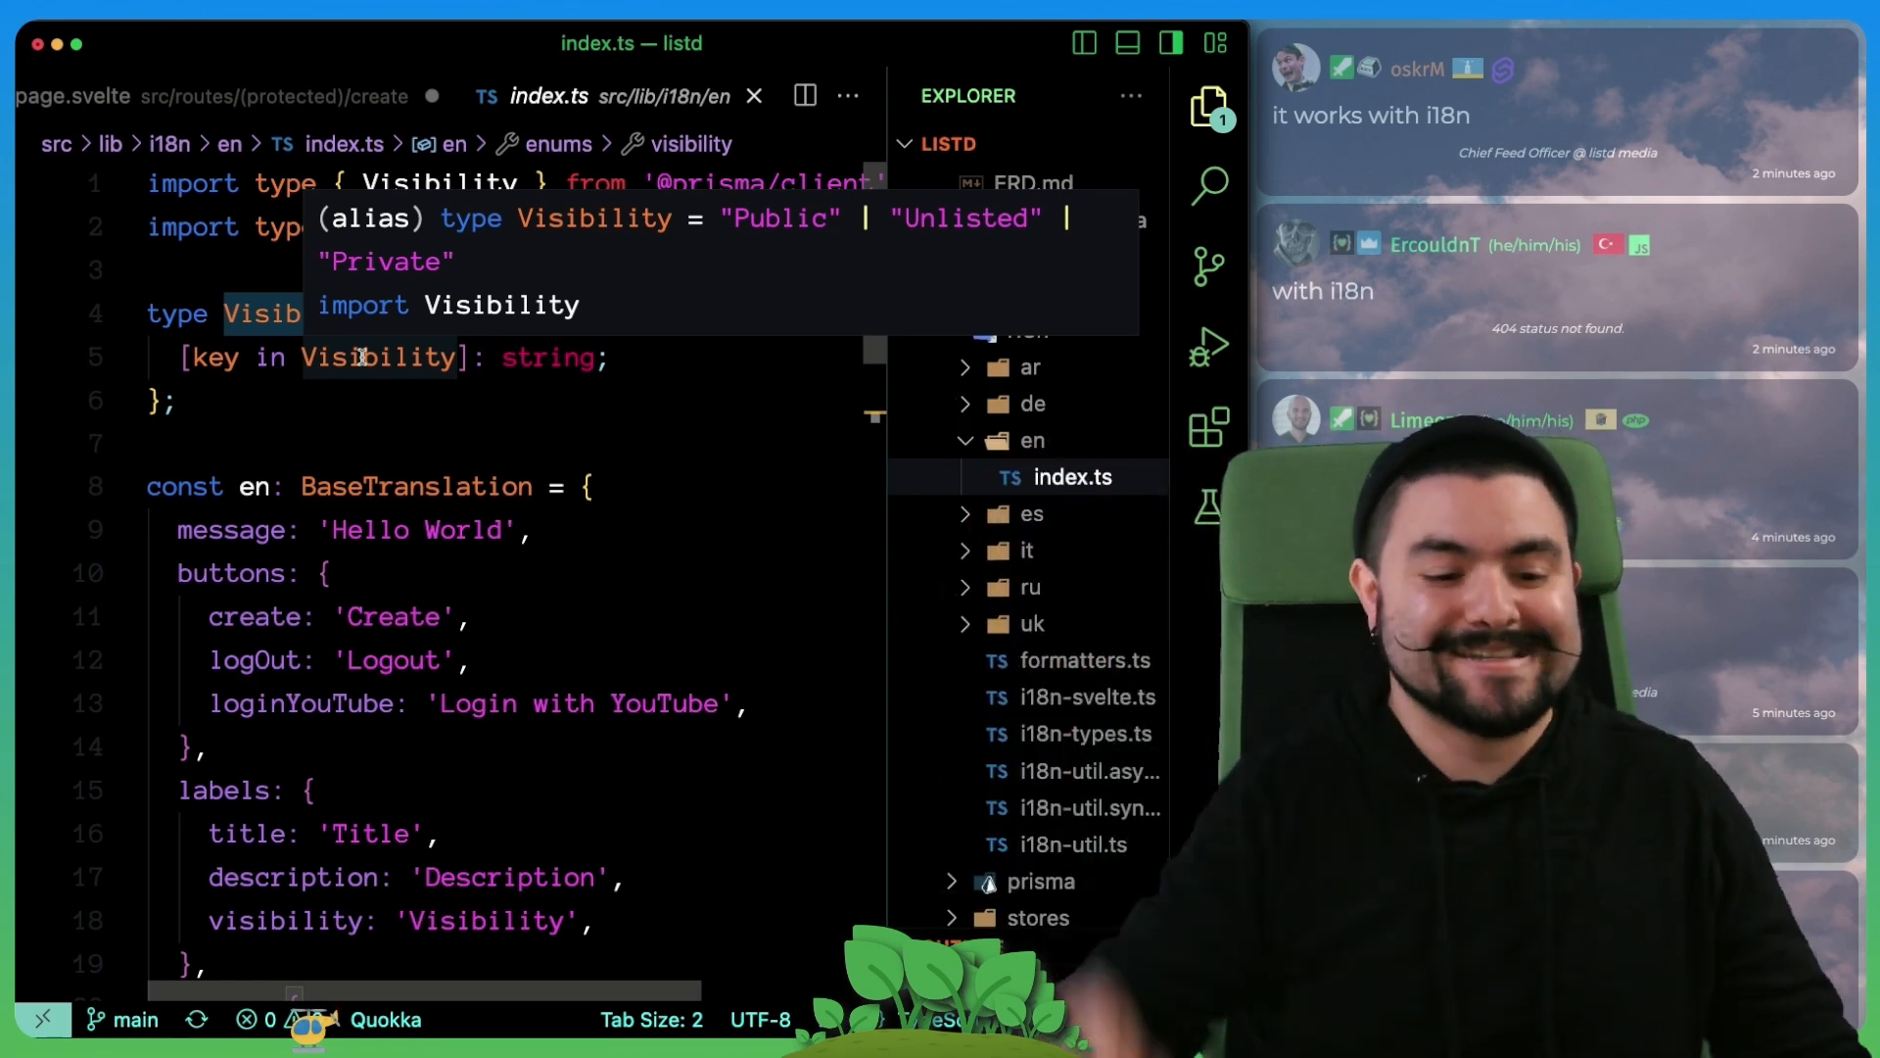
scroll("down", 3)
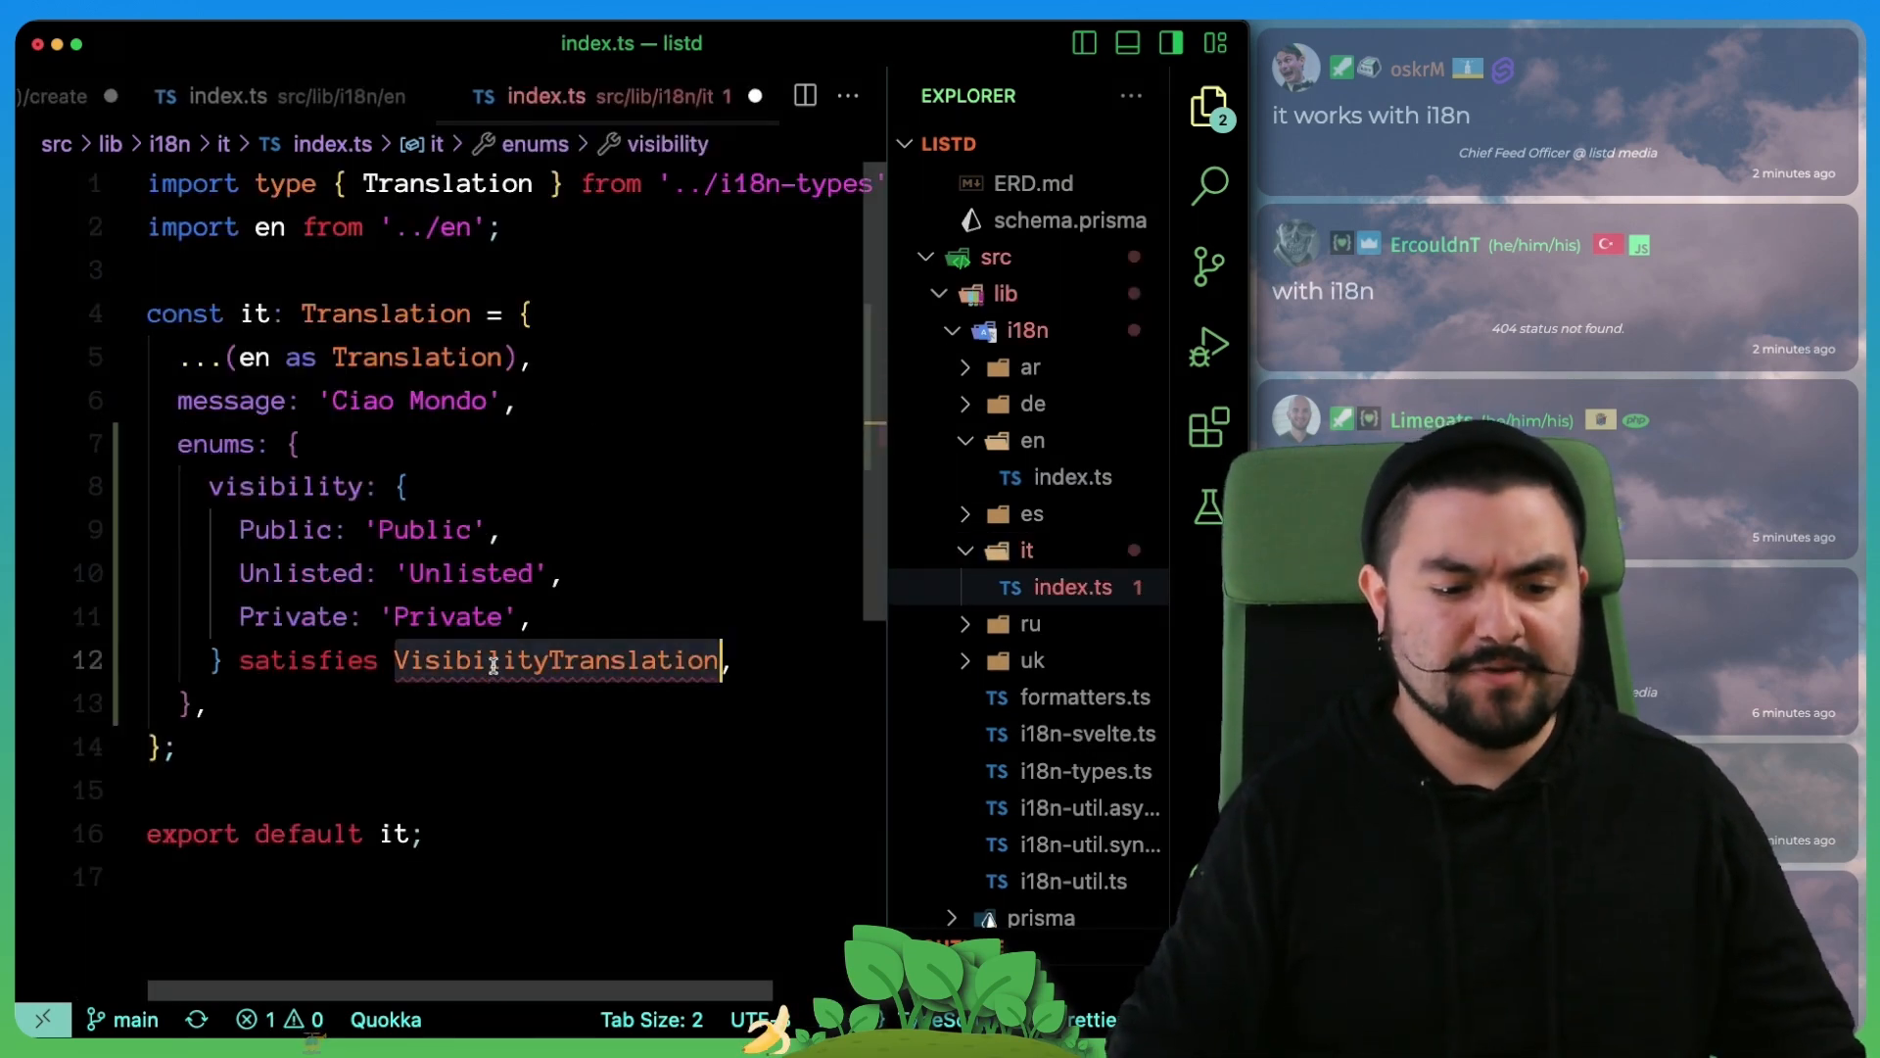
Step: Edit the enums block in it/index.ts to clear the VisibilityTranslation error
key("Backspace")
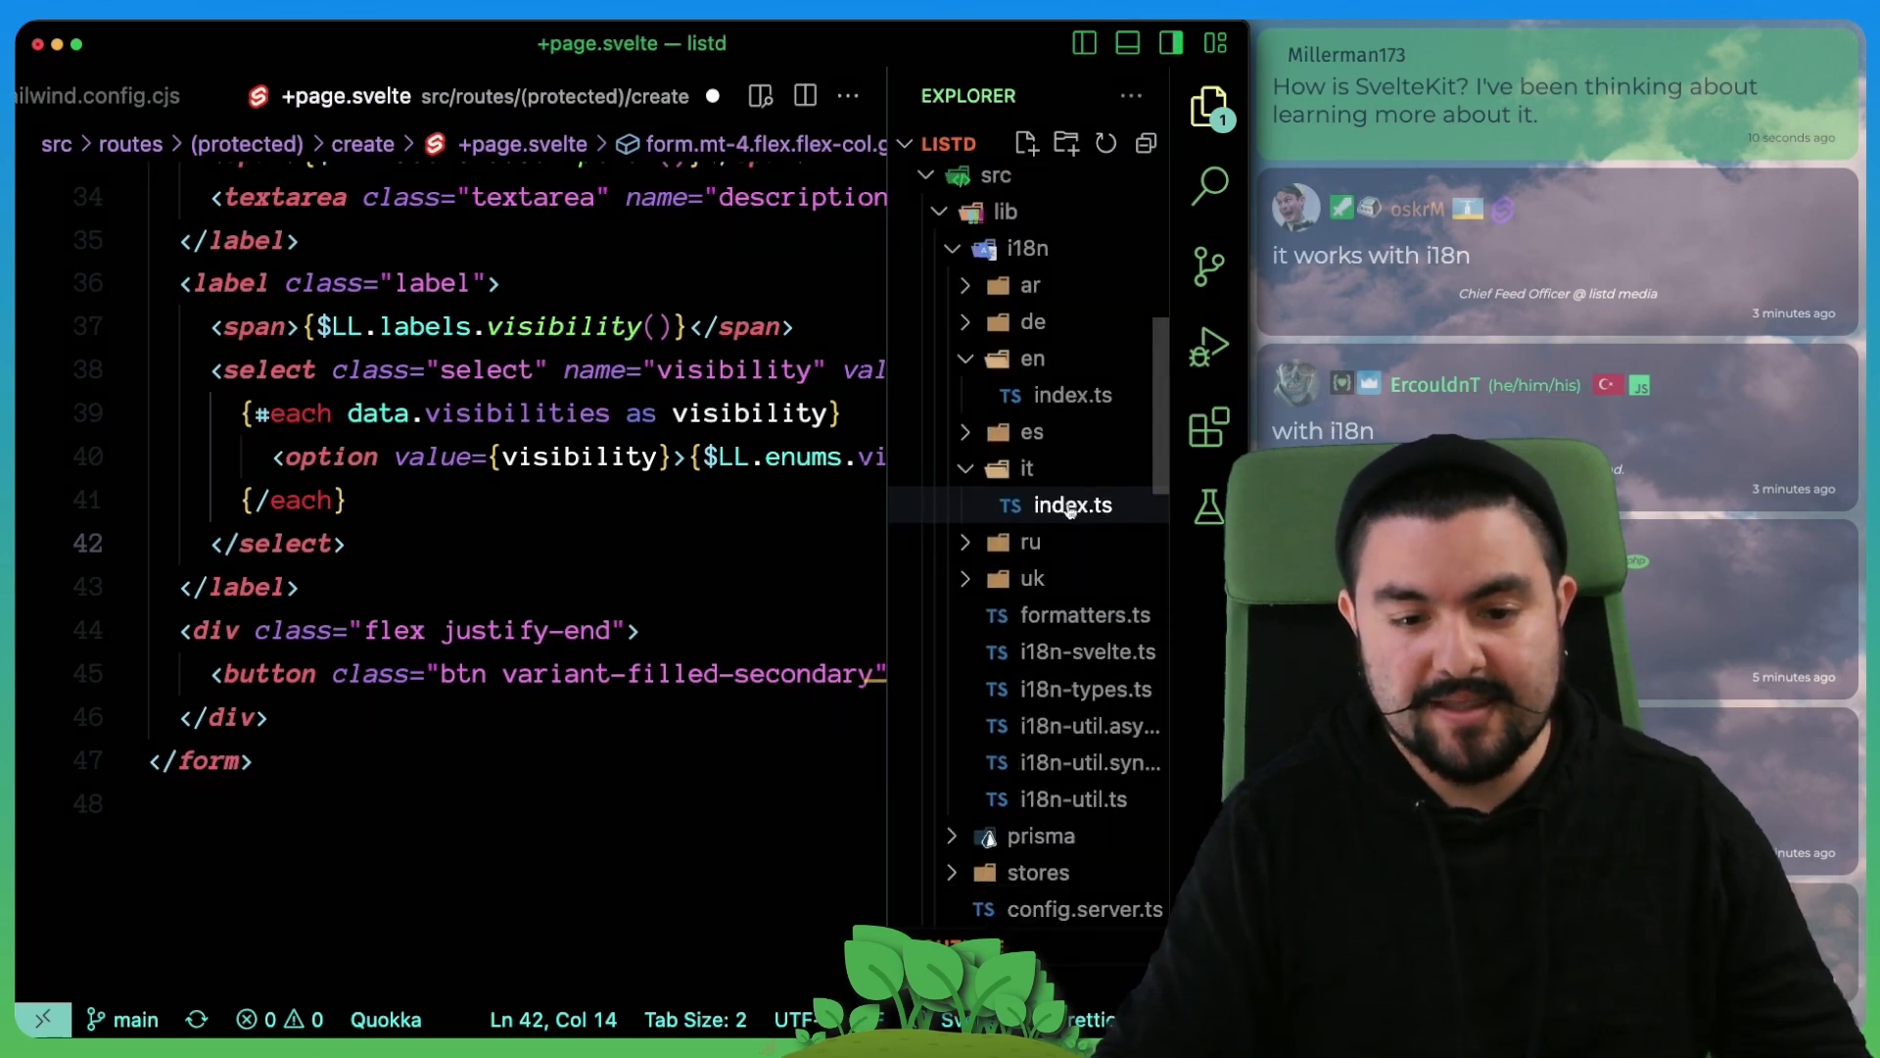
Step: Review the English translations file's labels and enums, collapsing and re-expanding the root pages block
left_click(1071, 505)
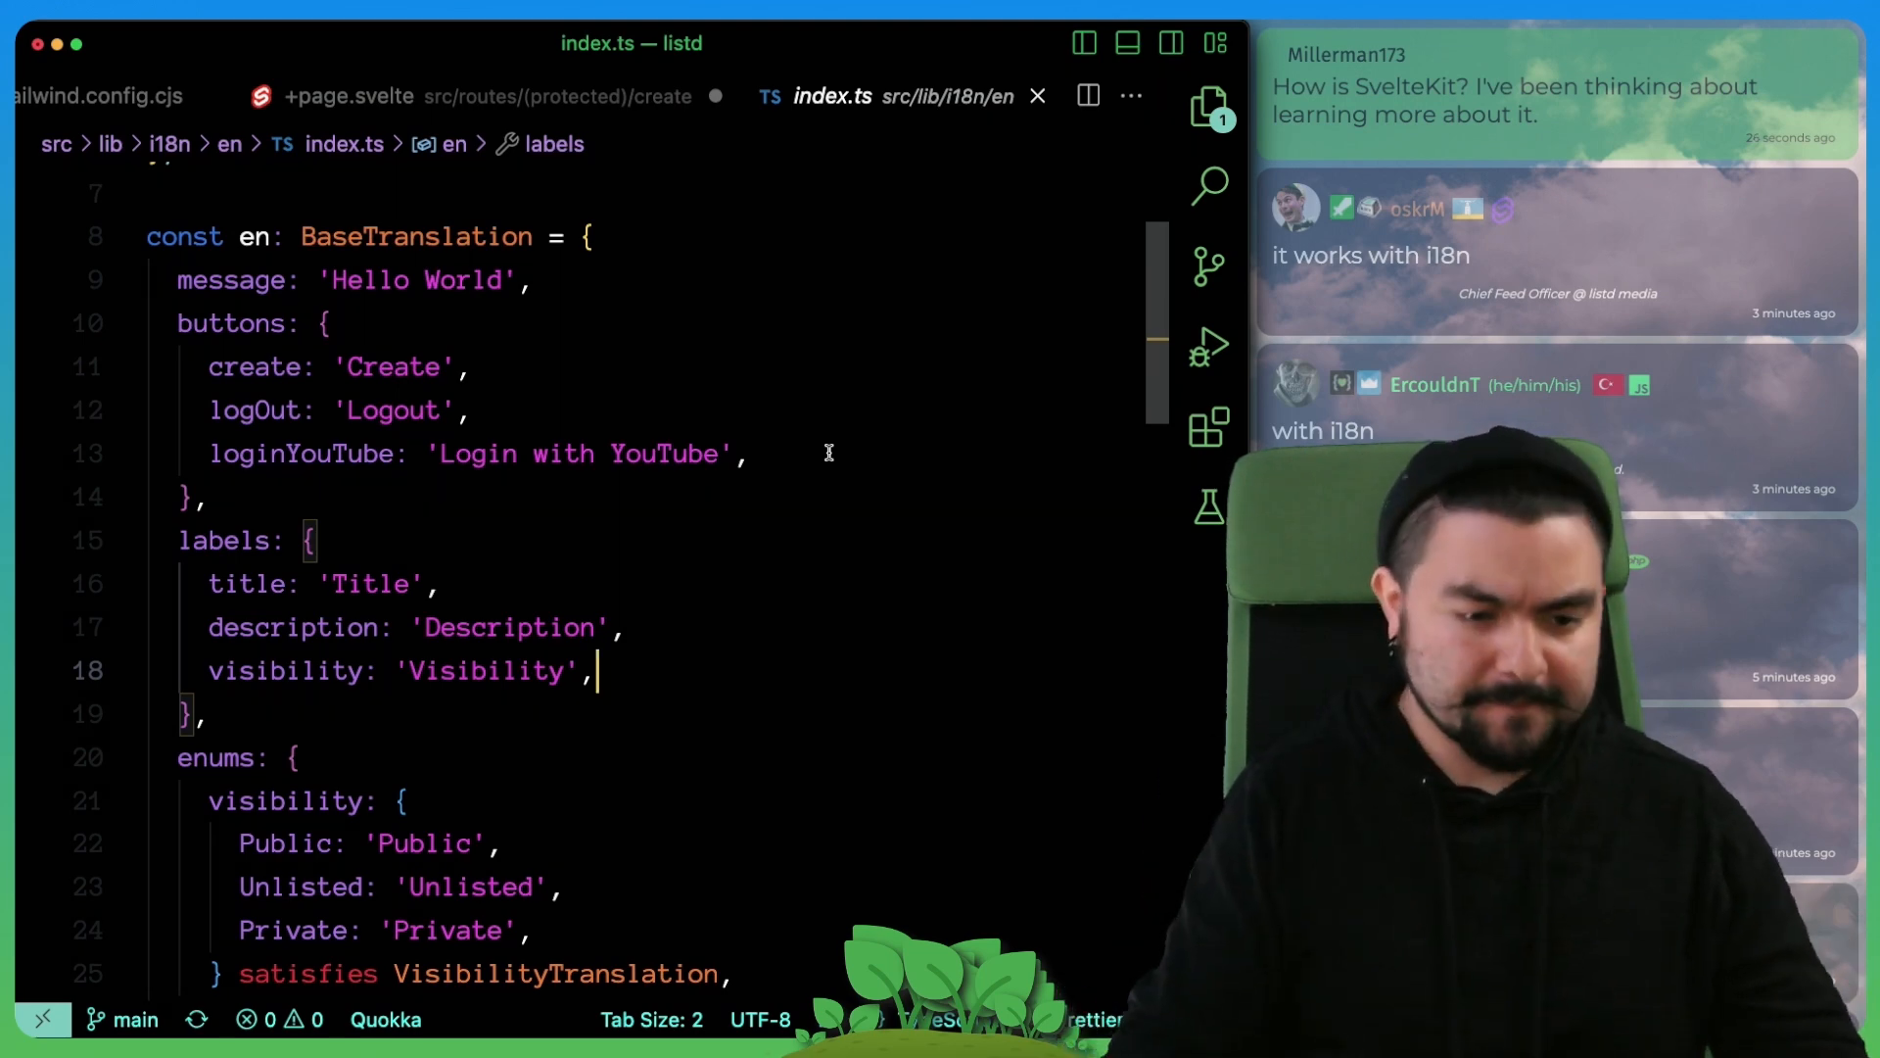
scroll("down", 3)
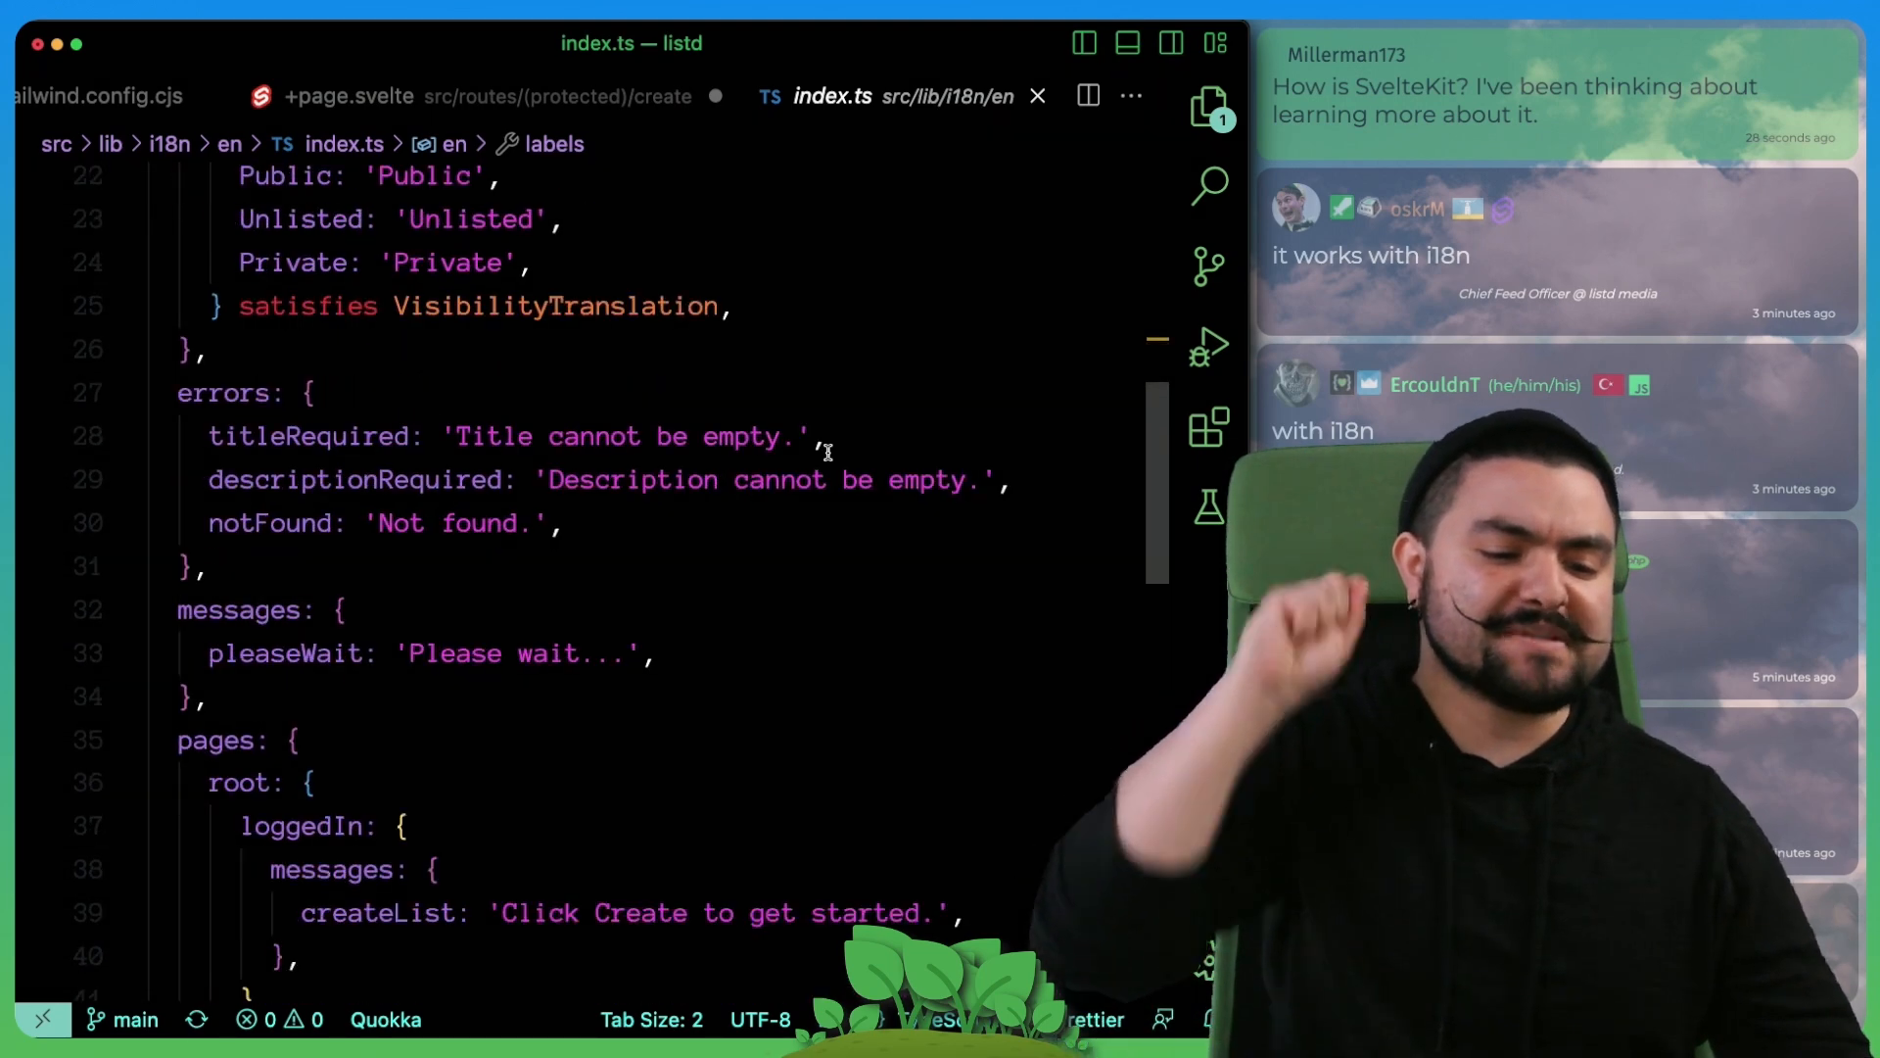
scroll("down", 3)
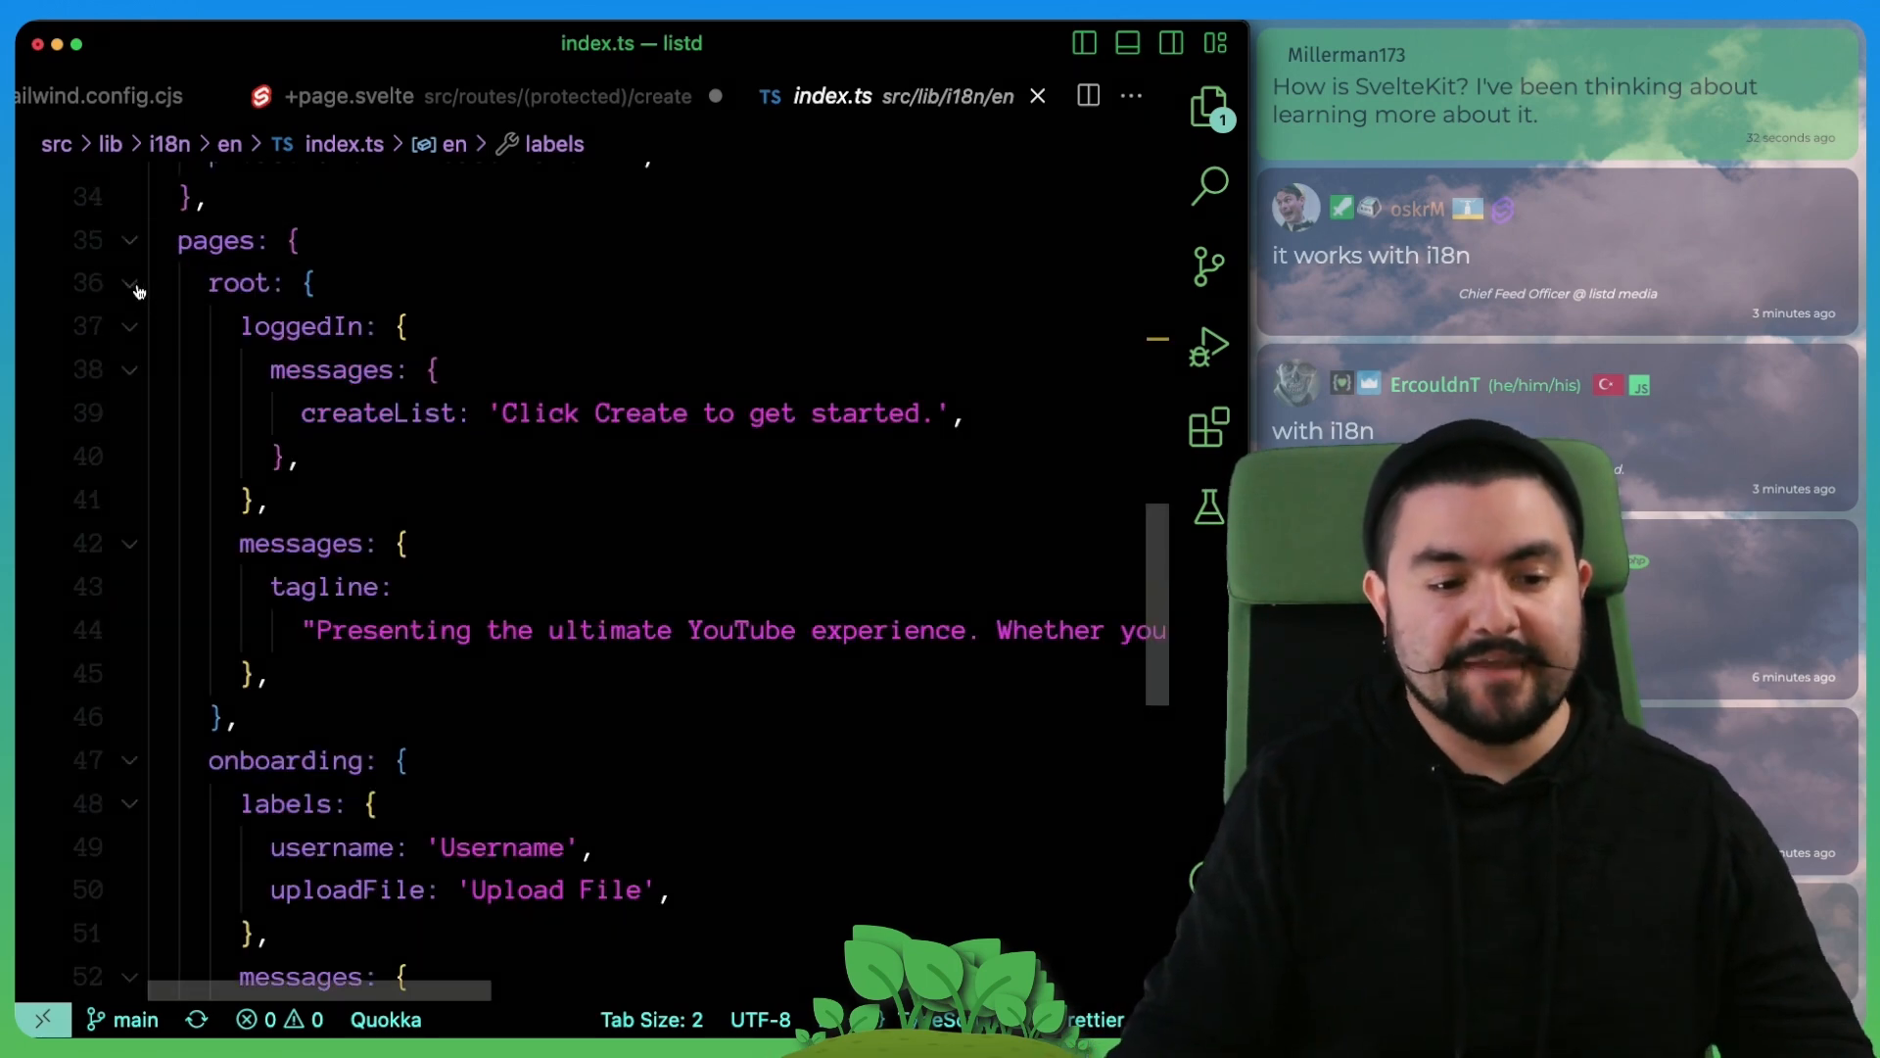
left_click(131, 282)
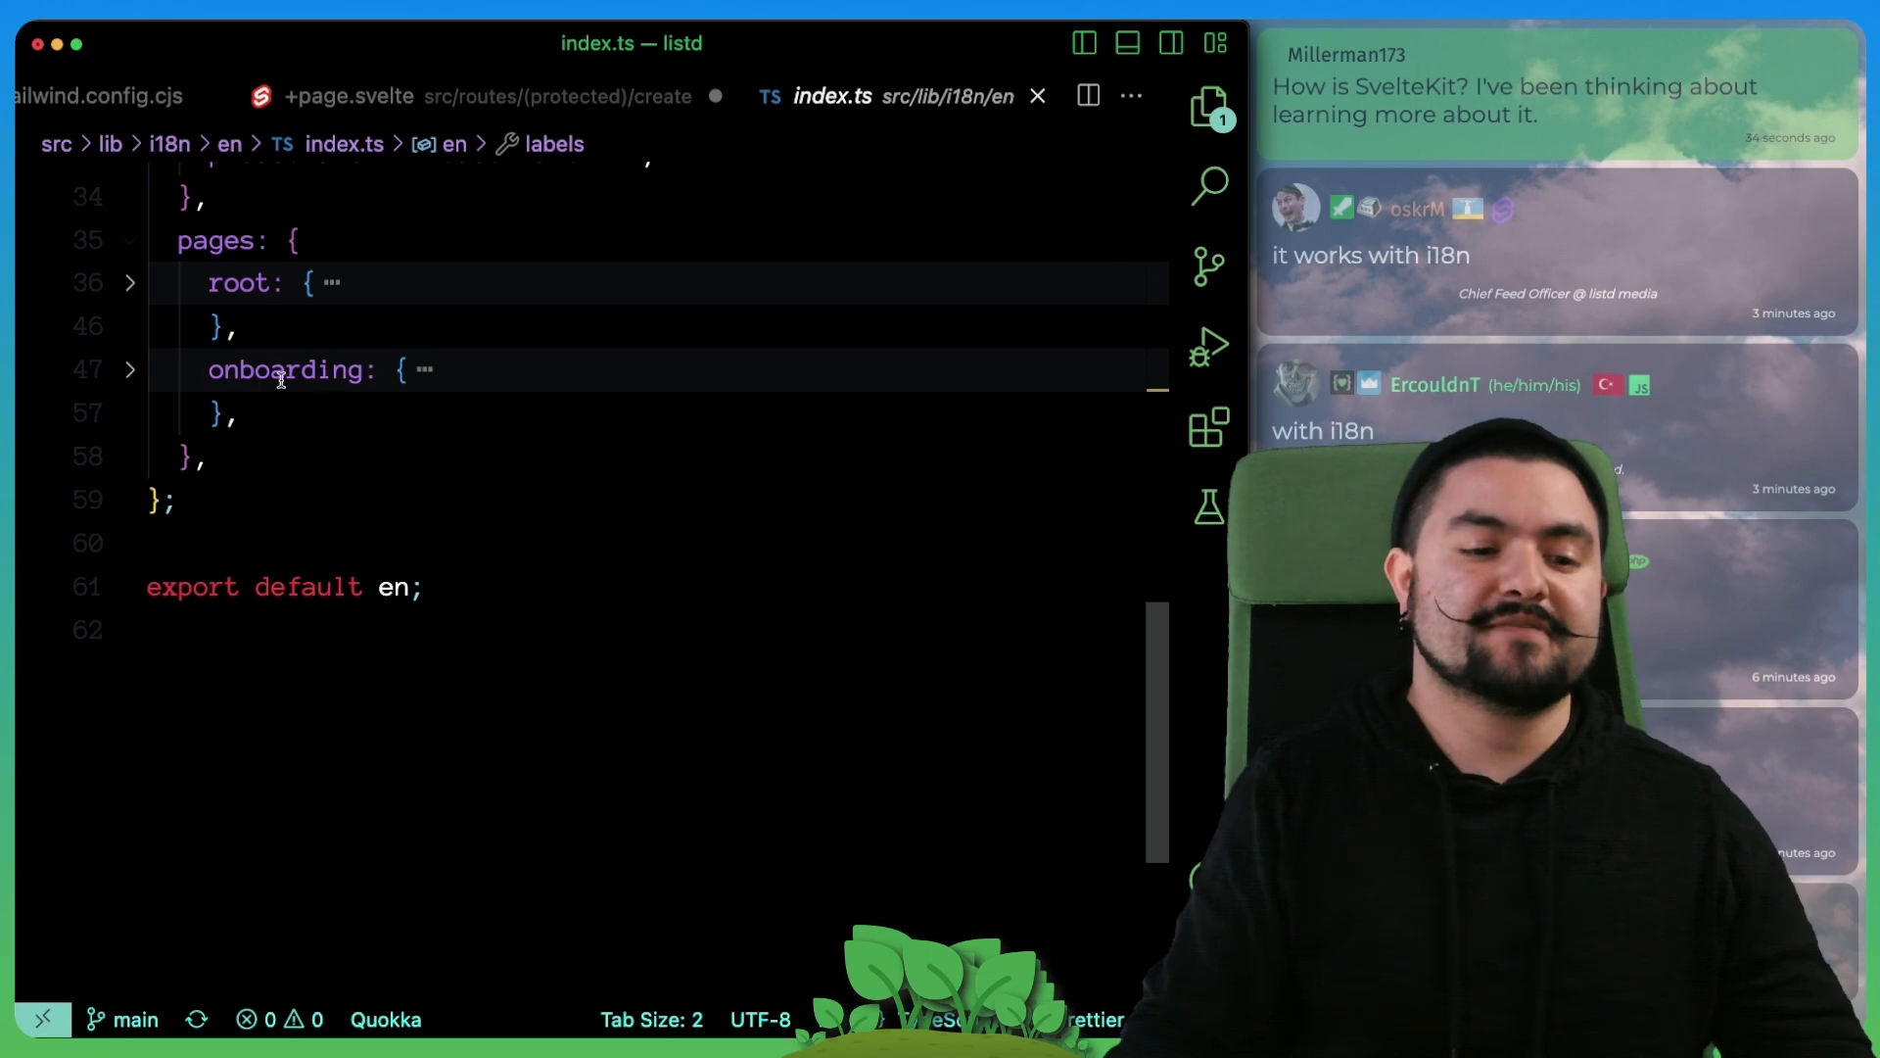
left_click(132, 282)
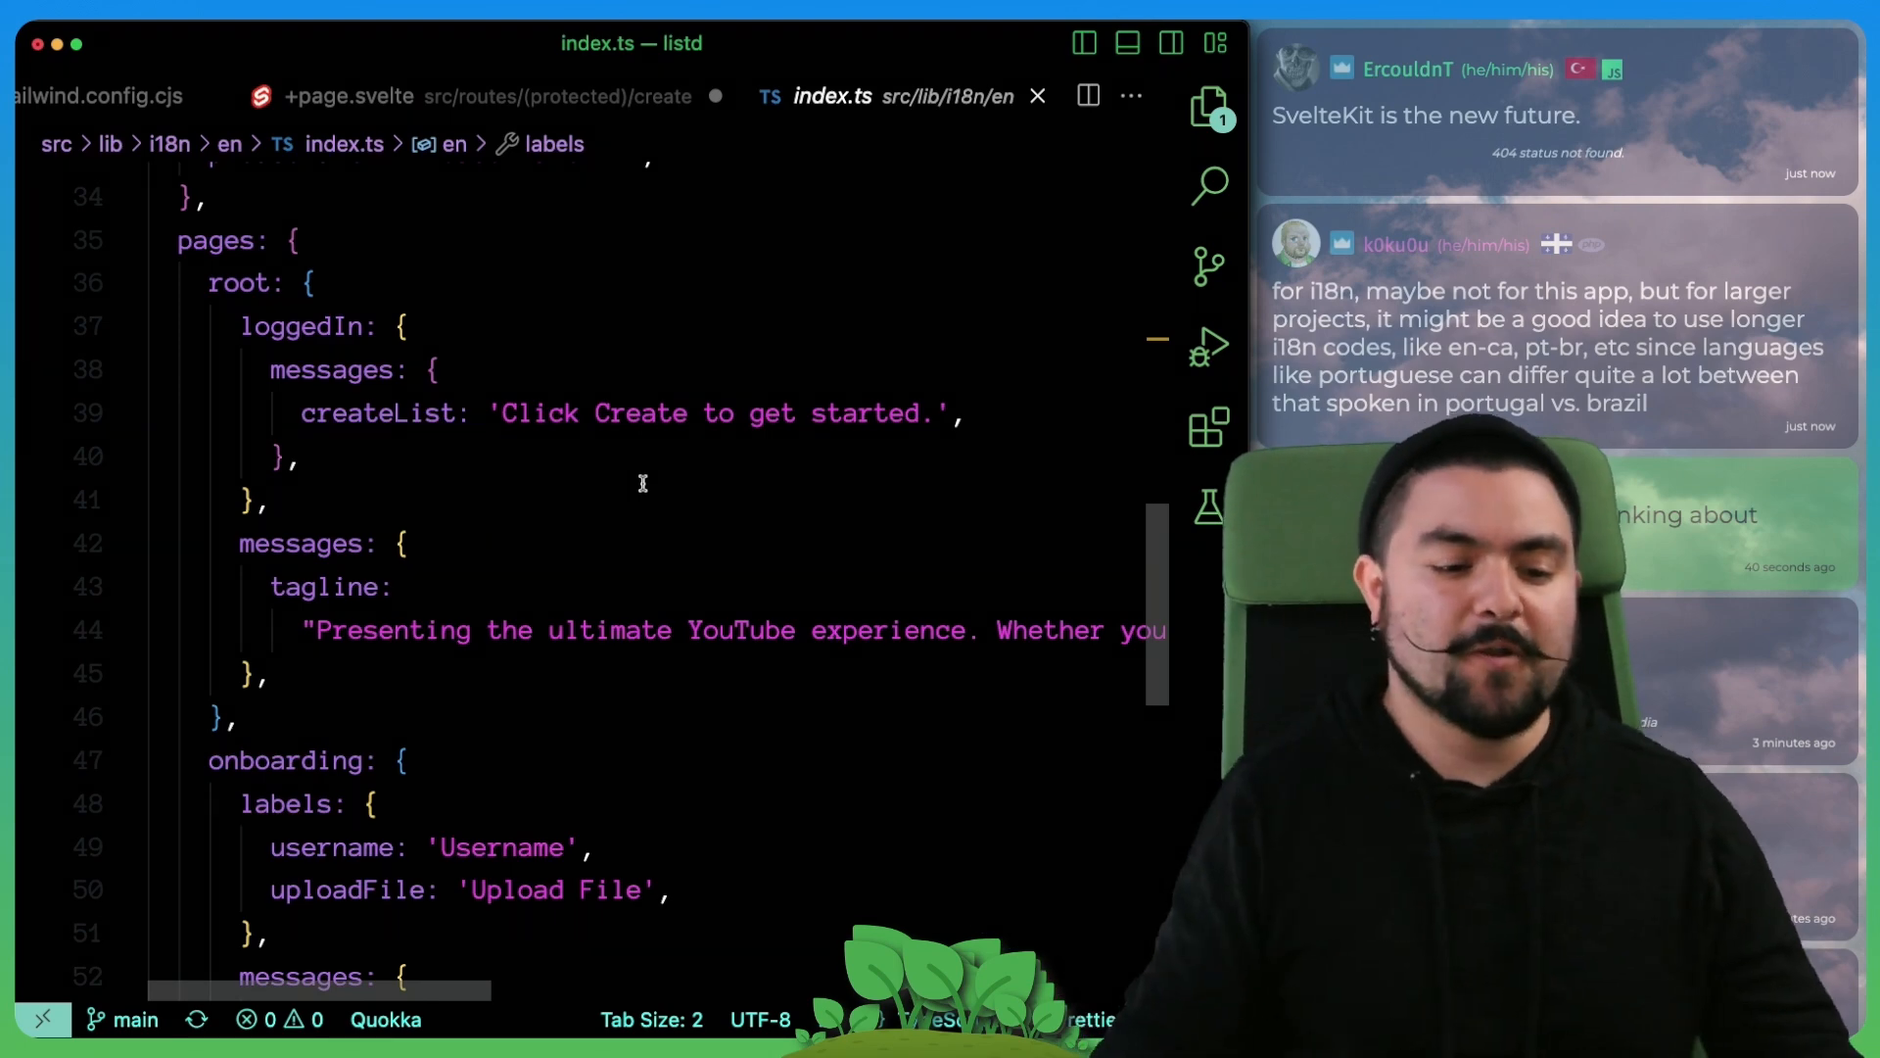
Step: Scroll through the translation file's errors and page messages down to the end
scroll("down", 3)
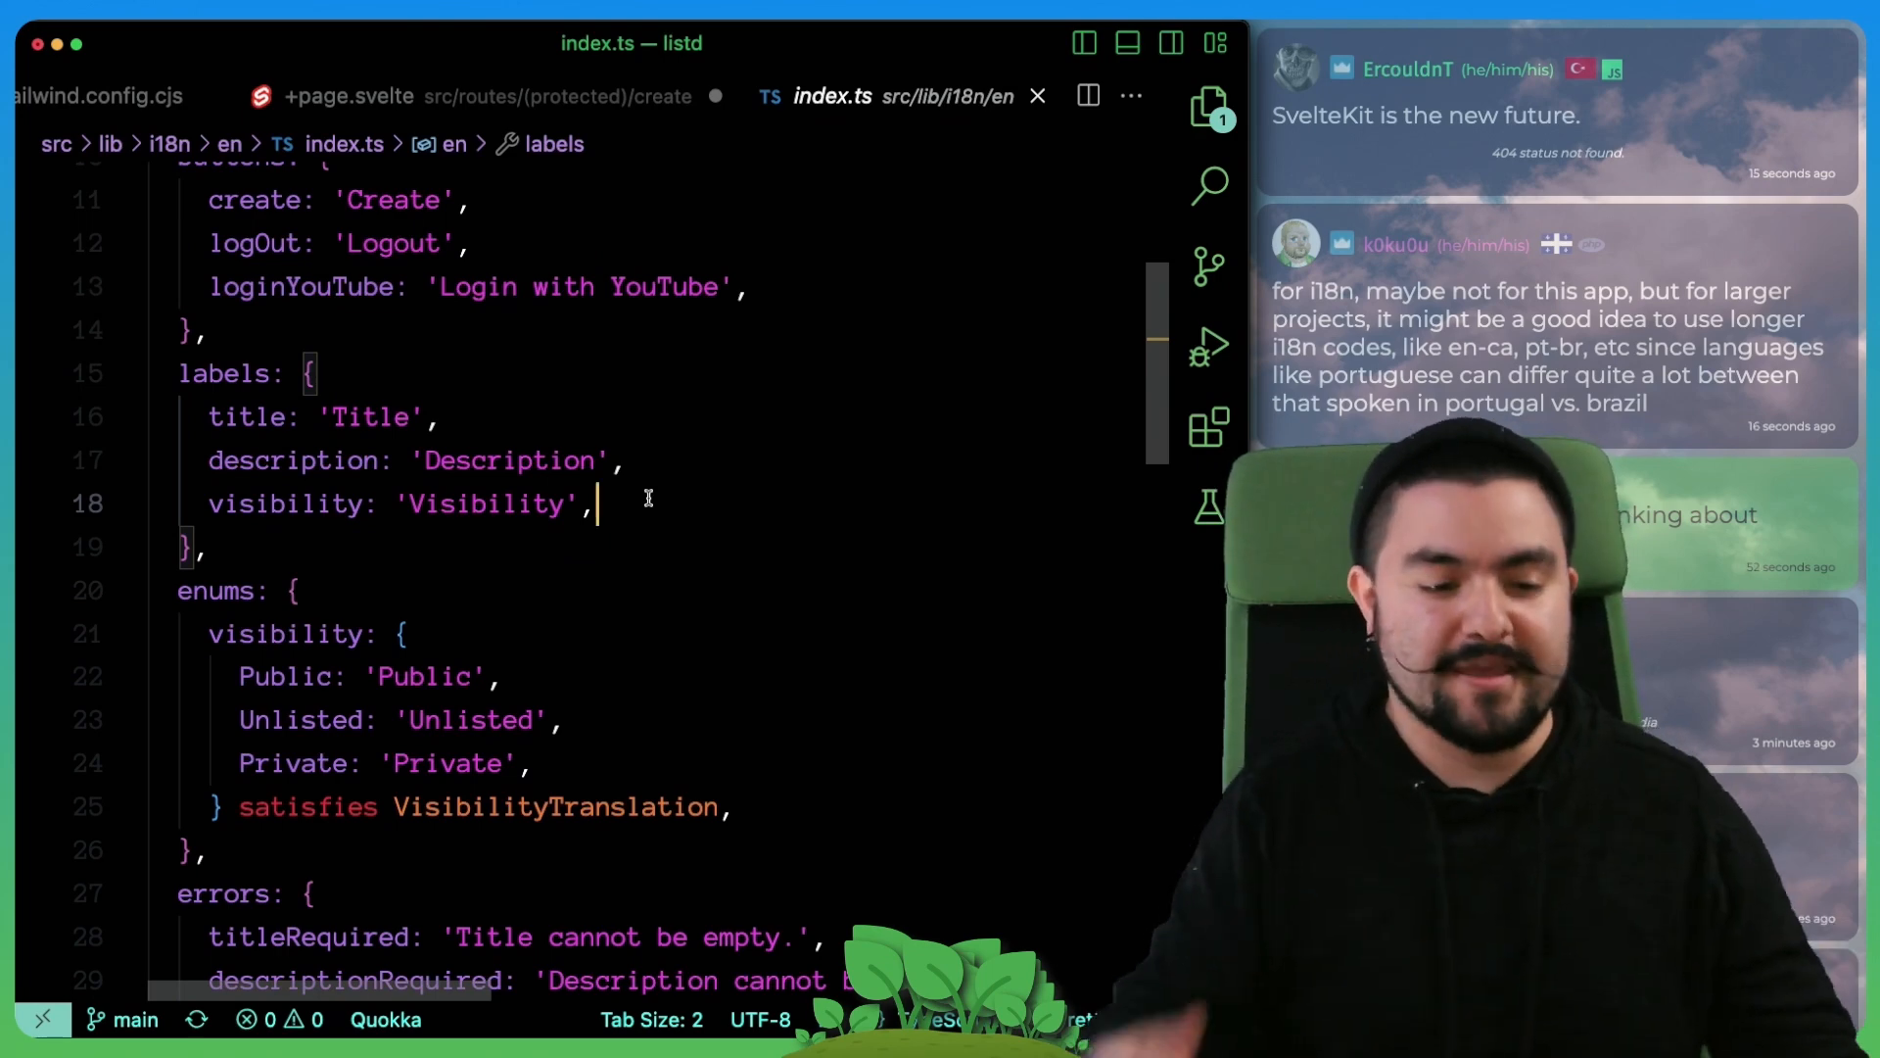
scroll("down", 3)
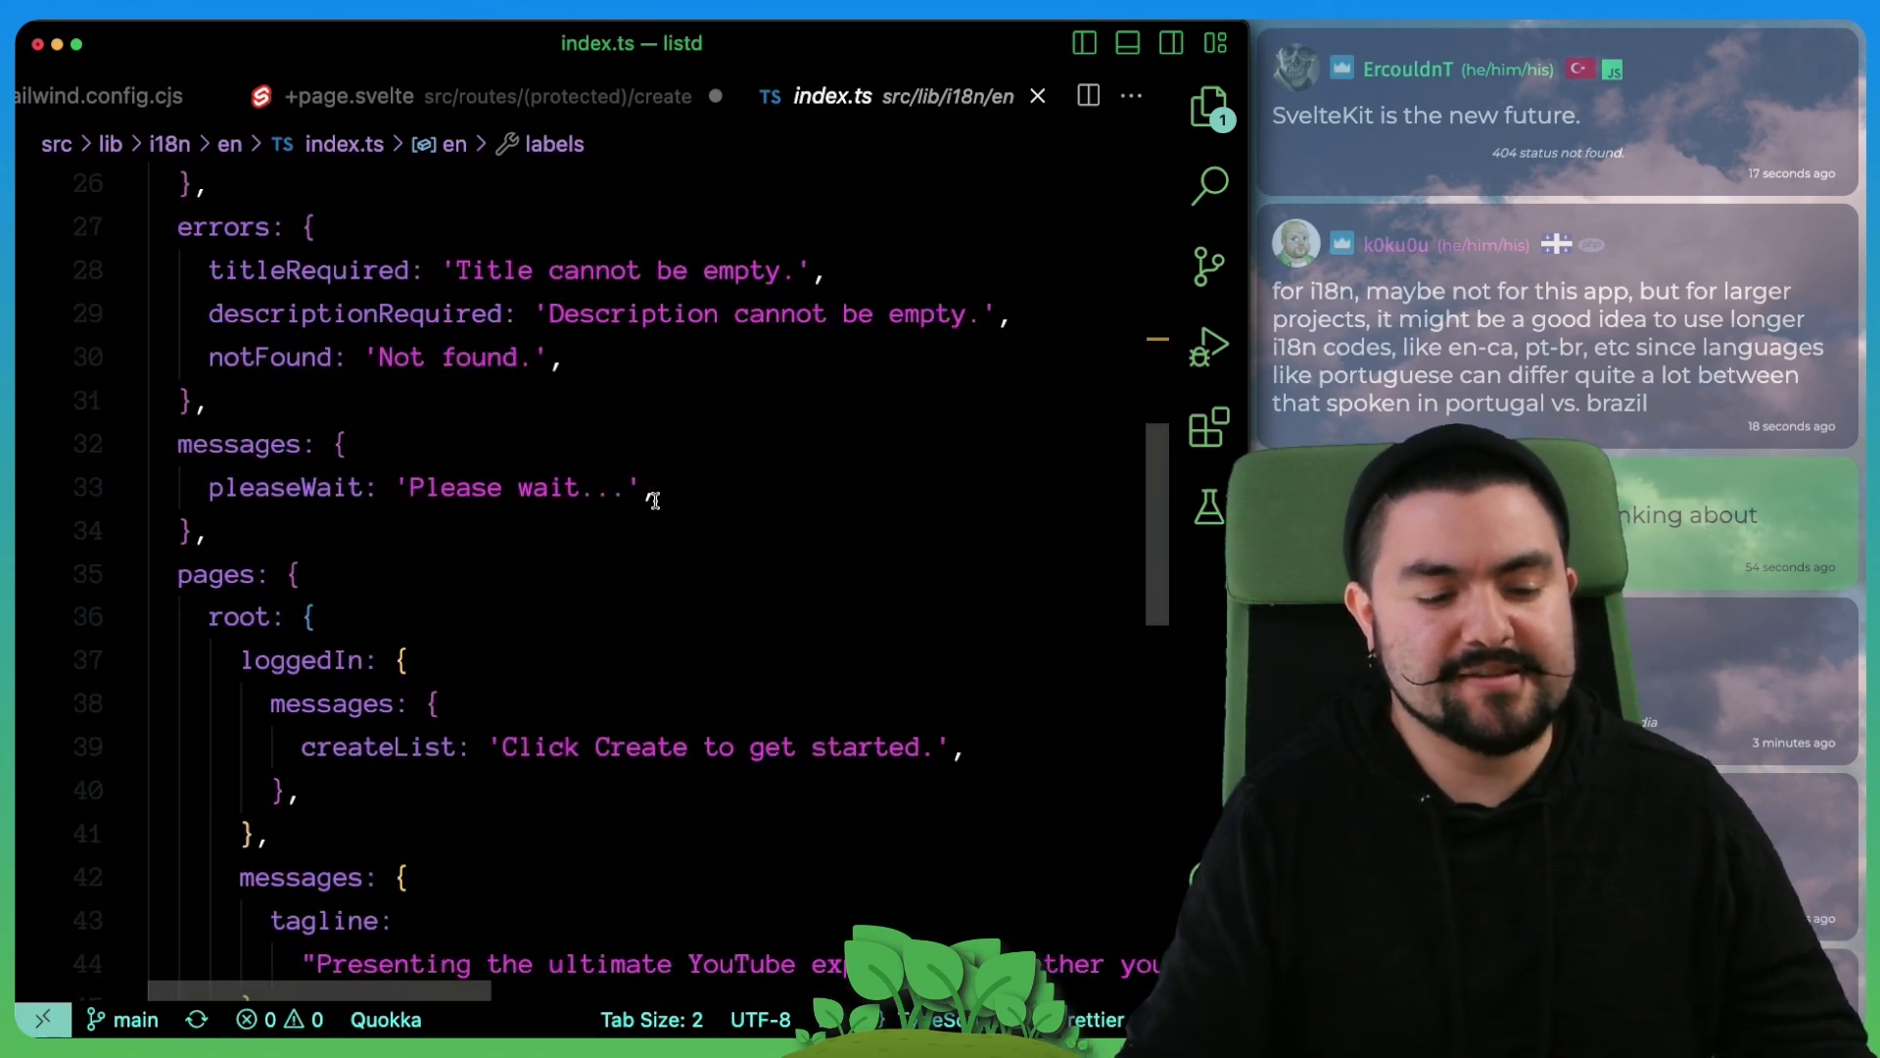
scroll("down", 3)
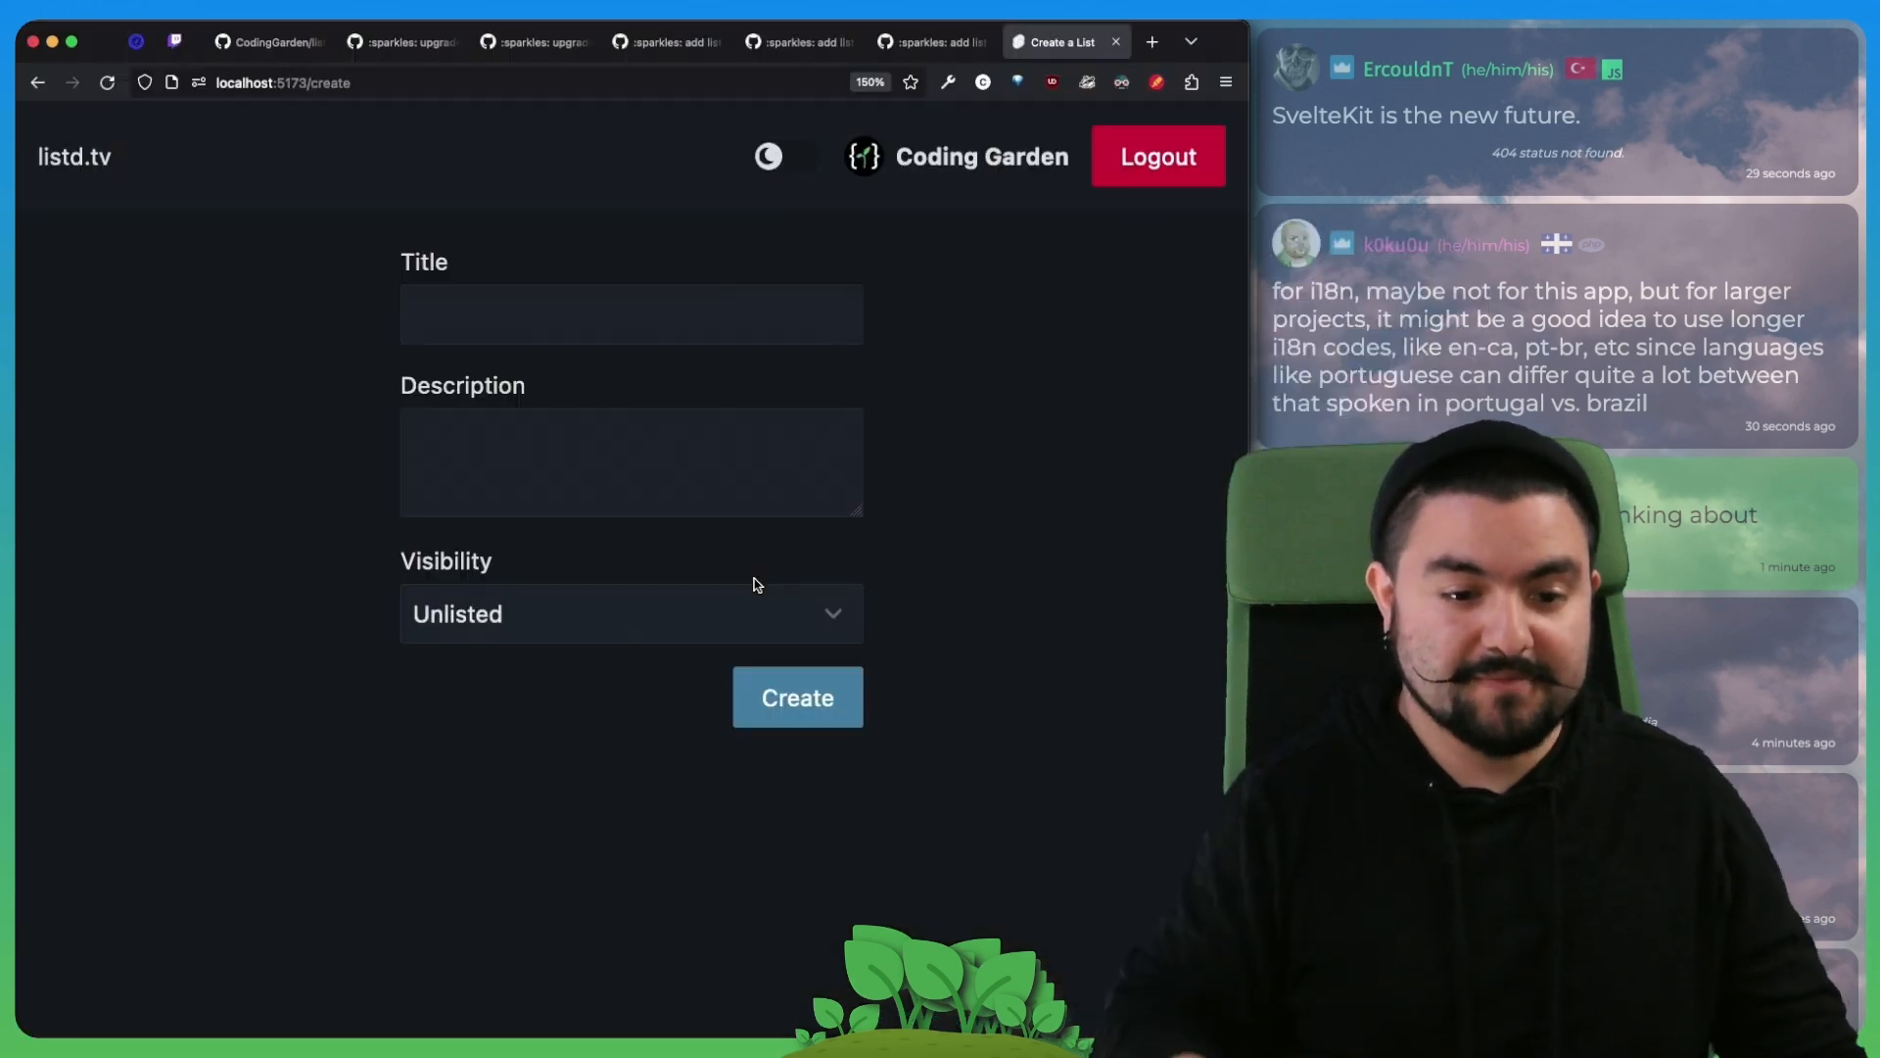
Step: Focus the Create a List form's Title field without entering anything
left_click(629, 313)
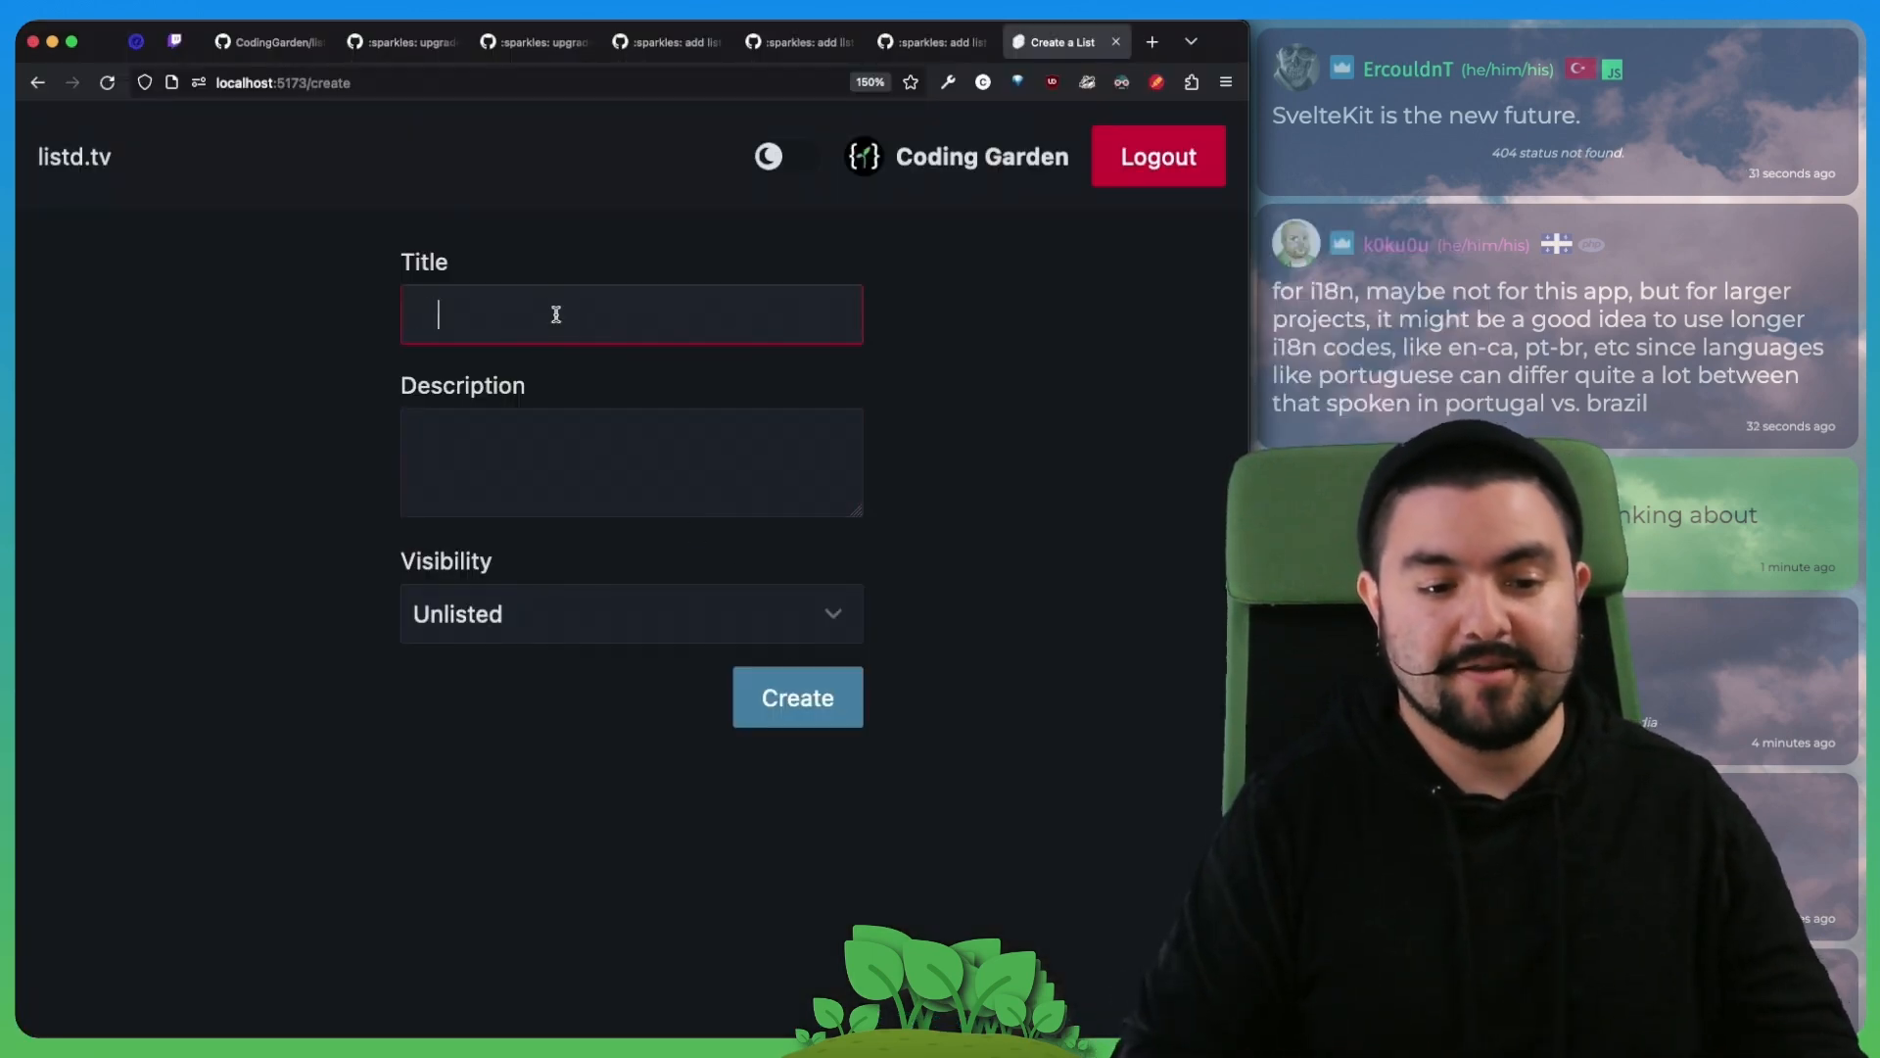
left_click(797, 697)
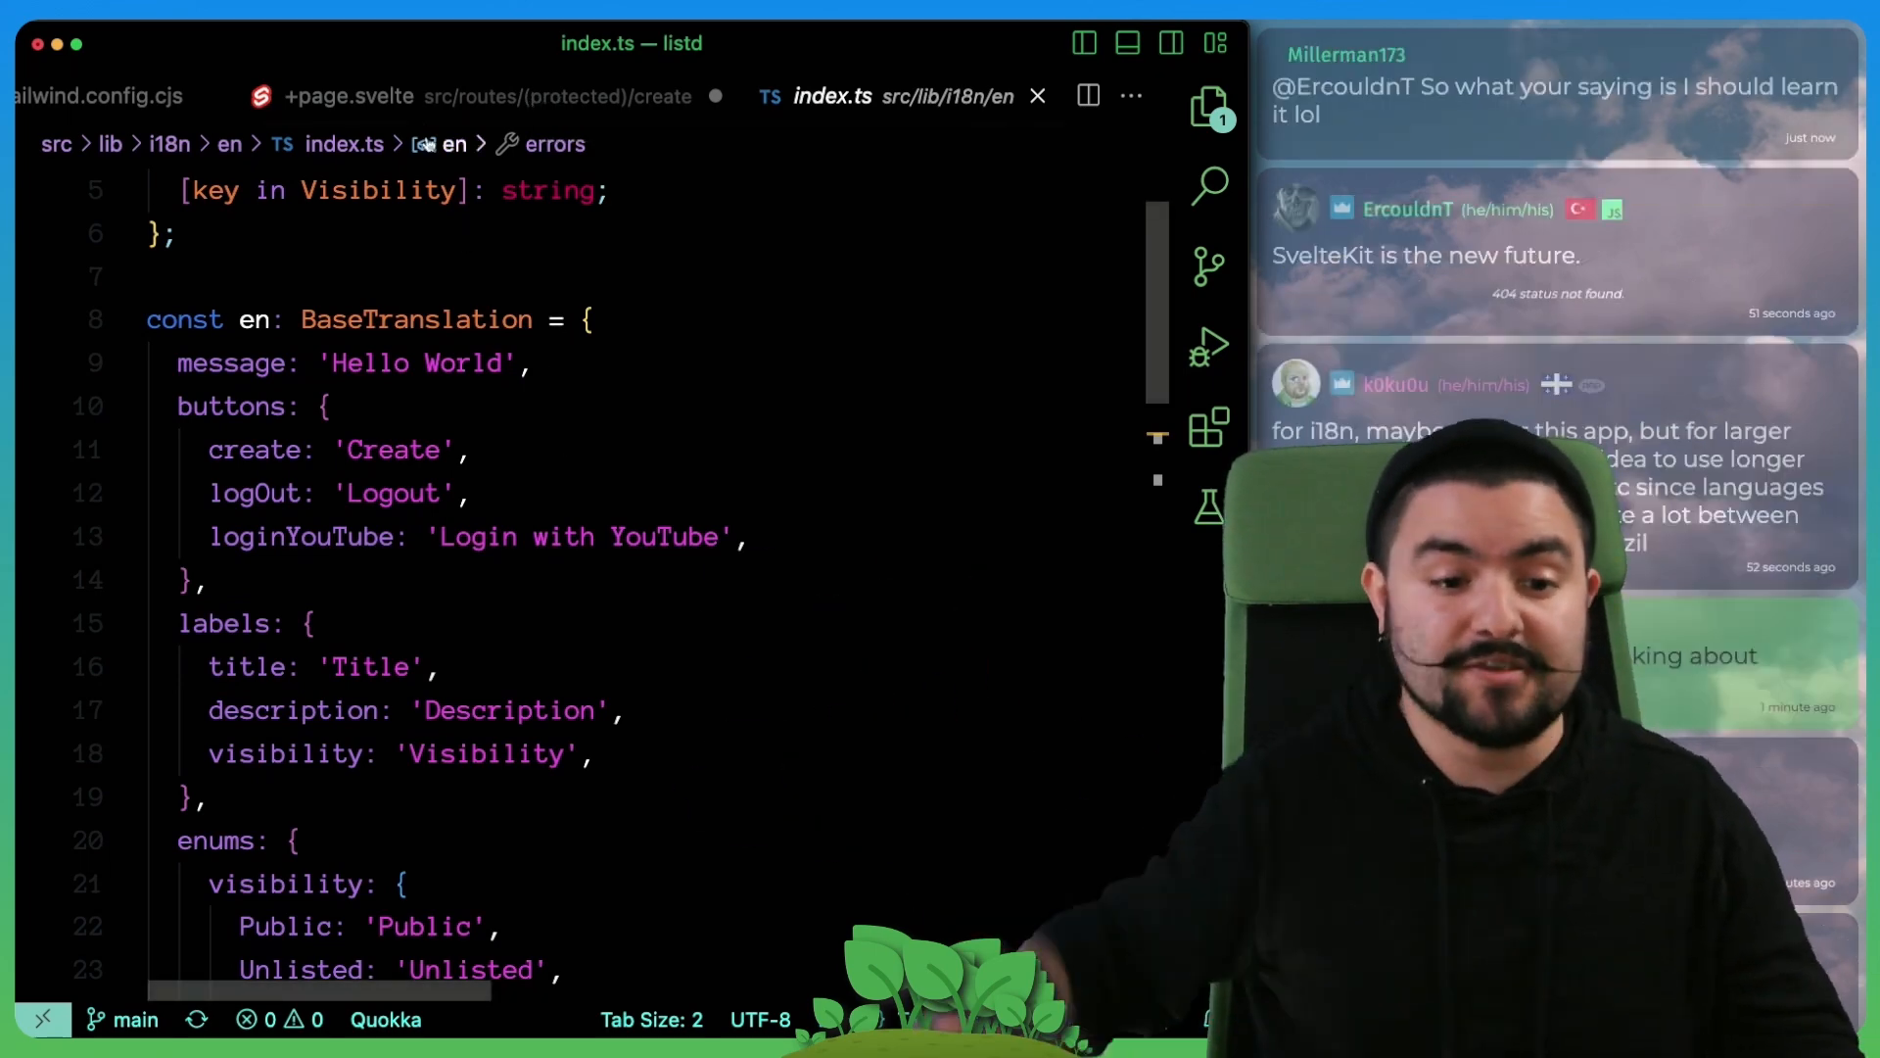
Step: Show the create page component, then open routes/(protected)/create/+page.server.ts from the Explorer
left_click(349, 96)
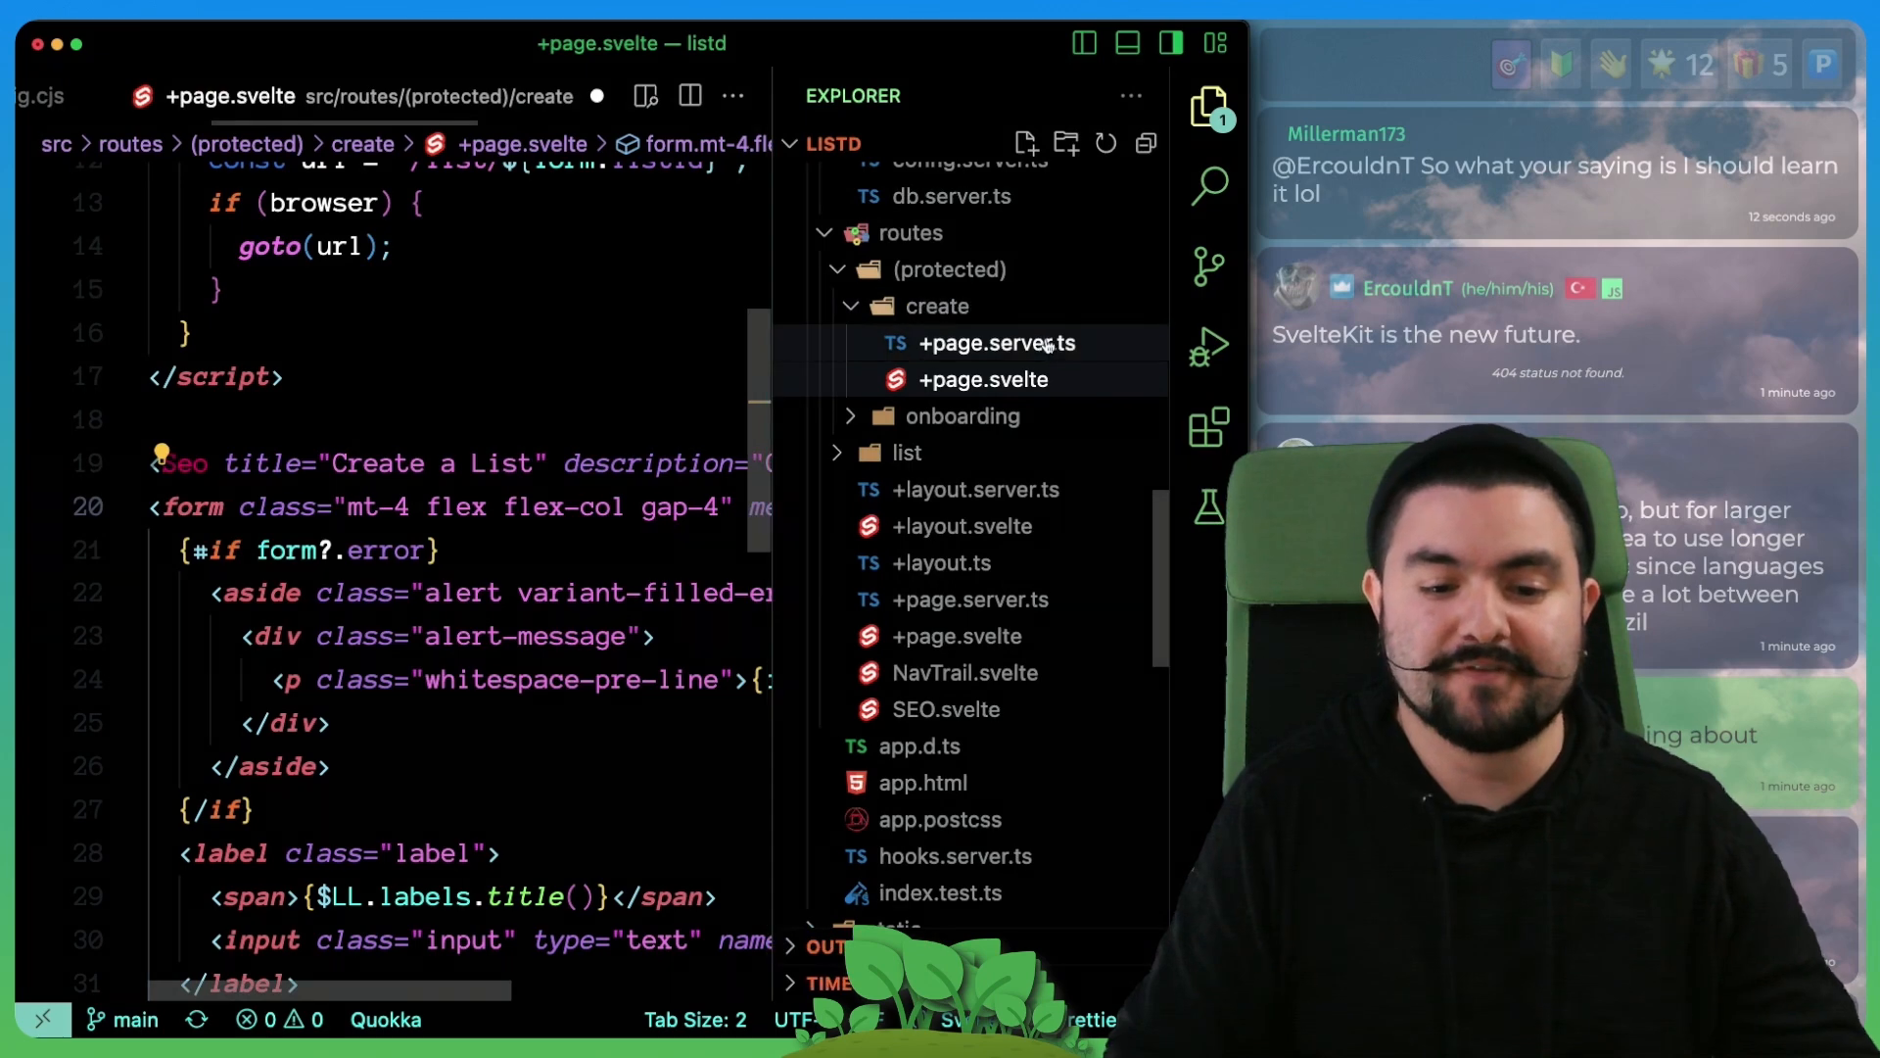
left_click(981, 378)
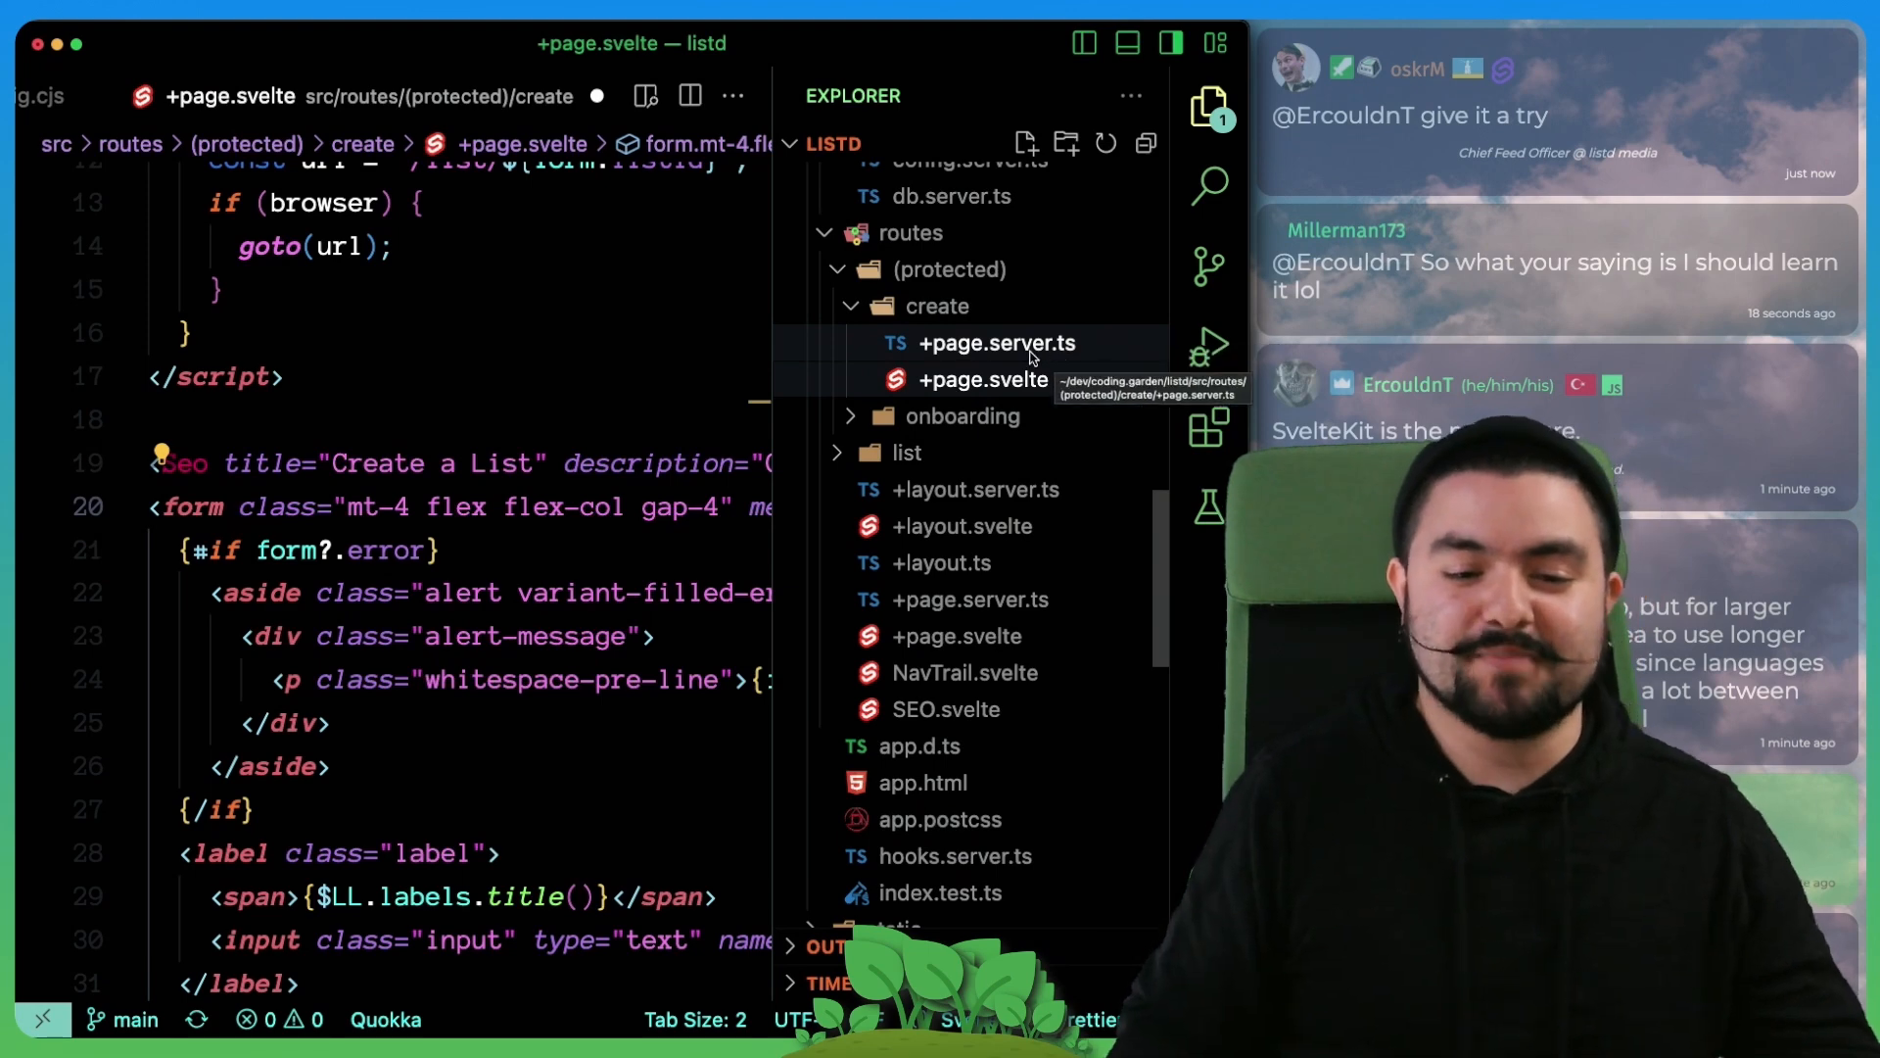
left_click(993, 343)
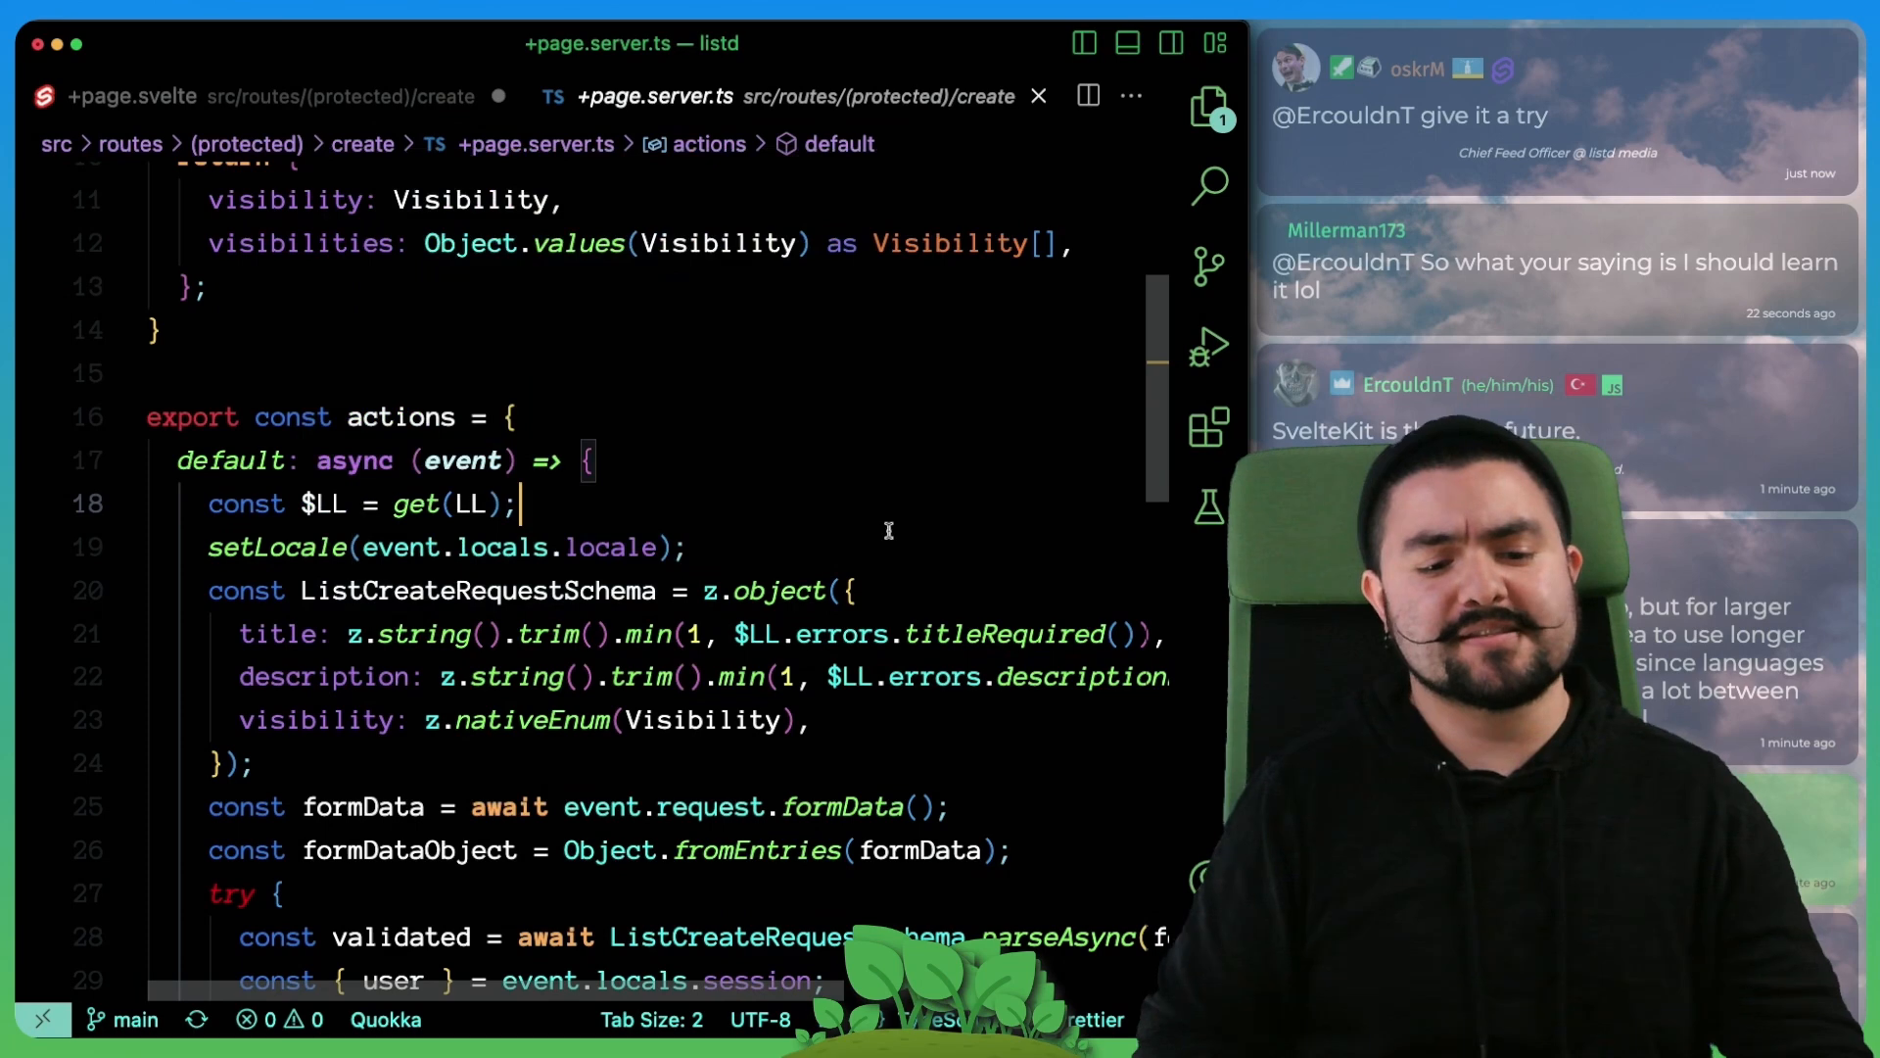
Step: Examine the server action's $LL translation getter, setLocale call and validation schema
double_click(399, 415)
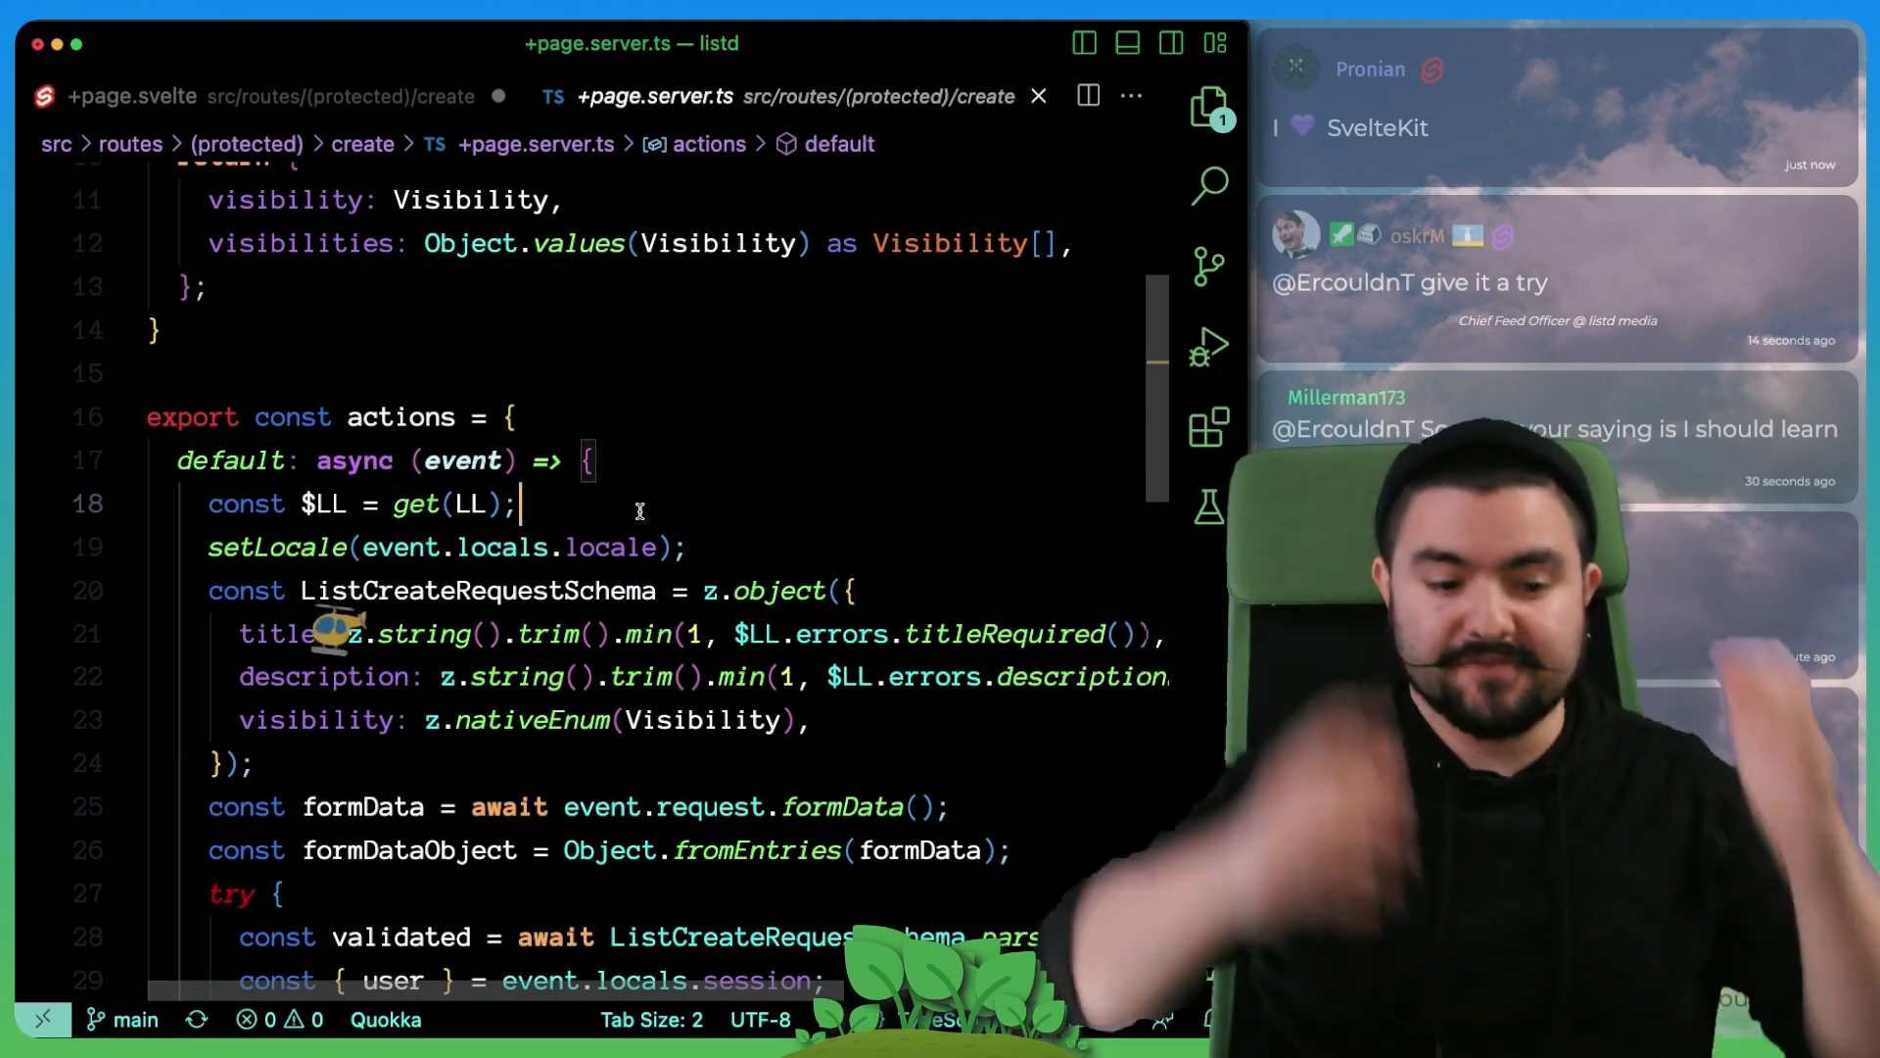
scroll("down", 3)
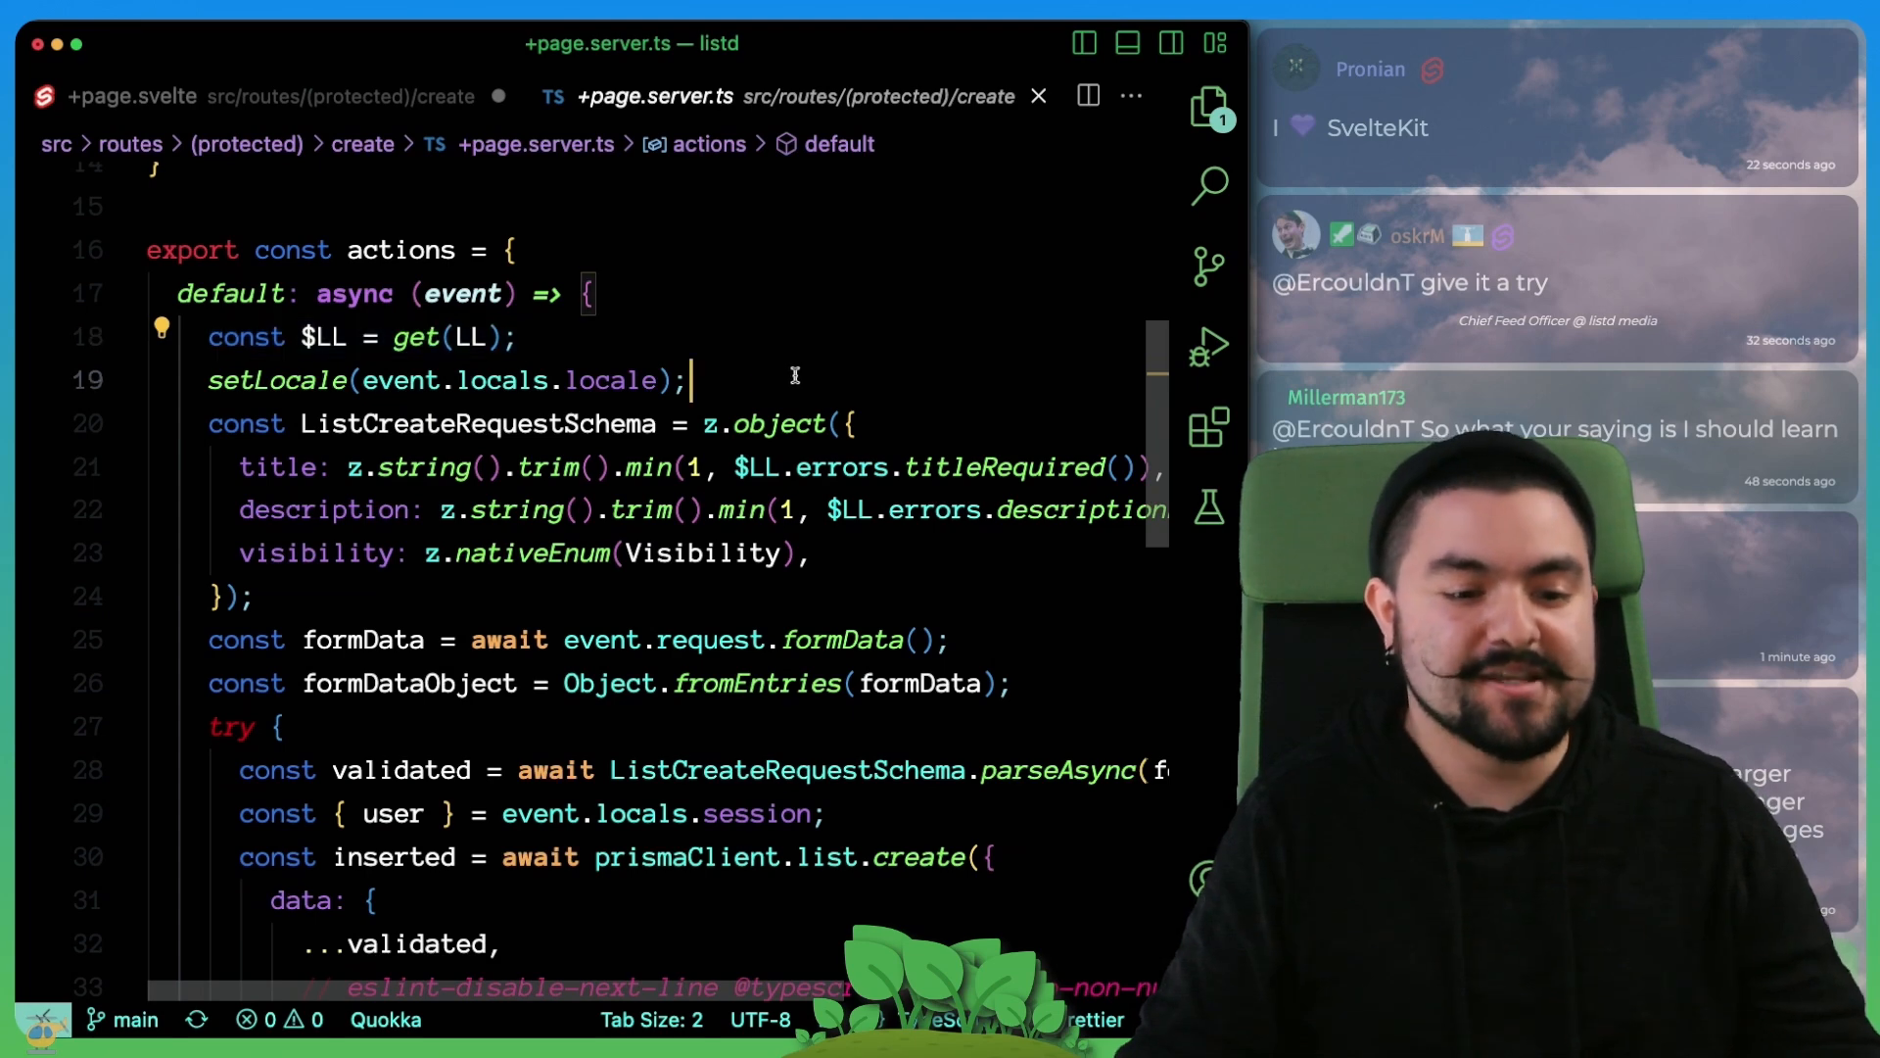
double_click(611, 380)
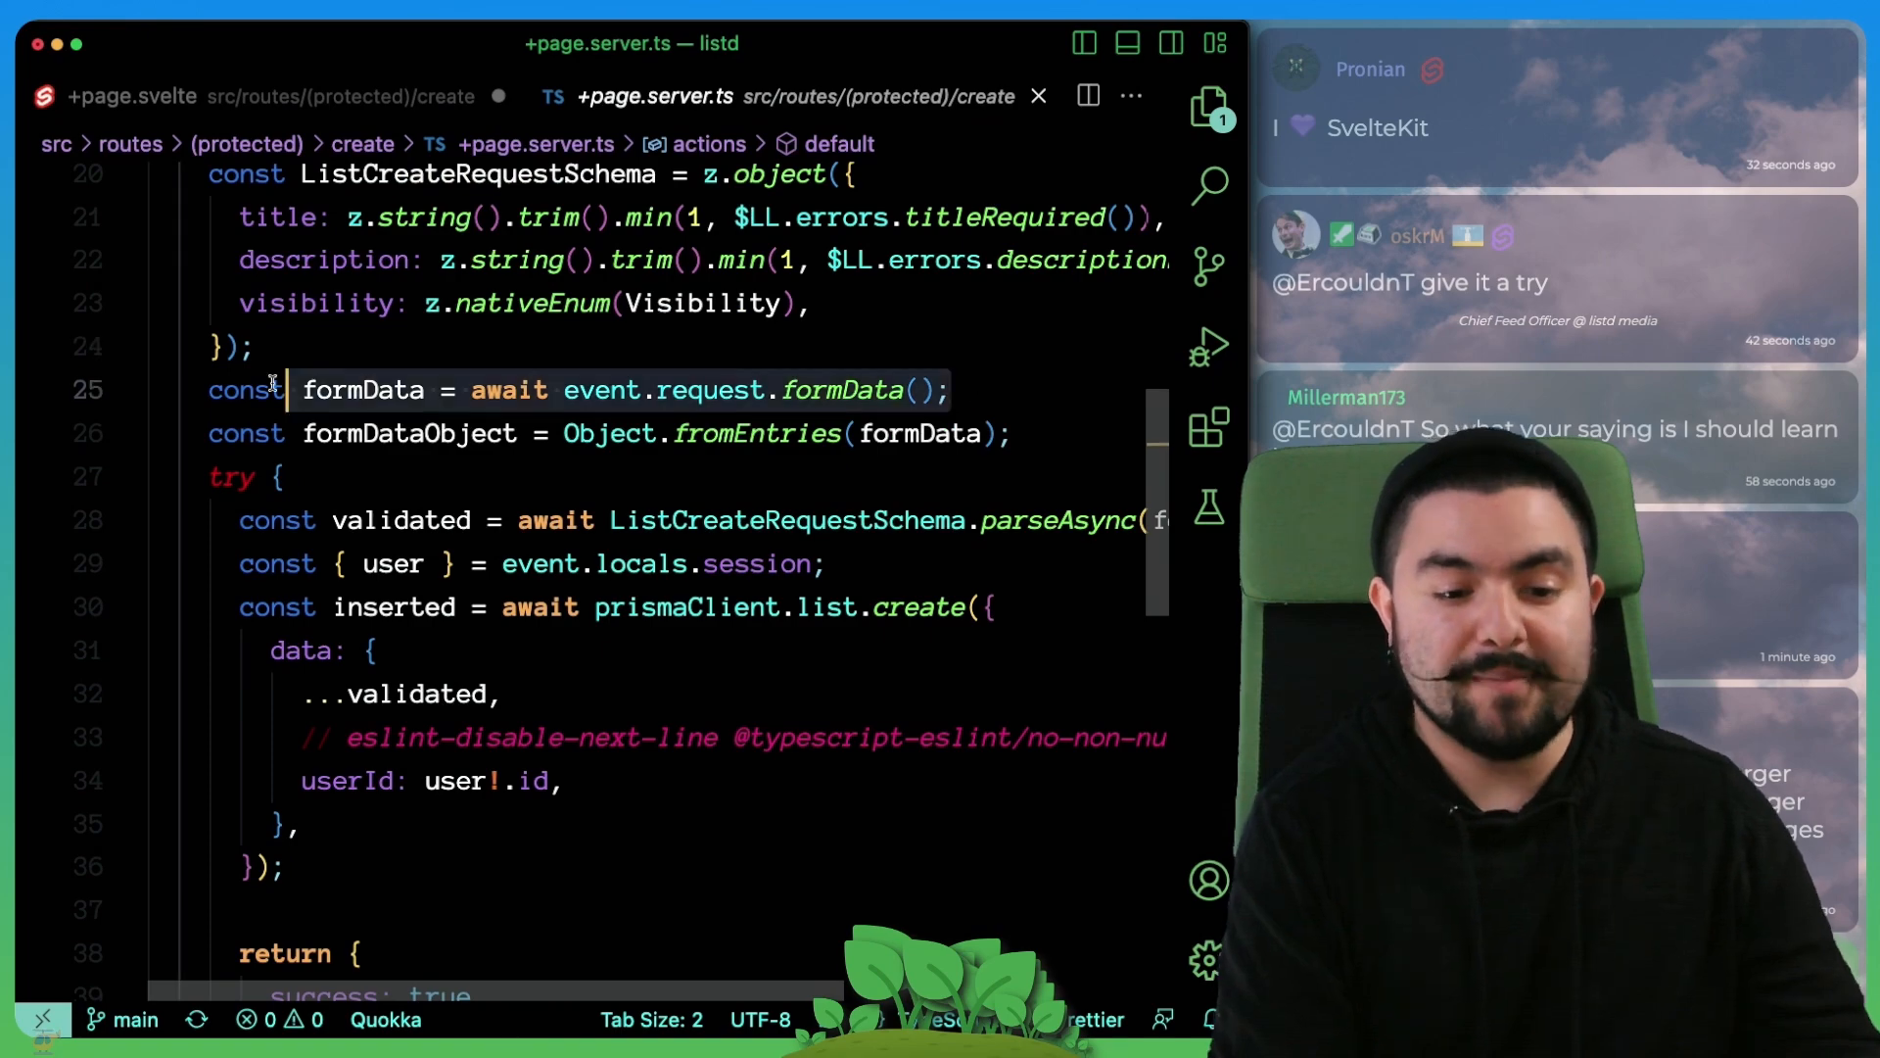
scroll("down", 3)
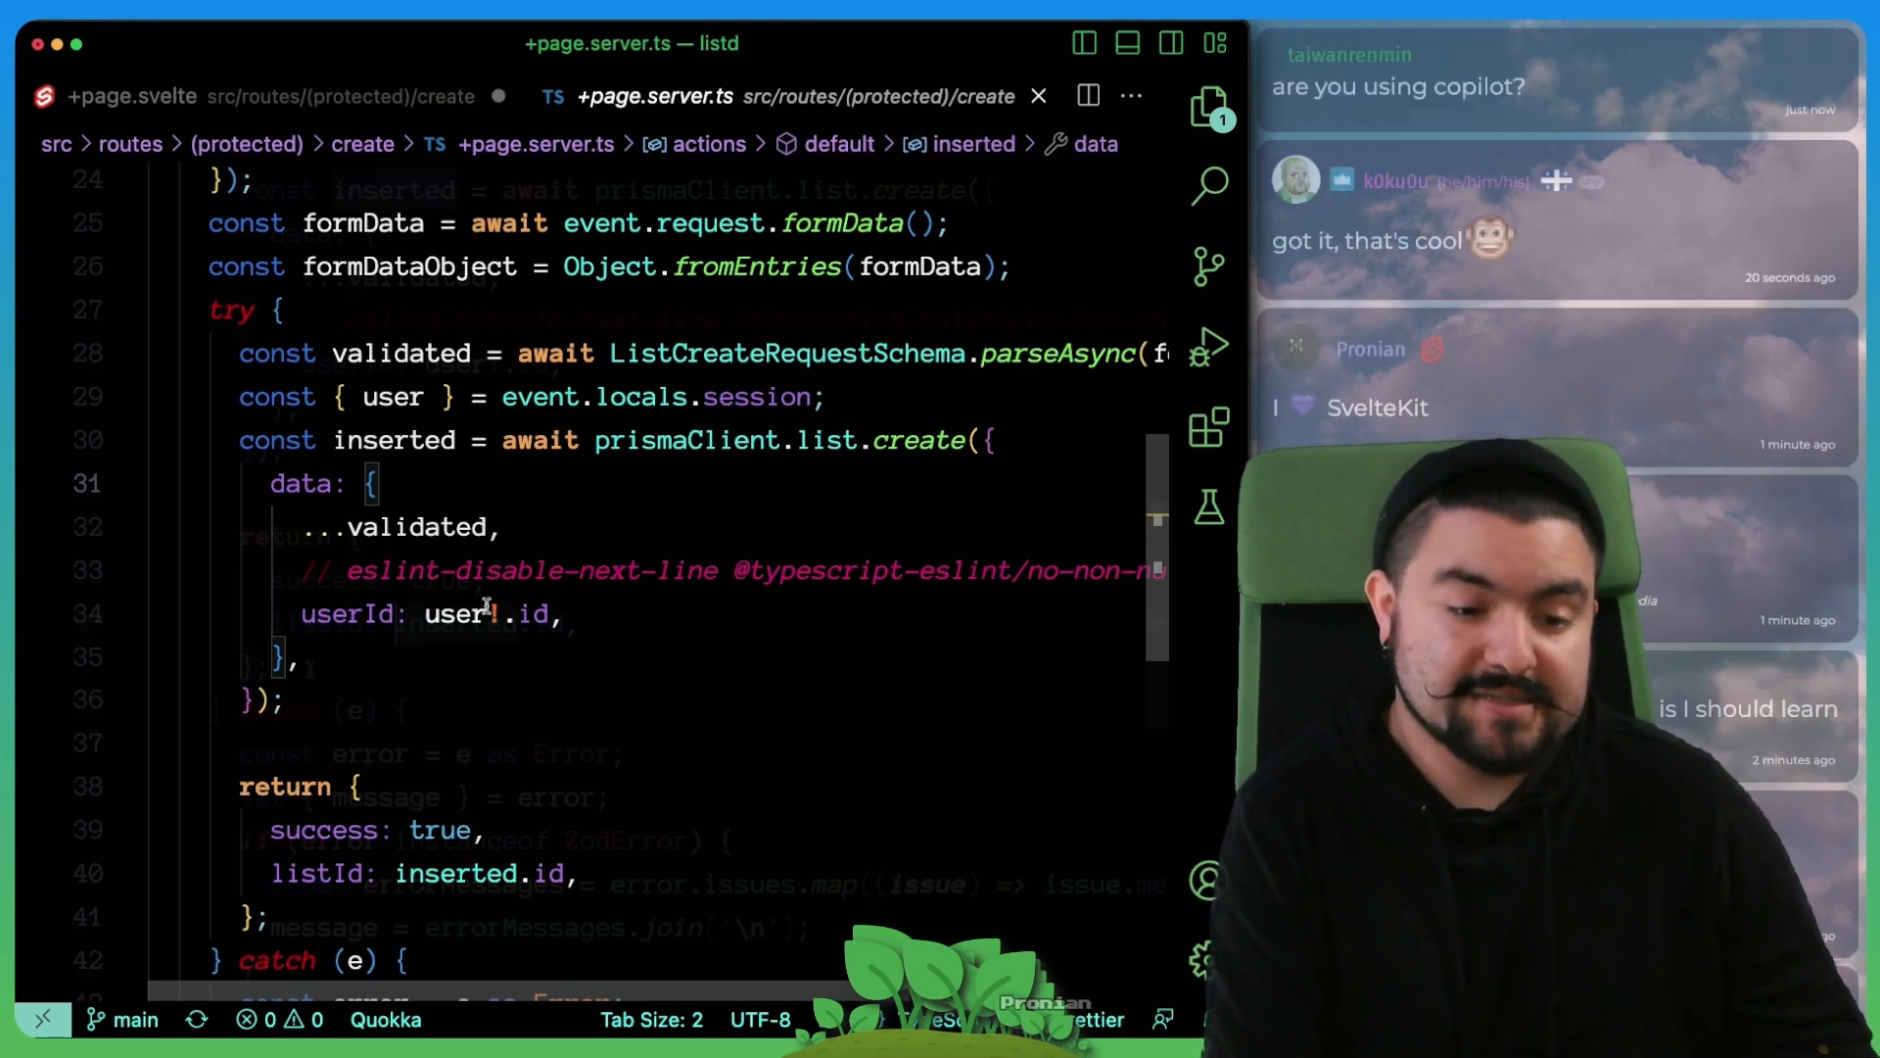
Step: Review the insert, error handling and returned listId, then return to the create page component
scroll("down", 3)
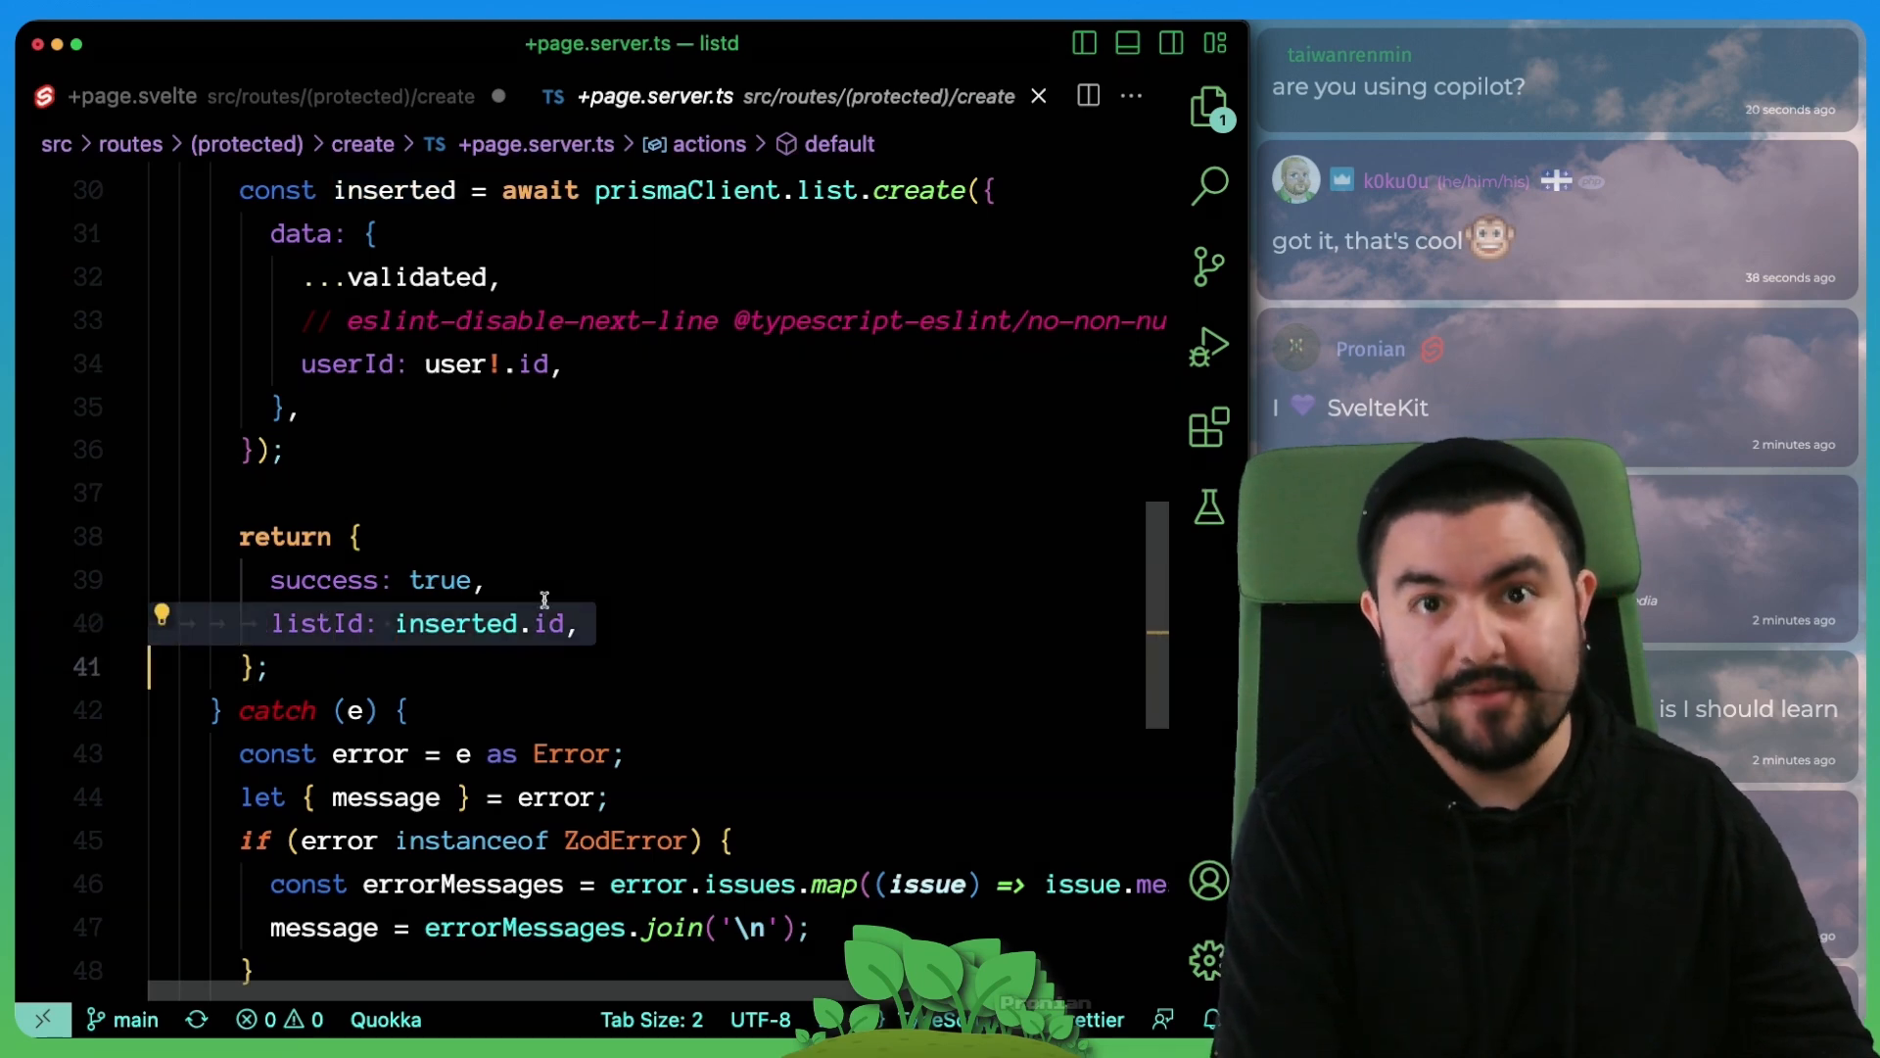
scroll("down", 3)
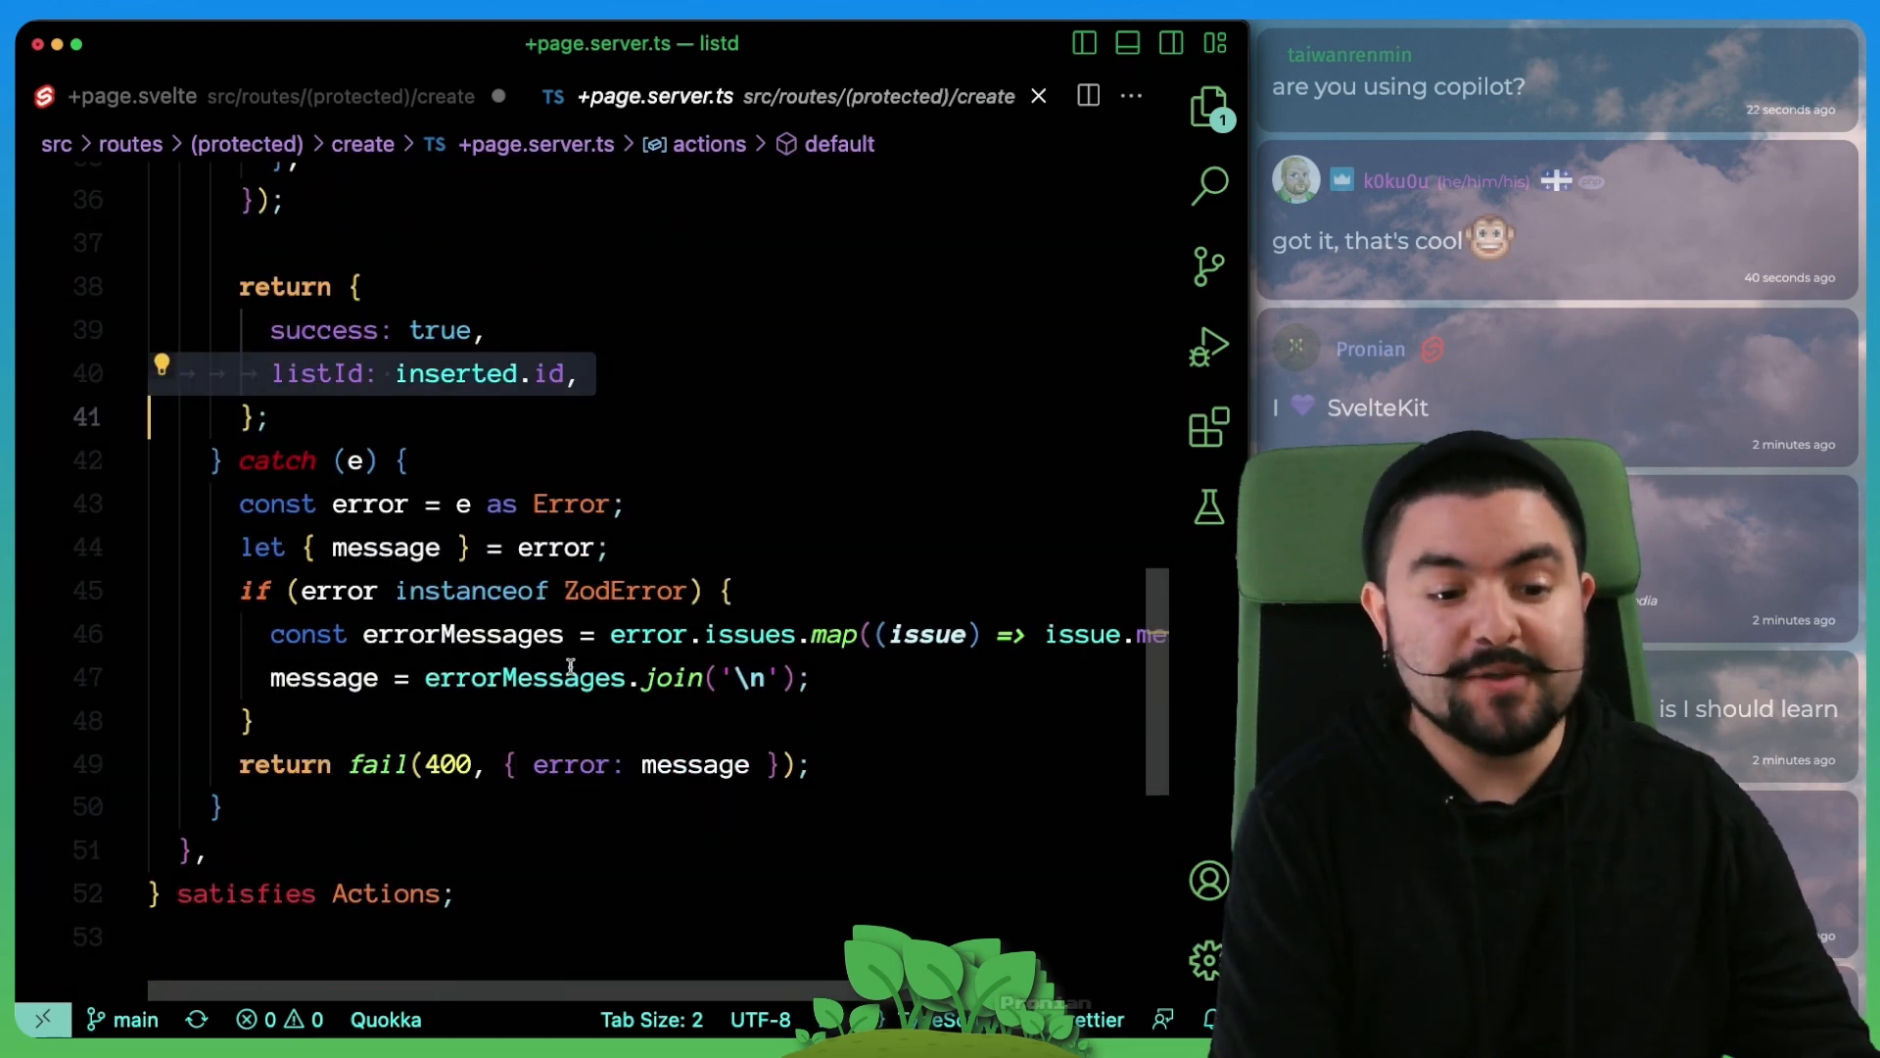
double_click(626, 590)
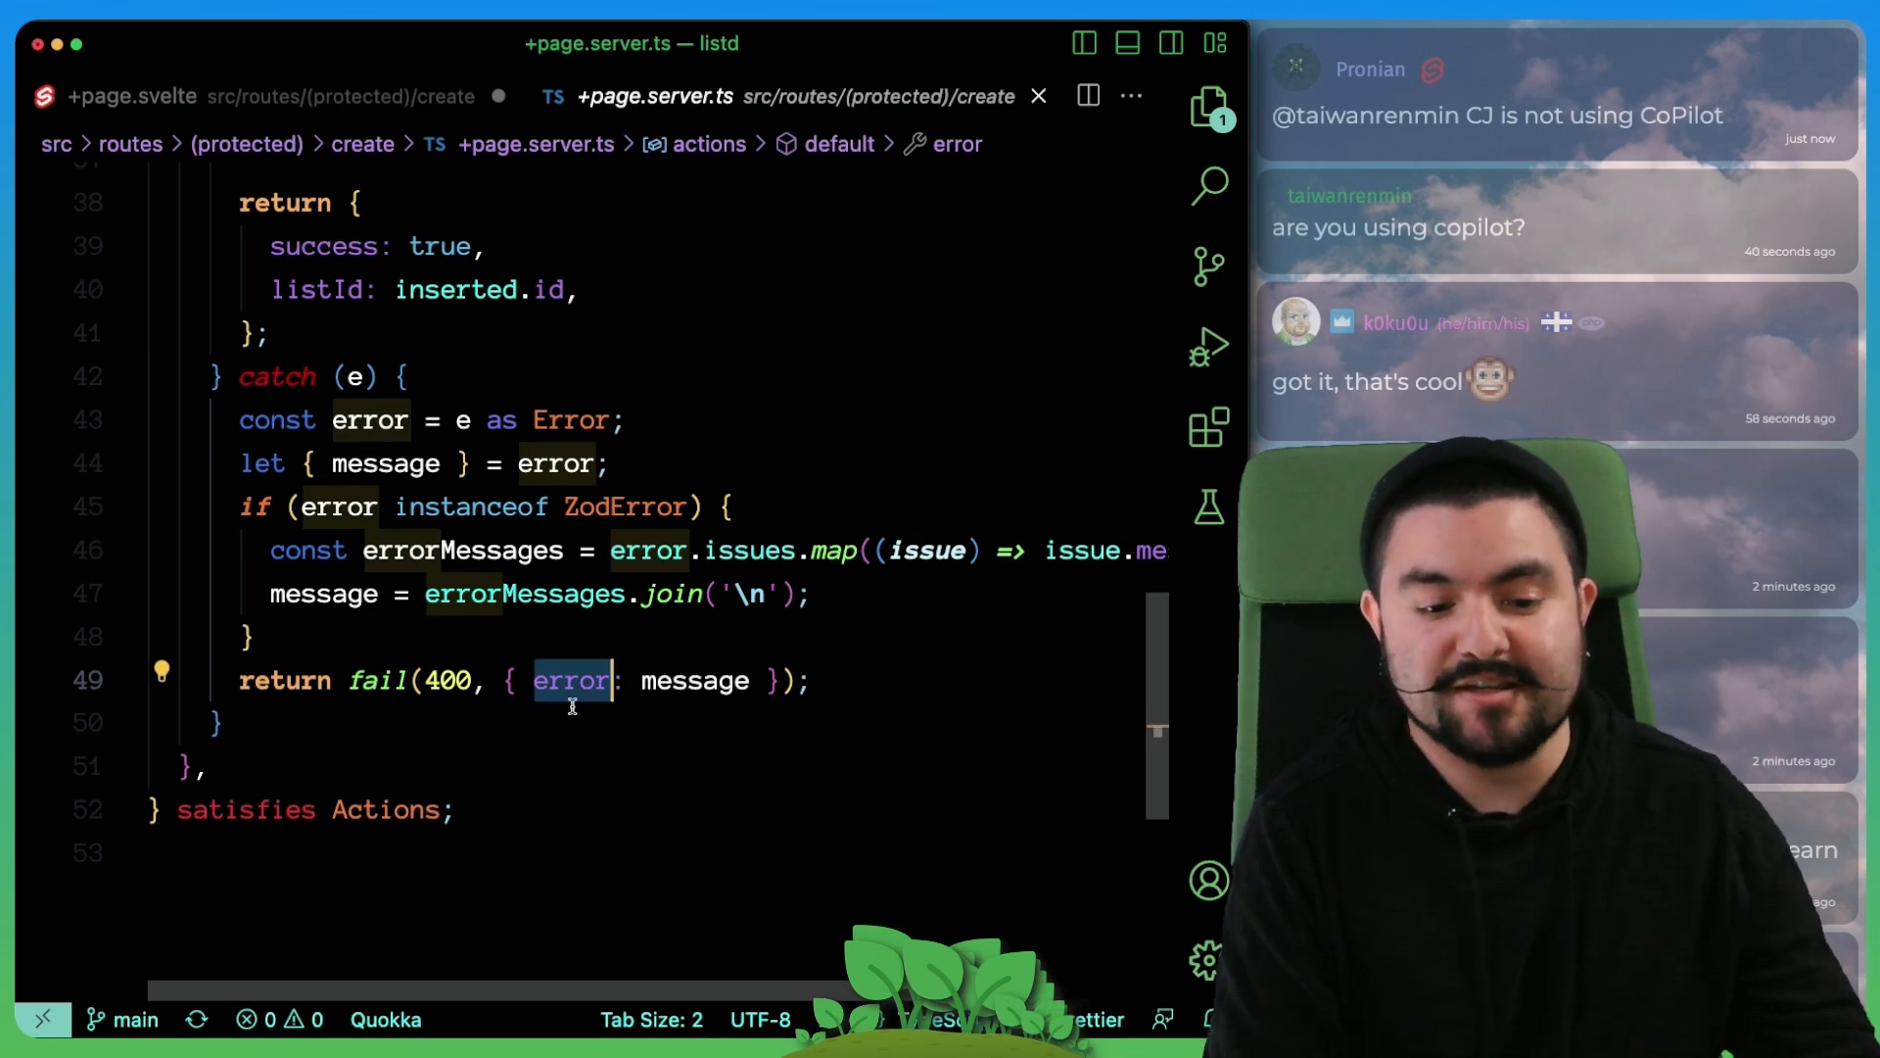
left_click(131, 98)
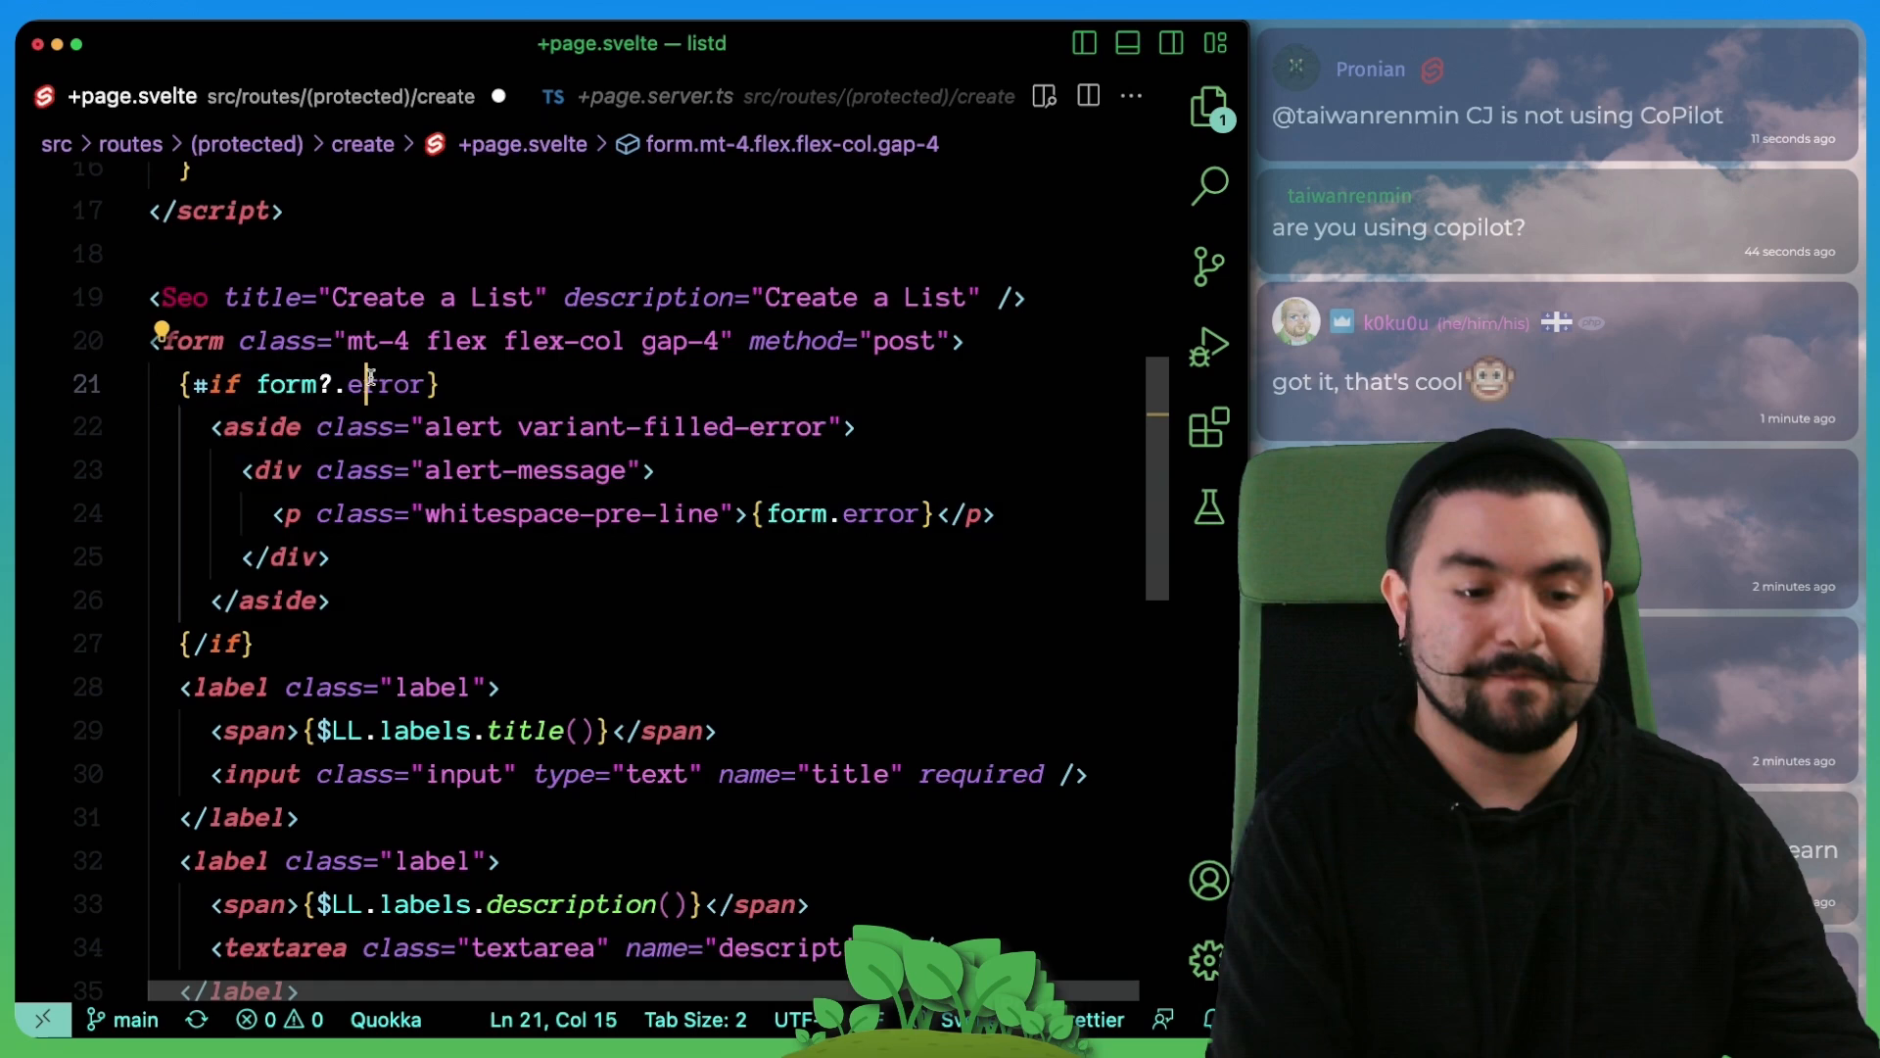
Step: Compare form.error and form.success in +page.svelte with the action's returned success and listId
double_click(386, 384)
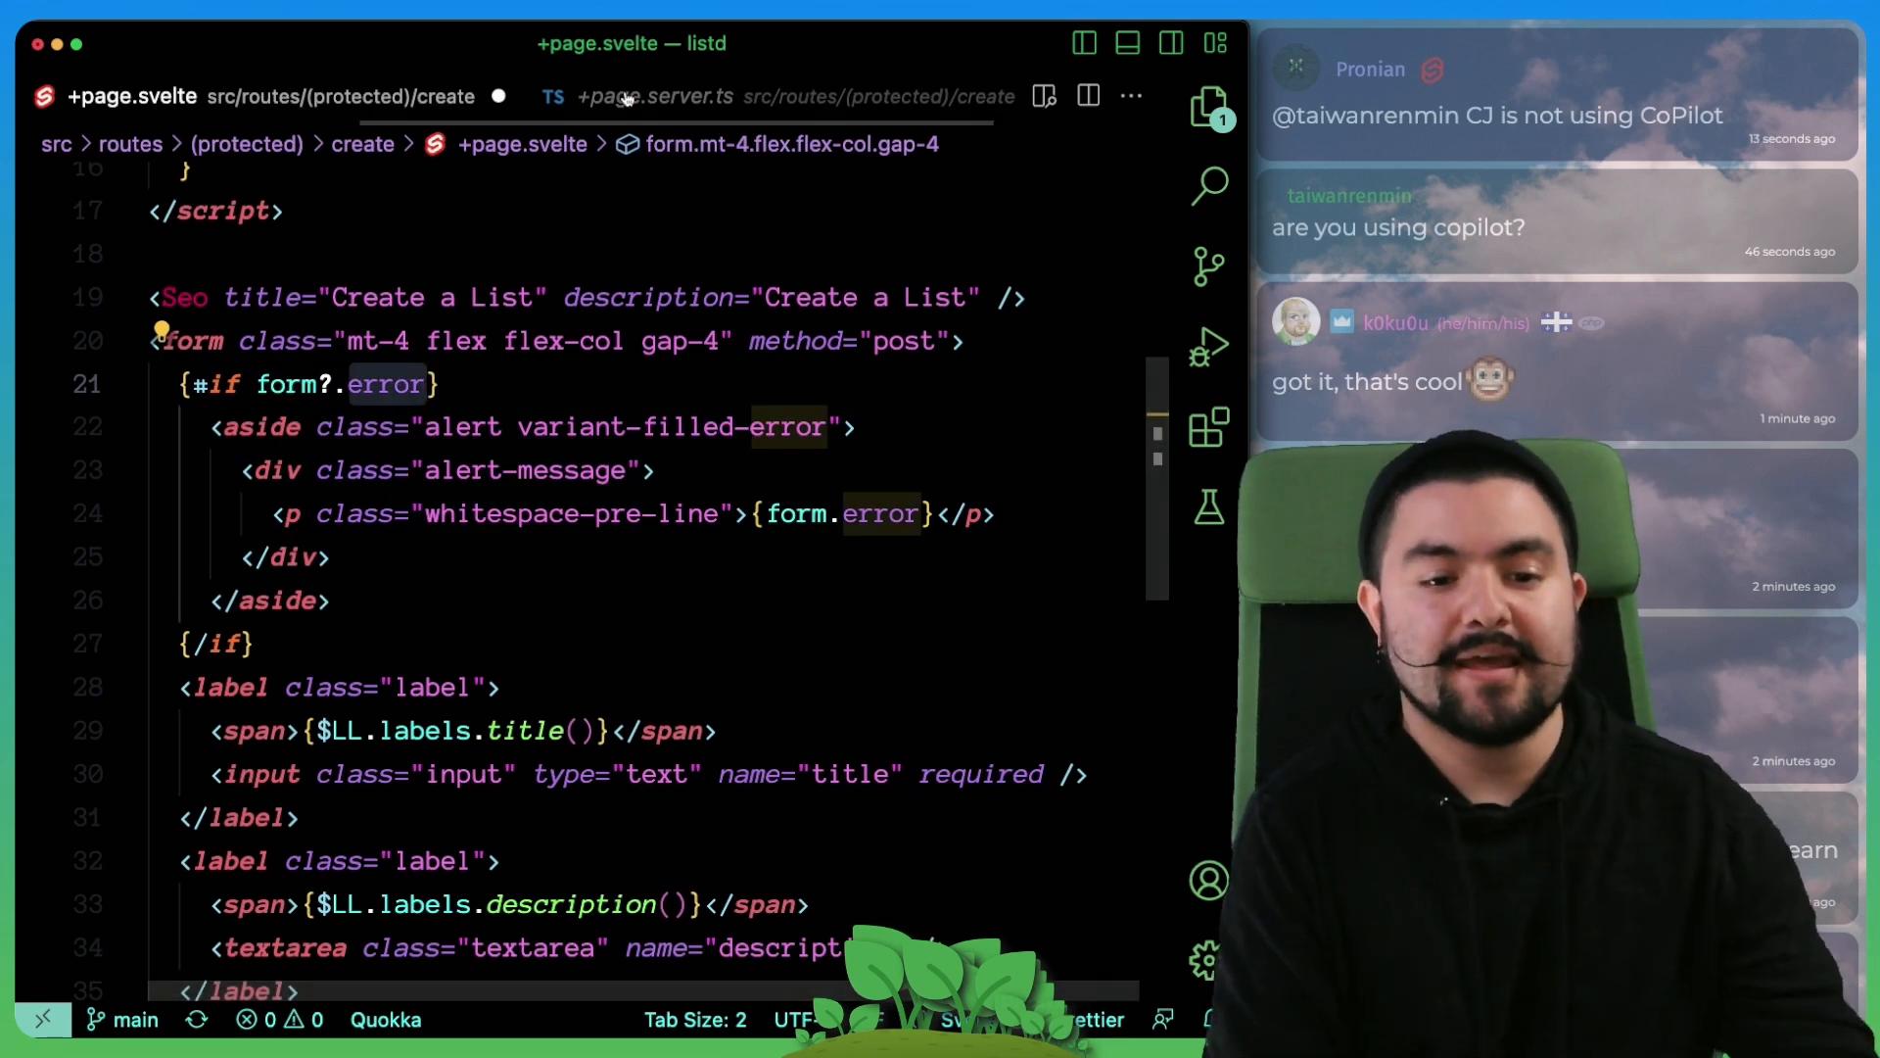
left_click(654, 96)
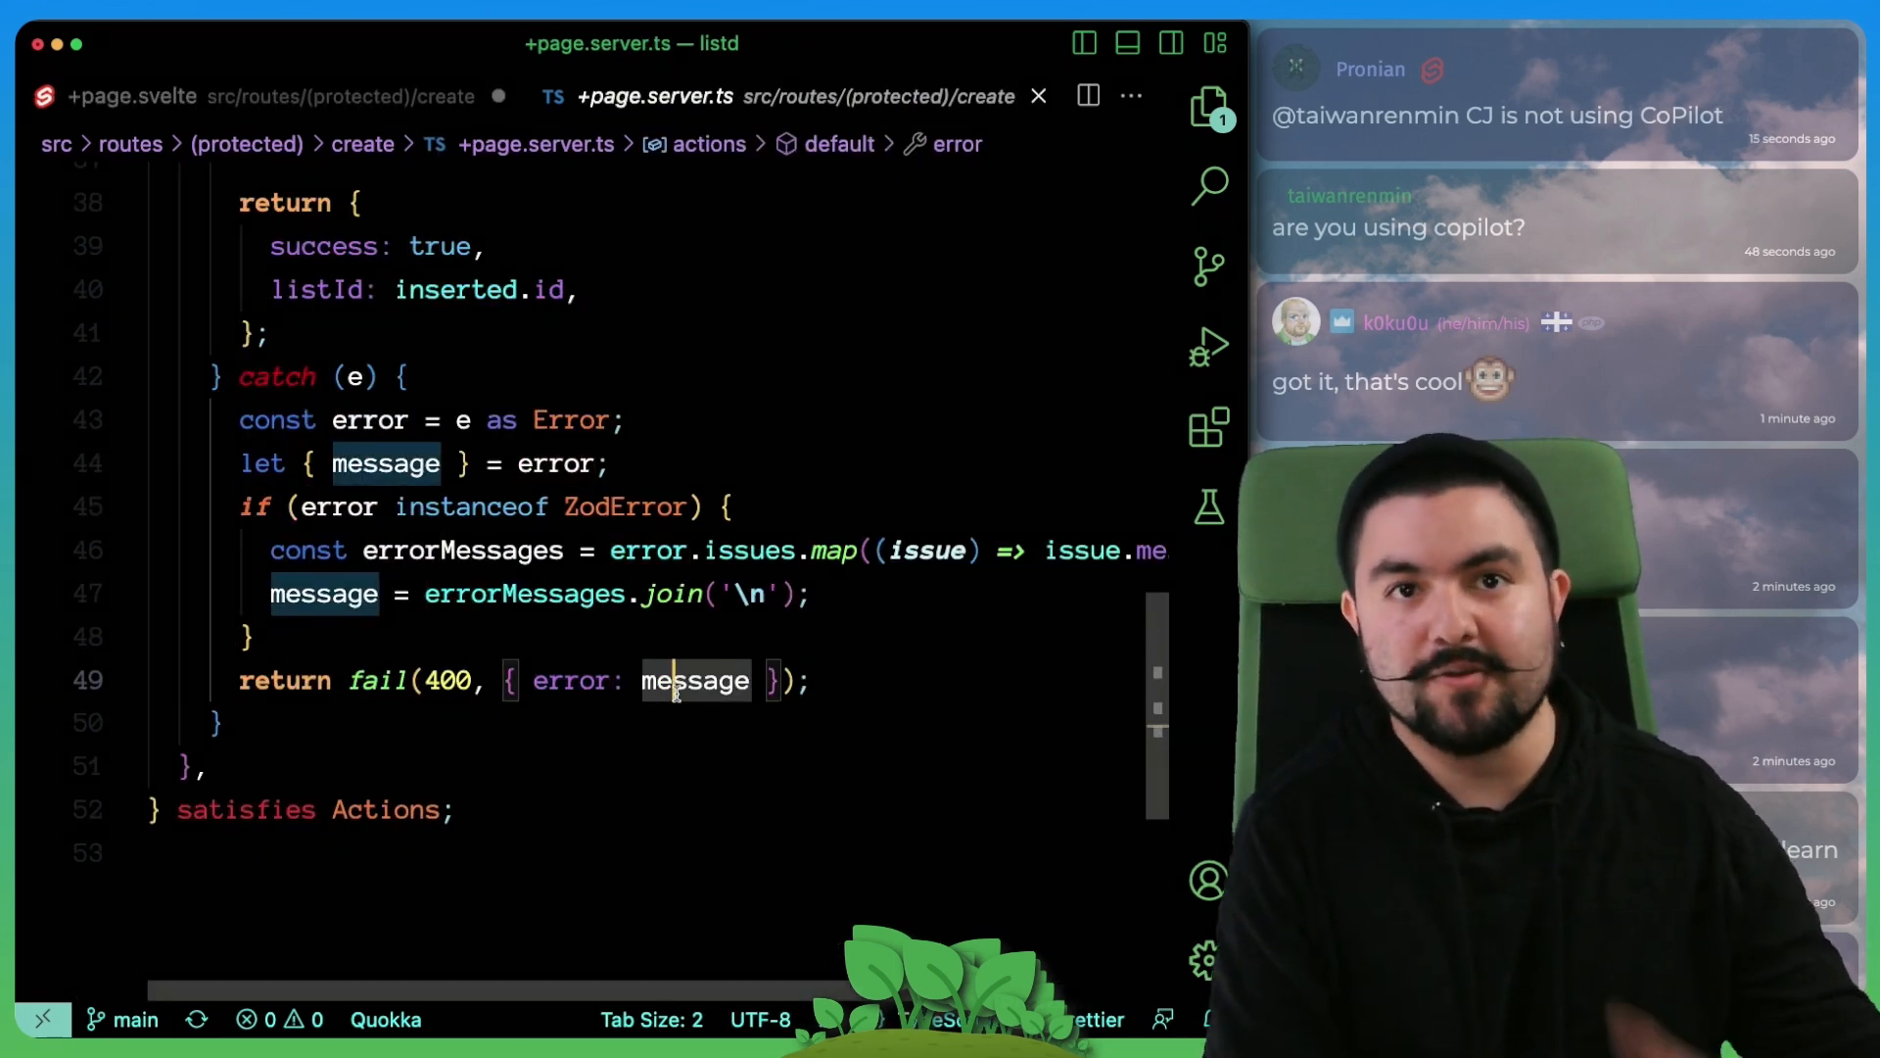
left_click(131, 96)
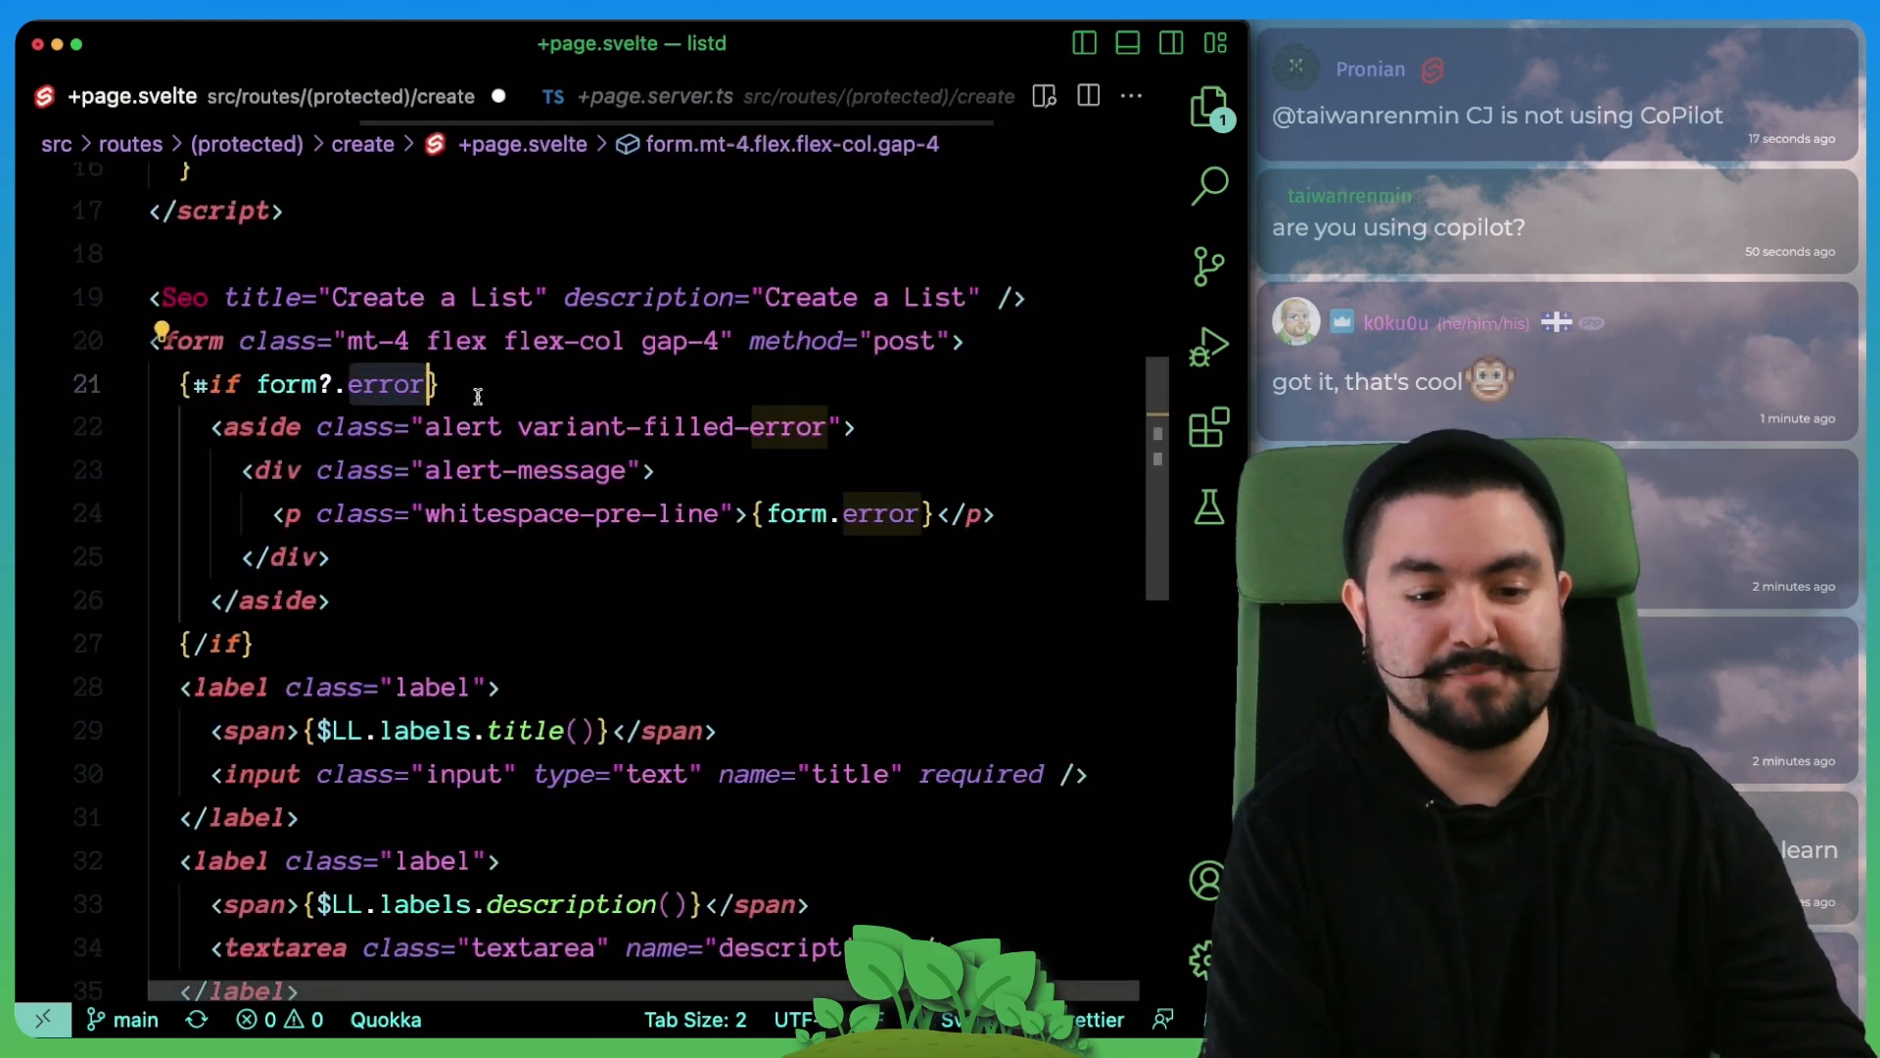
left_click(654, 96)
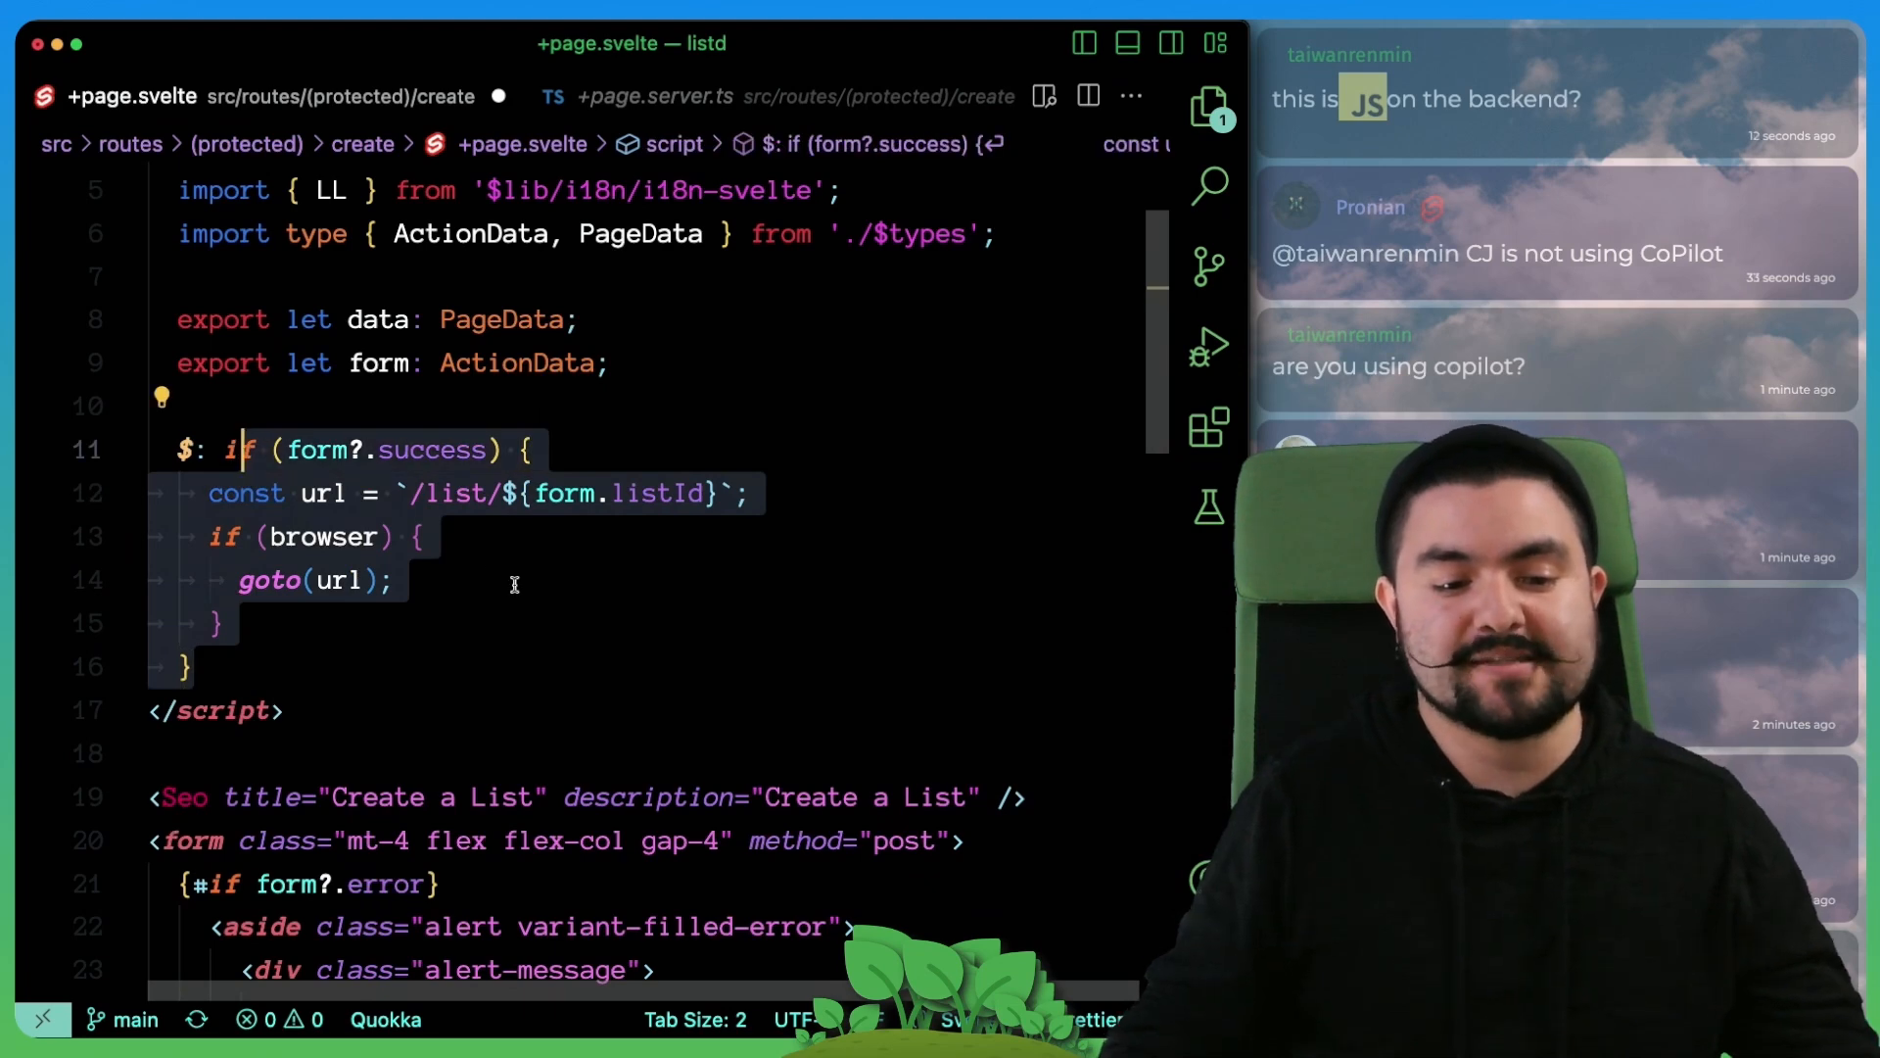
left_click(654, 96)
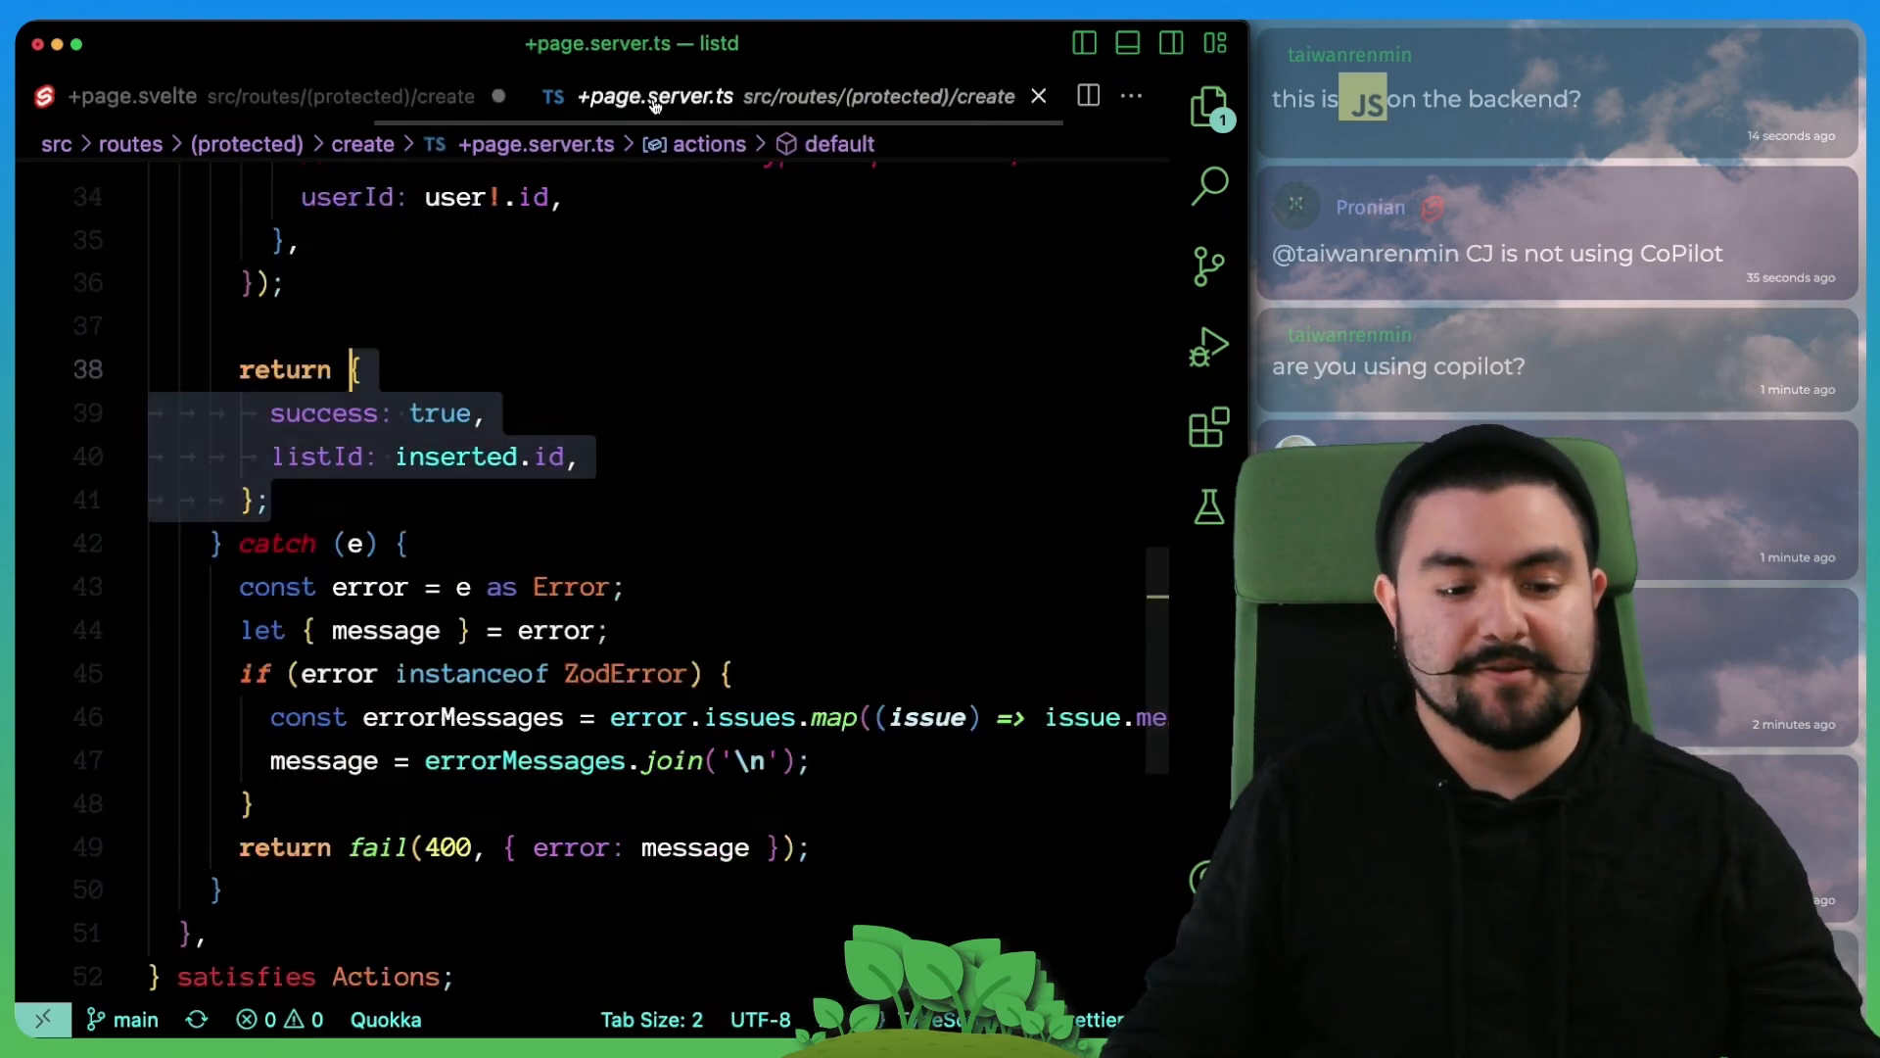
left_click(131, 96)
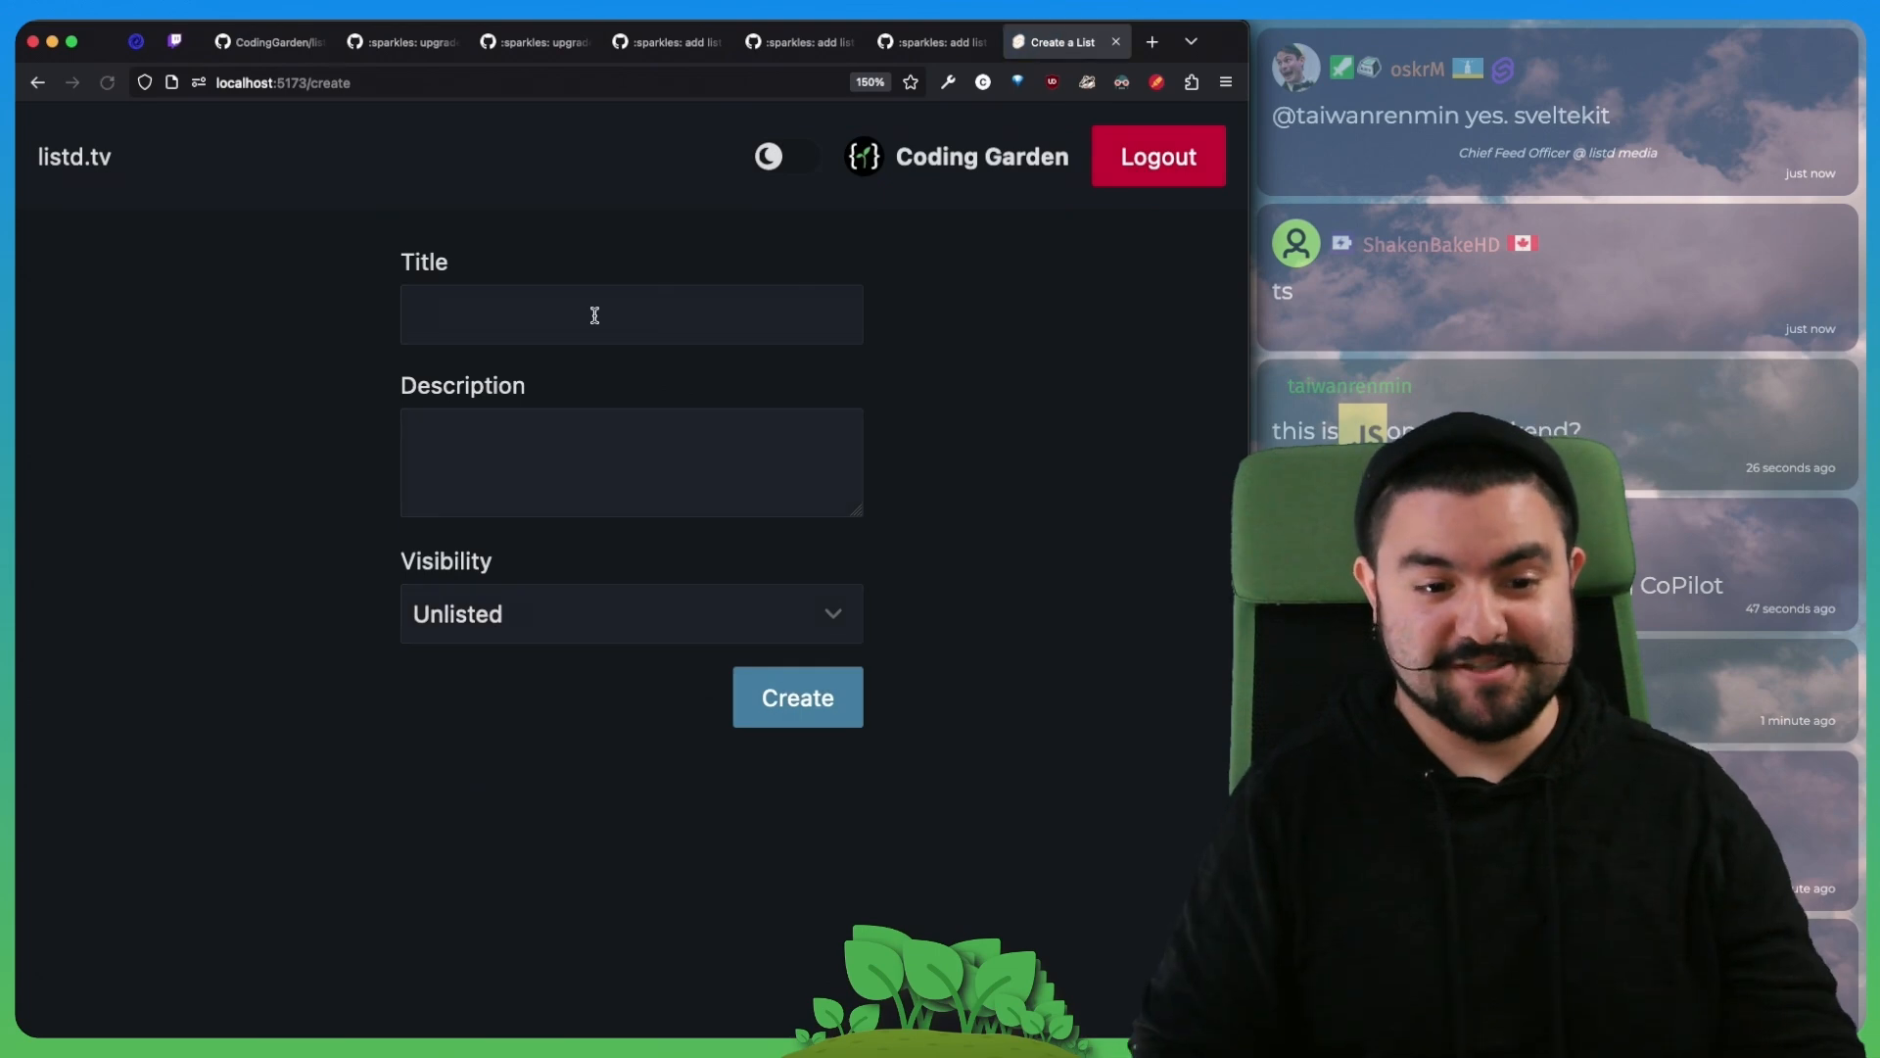
Step: Create a list titled 'Cooking' described as 'All my favorite cooking channels.' and land on its page
type("Cooking")
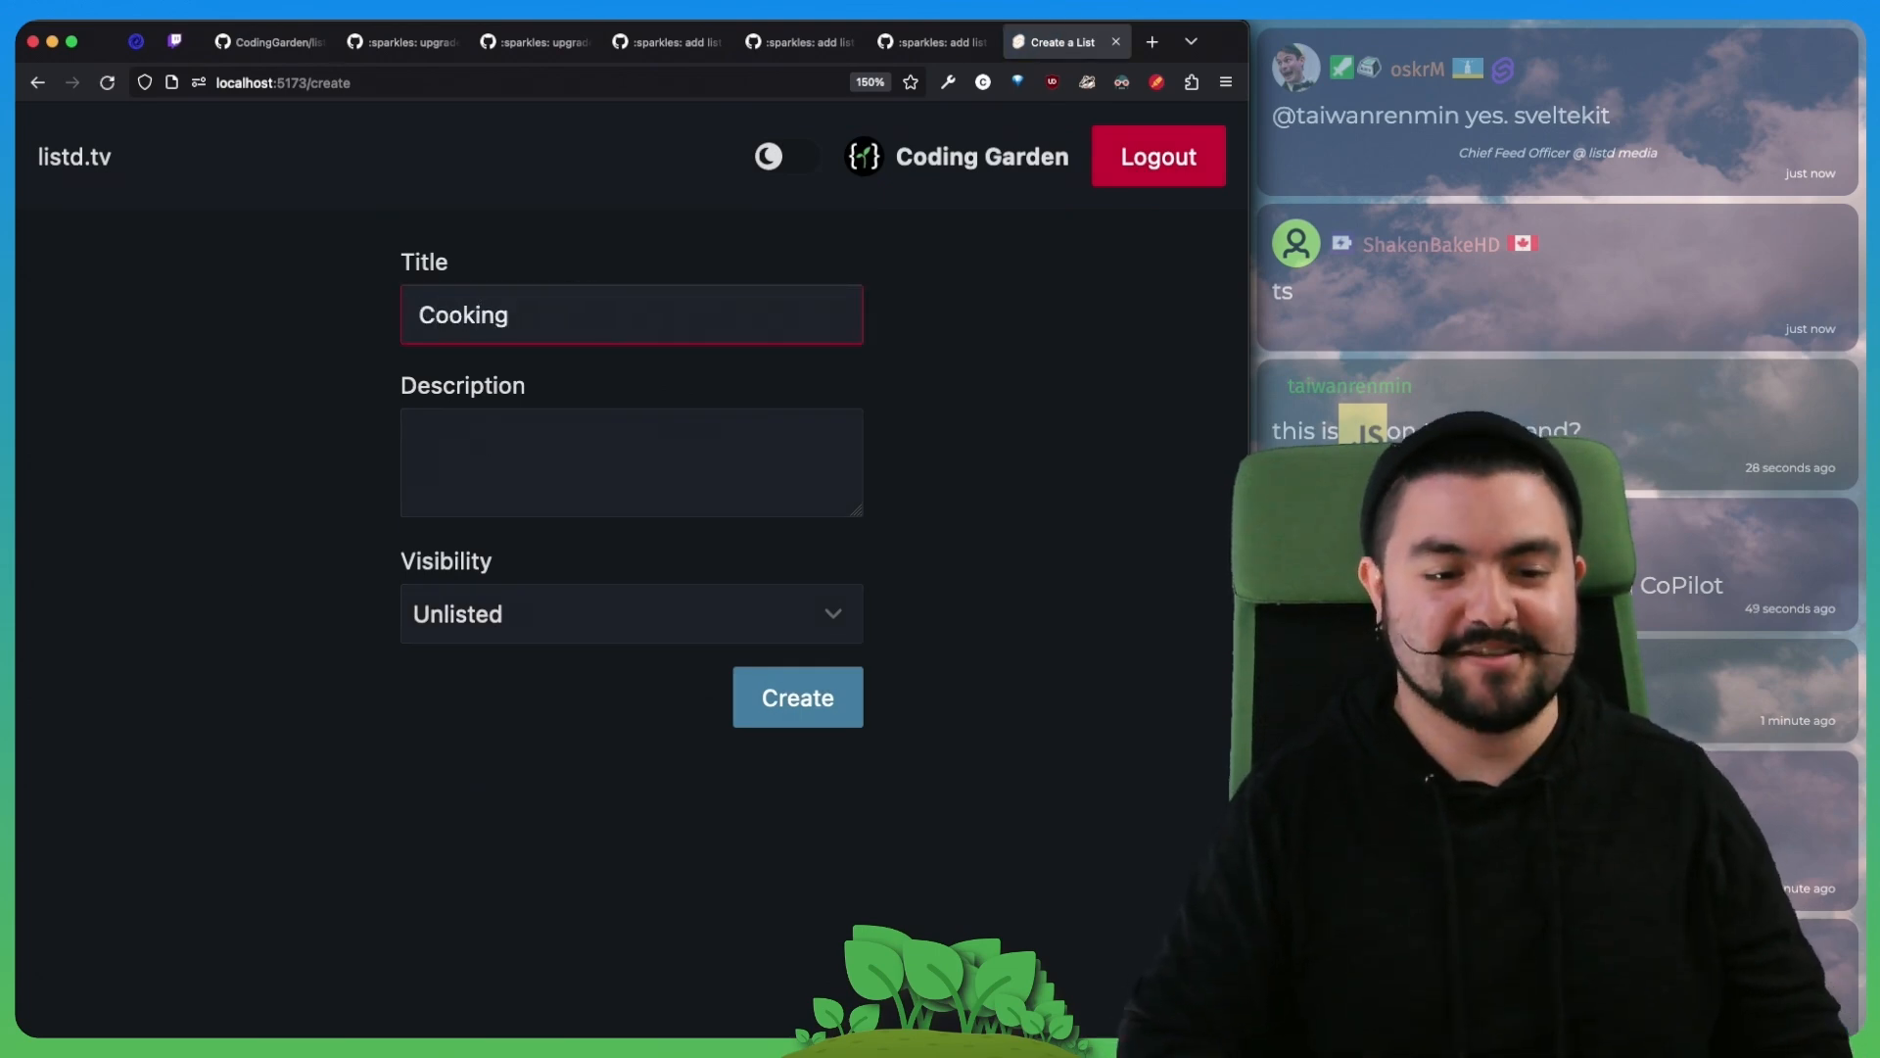
type("All my fav")
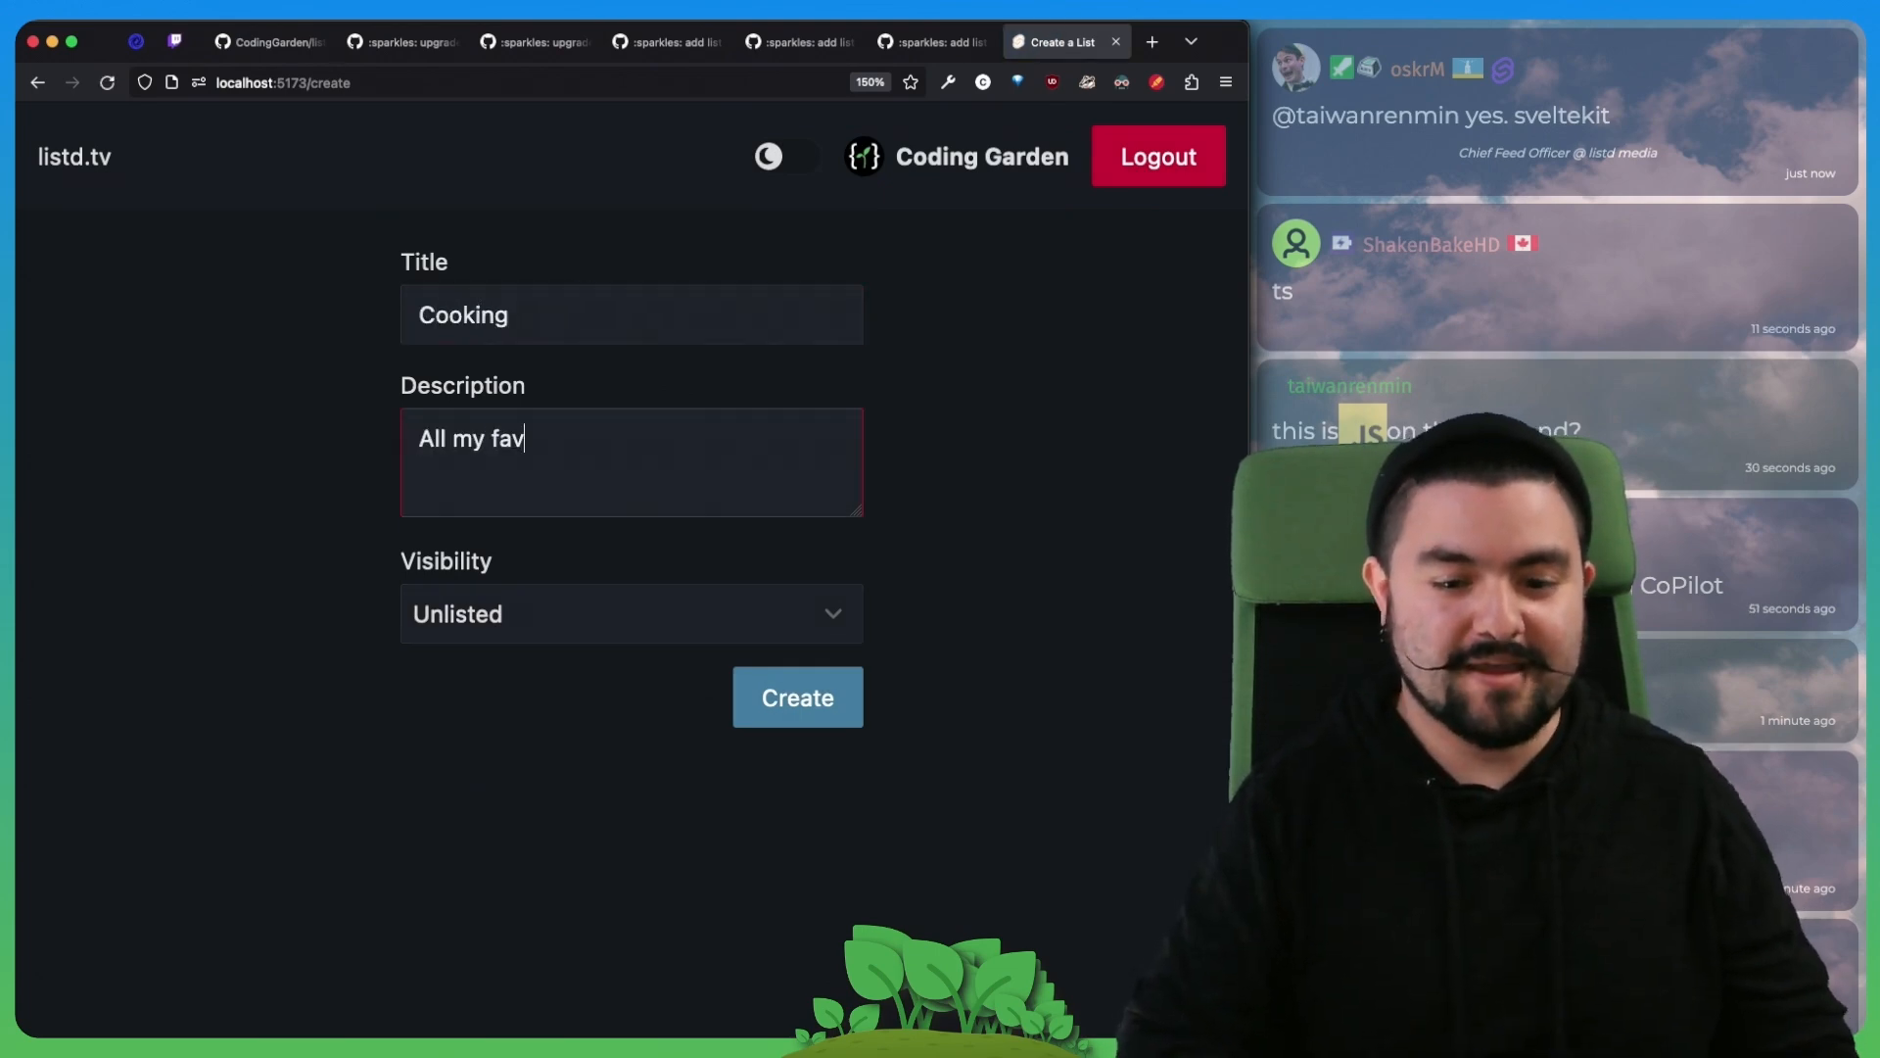
type("orite cooking channels.")
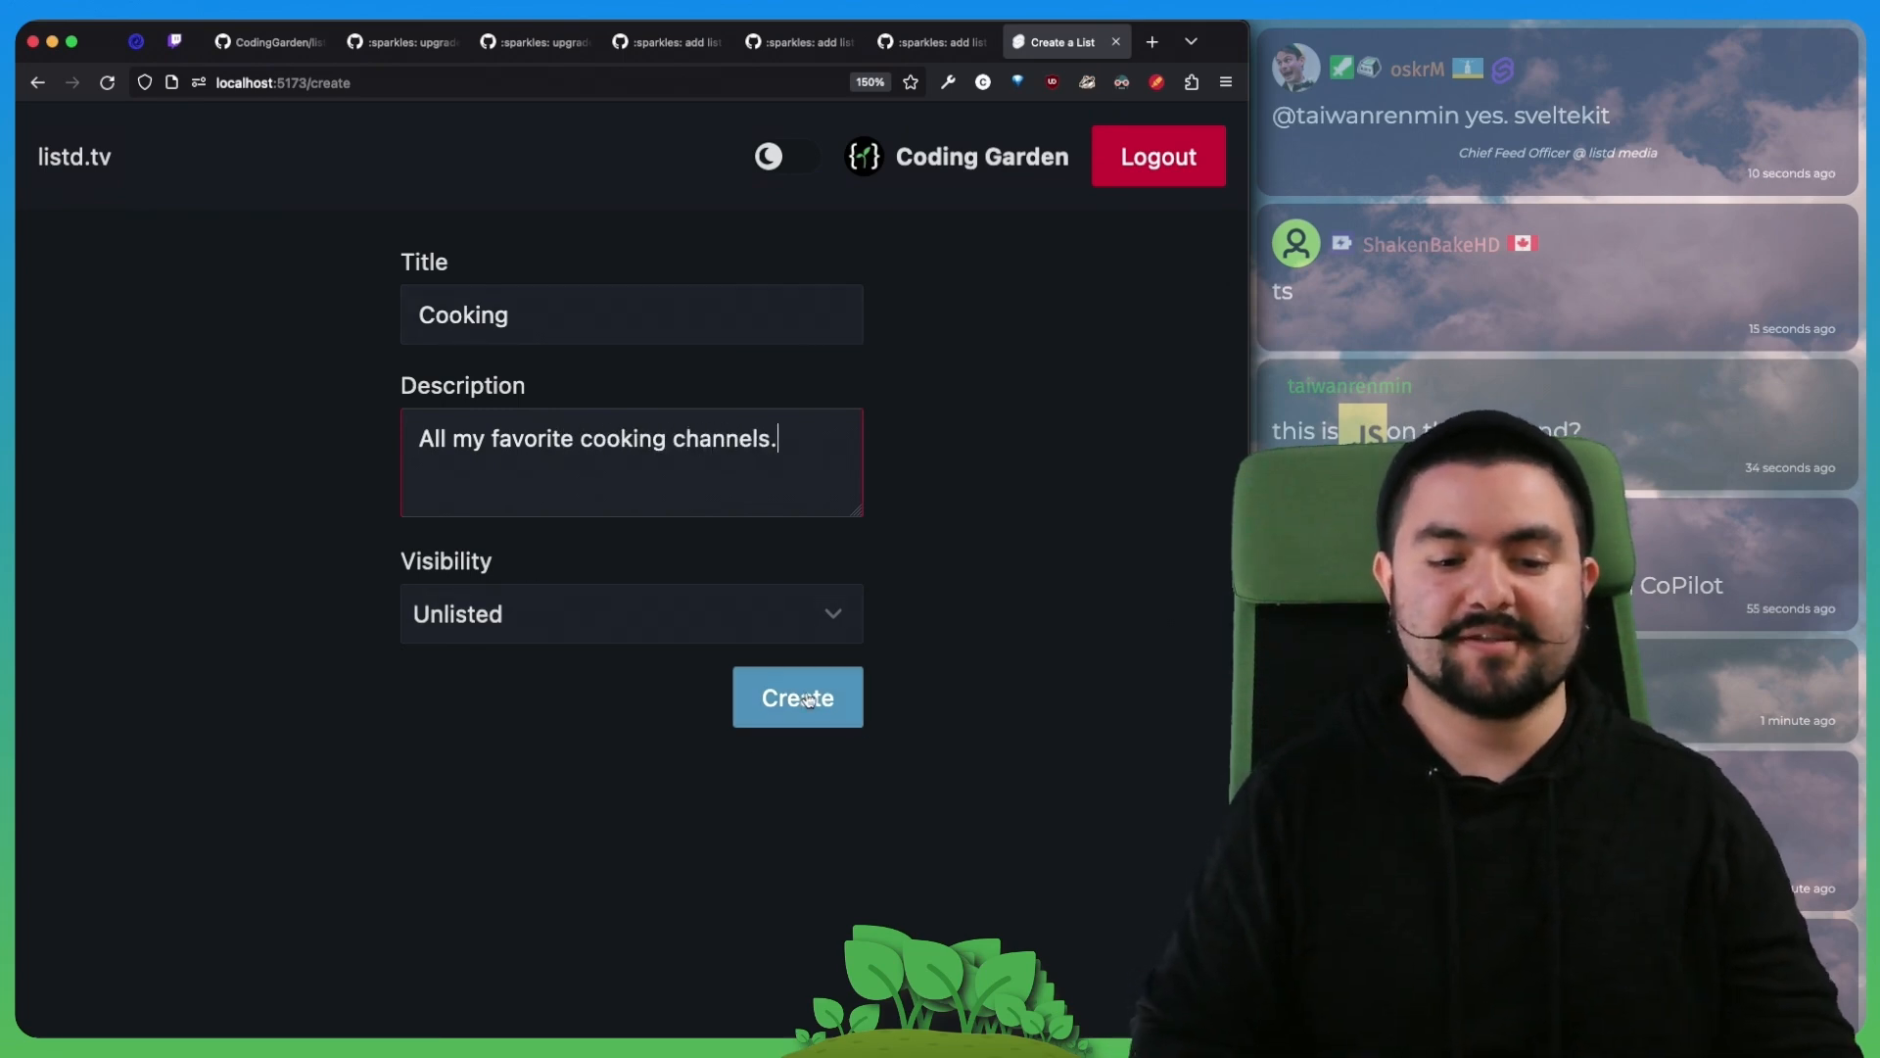
left_click(797, 697)
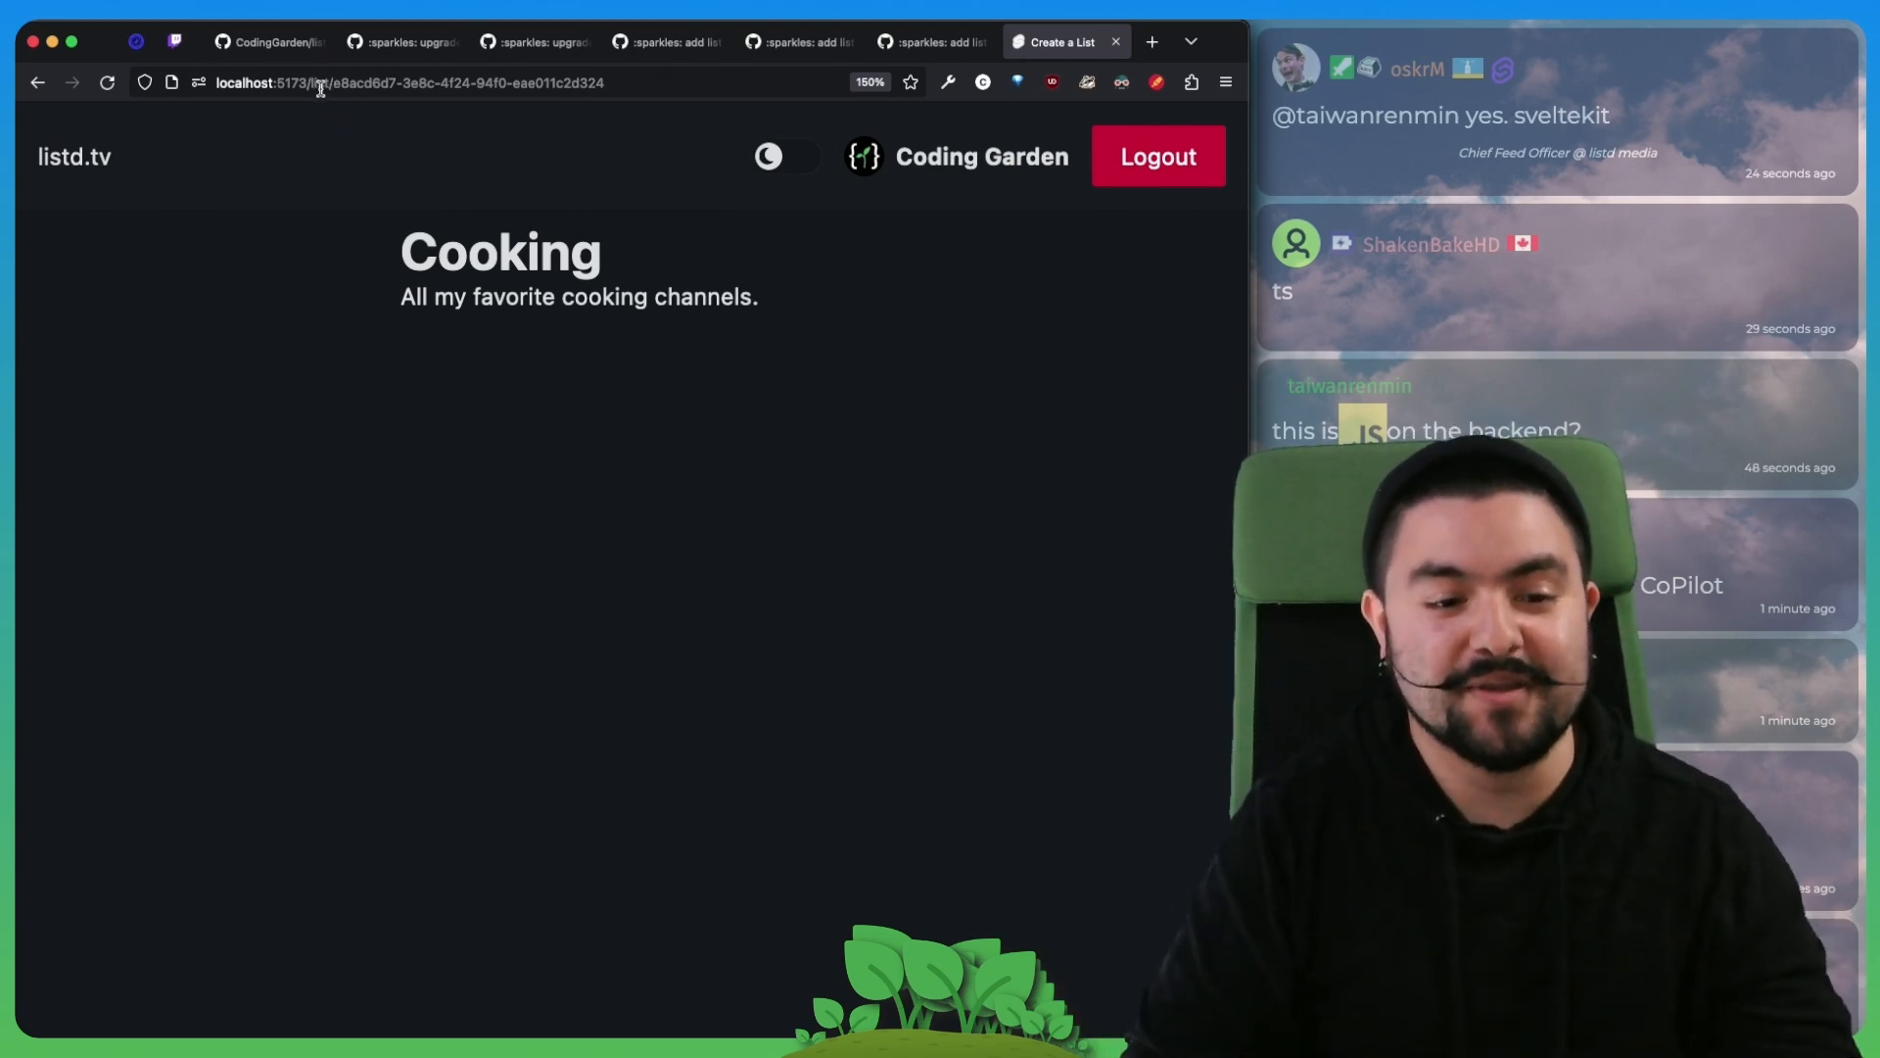
mouse_move(576, 385)
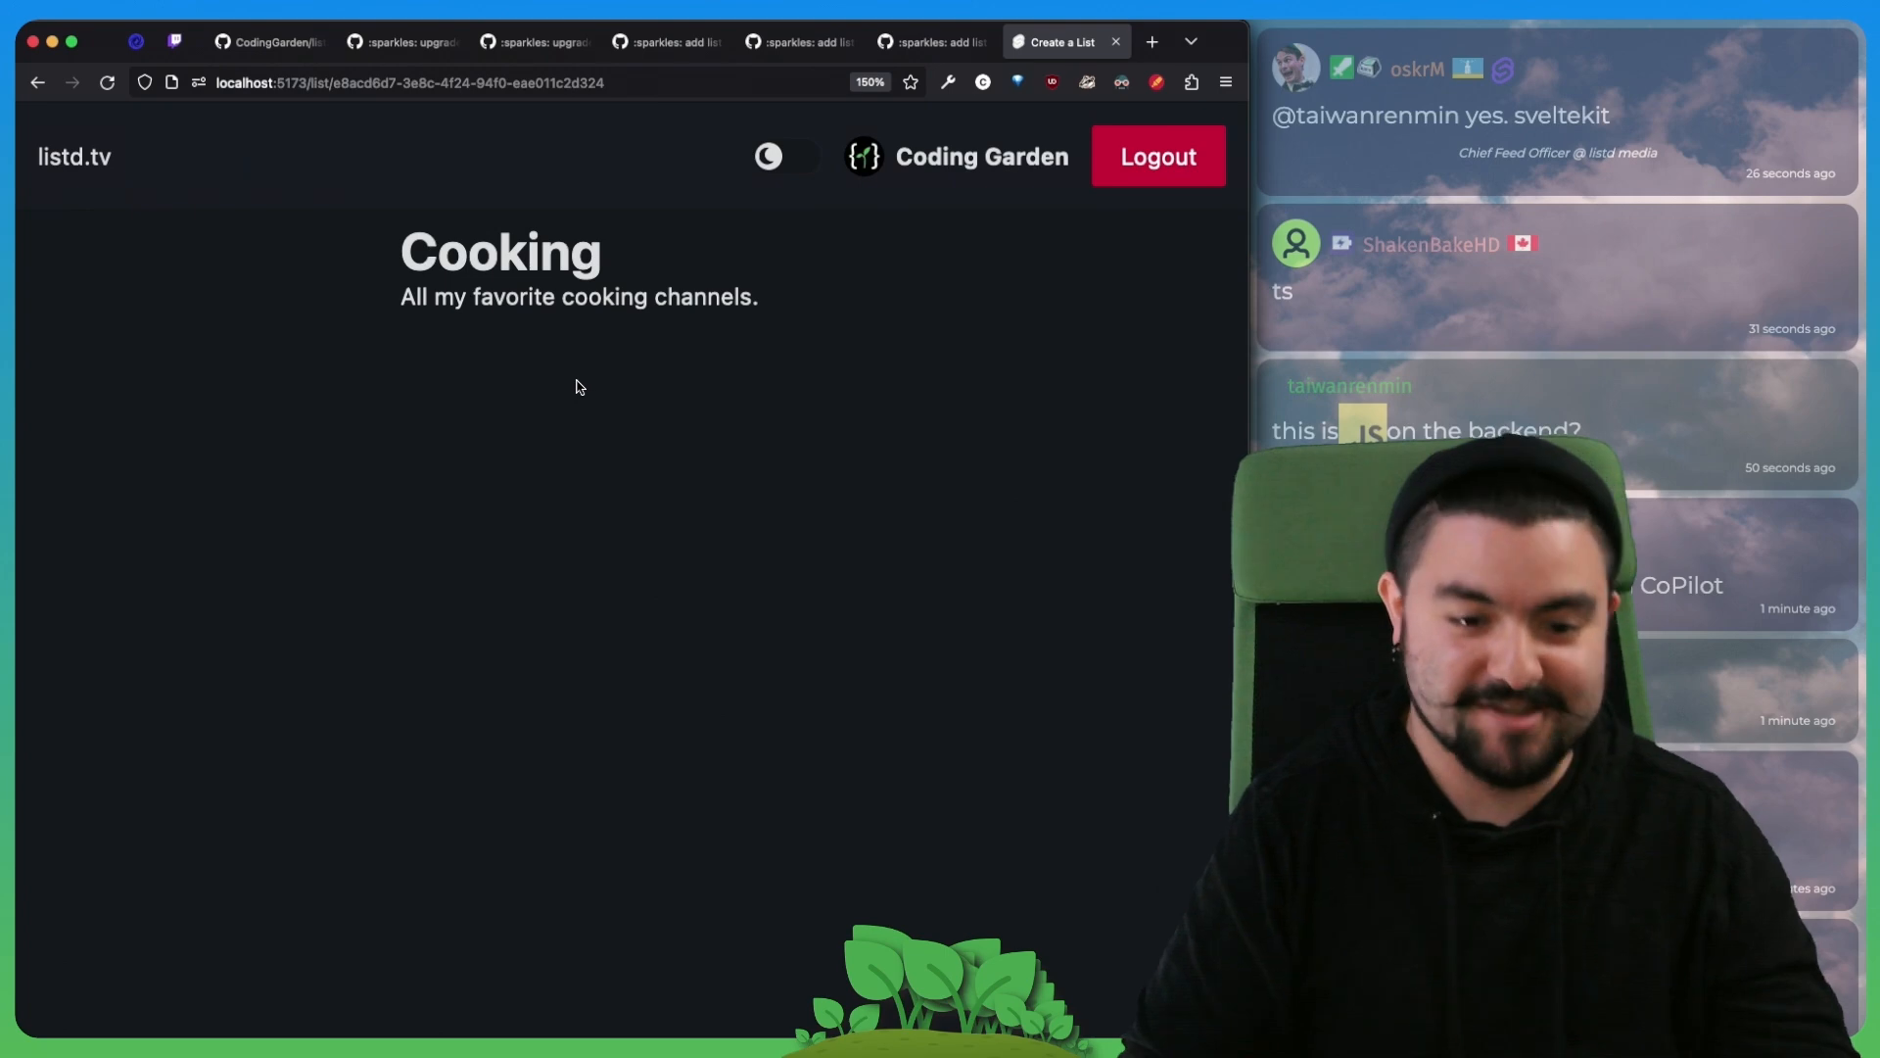
mouse_move(570, 505)
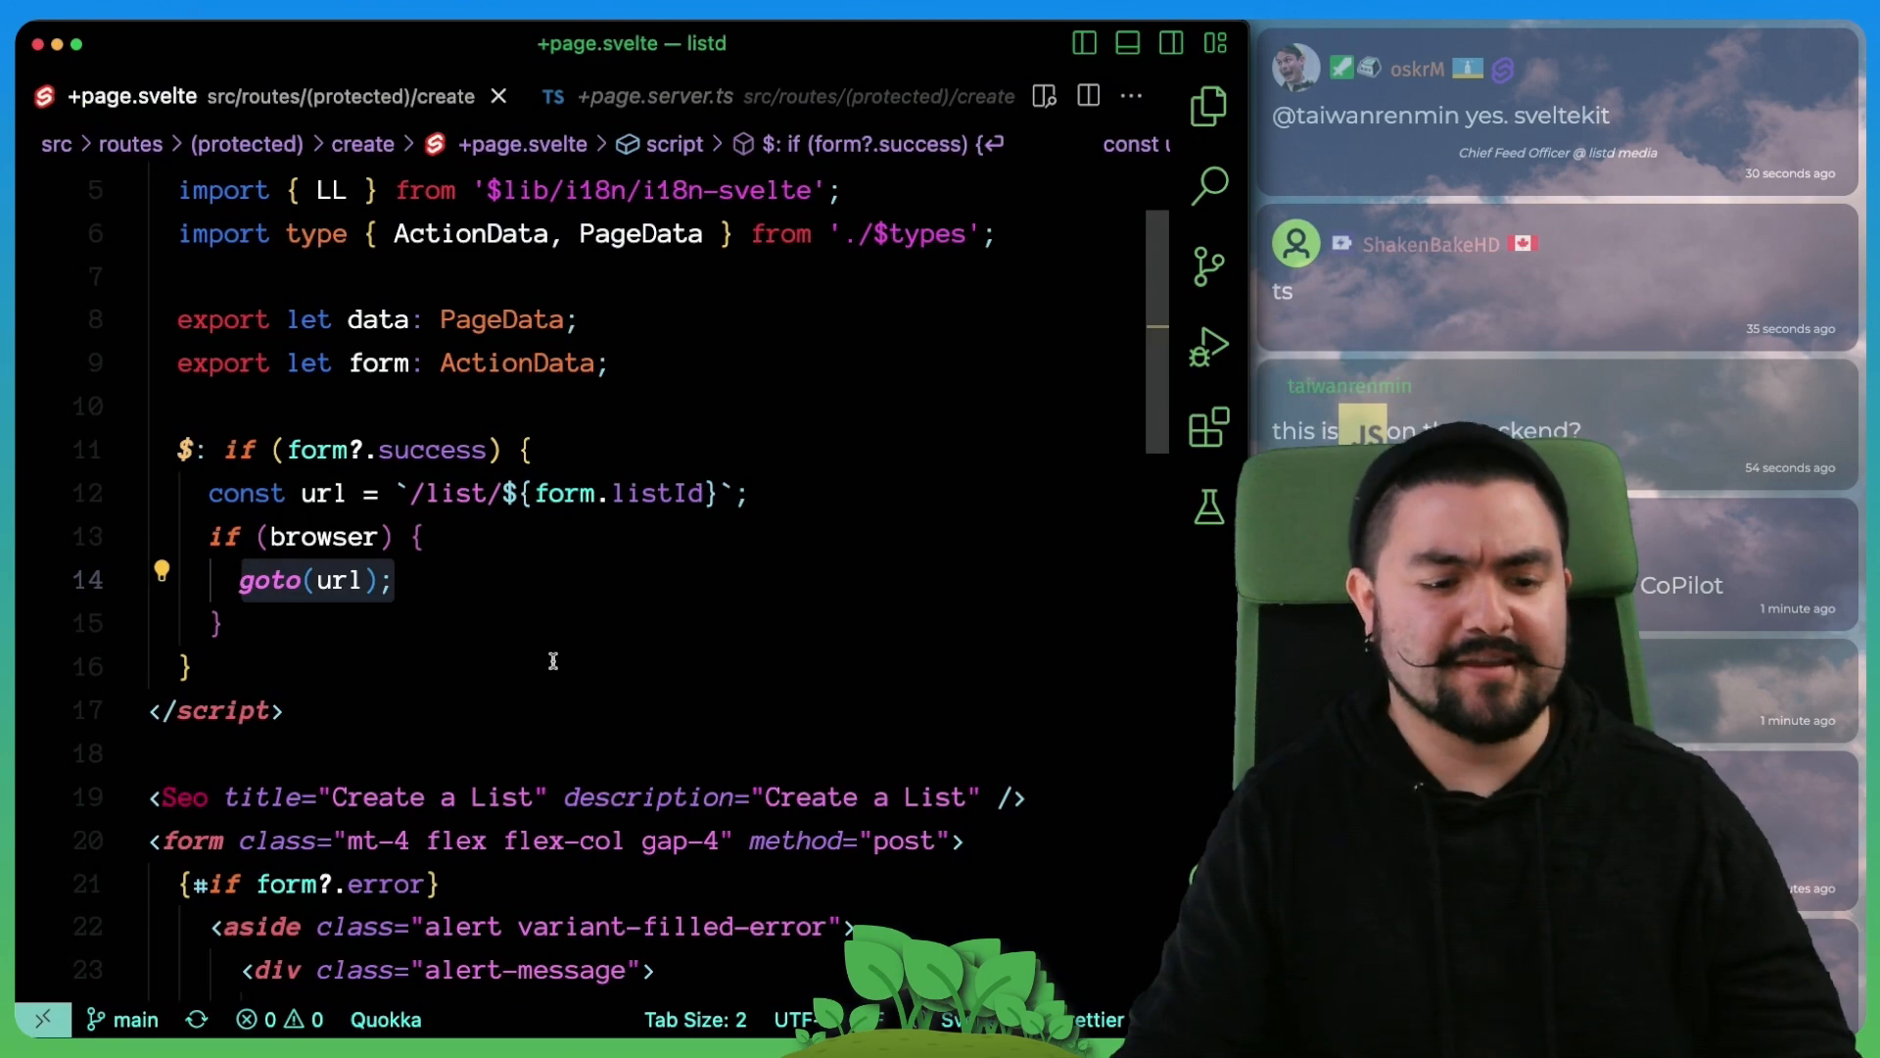
Step: Reopen the create route's +page.server.ts and scroll to its load function and form action
left_click(654, 96)
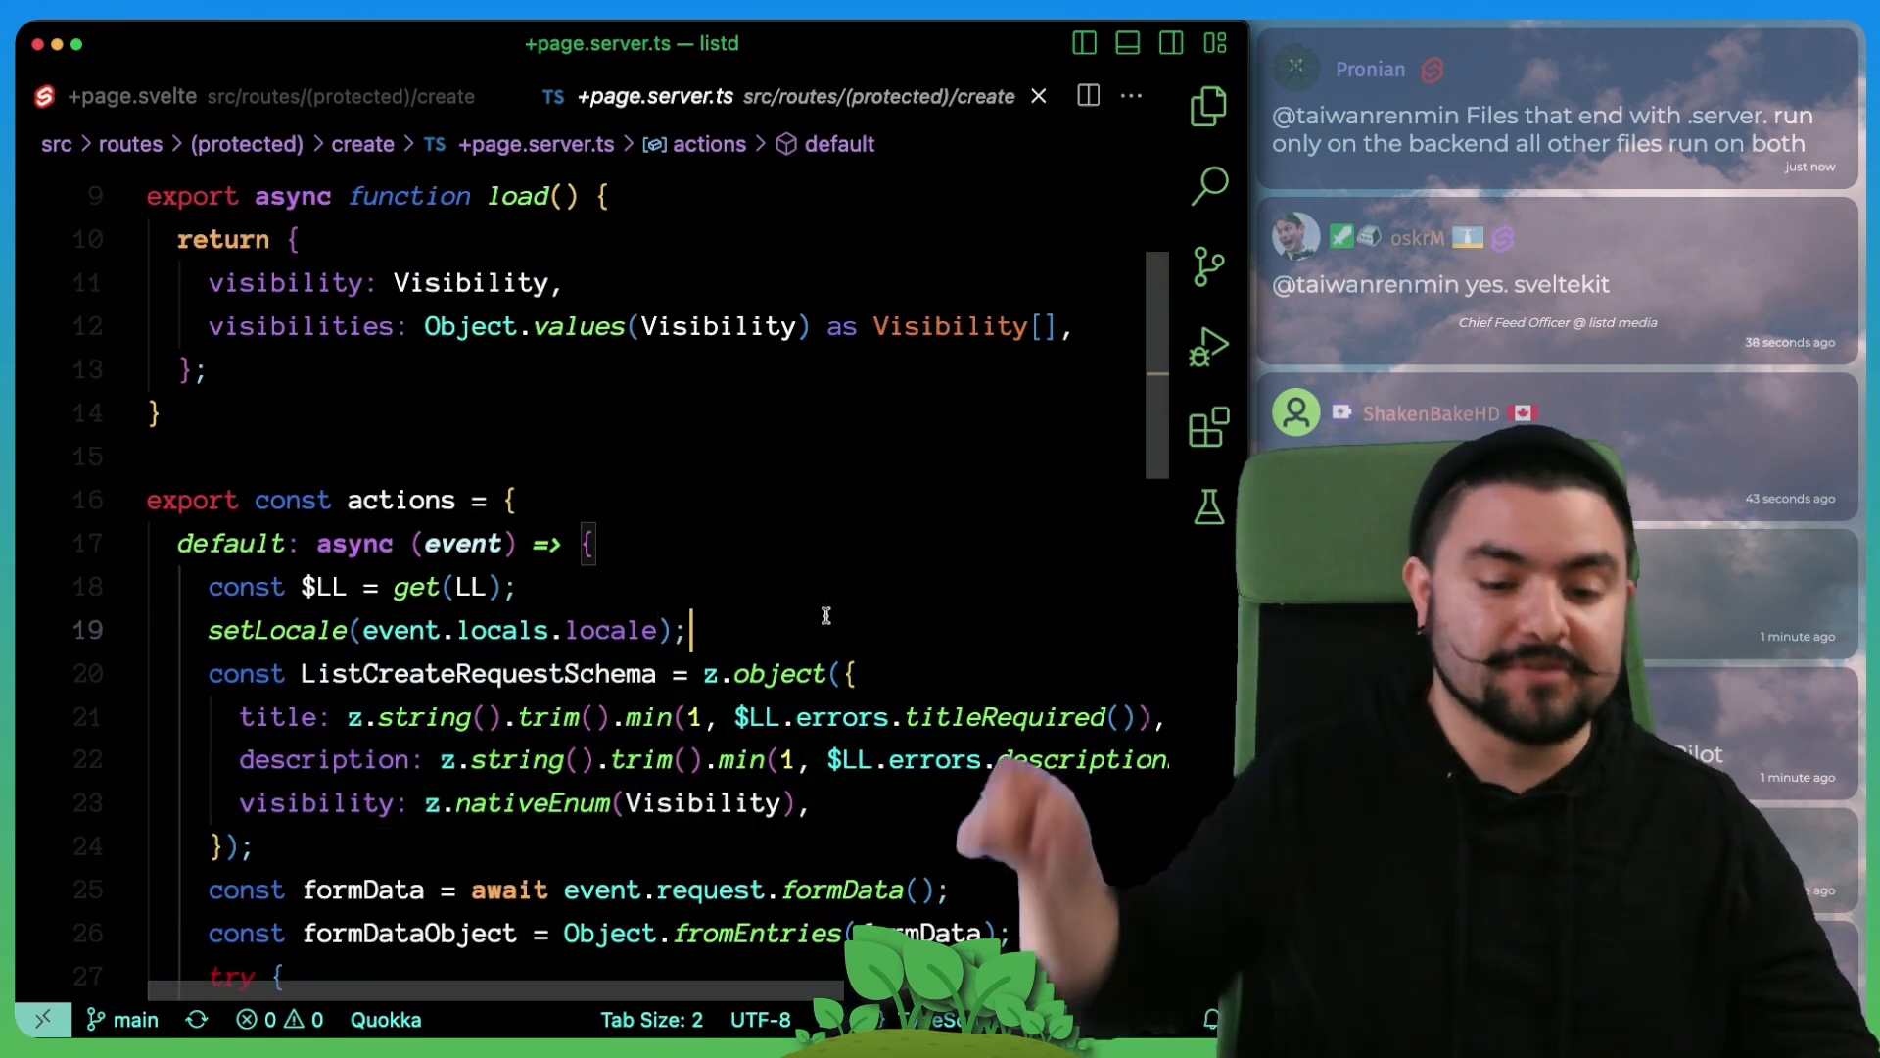
scroll("down", 3)
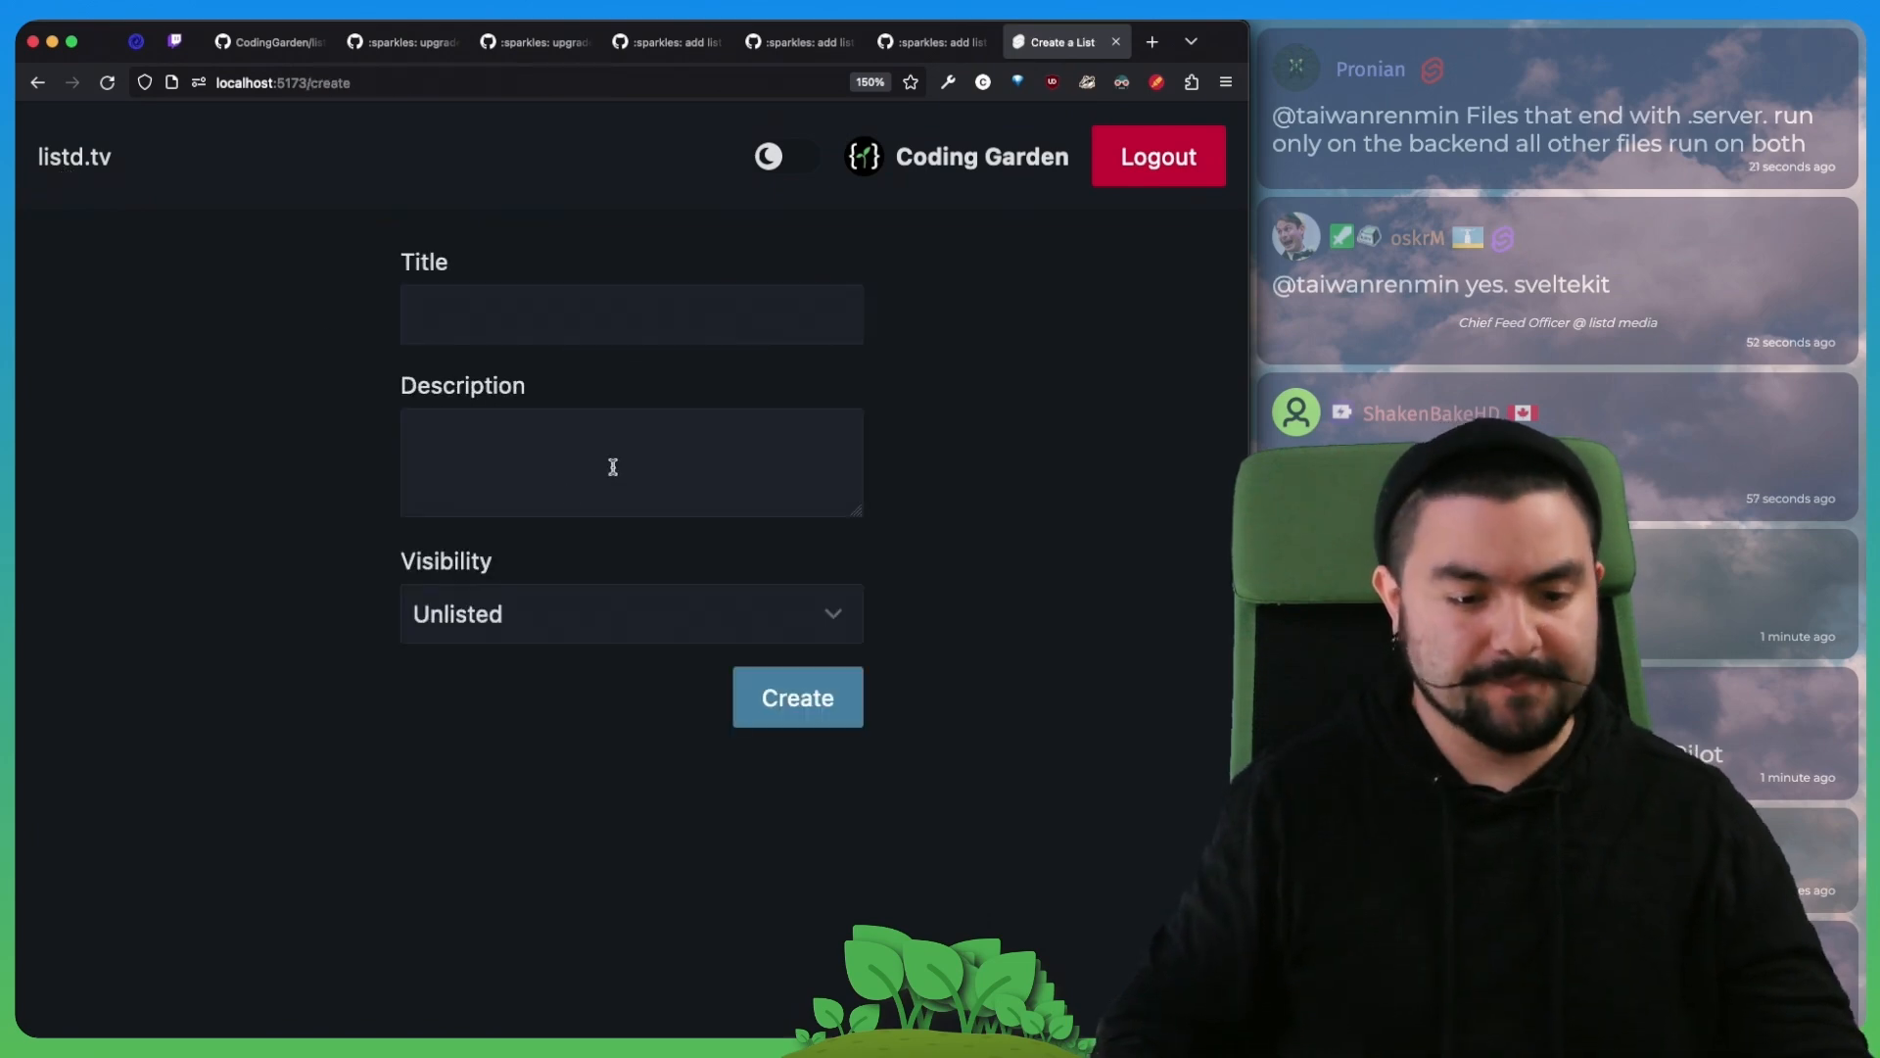
left_click(629, 613)
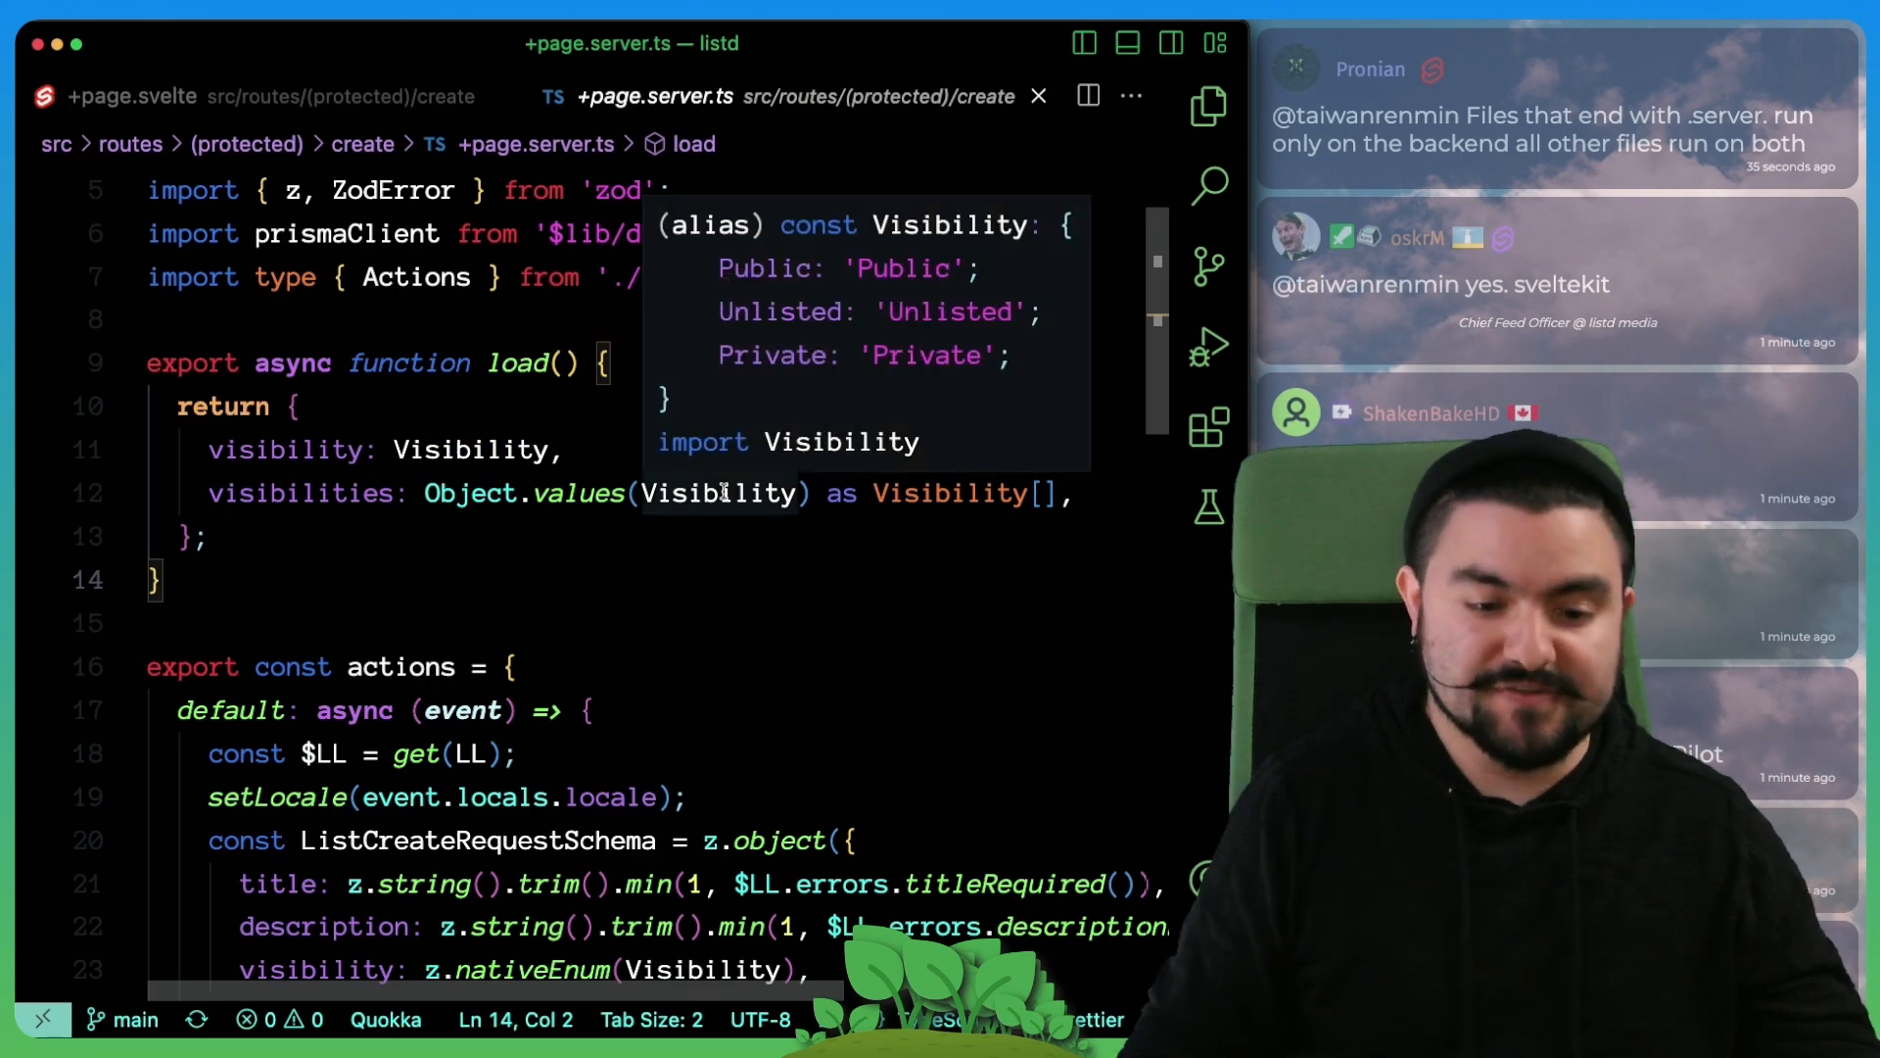
left_click(131, 96)
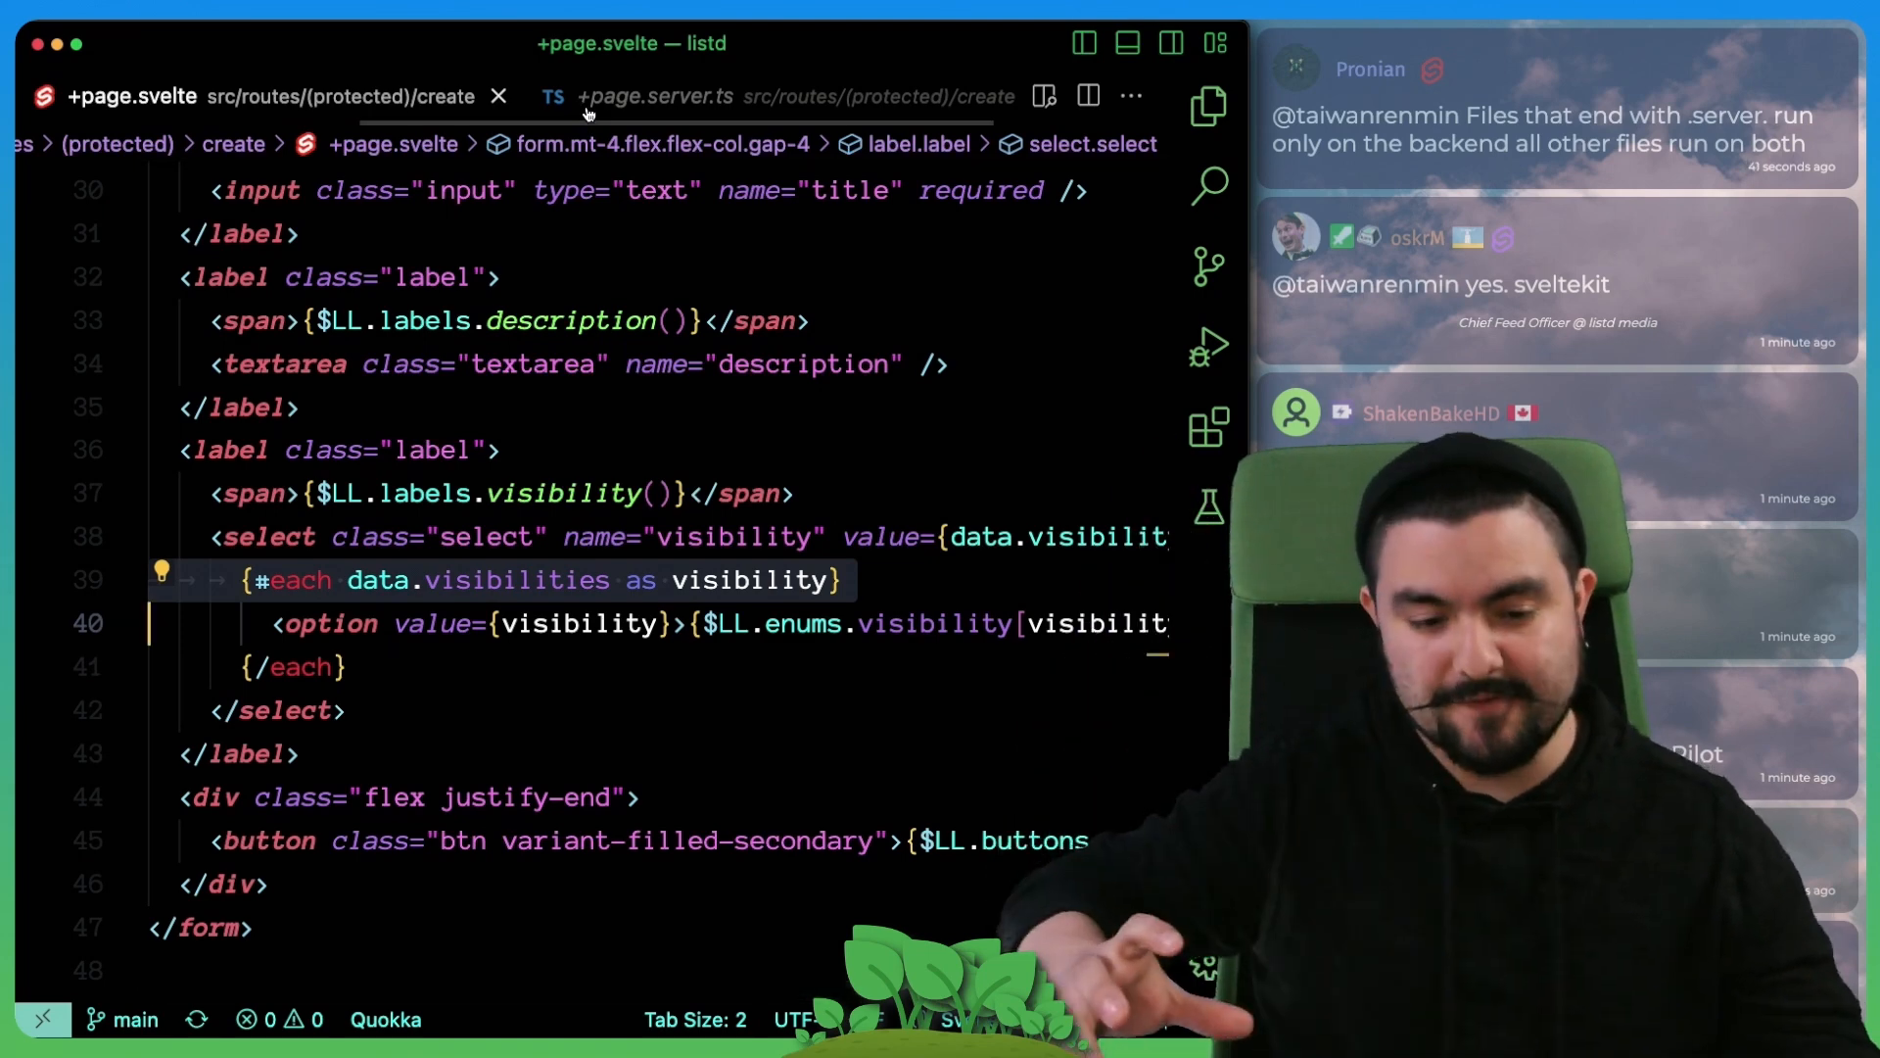
left_click(654, 96)
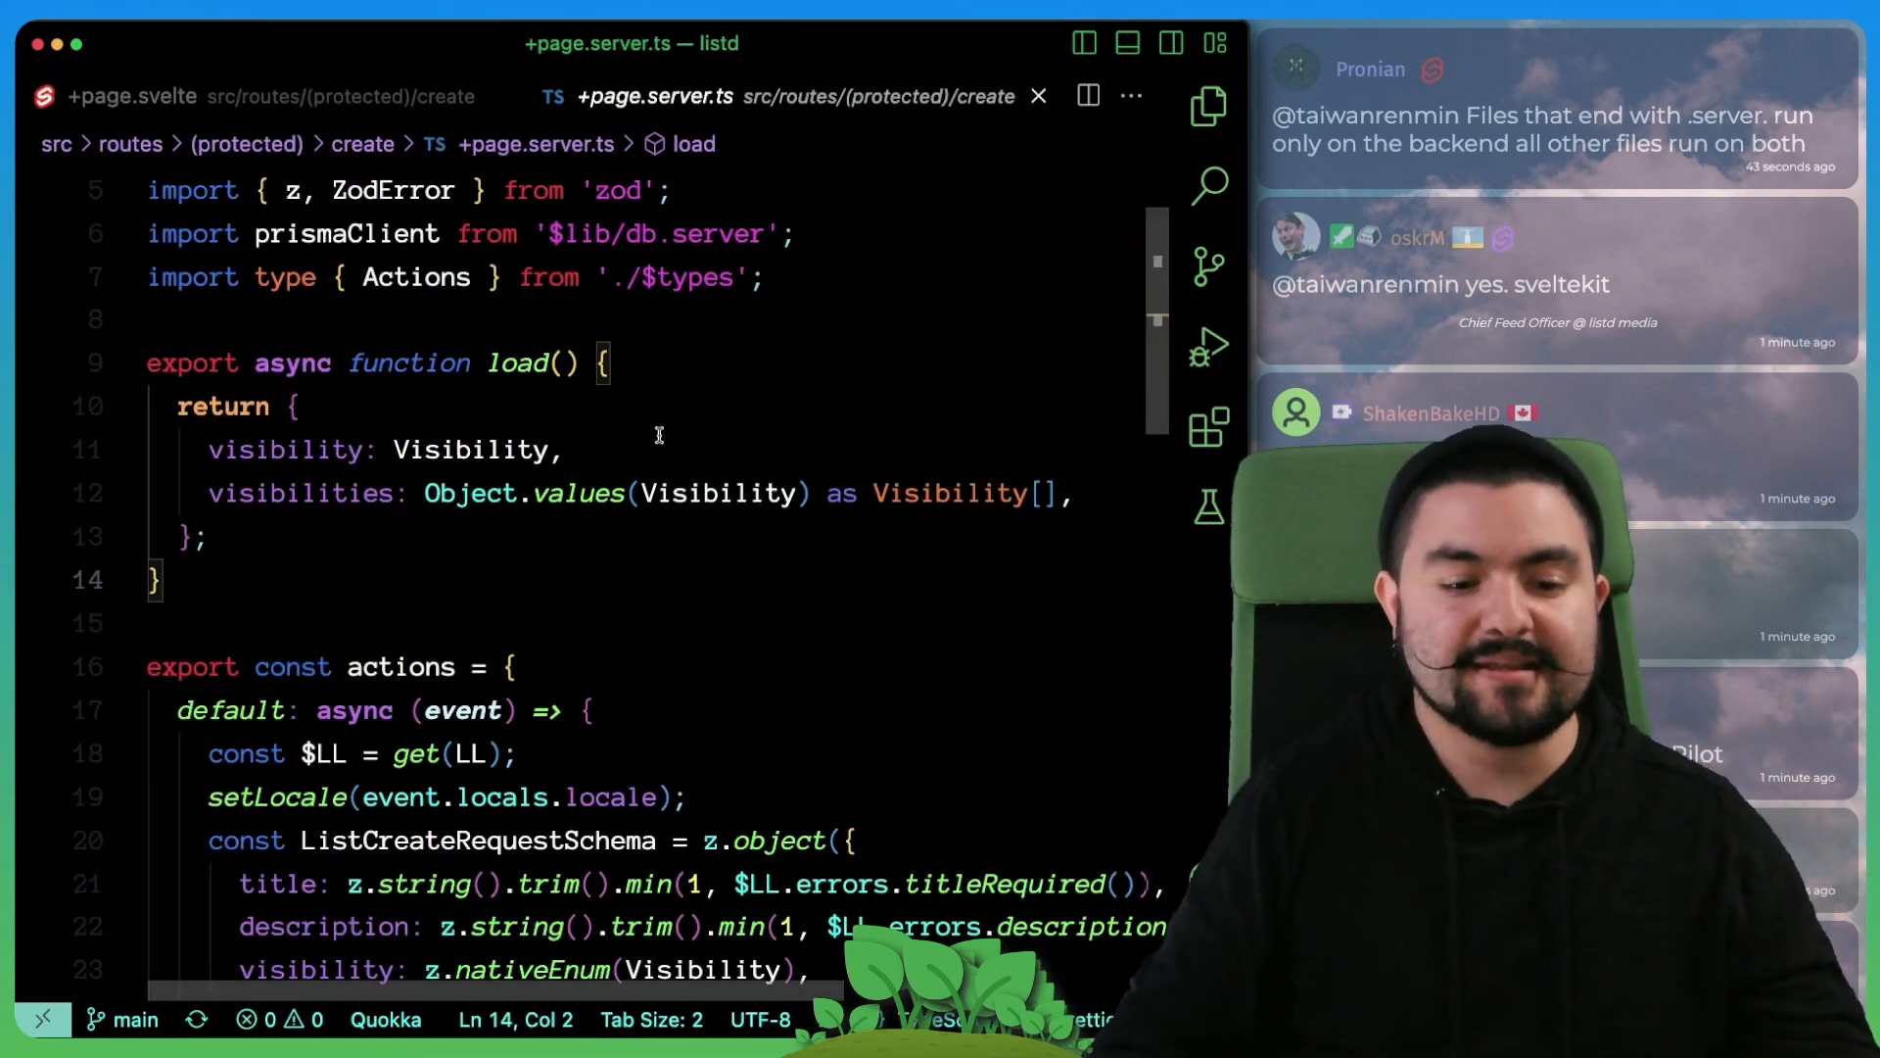
mouse_move(718, 494)
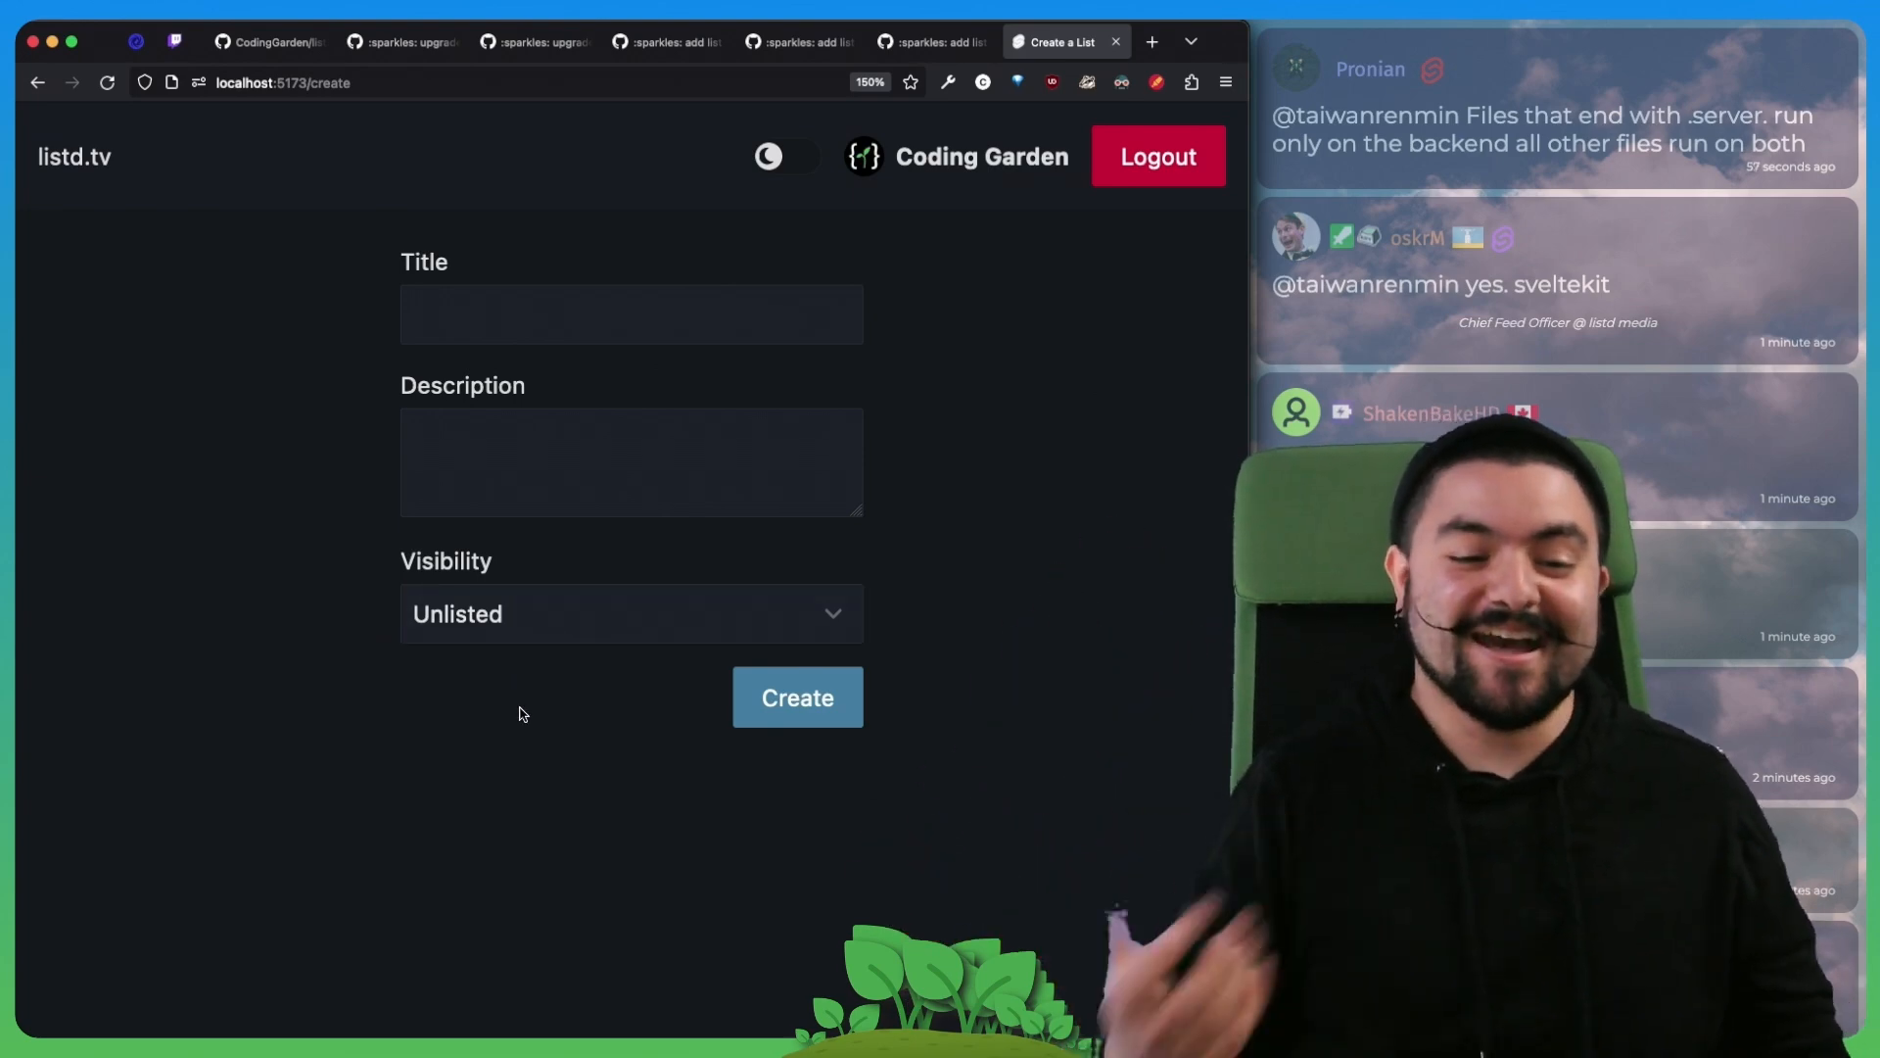
left_click(797, 698)
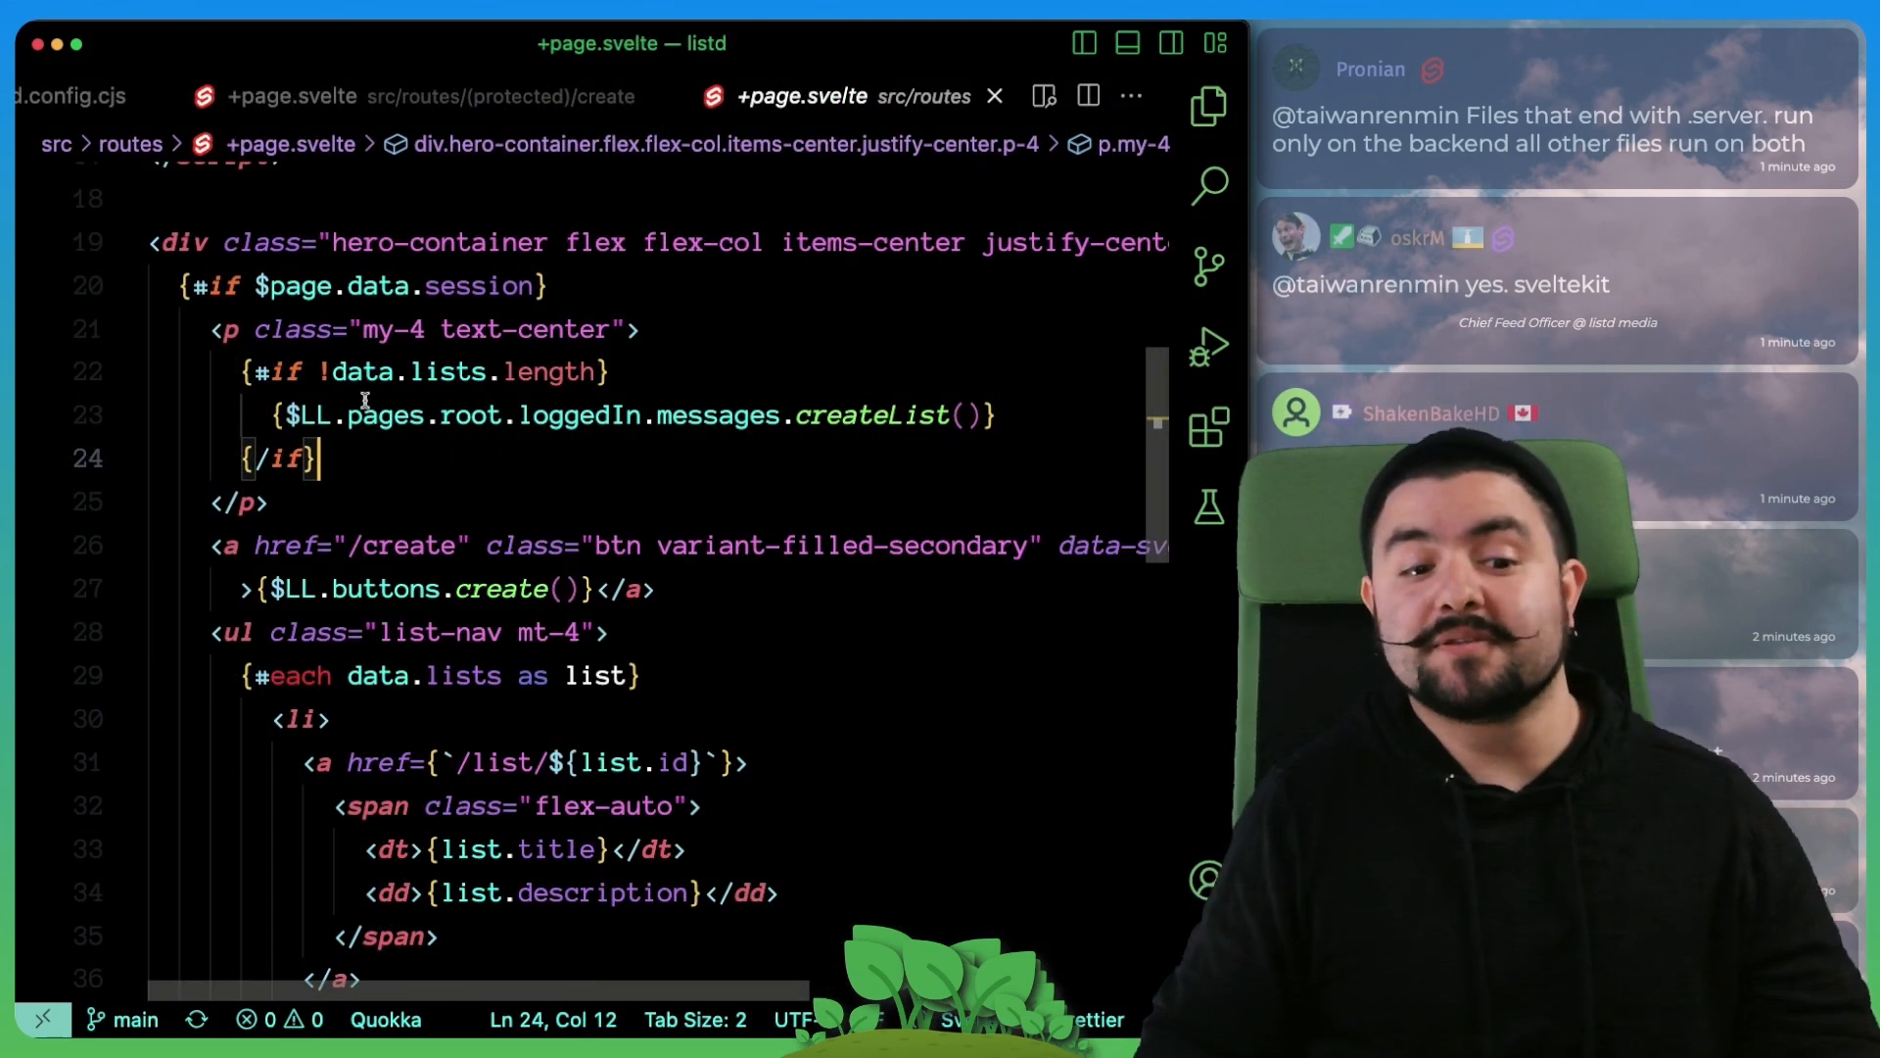
Step: Highlight the homepage's empty-lists #if condition and the lists array in the #each loop
double_click(457, 372)
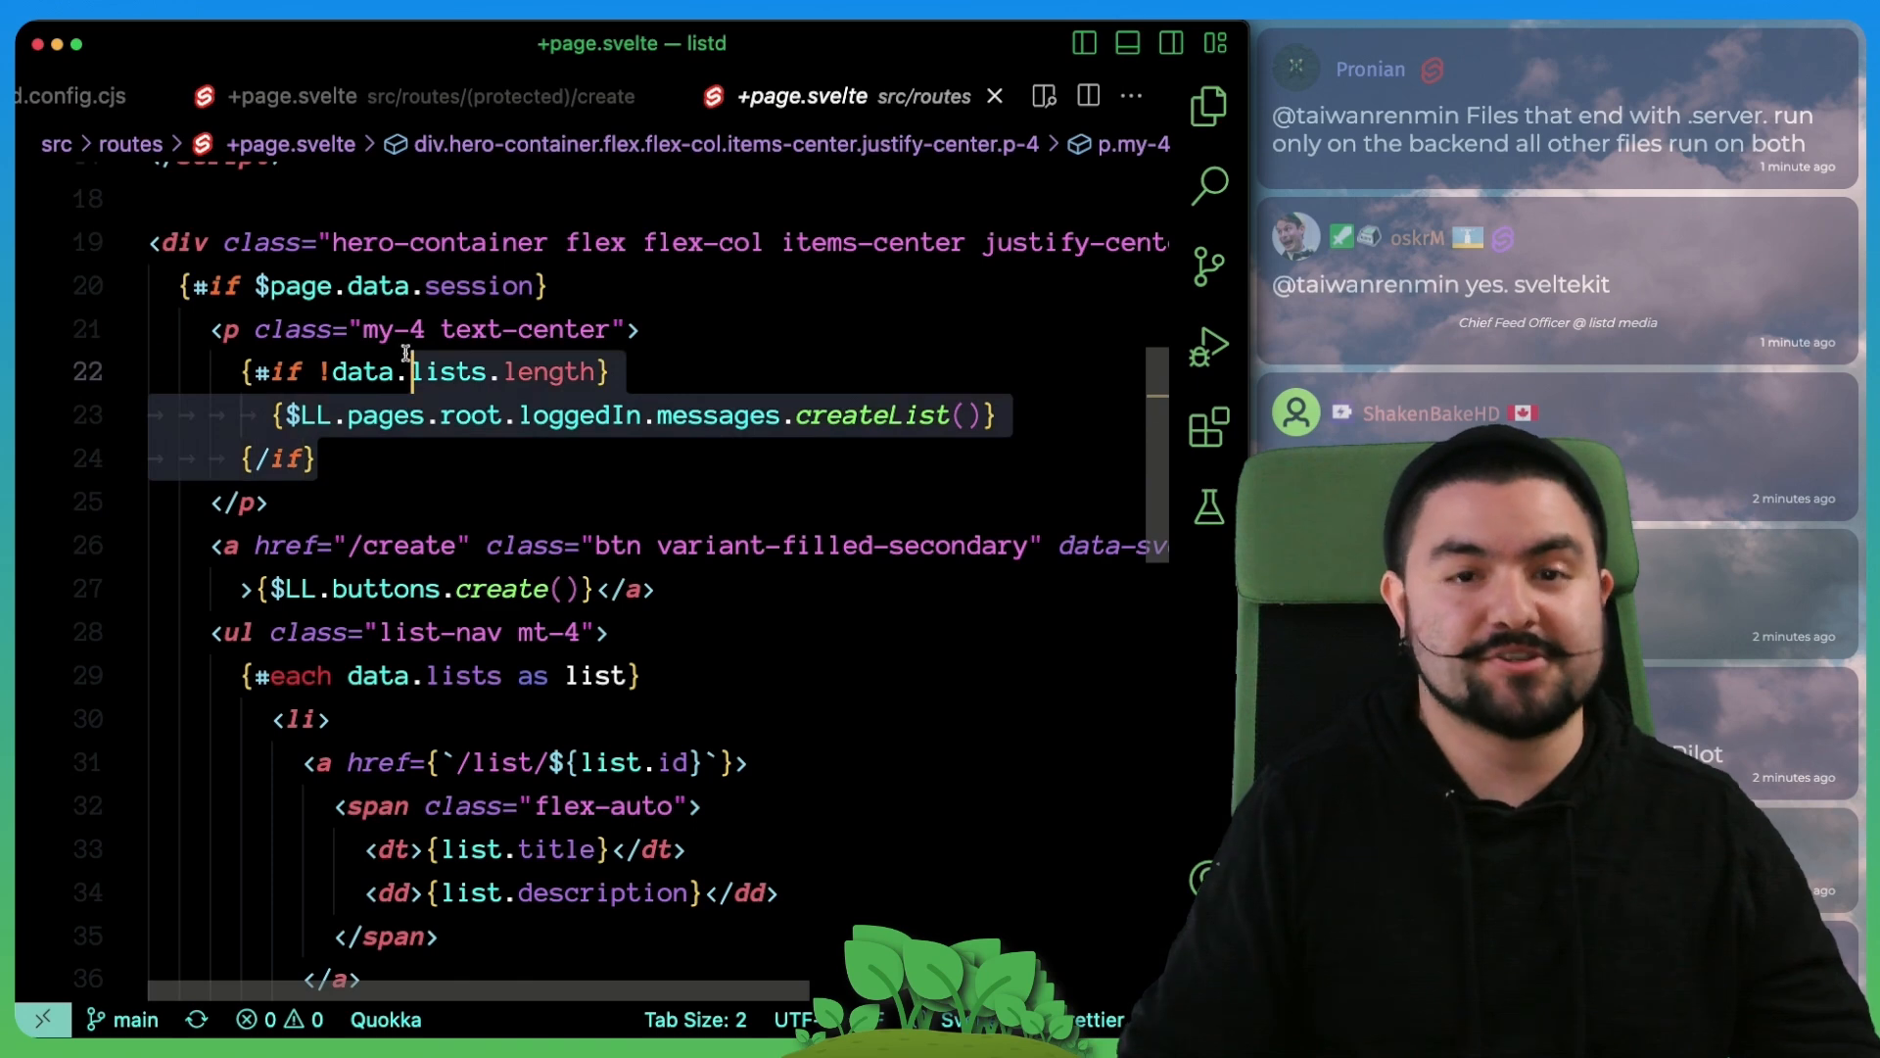
scroll("down", 3)
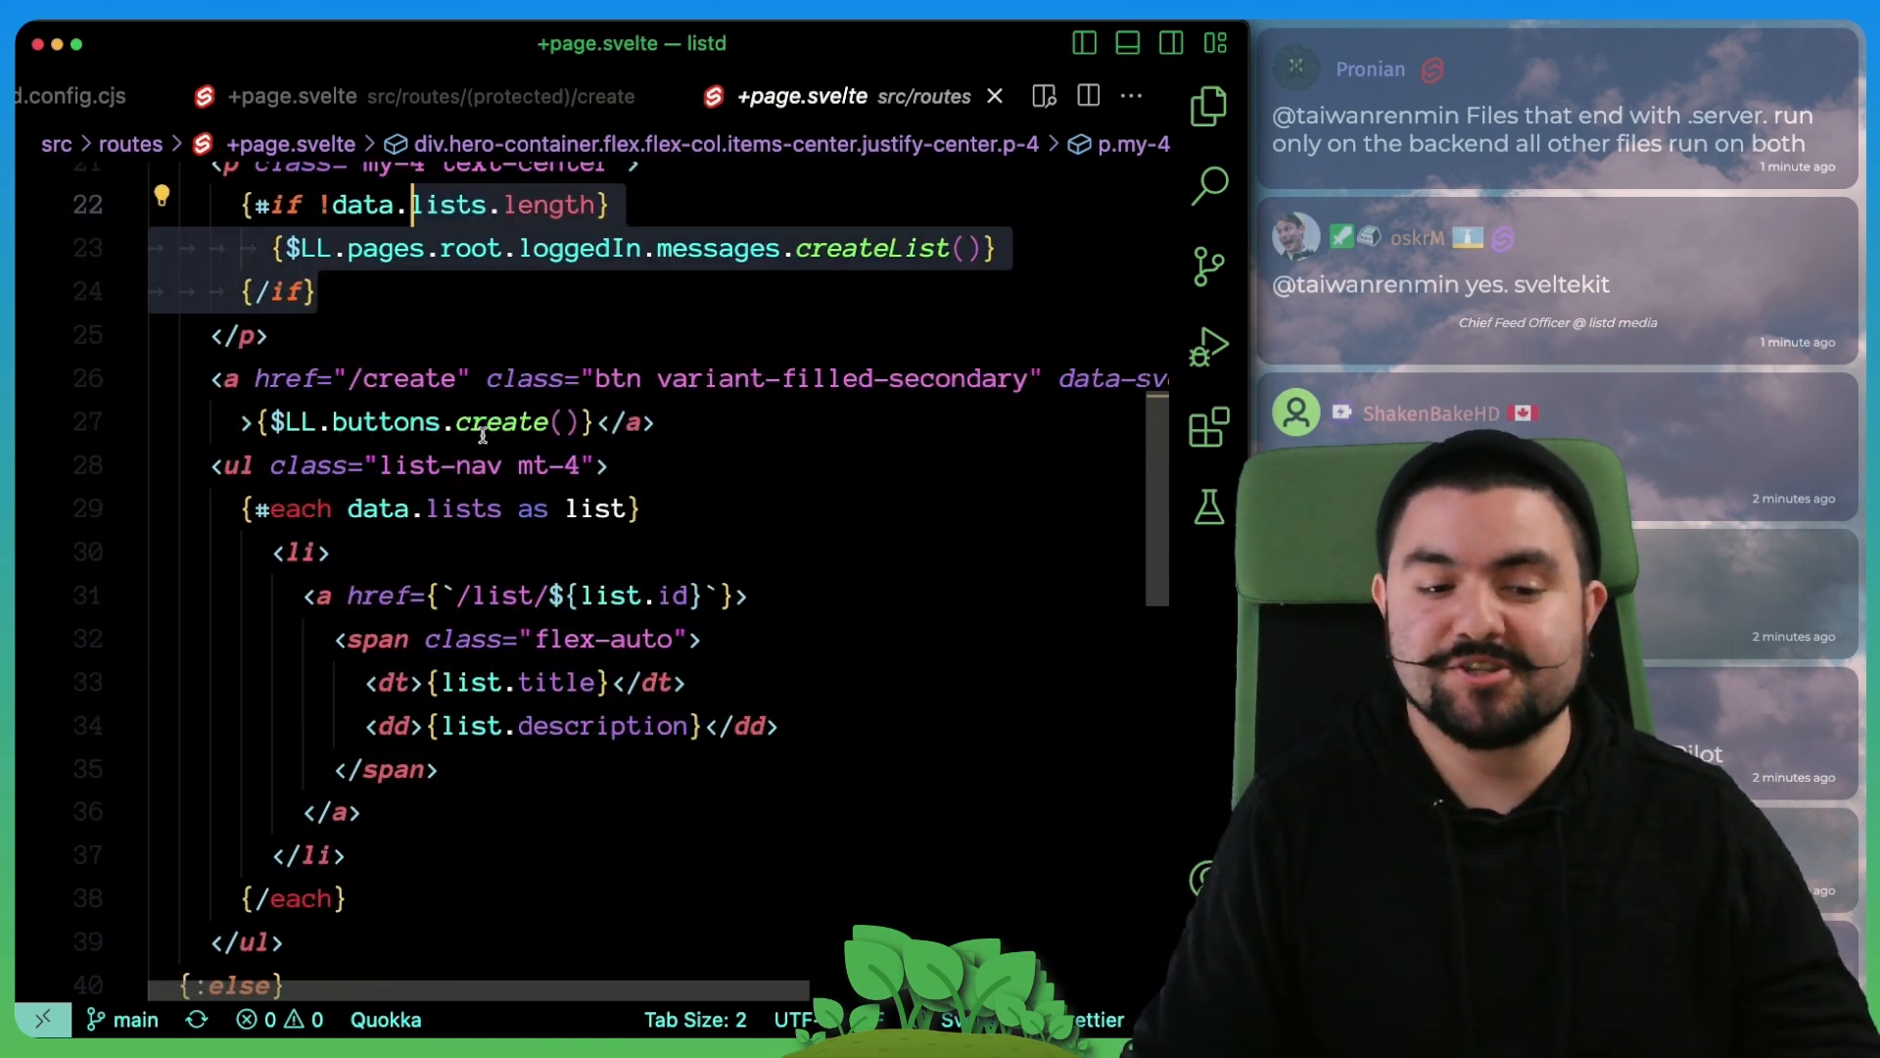
scroll("down", 3)
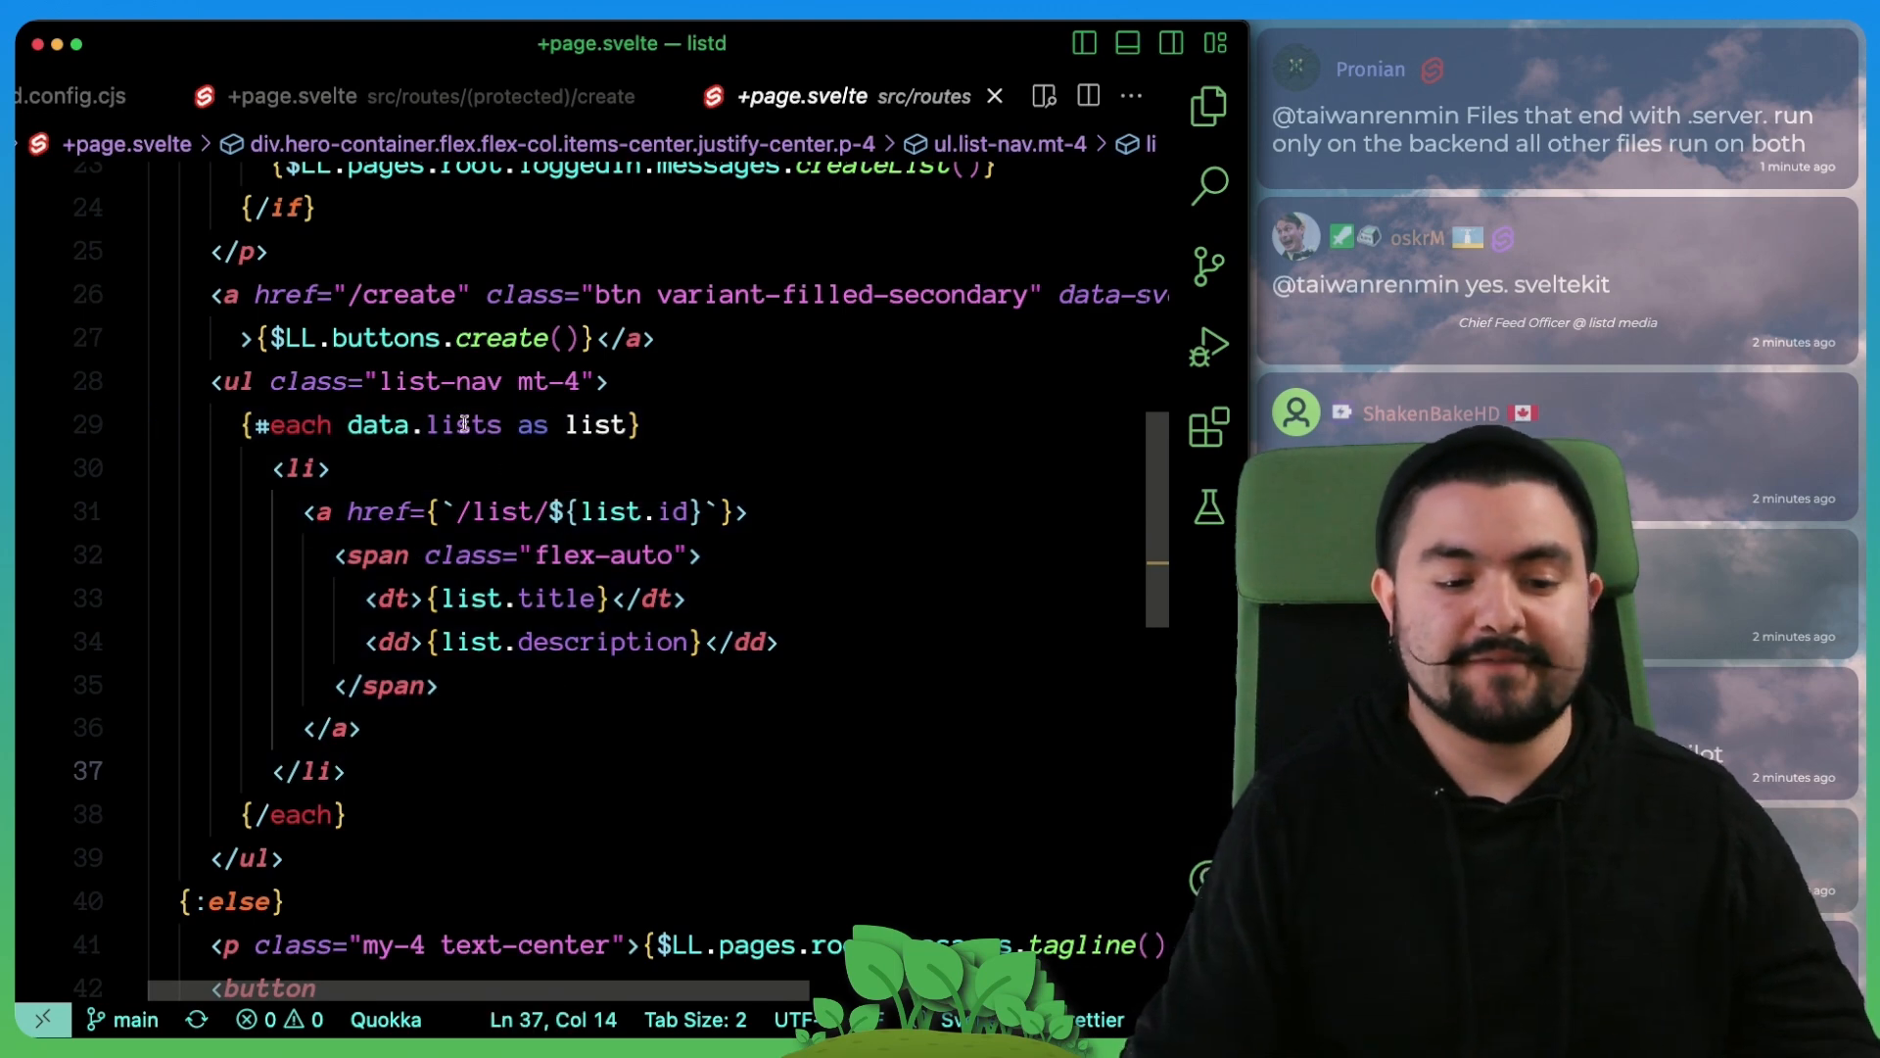
double_click(608, 643)
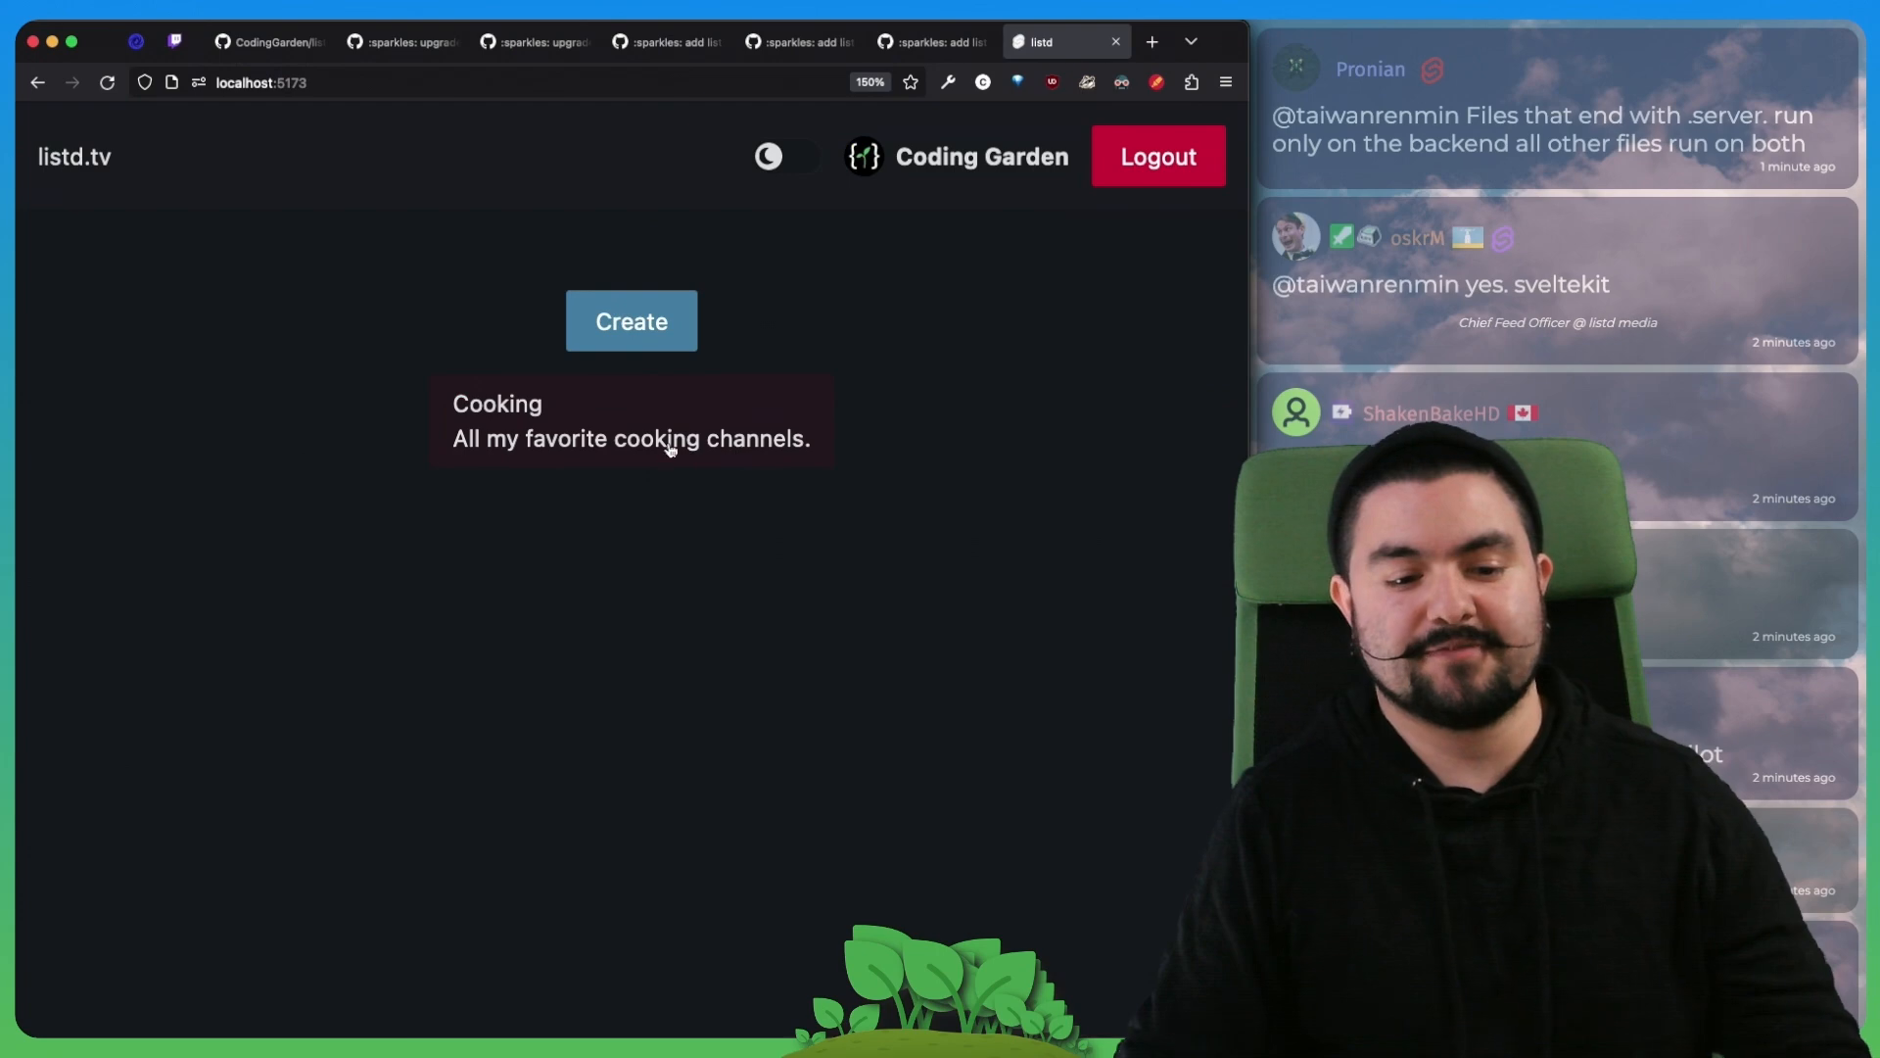
Step: Visit the Cooking list's page from the homepage, then go to the Create page
left_click(630, 419)
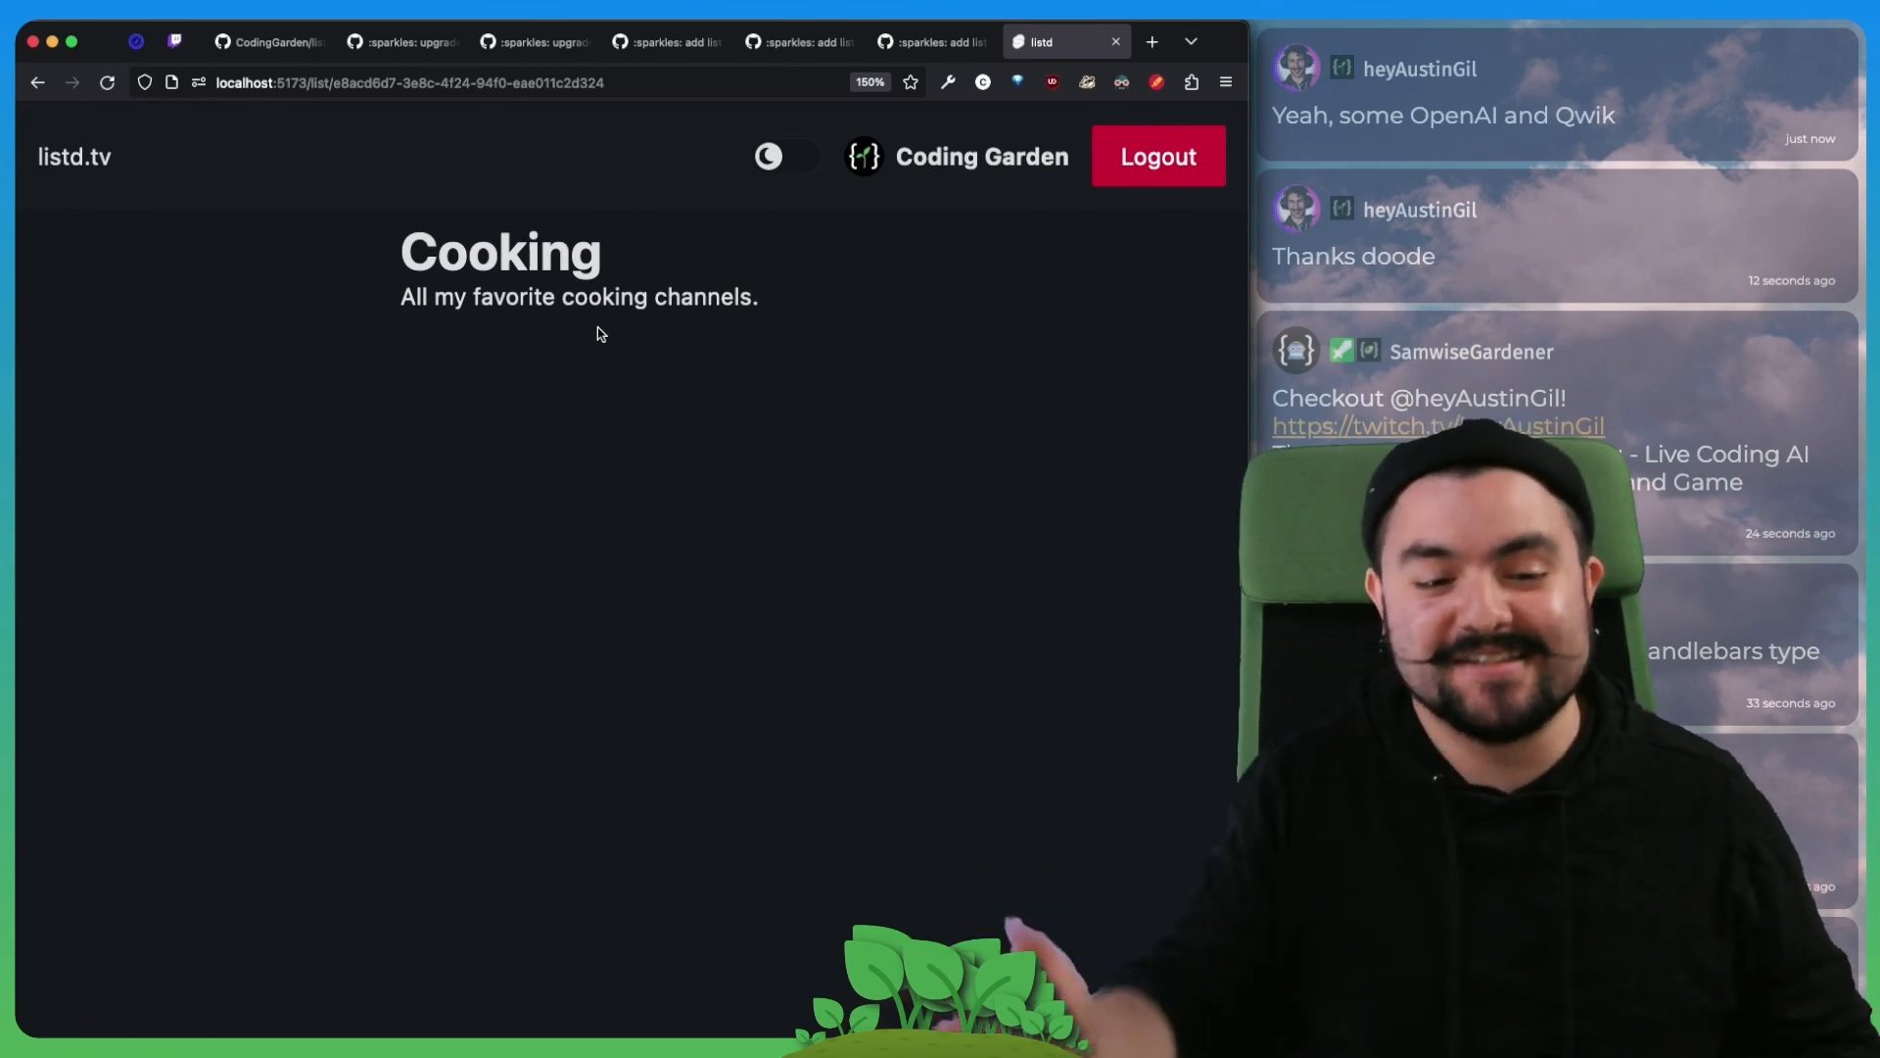
mouse_move(464, 337)
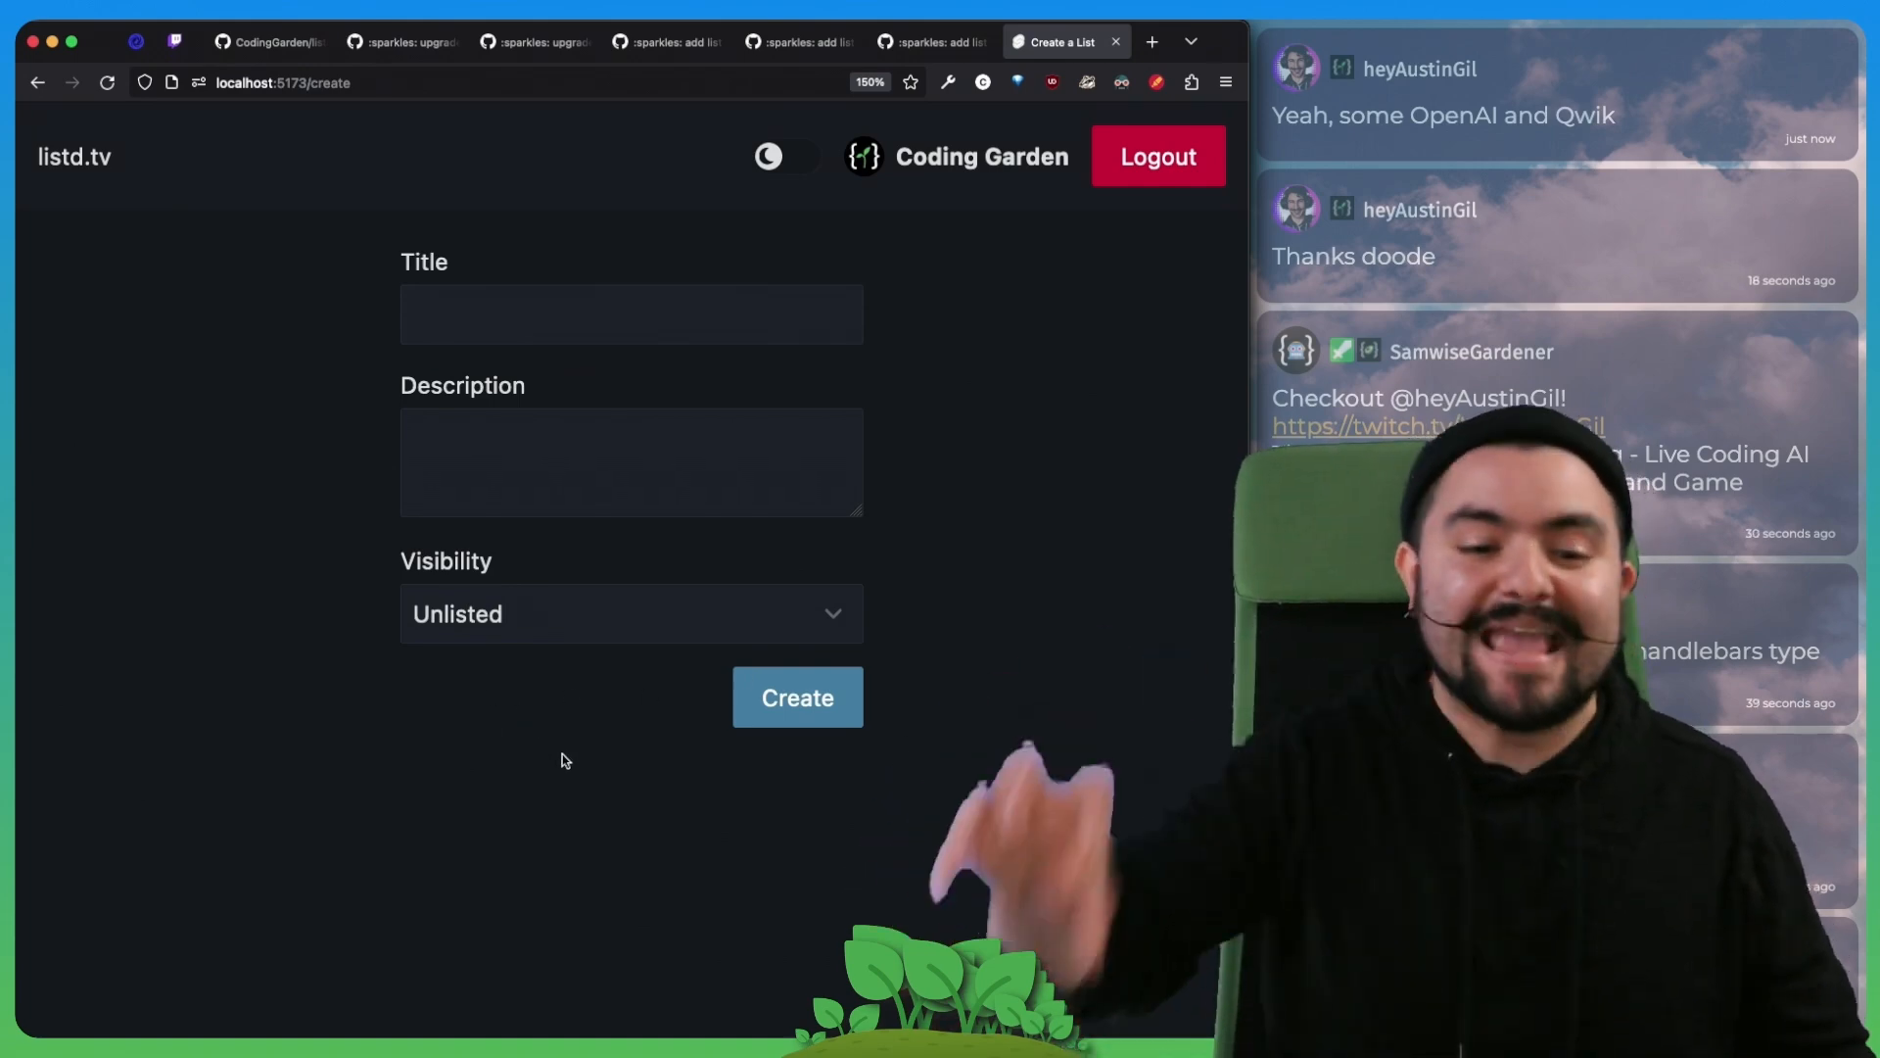
left_click(797, 697)
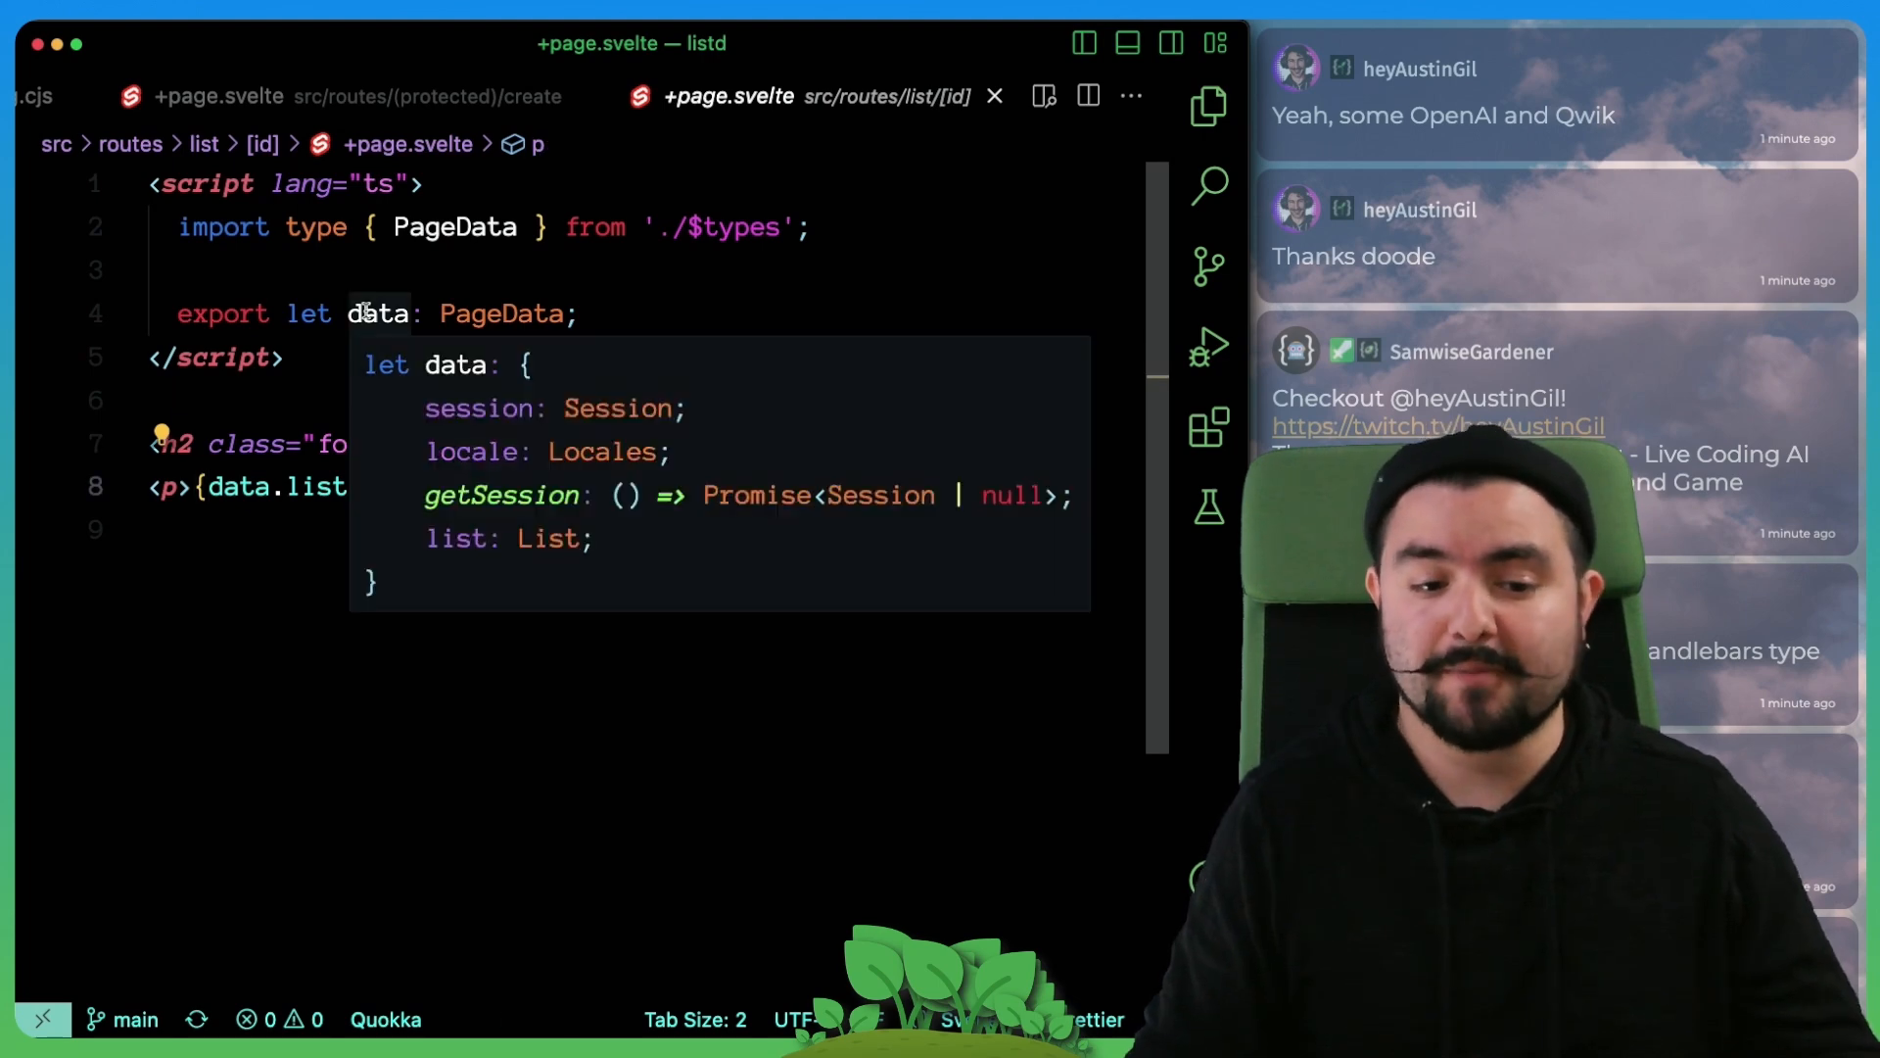
mouse_move(883, 296)
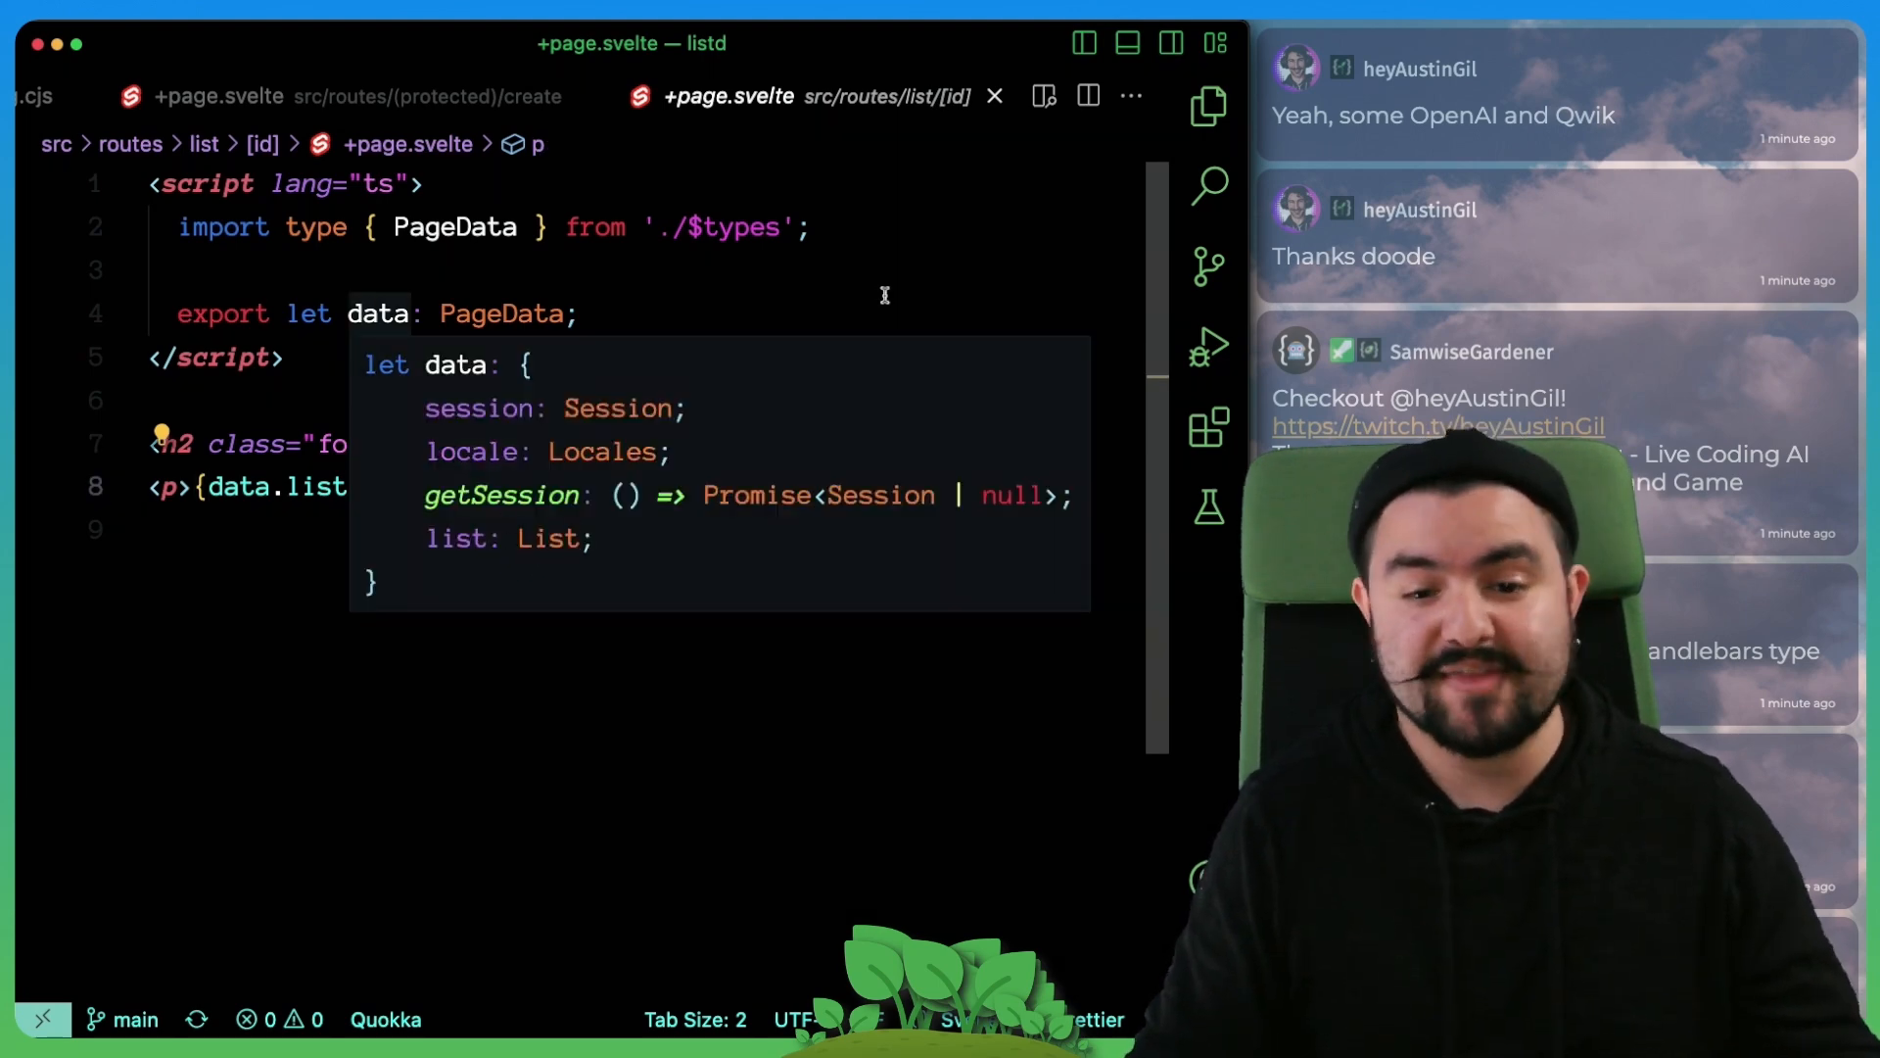
Step: Open list/[id]/+page.server.ts and review its load returning the list by id or a 404 error
left_click(1208, 105)
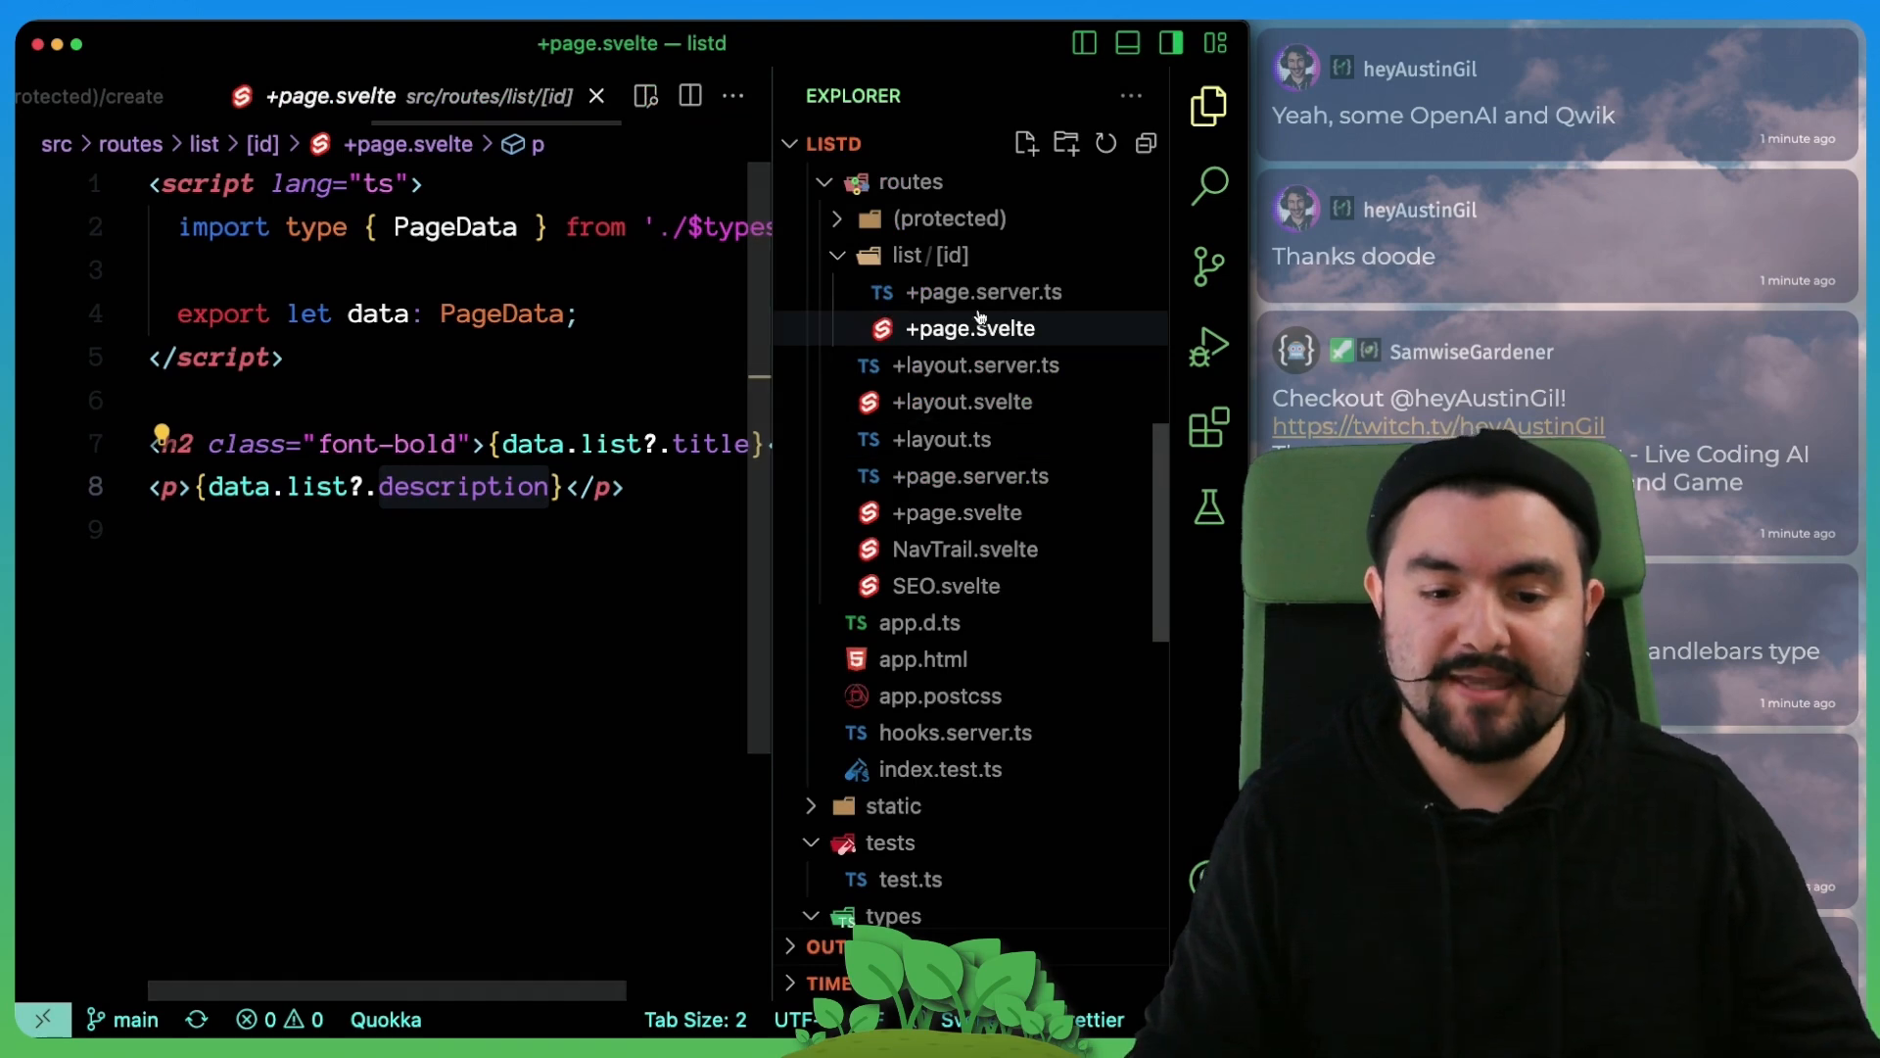
left_click(985, 292)
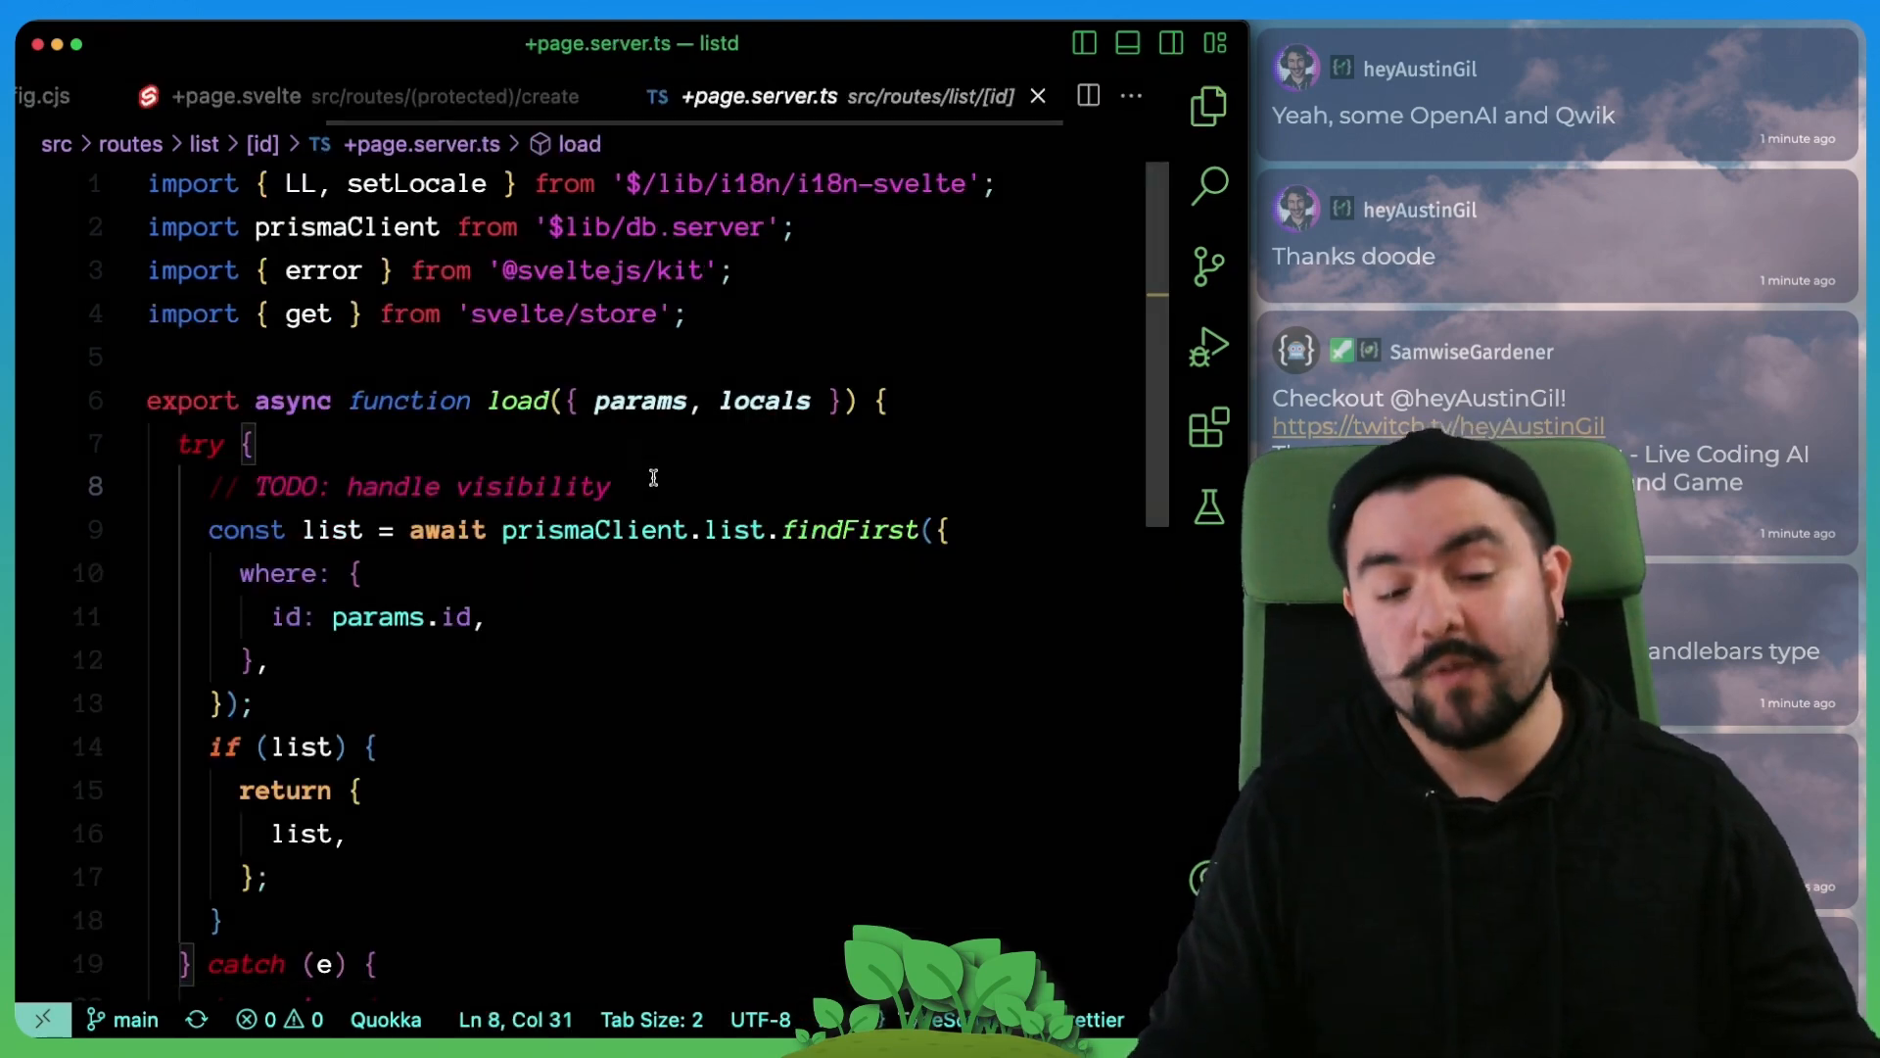
scroll("down", 3)
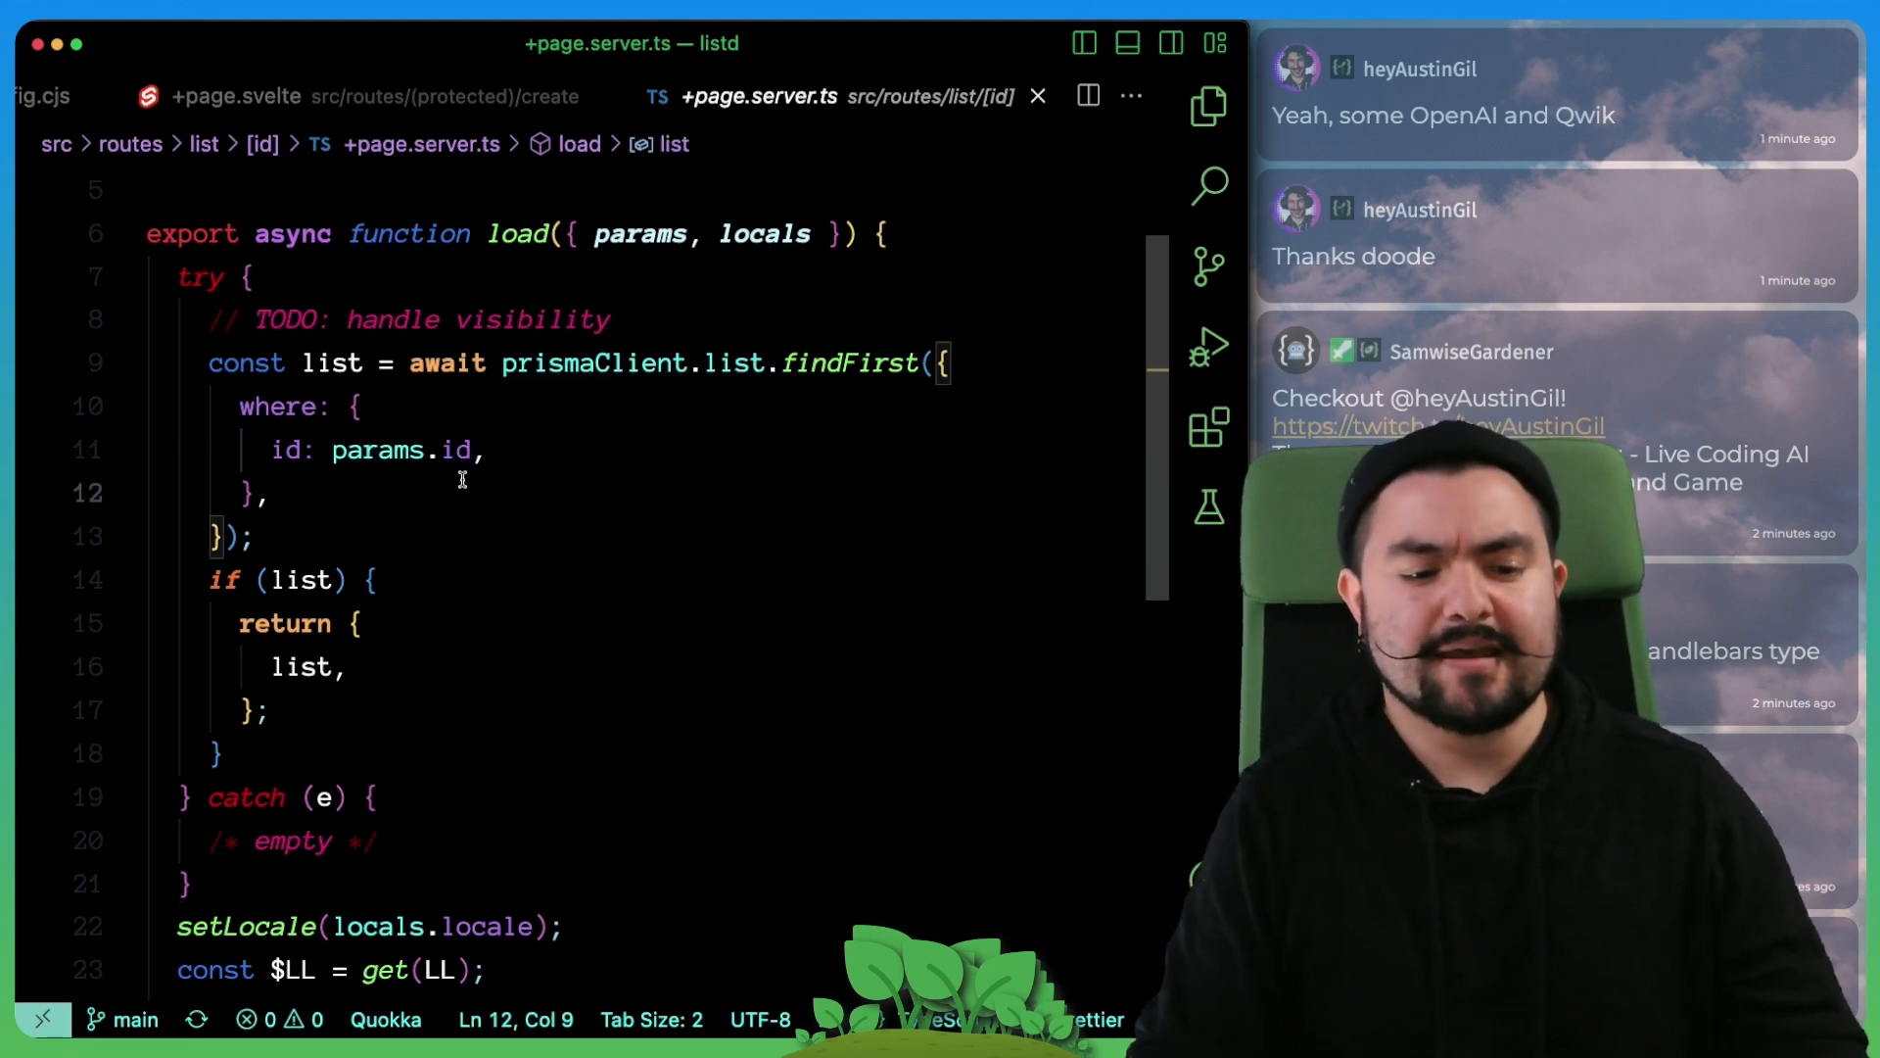
scroll("down", 3)
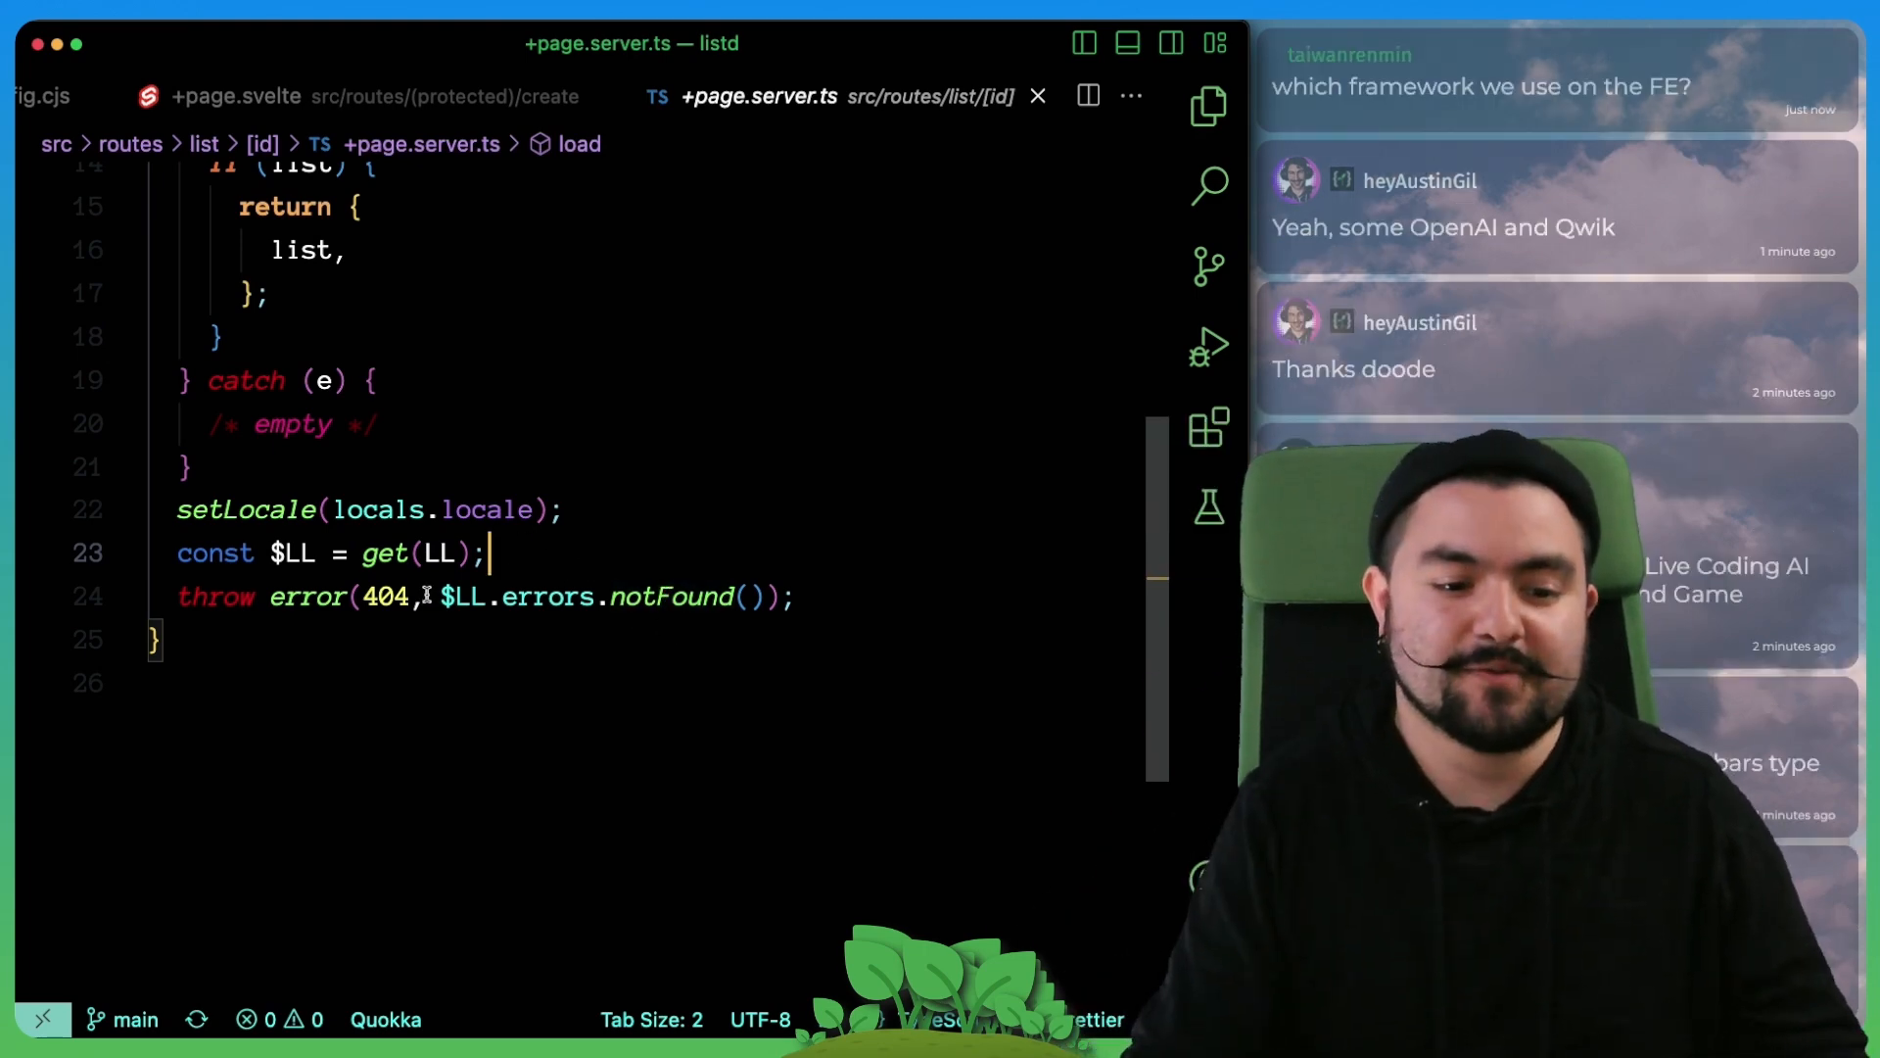
double_click(671, 595)
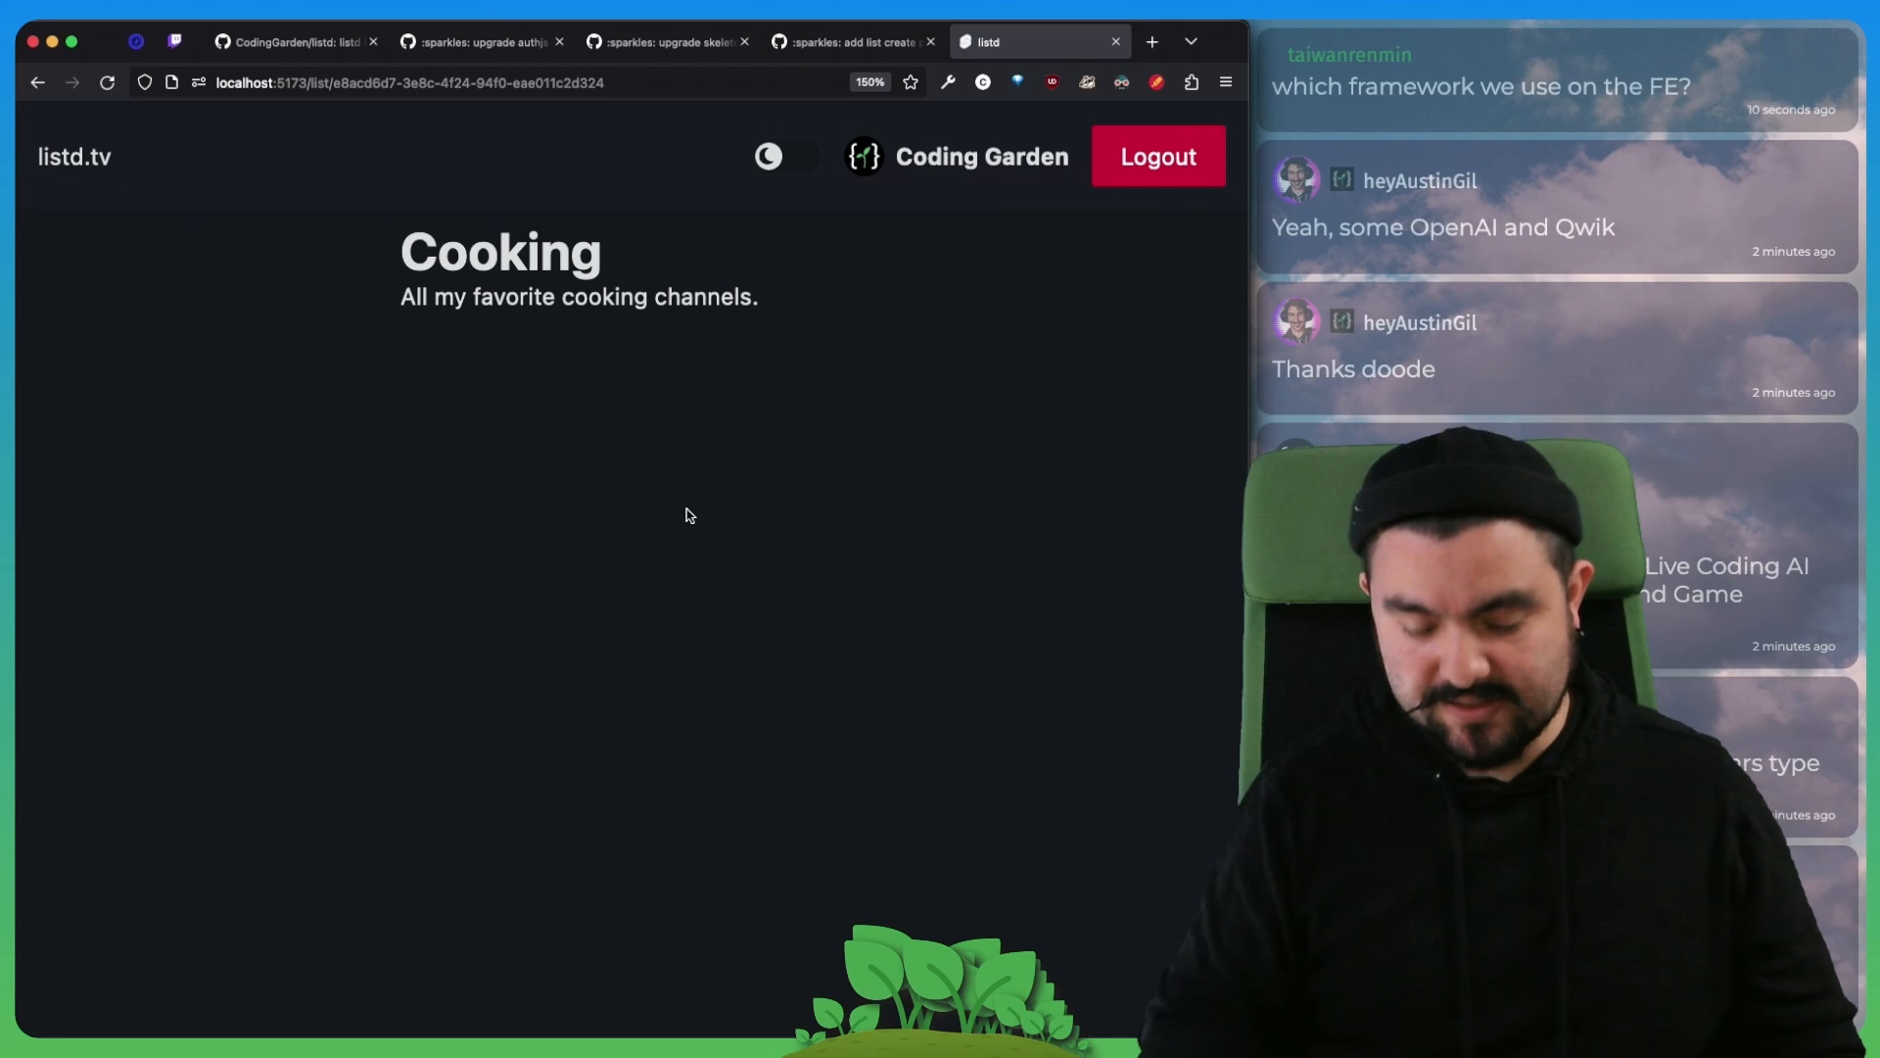
Step: Visit the create form, return to the listd homepage showing Cooking, then switch to the Coding Garden support page
type("aswdefasdf")
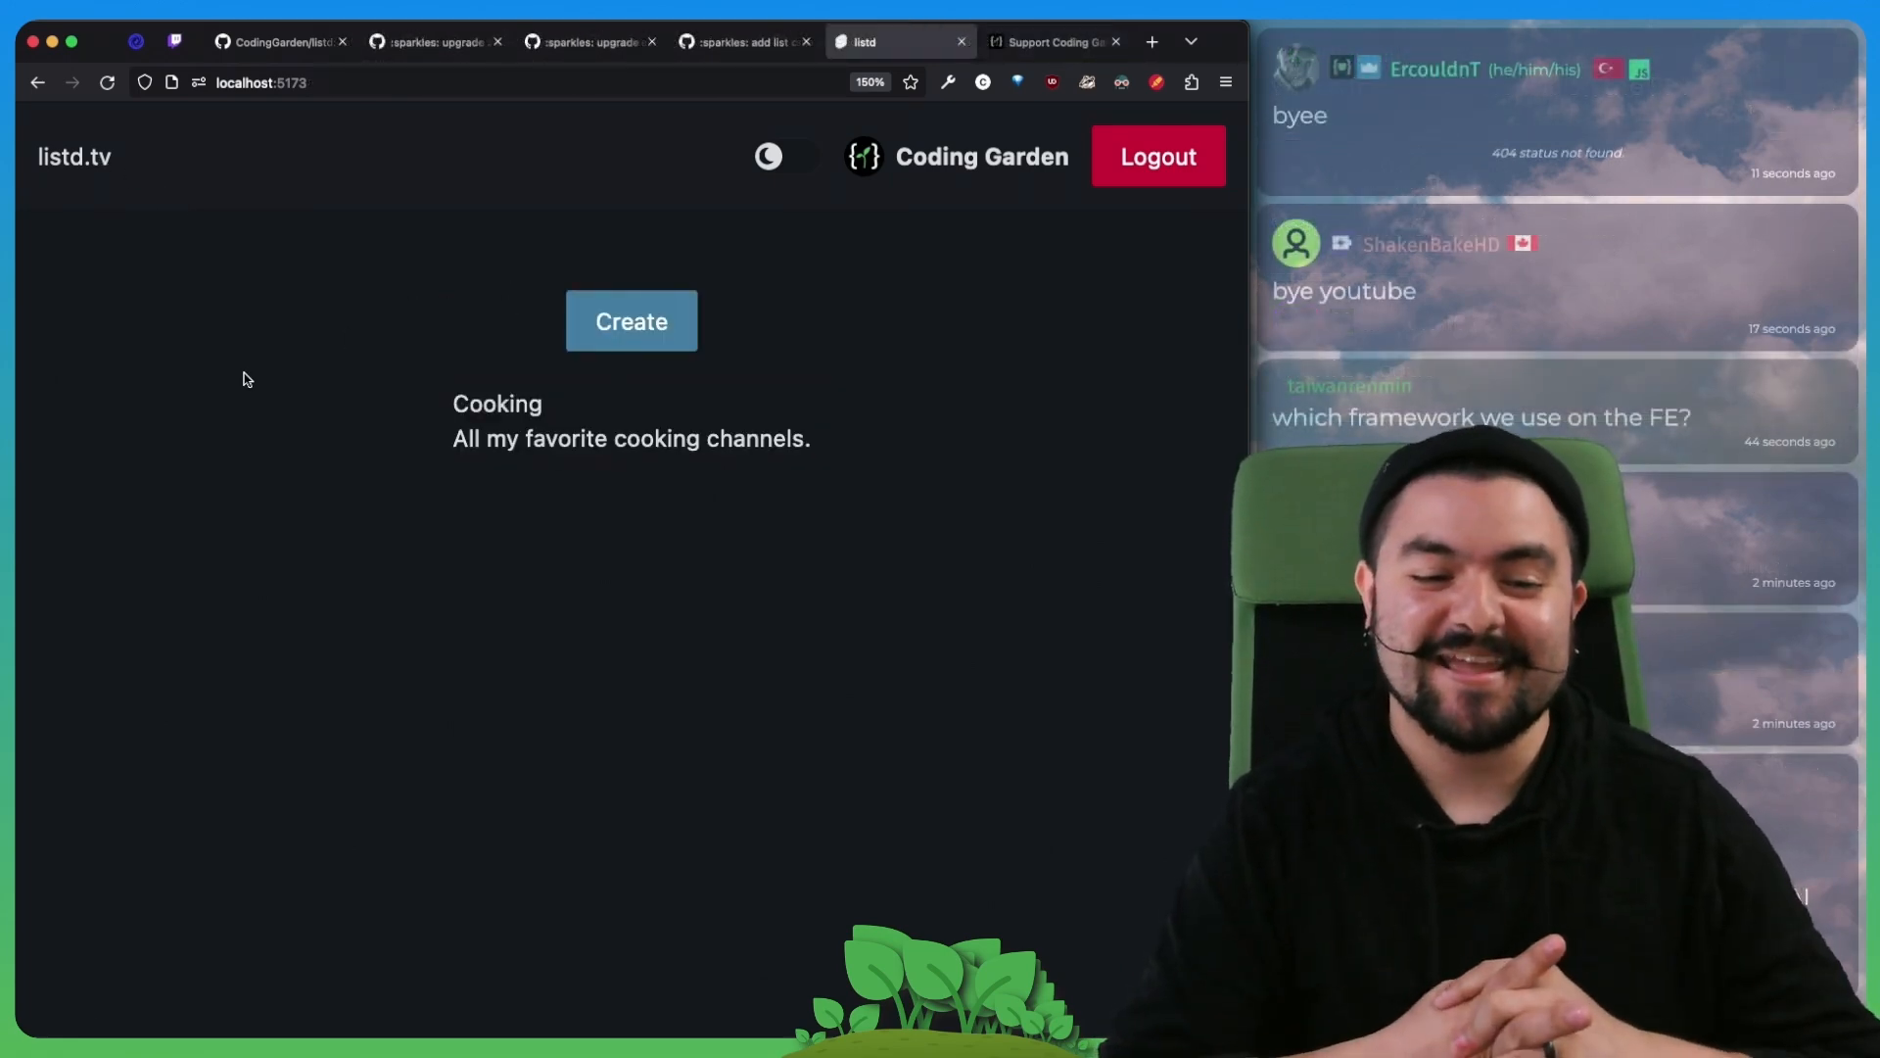
mouse_move(629, 419)
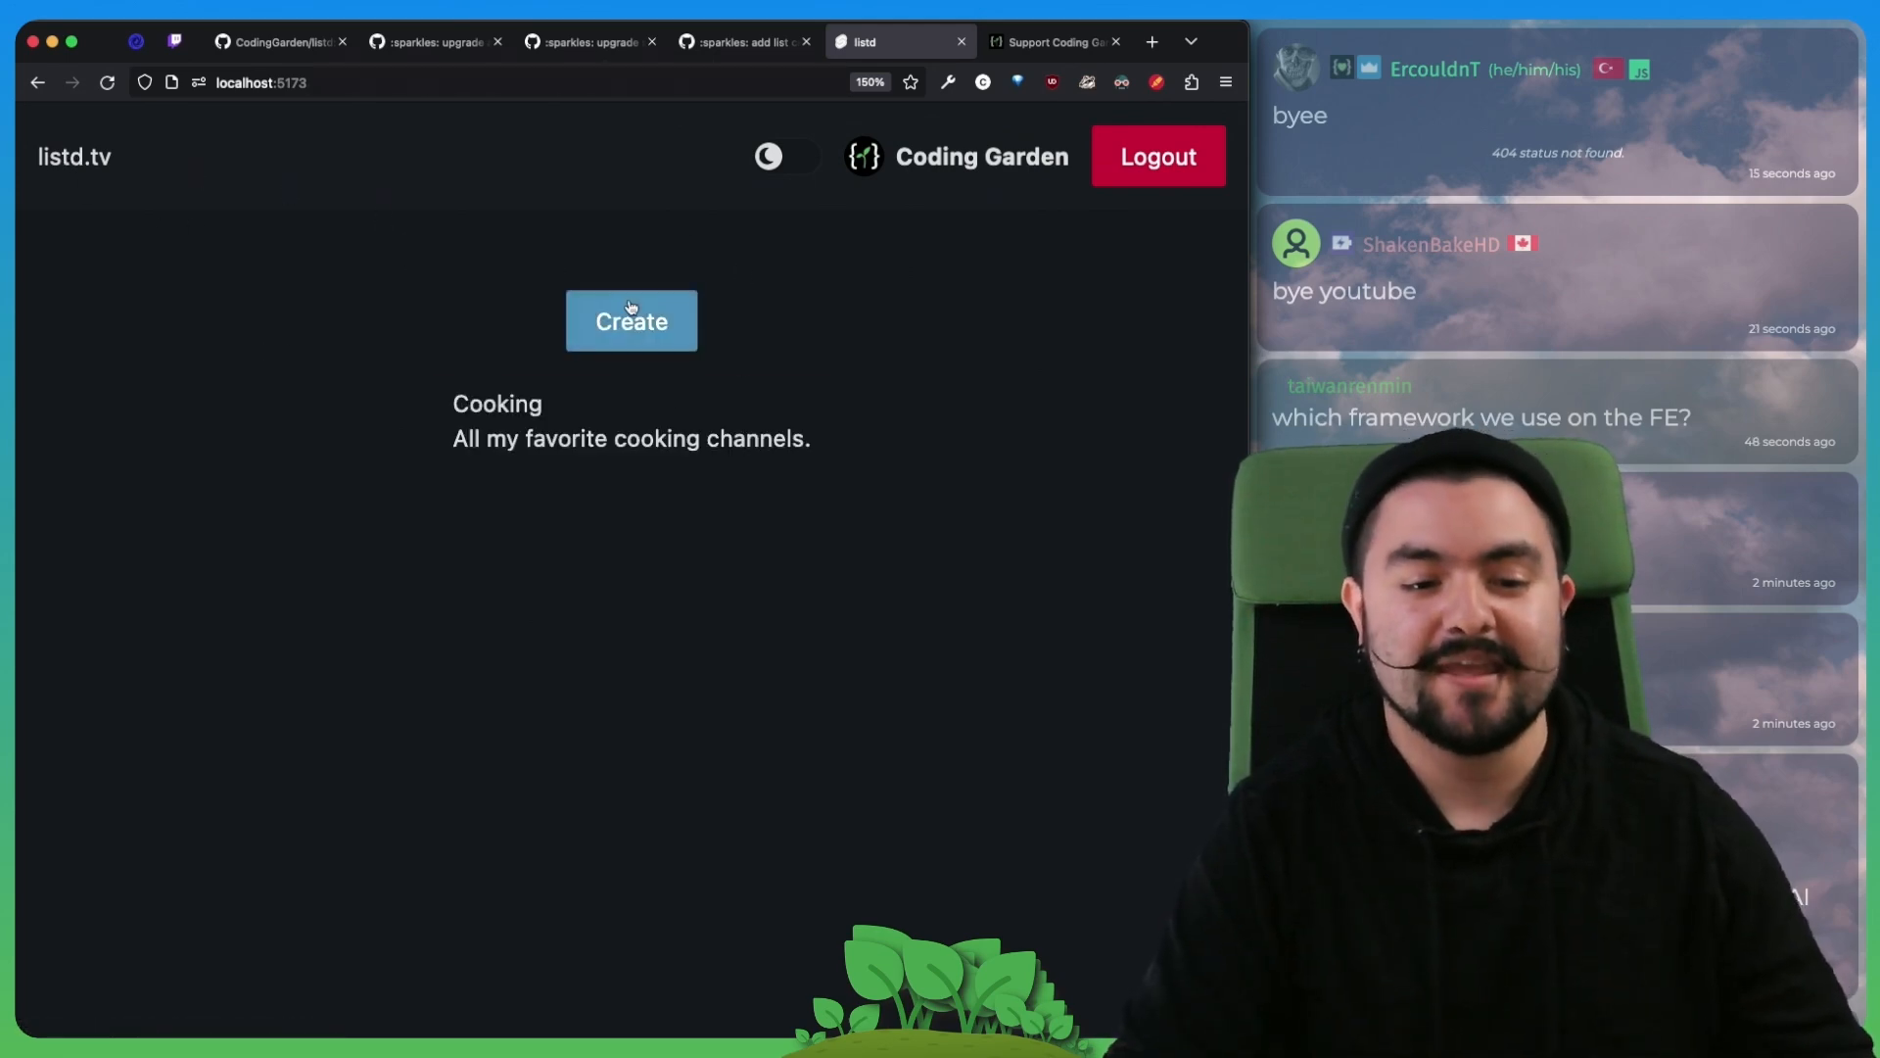
left_click(631, 319)
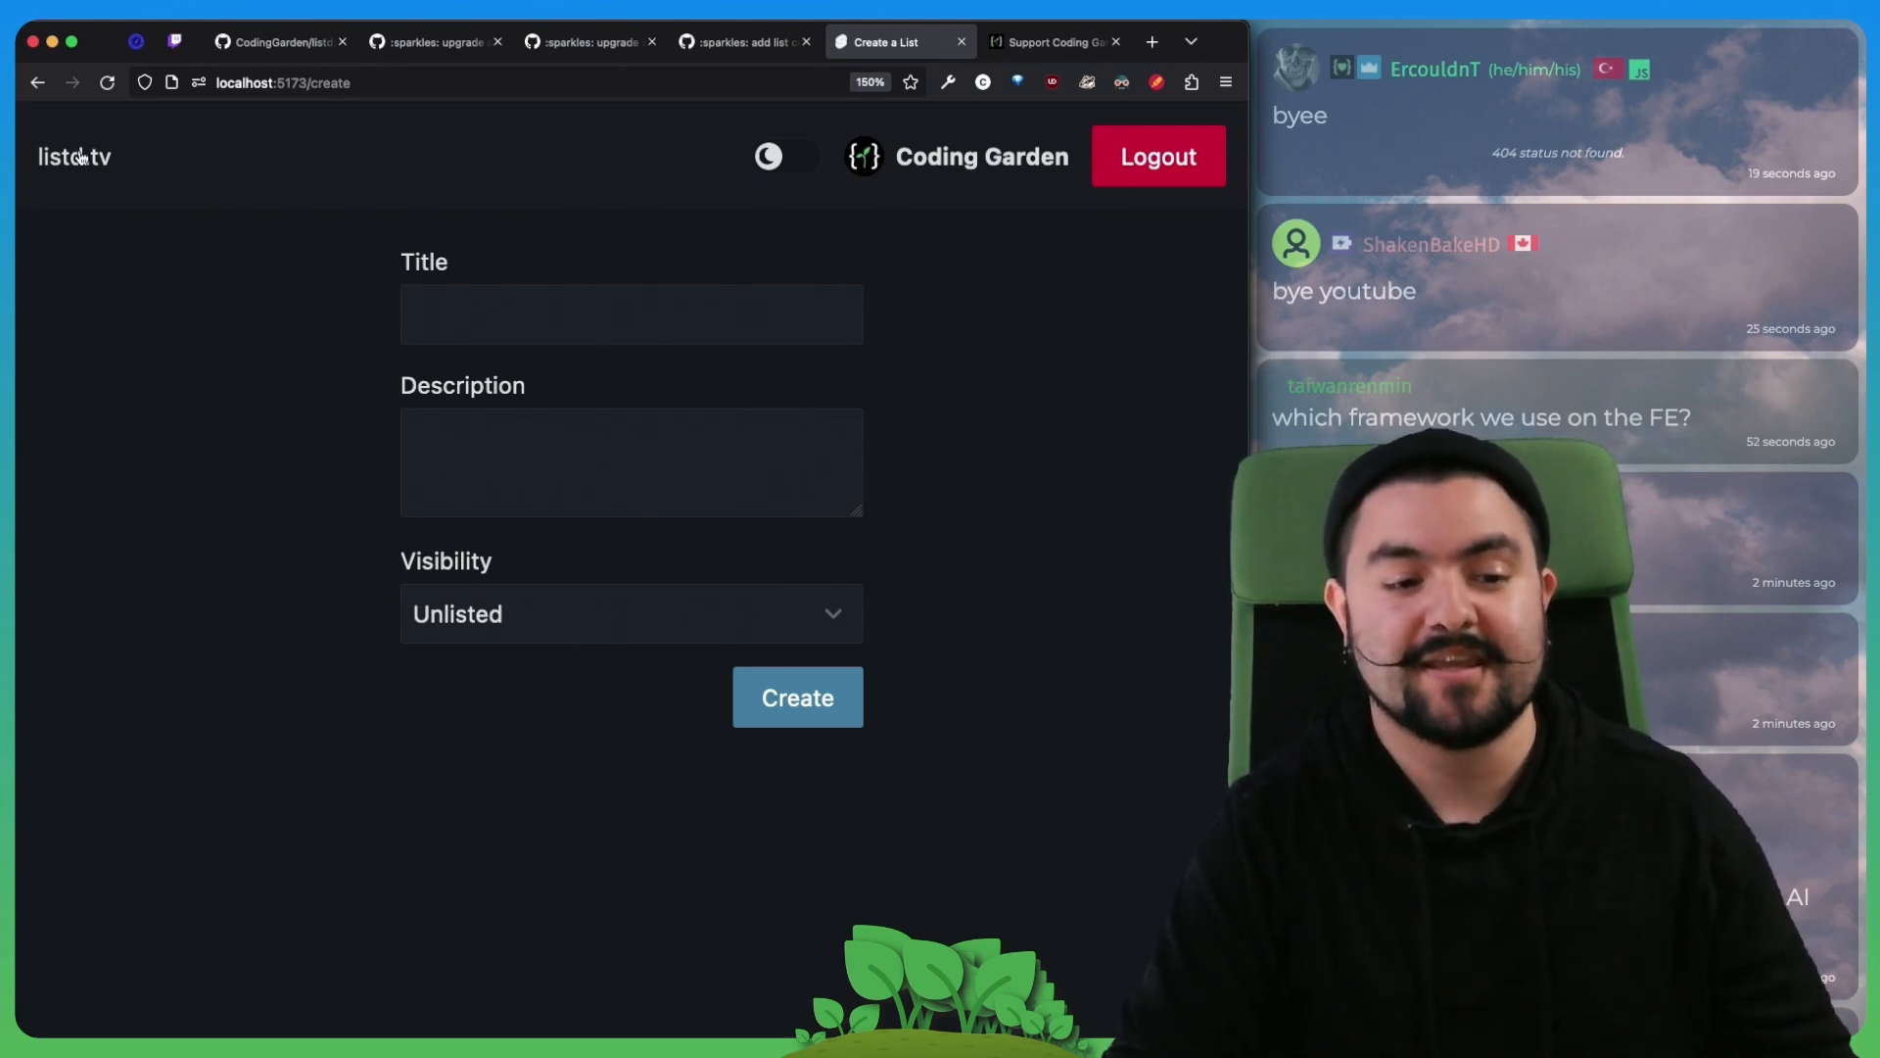
left_click(797, 697)
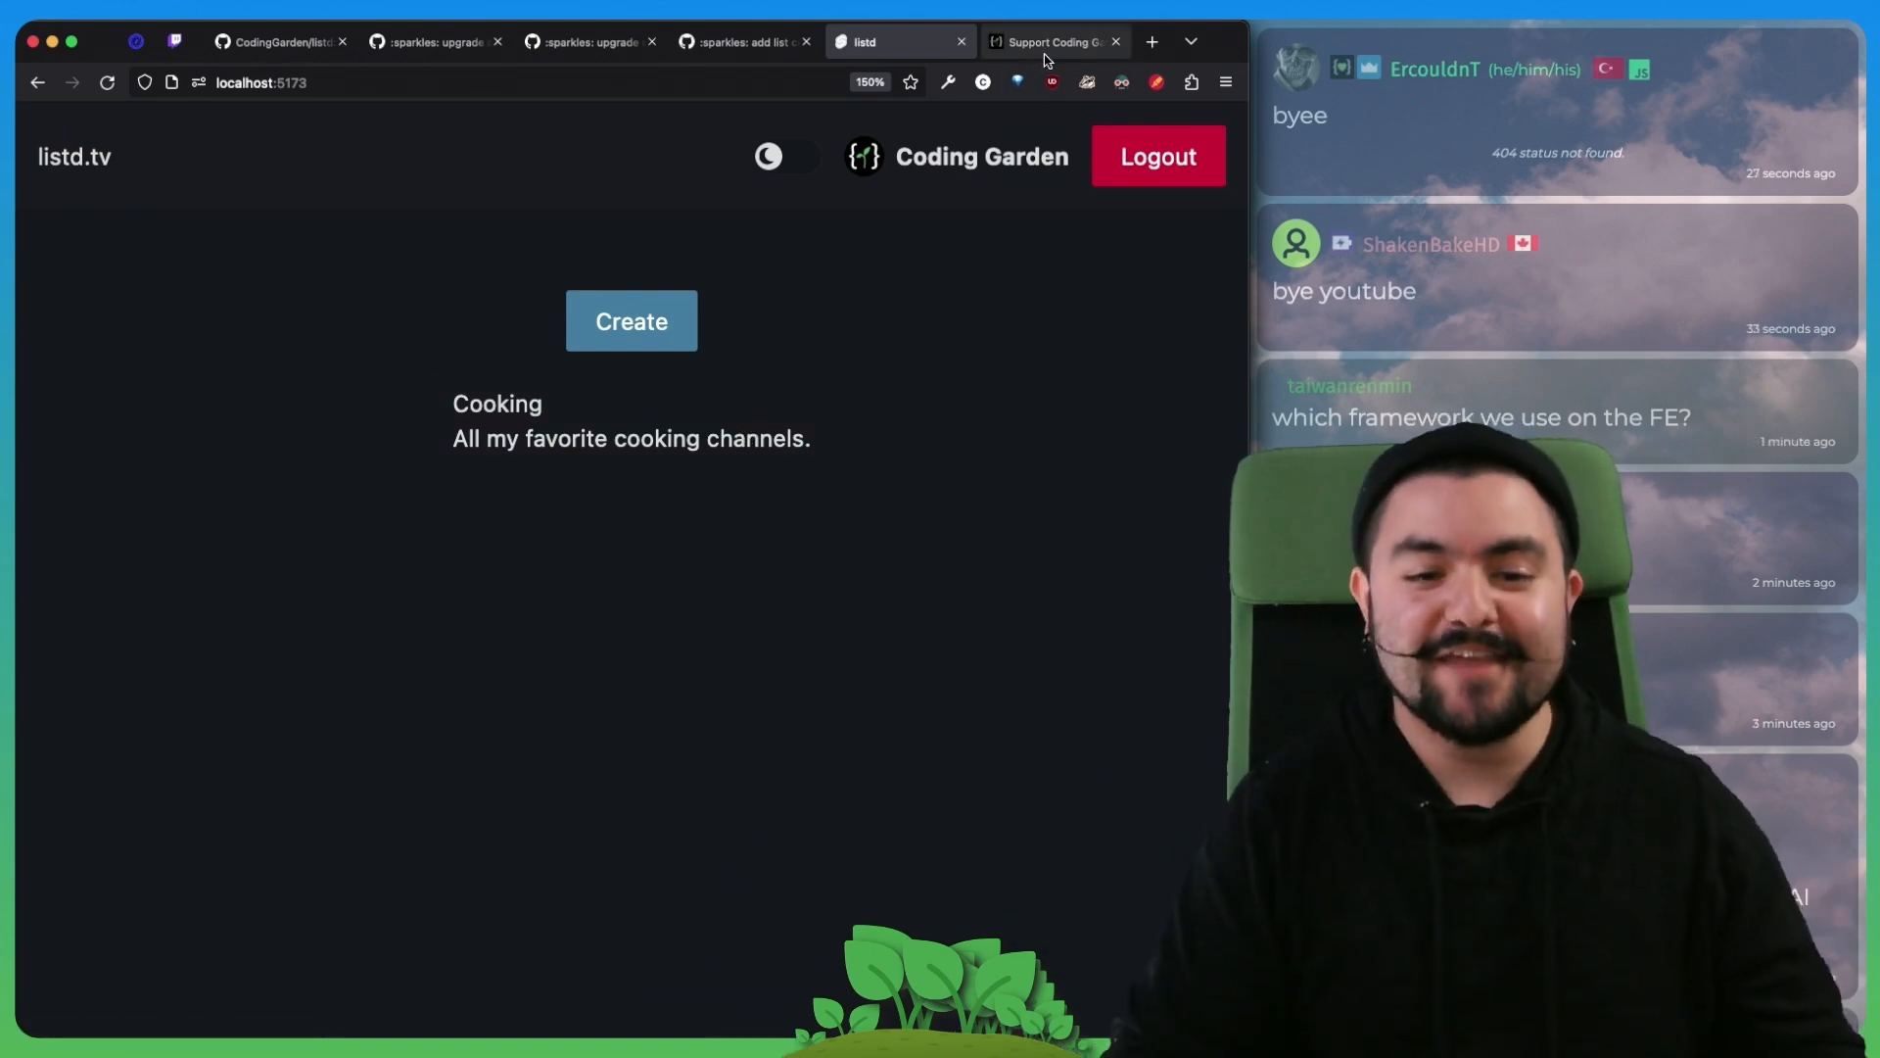
left_click(1054, 41)
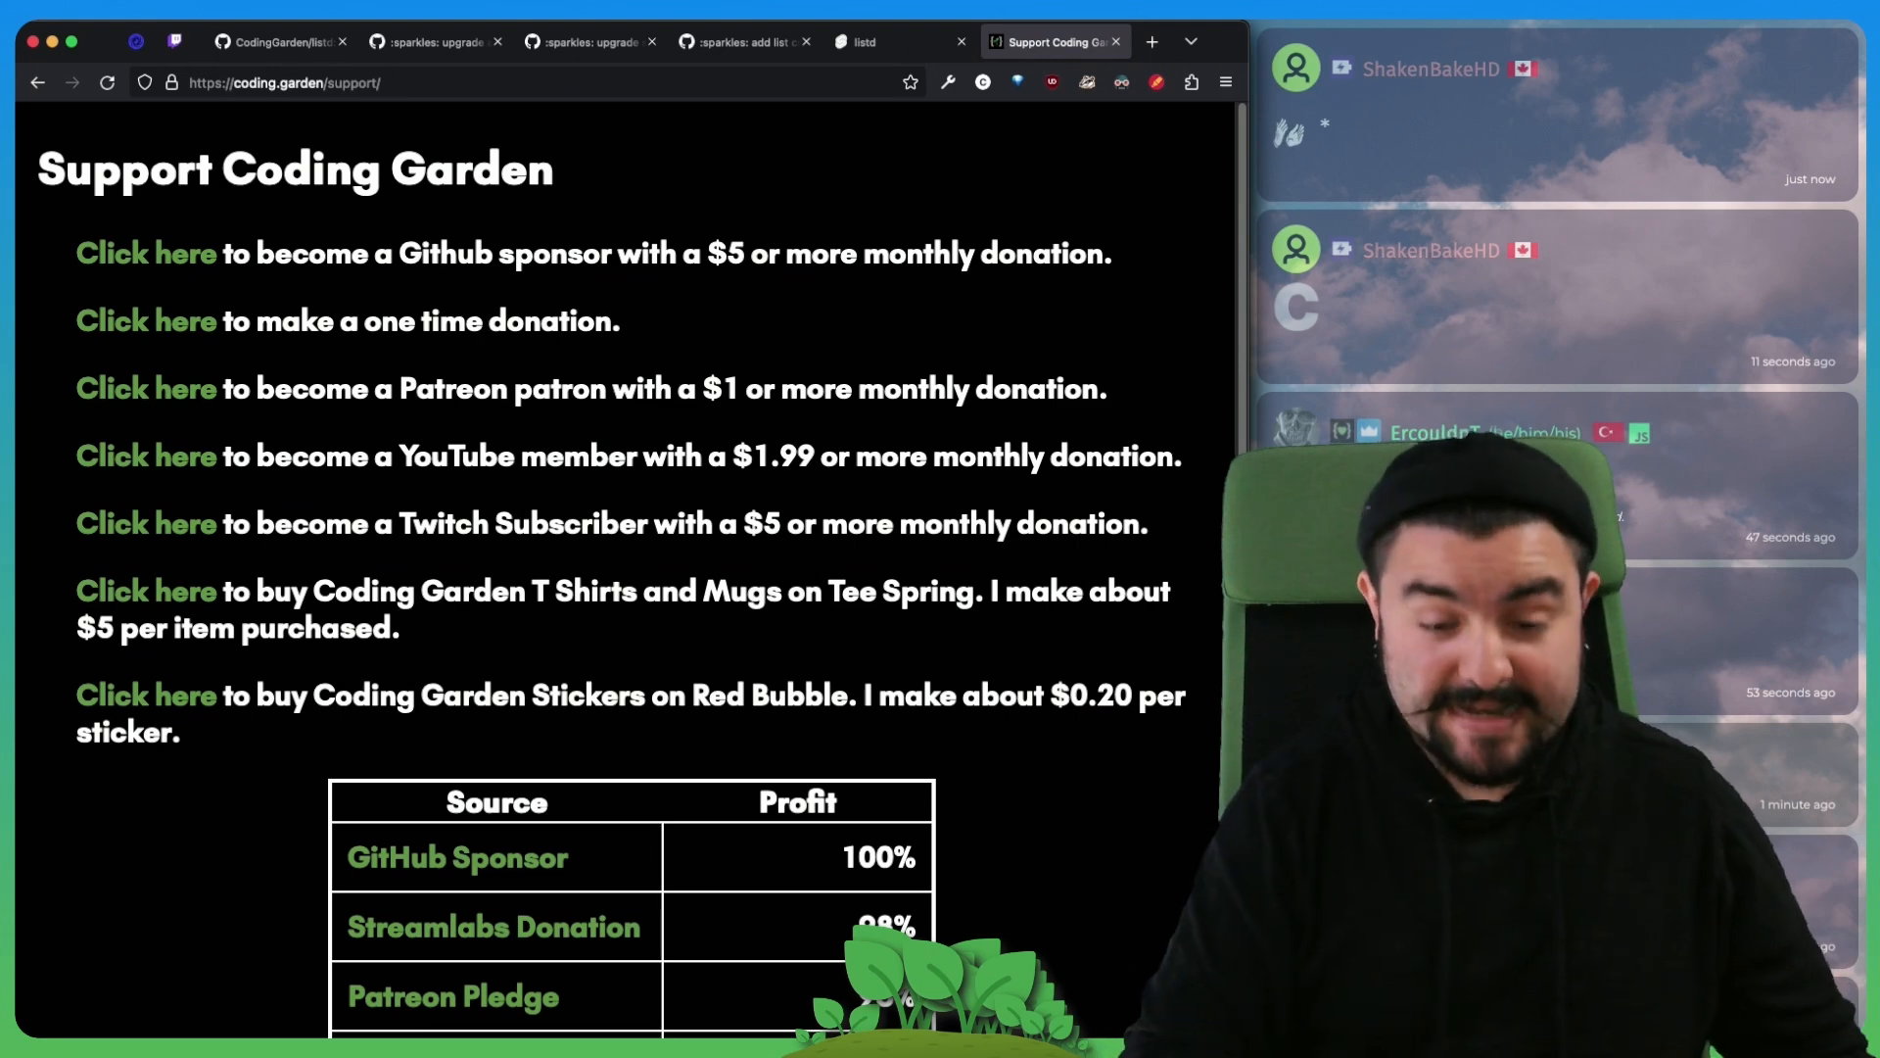
Step: Open a fresh blank tab beside the Coding Garden support page
left_click(1150, 41)
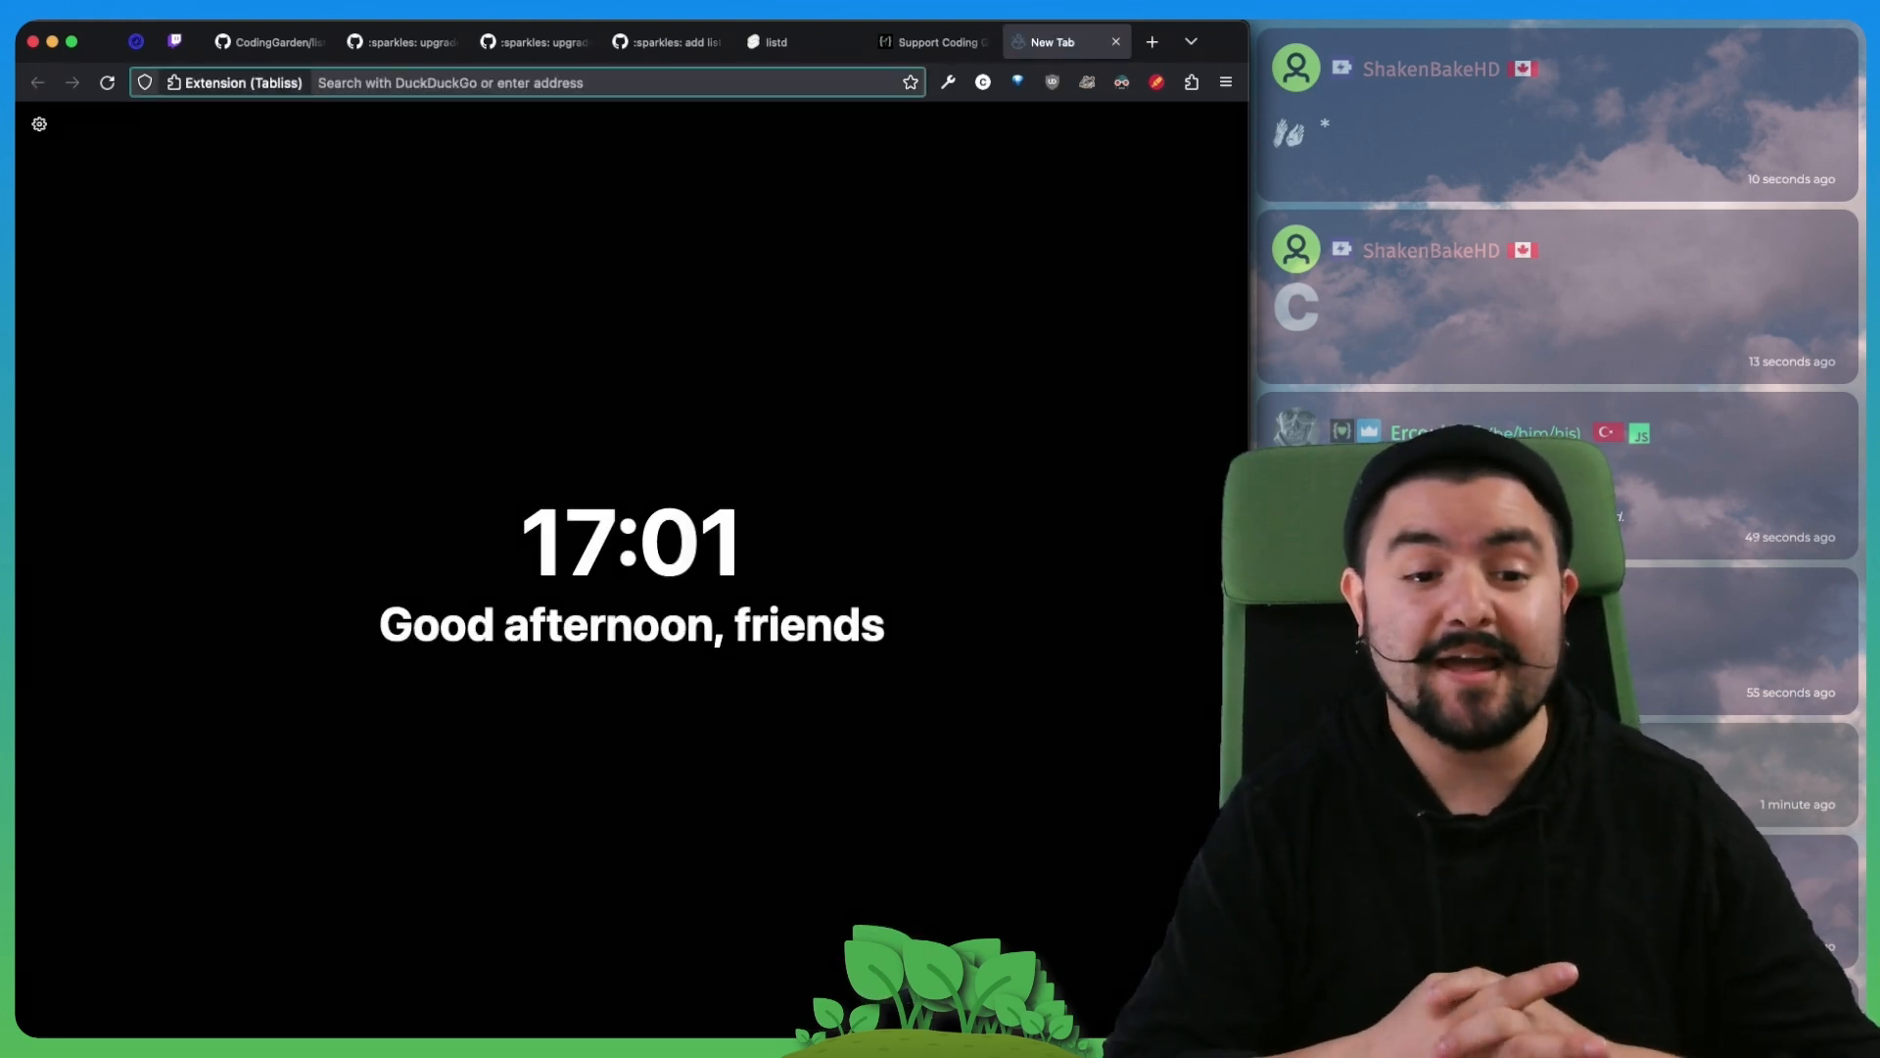